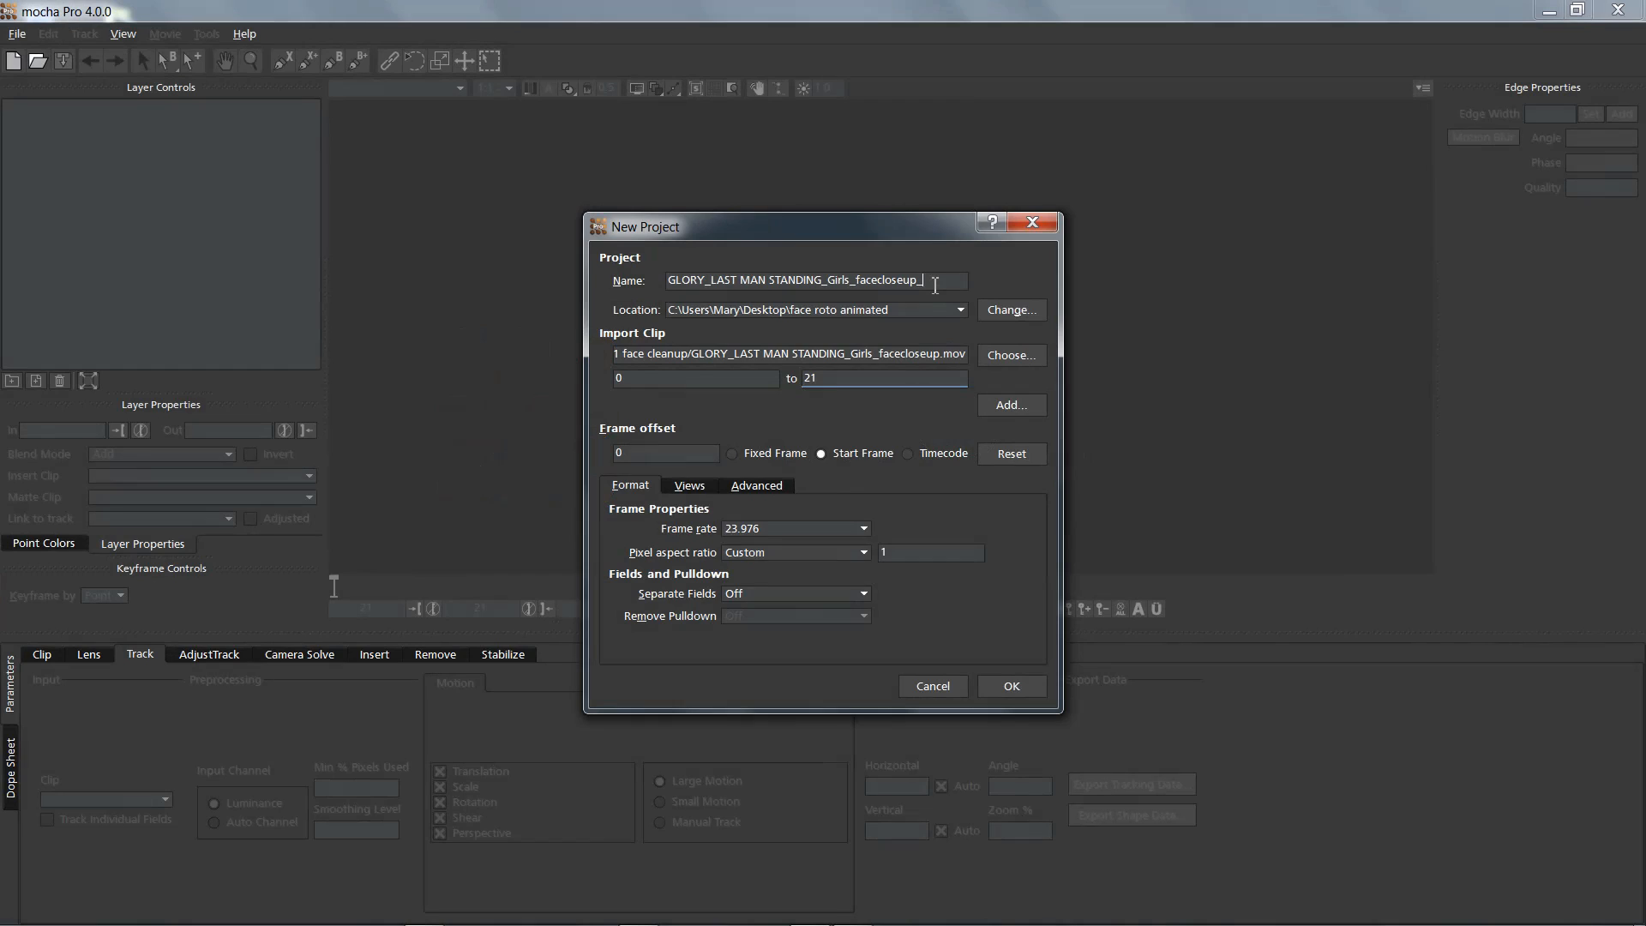
- Create the mocha Pro project for the face close-up, with 'shape' appended to its name
{"action": "type", "text": "shapes"}
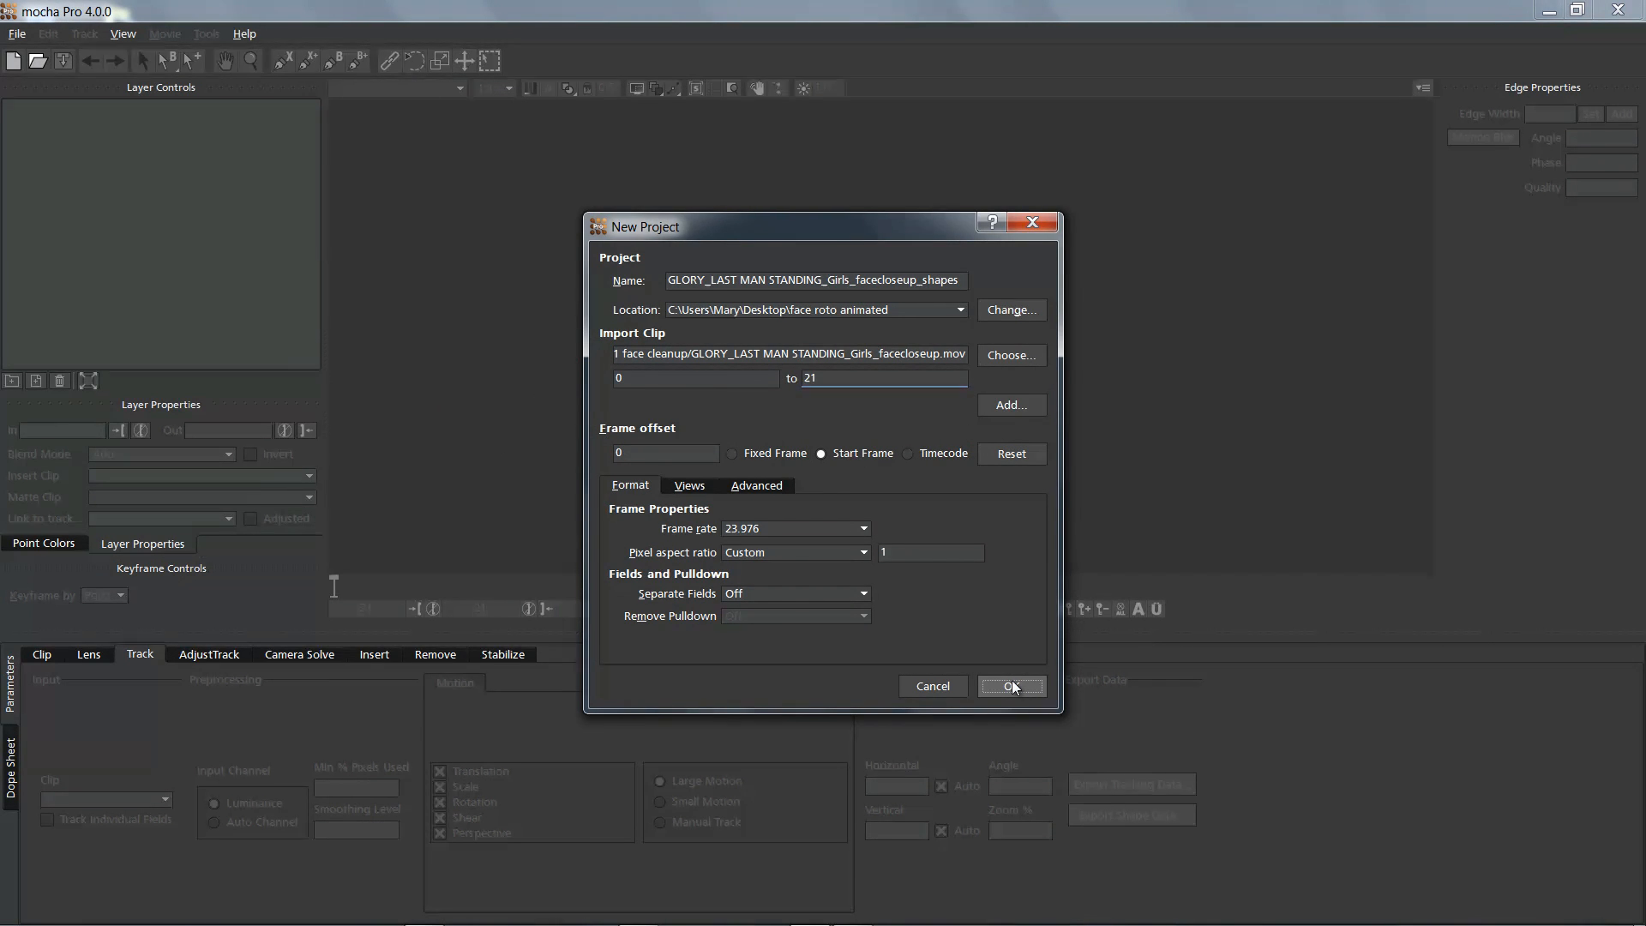
{"action": "left_click", "coordinate": [1010, 686]}
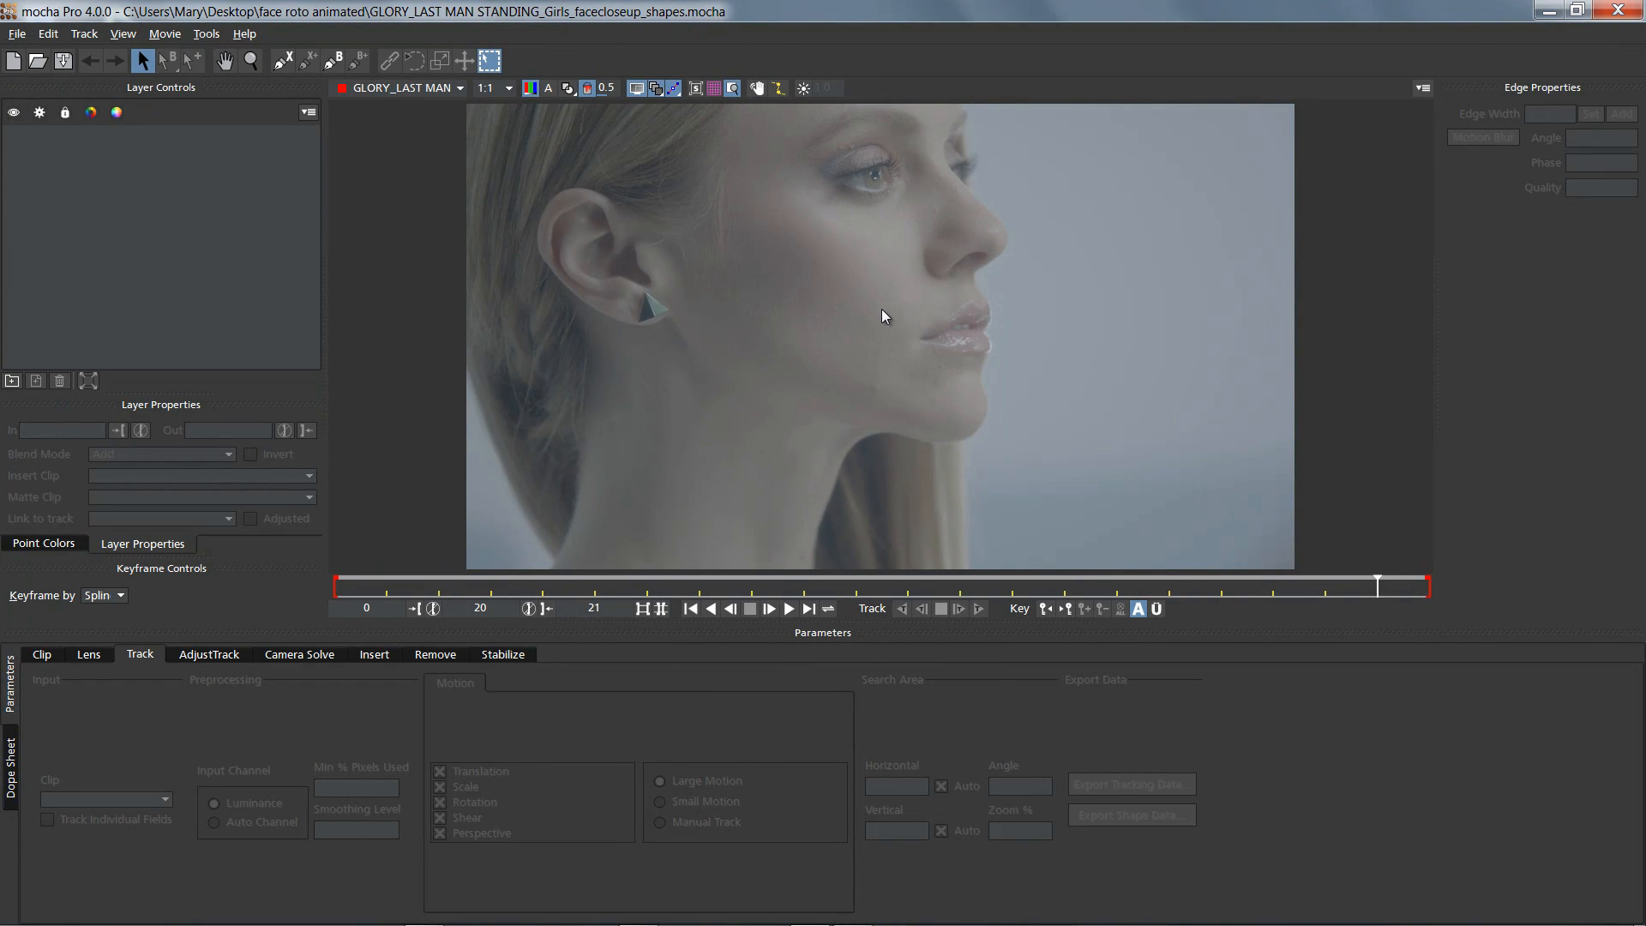
- Draw temple and cheek X-Spline shapes and reshape their corner points near the ear
{"action": "left_click", "coordinate": [251, 60]}
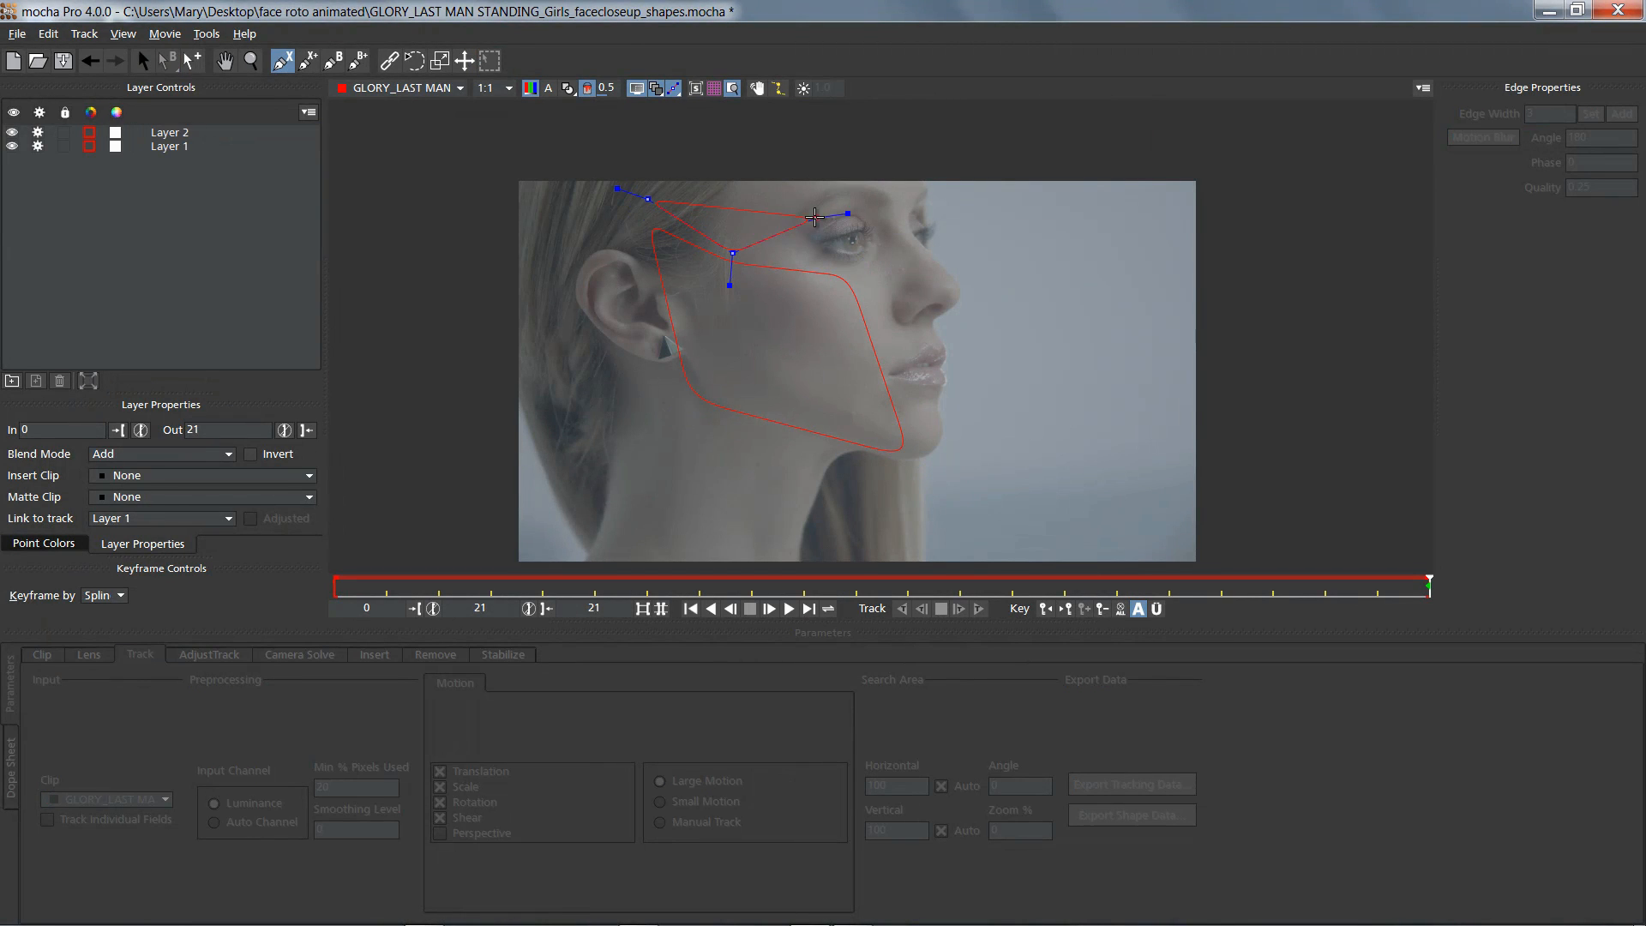
{"action": "left_click_drag", "start_coordinate": [818, 217], "coordinate": [770, 128]}
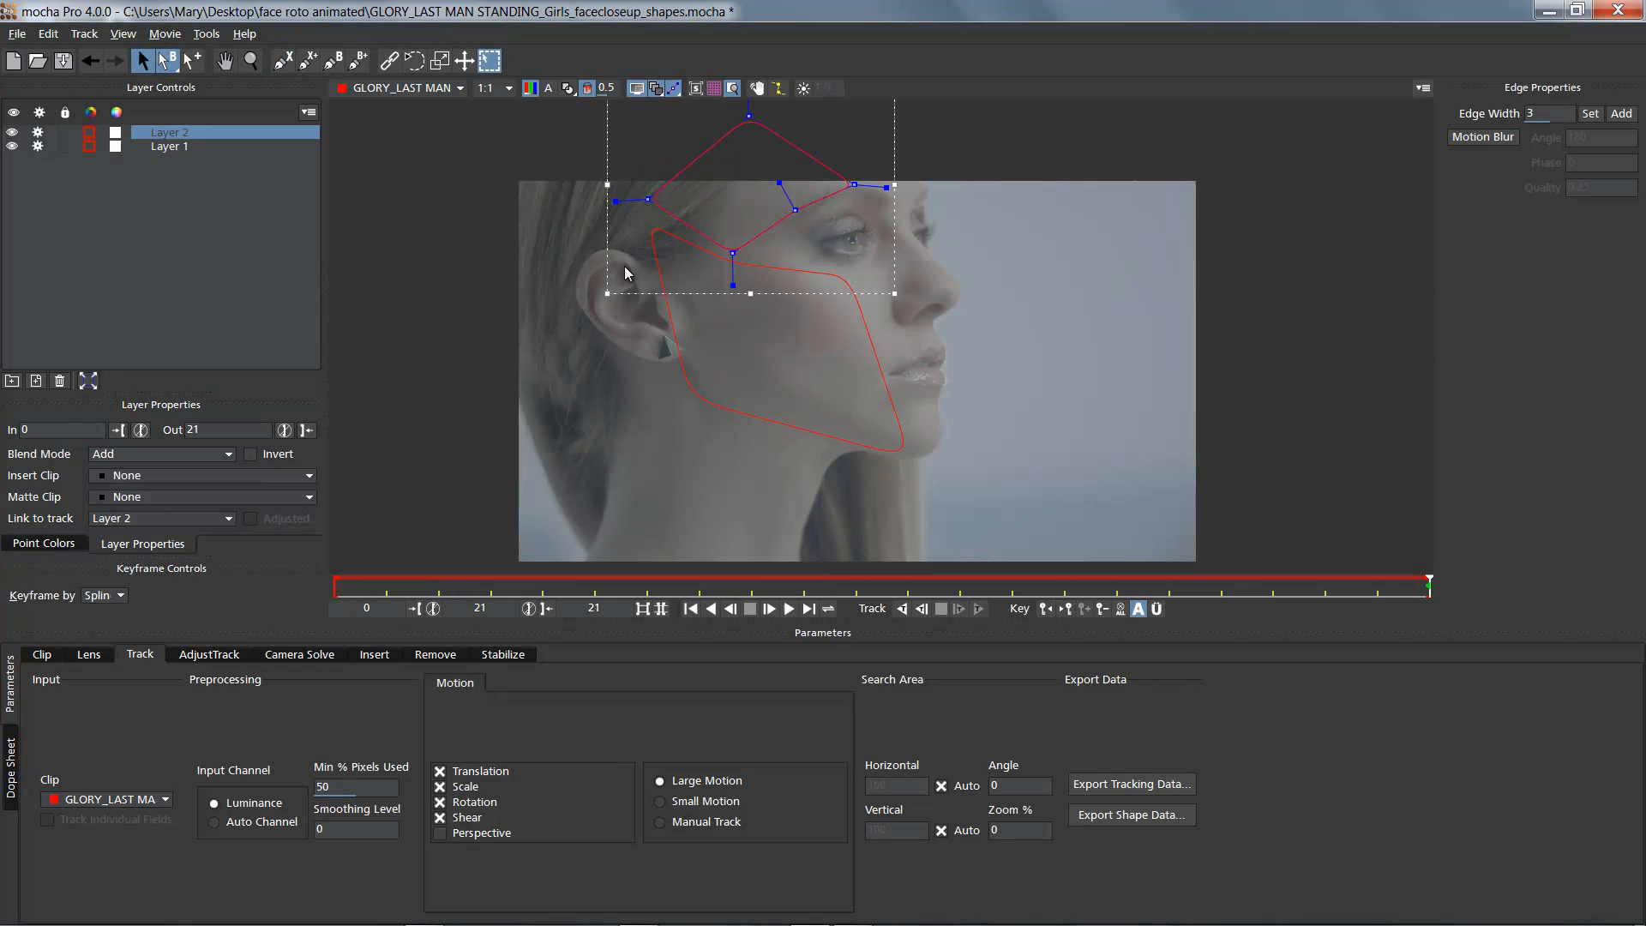
{"action": "mouse_move", "coordinate": [580, 155]}
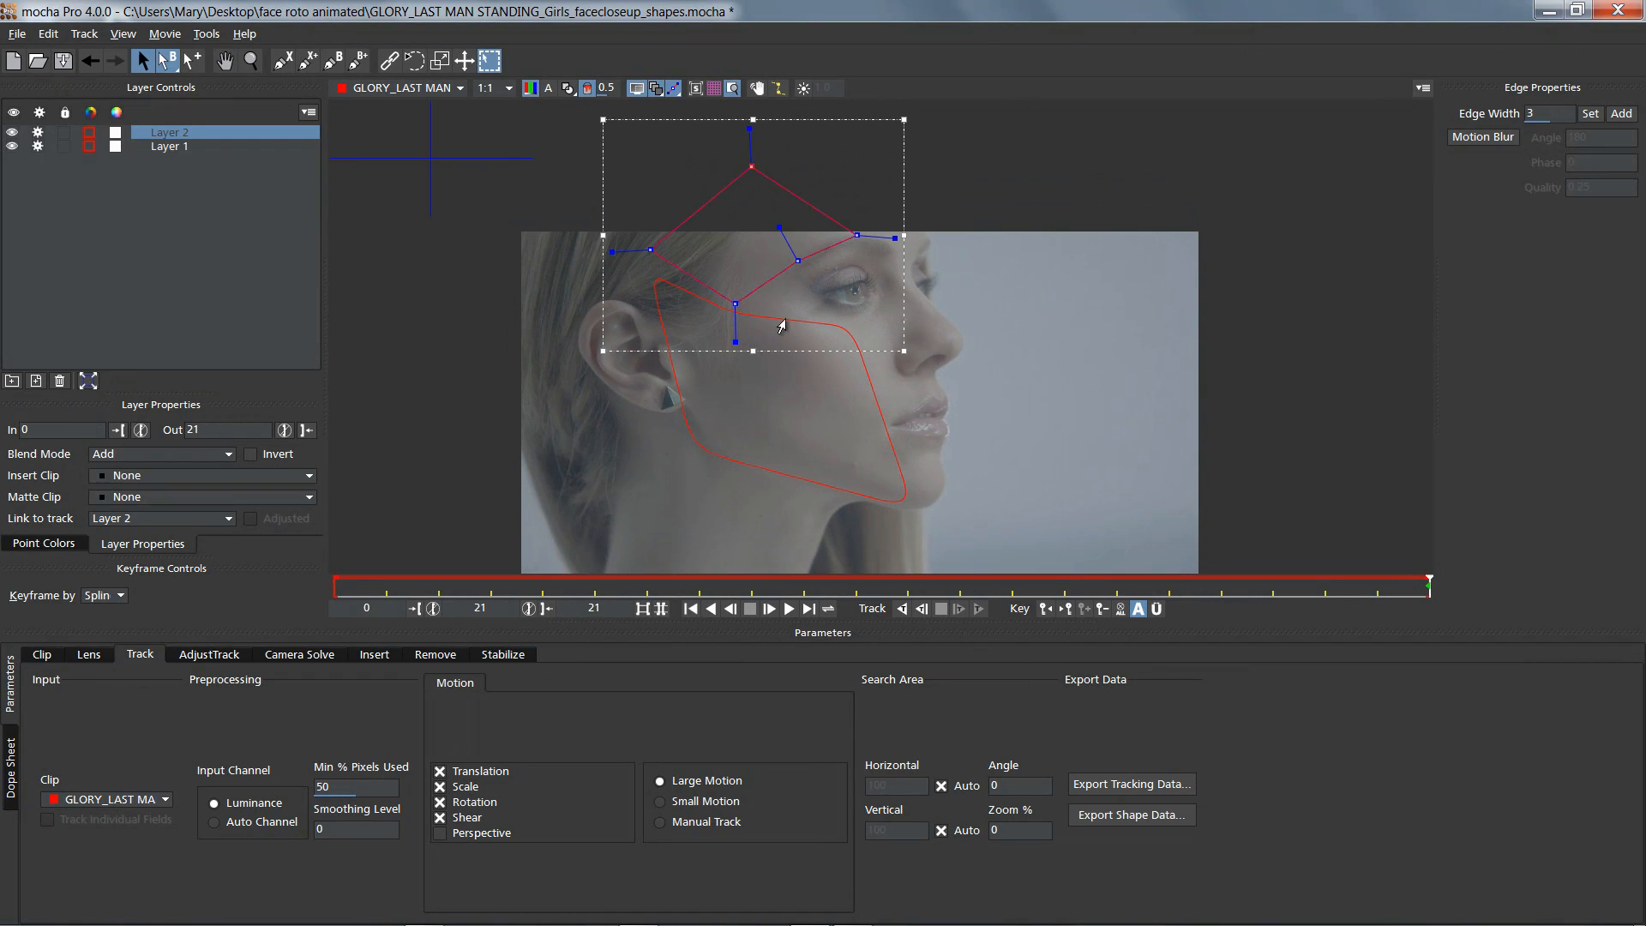
{"action": "left_click", "coordinate": [169, 146]}
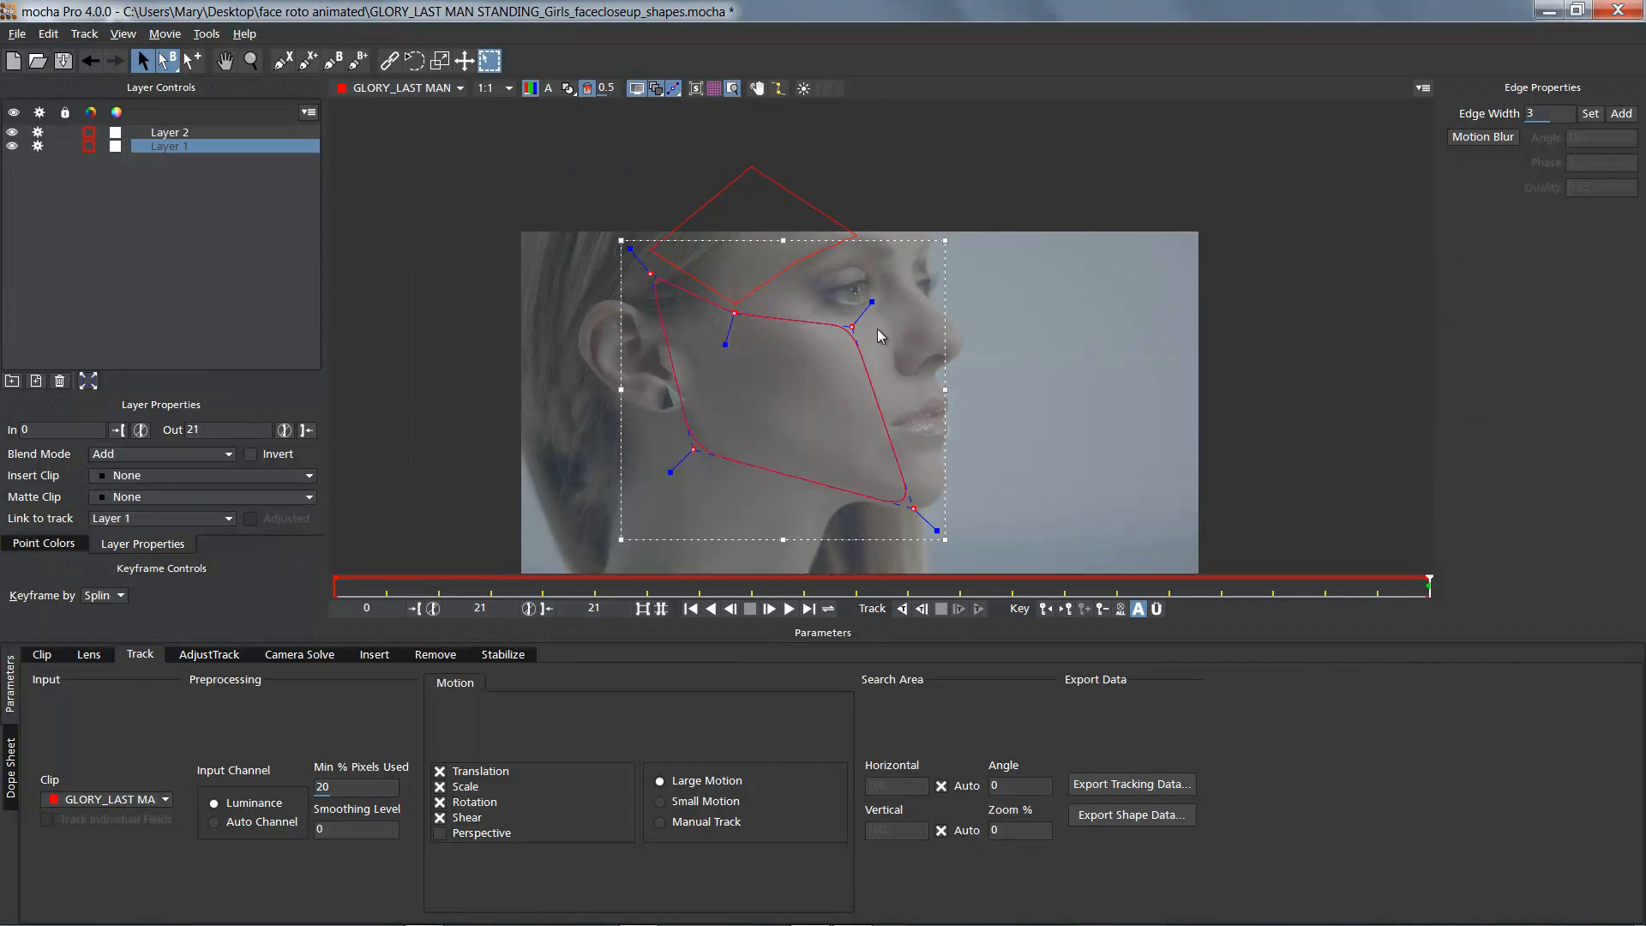
{"action": "left_click_drag", "start_coordinate": [931, 531], "coordinate": [906, 514]}
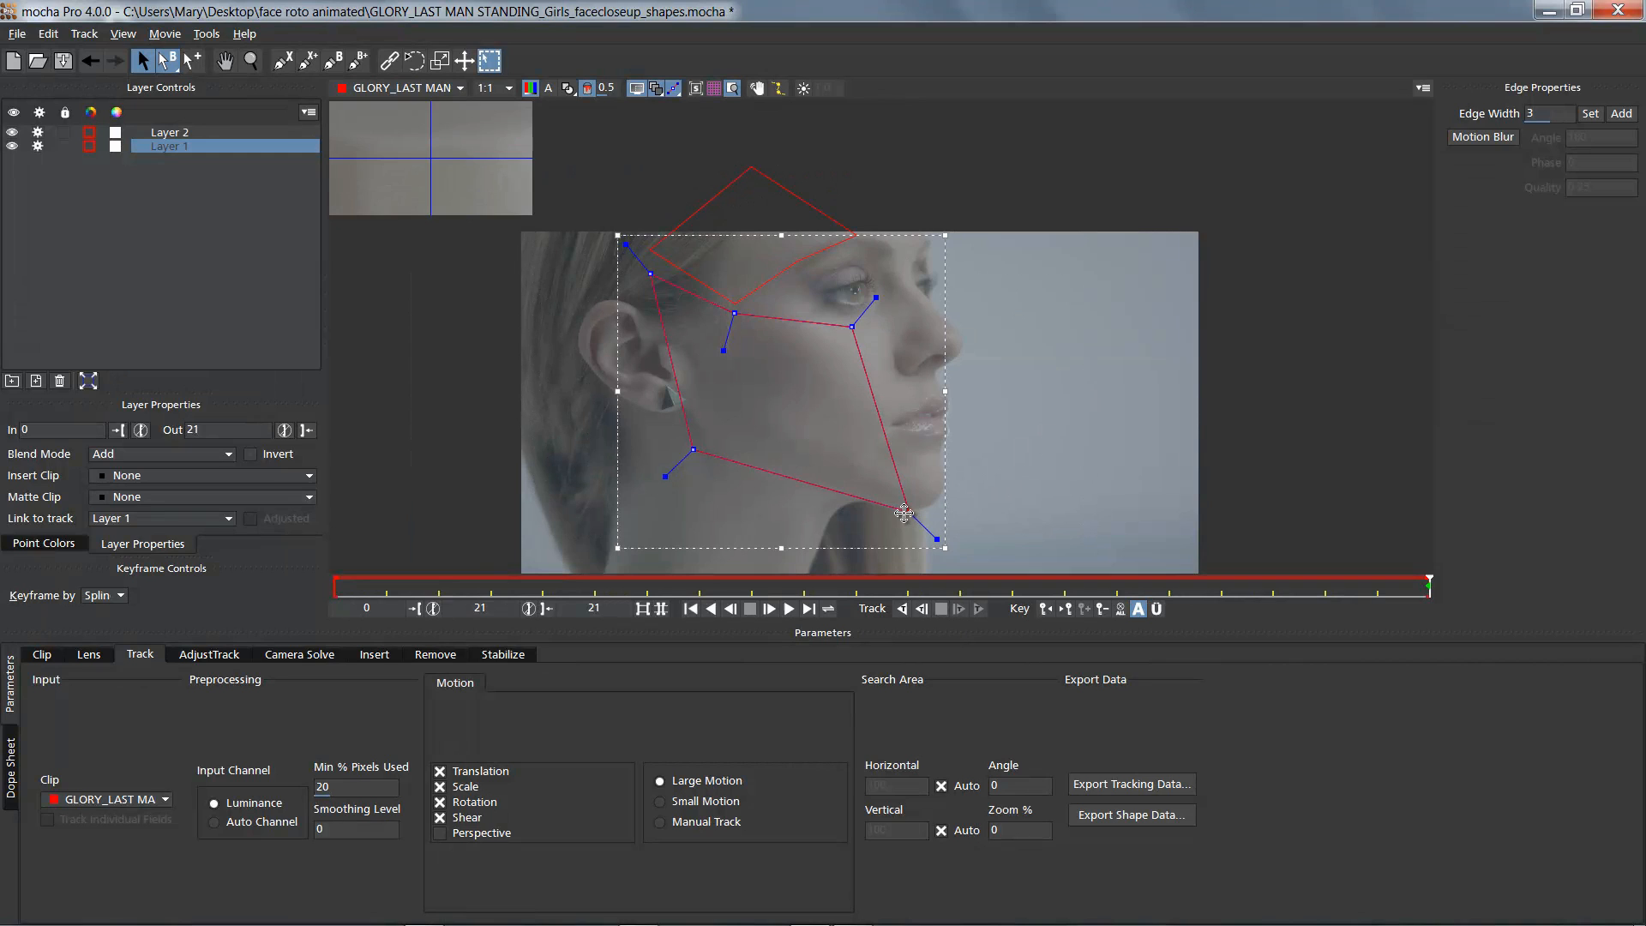
{"action": "left_click_drag", "start_coordinate": [905, 514], "coordinate": [709, 449]}
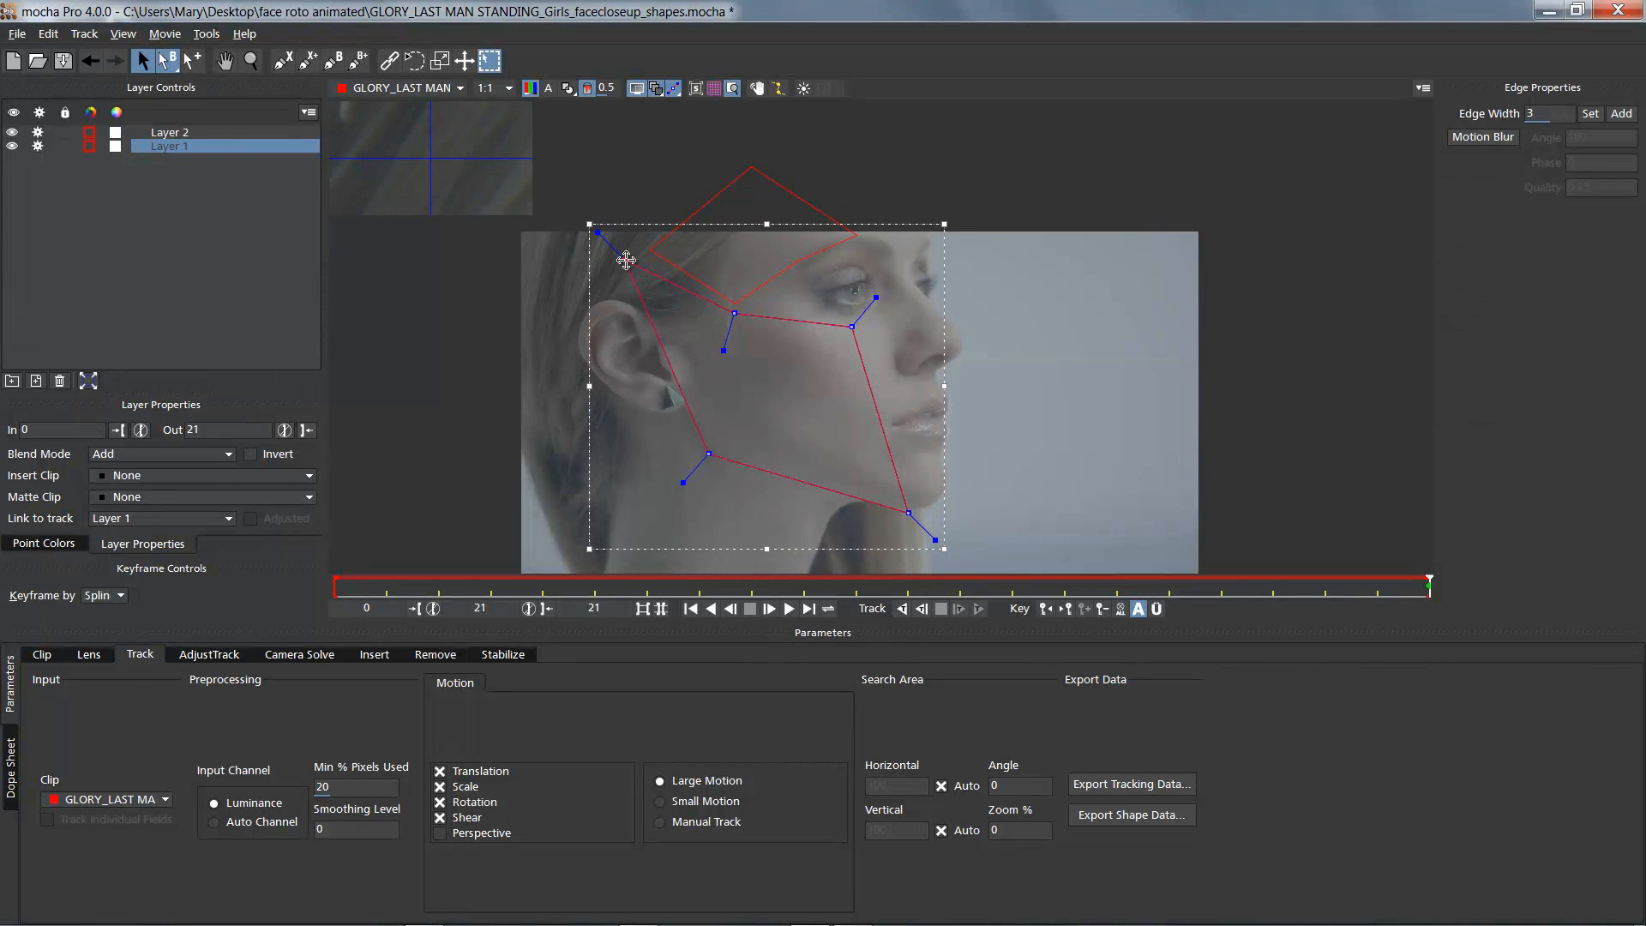
{"action": "left_click", "coordinate": [252, 60]}
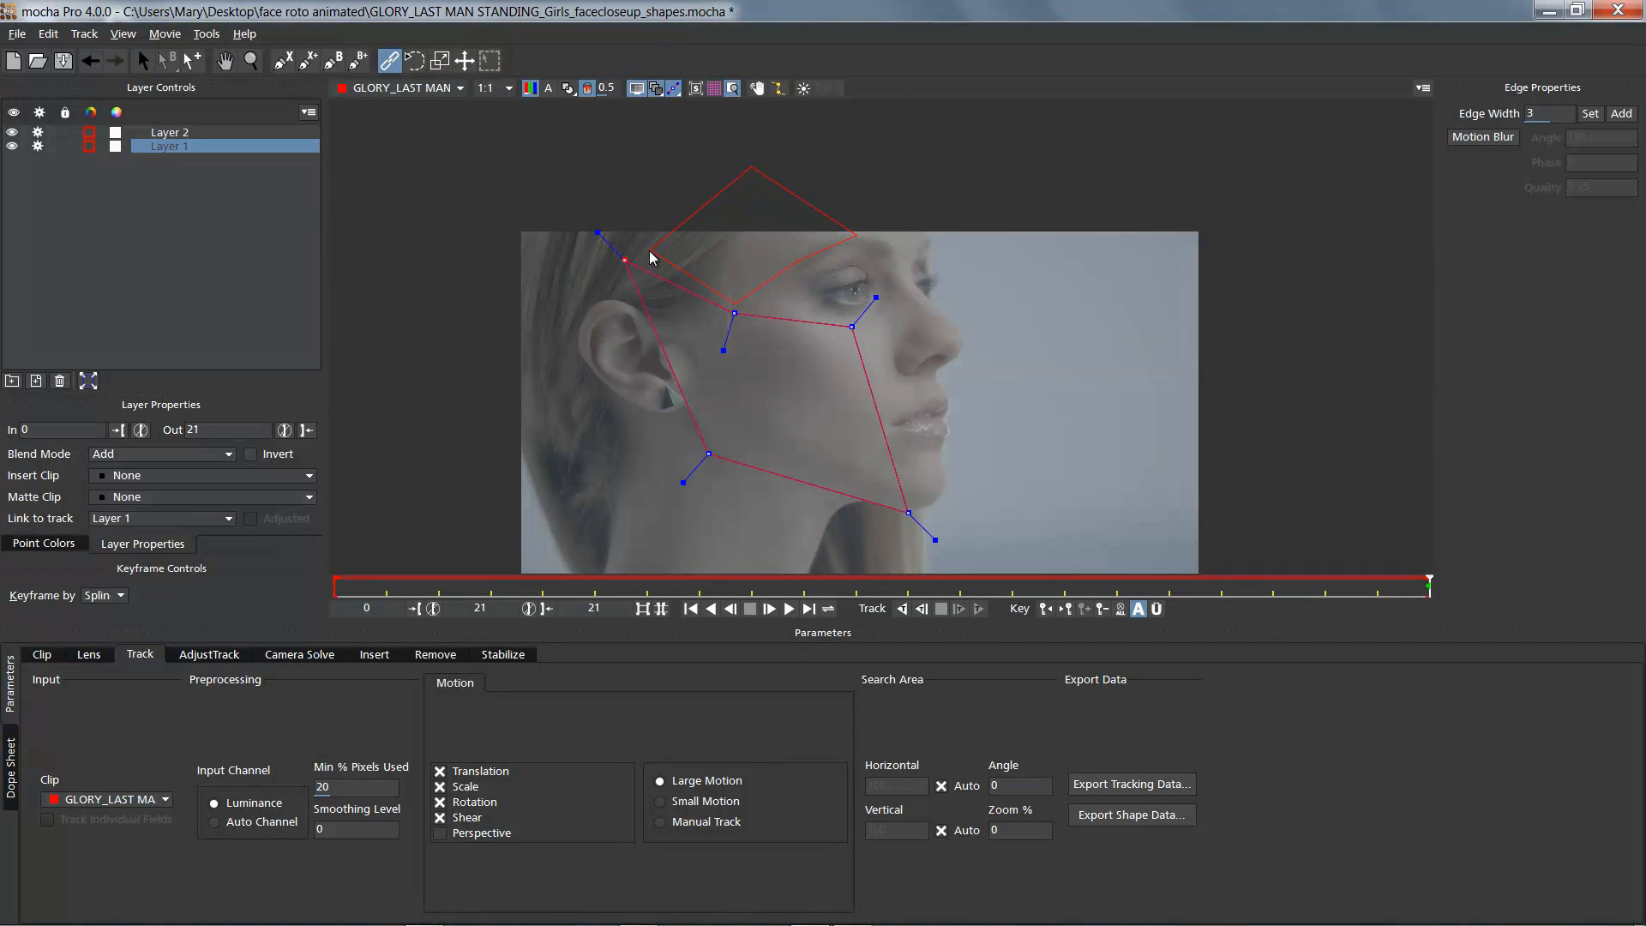
- Snap the temple shape's corner onto the cheek's upper corner, then reselect the cheek layer
{"action": "left_click", "coordinate": [169, 132]}
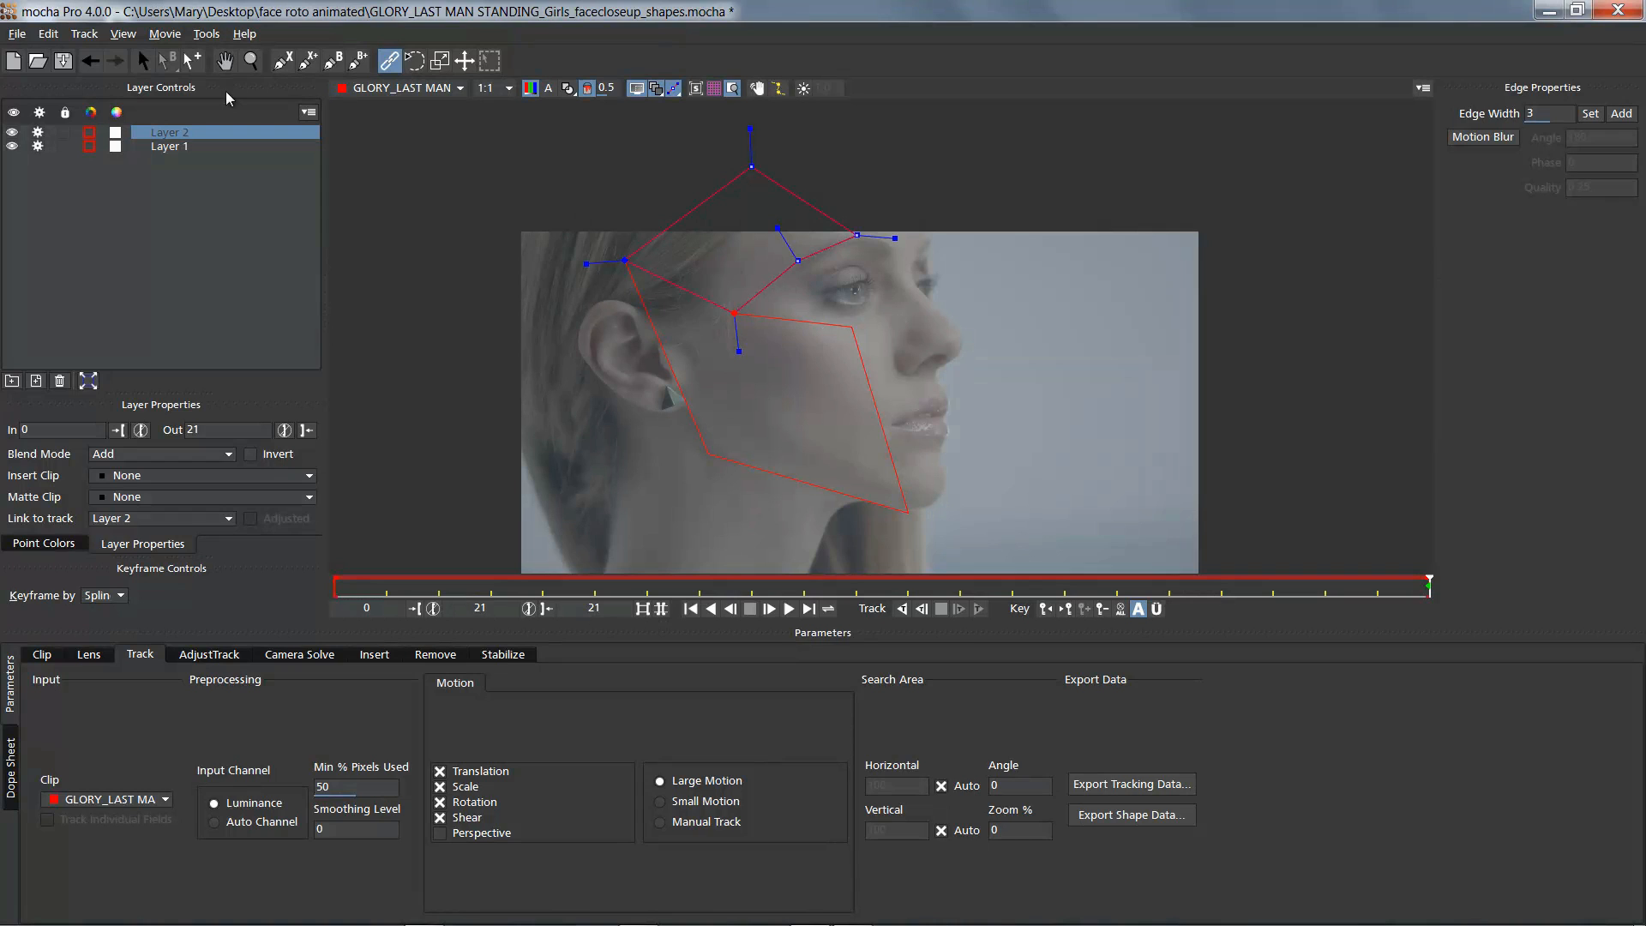
{"action": "mouse_move", "coordinate": [221, 90]}
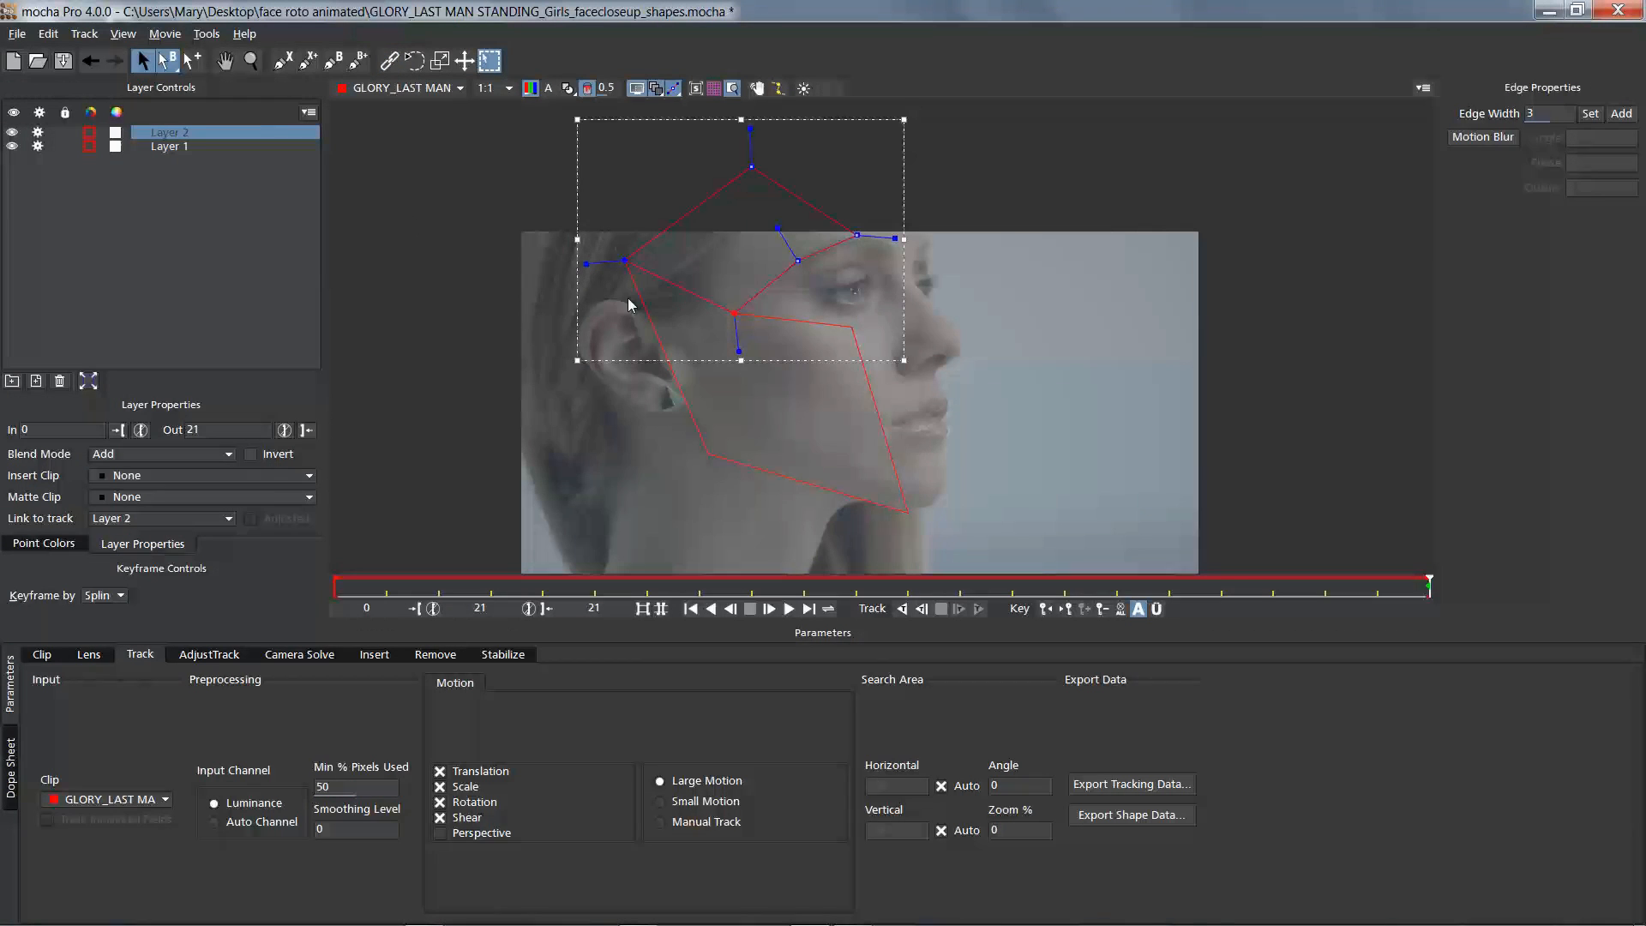
{"action": "left_click", "coordinate": [169, 146]}
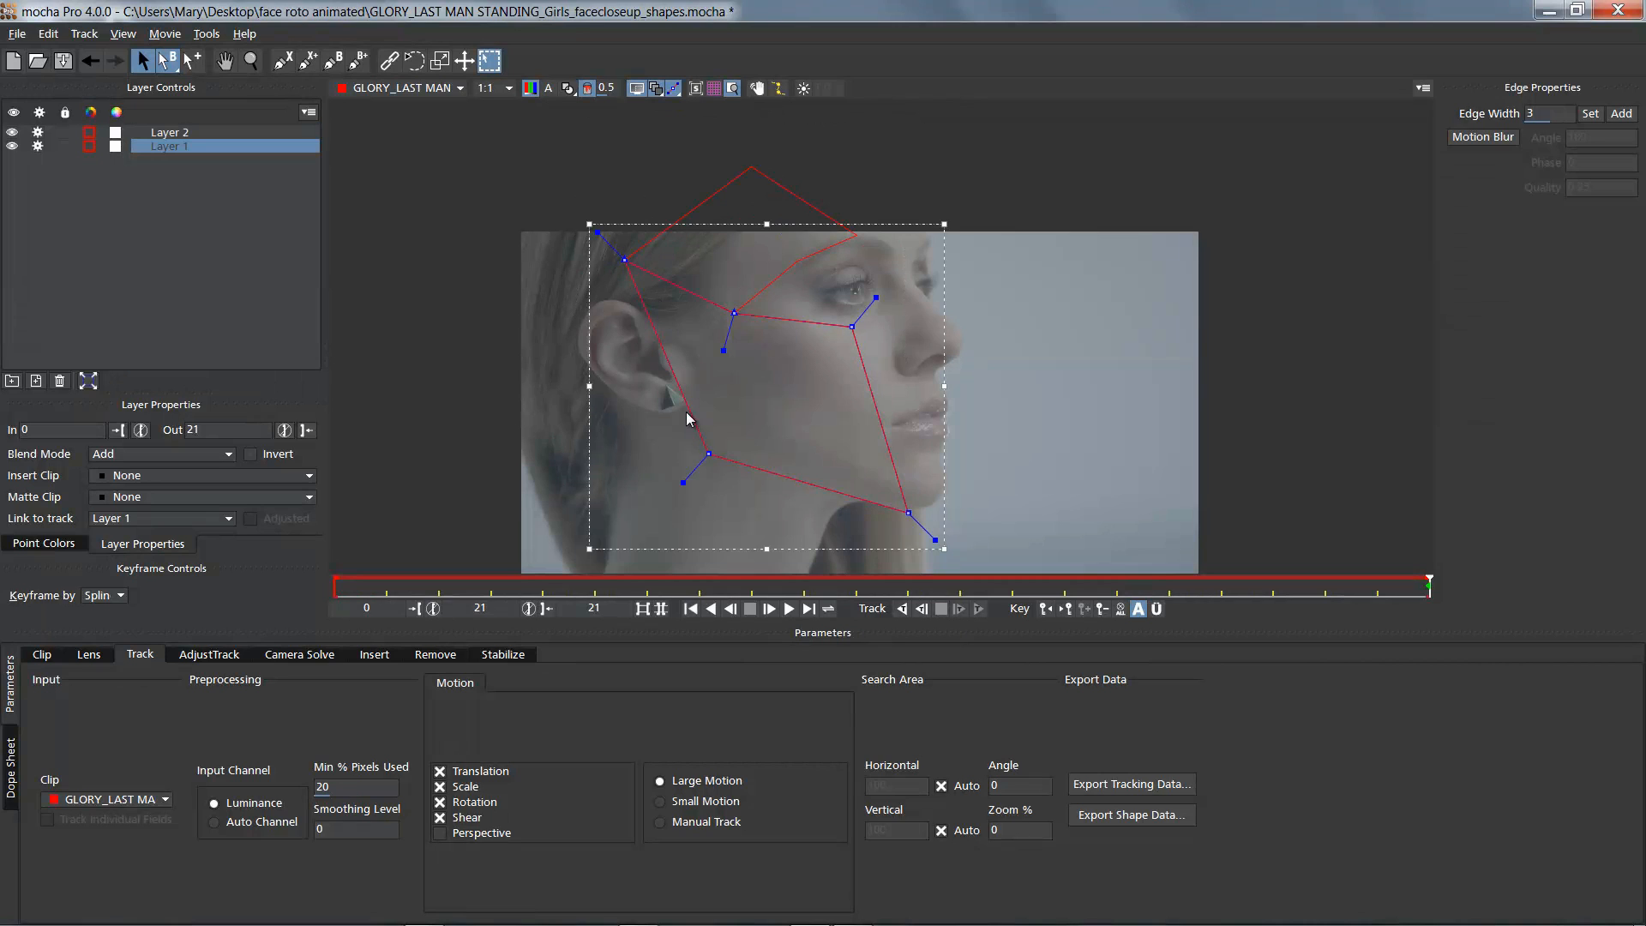
{"action": "mouse_move", "coordinate": [722, 195]}
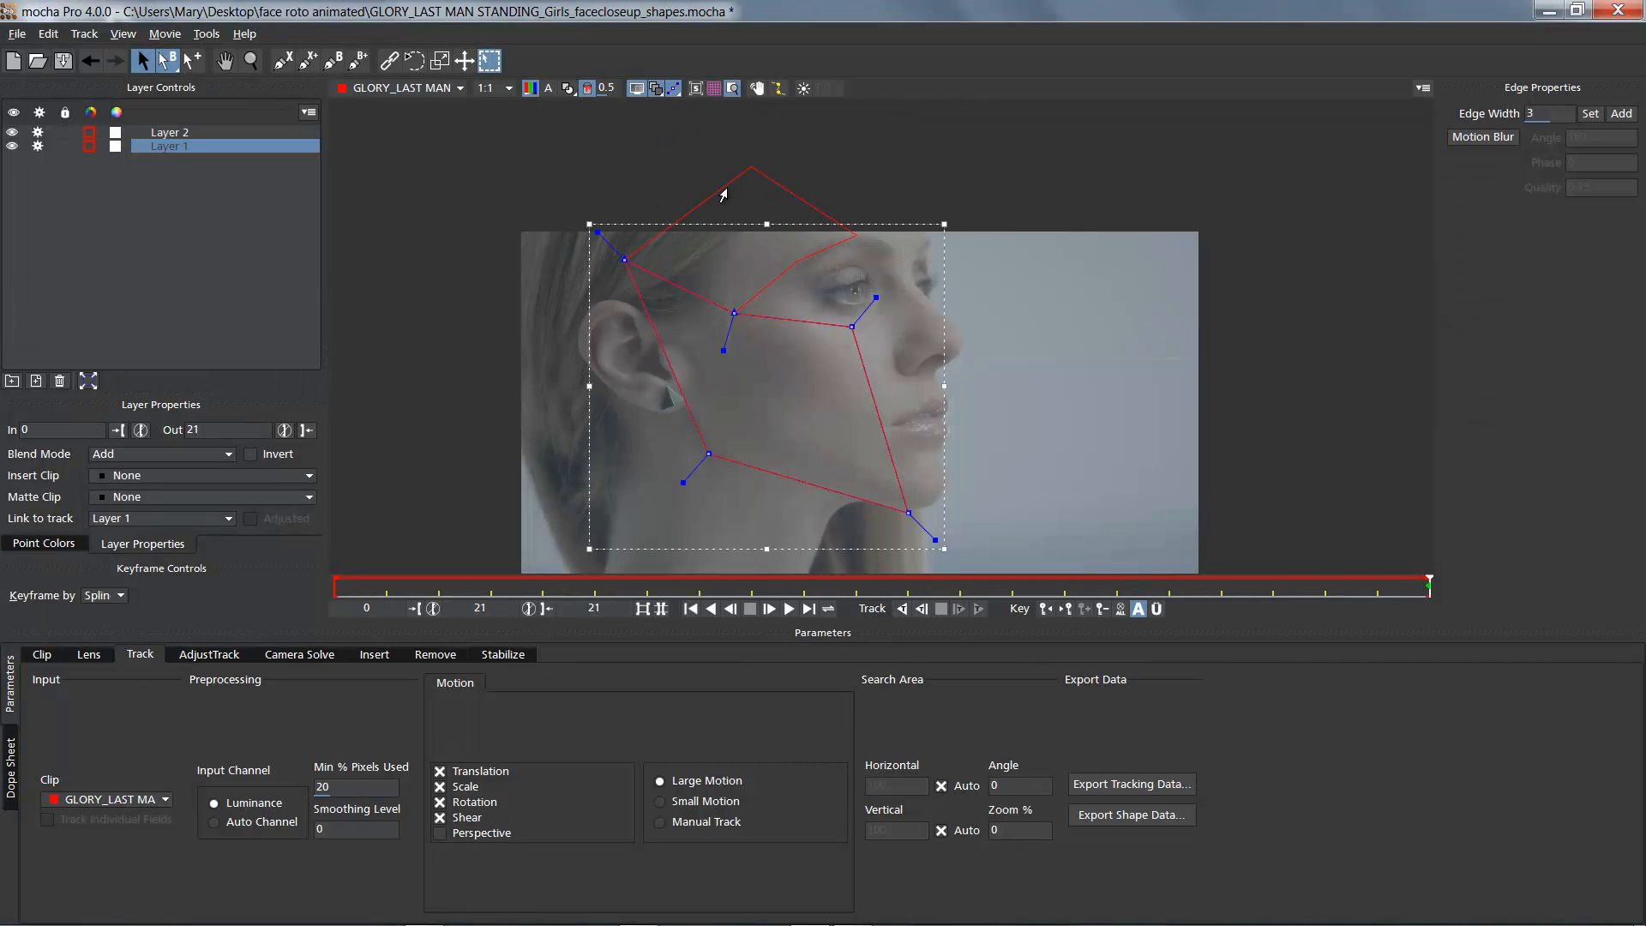
- Reposition the tracking surface over the cheek and start a triangle shape beneath the eye
{"action": "left_click", "coordinate": [169, 132]}
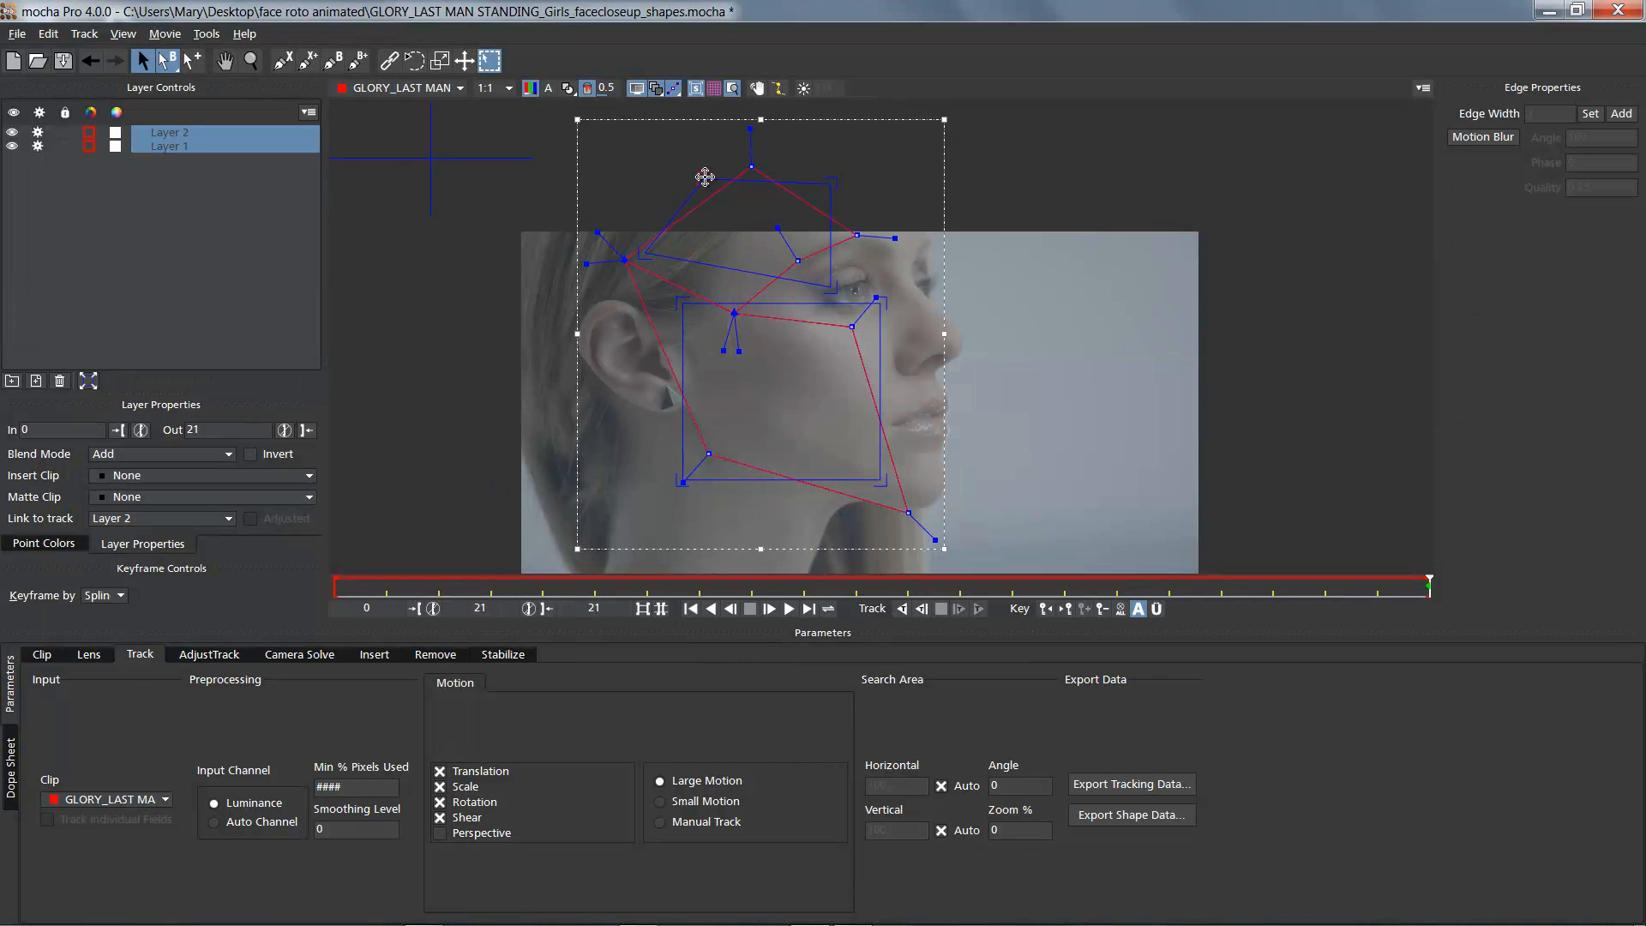
{"action": "left_click_drag", "start_coordinate": [705, 176], "coordinate": [838, 226]}
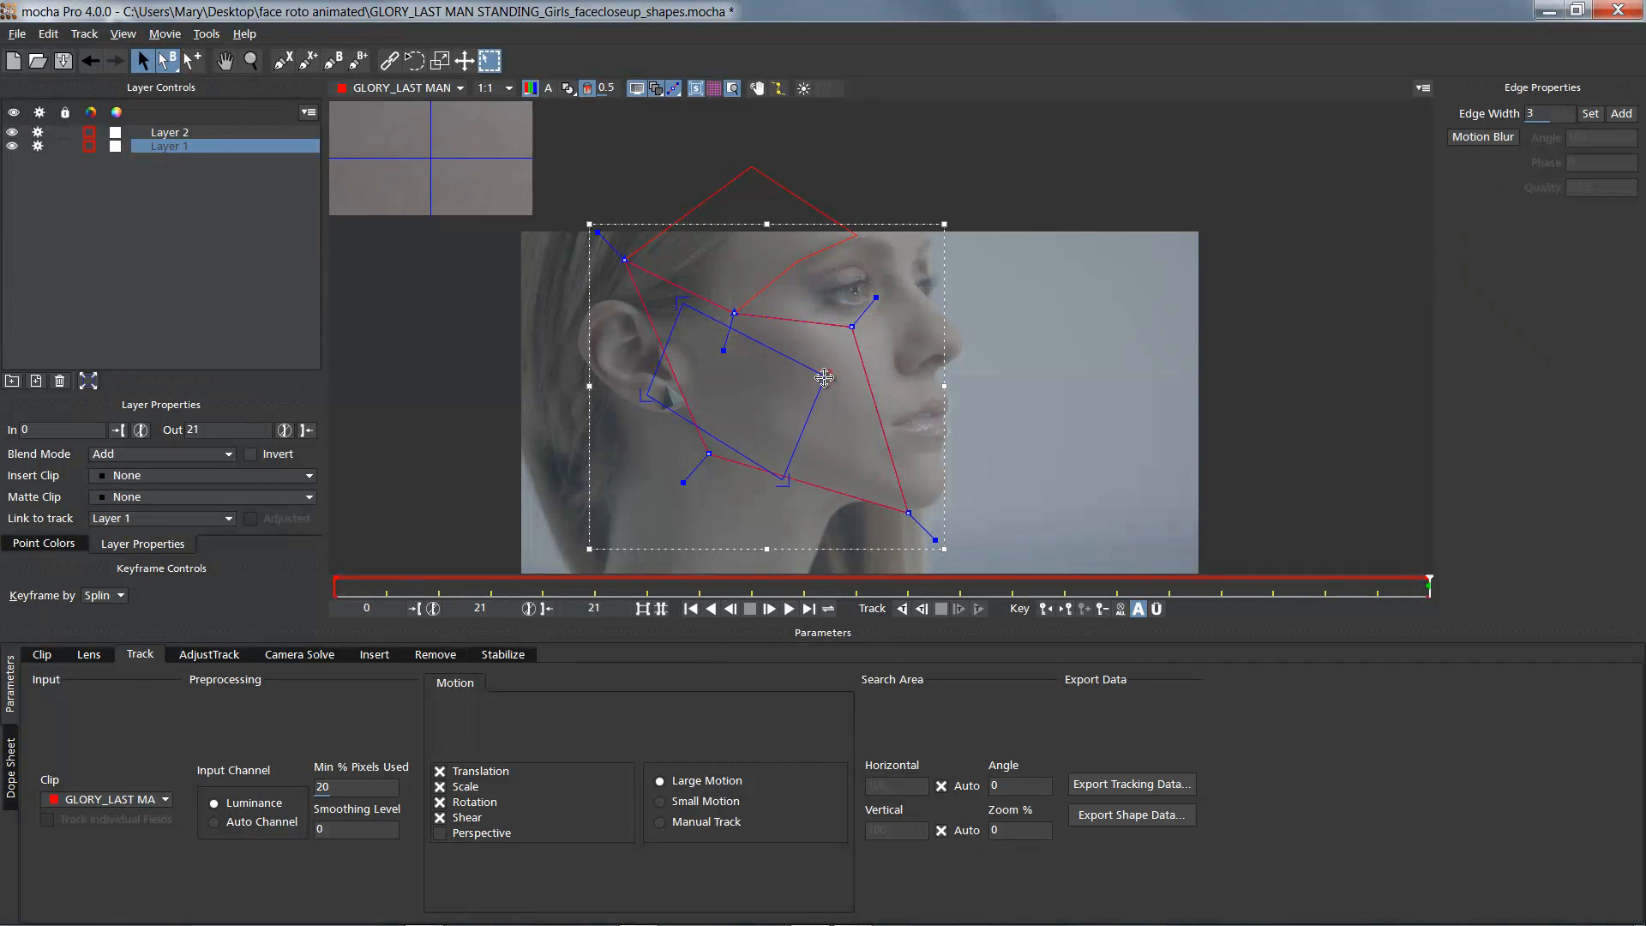
{"action": "left_click", "coordinate": [170, 132]}
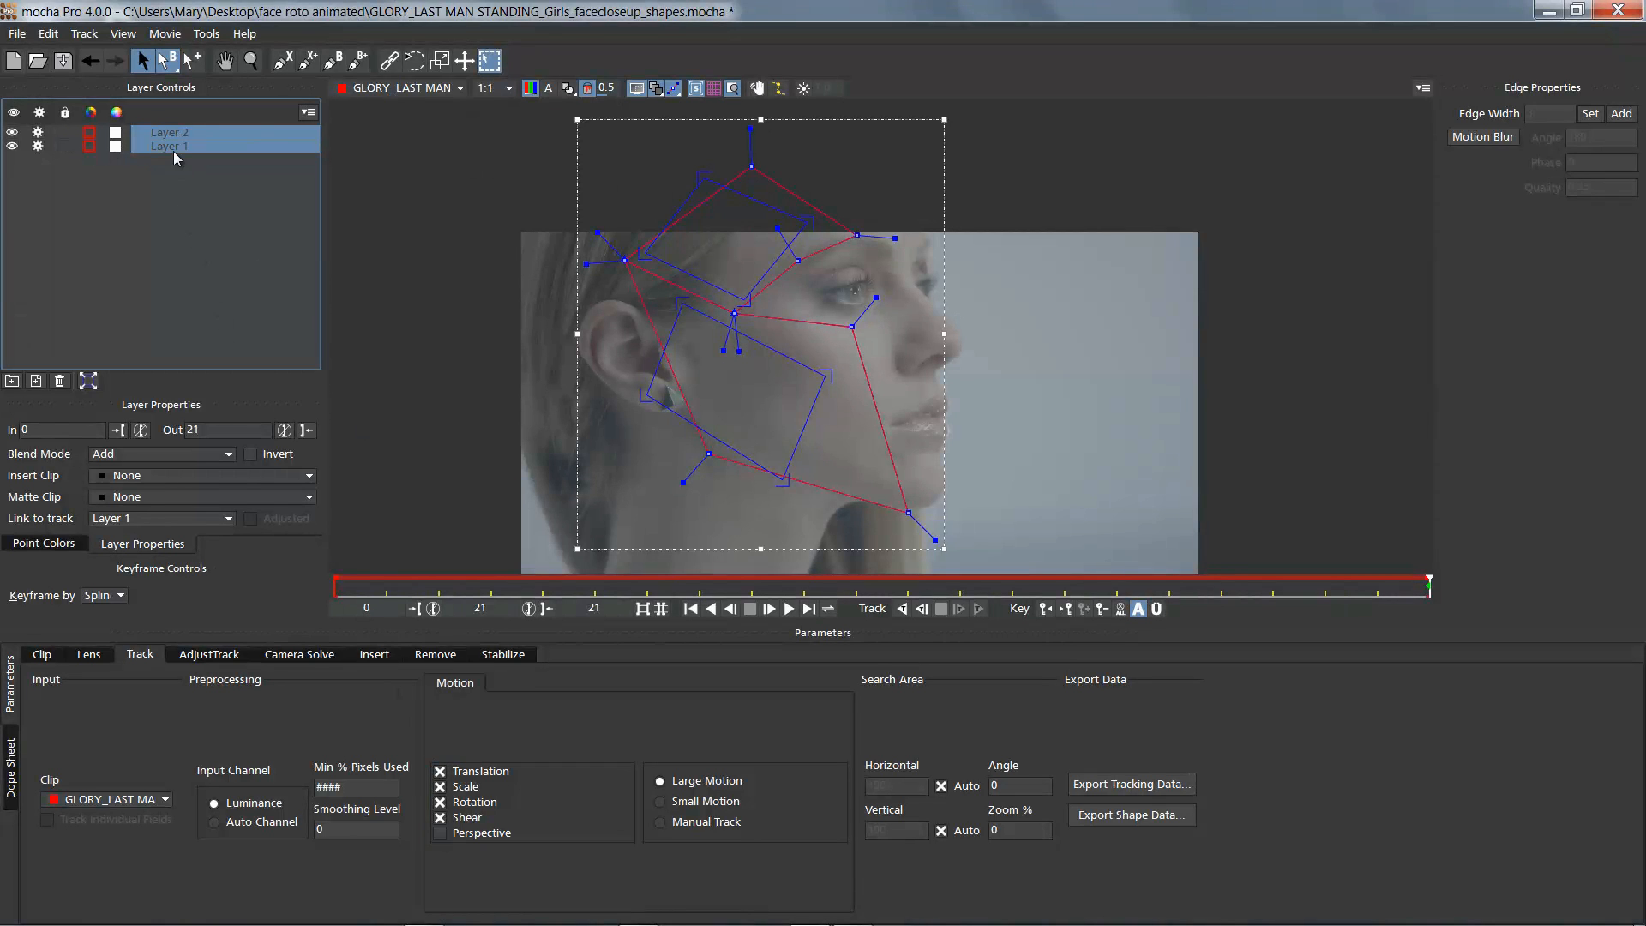
{"action": "left_click", "coordinate": [171, 145]}
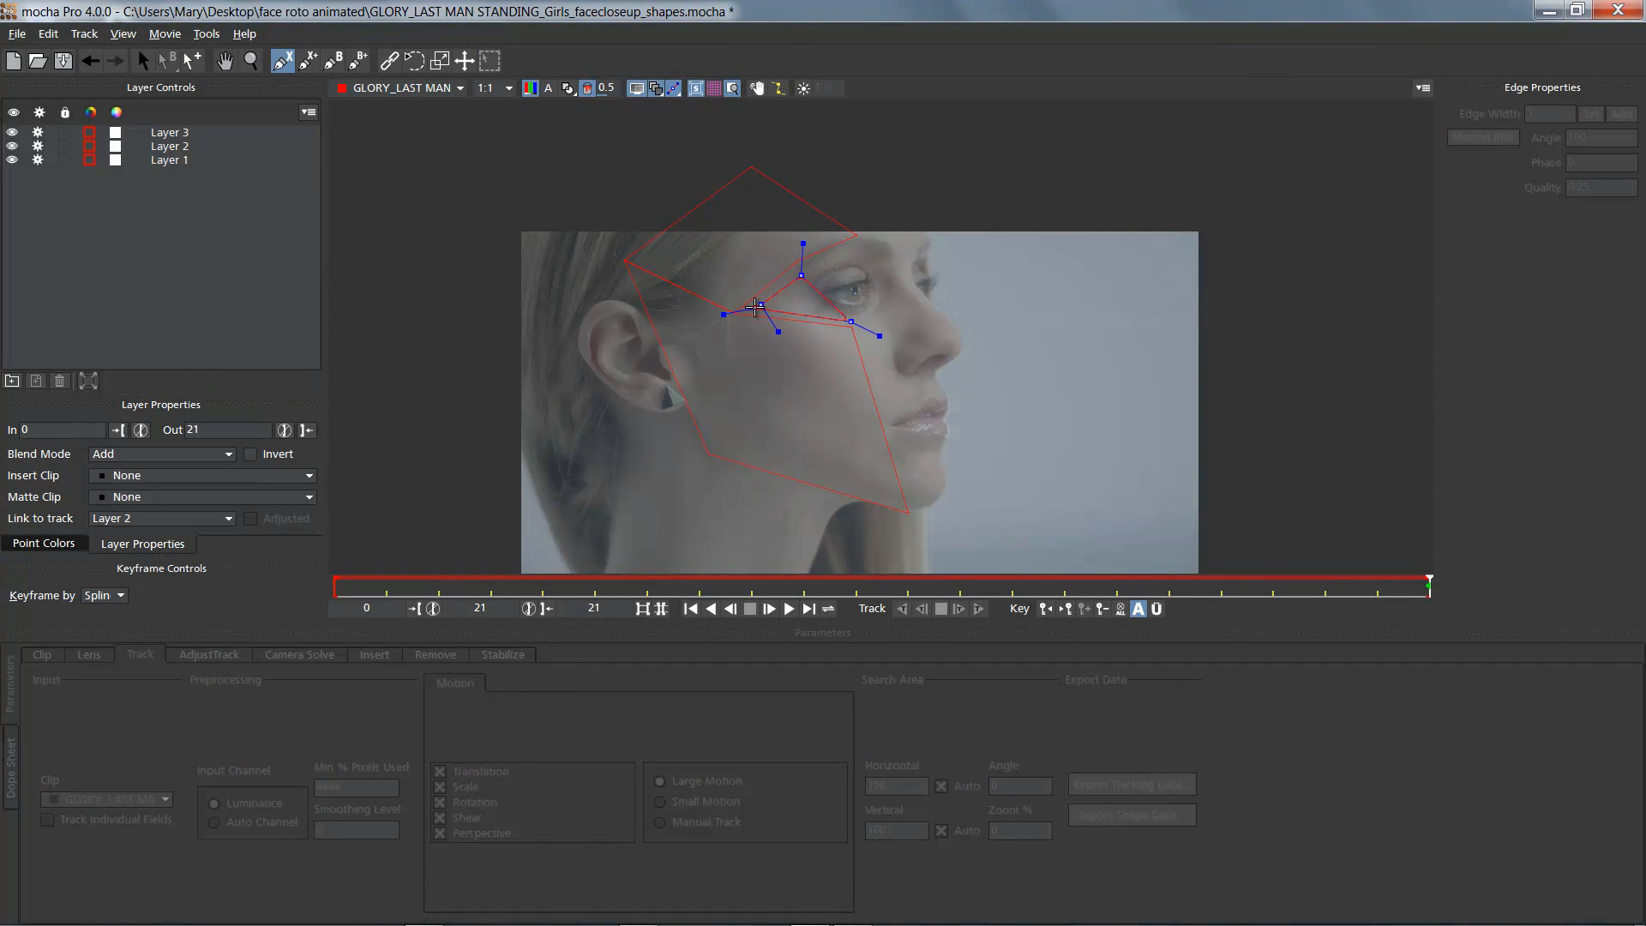
- Close the eye triangle shape and rename the layers 'eye triangle' and 'cheek'
{"action": "left_click", "coordinate": [170, 131]}
{"action": "type", "text": "eye fill"}
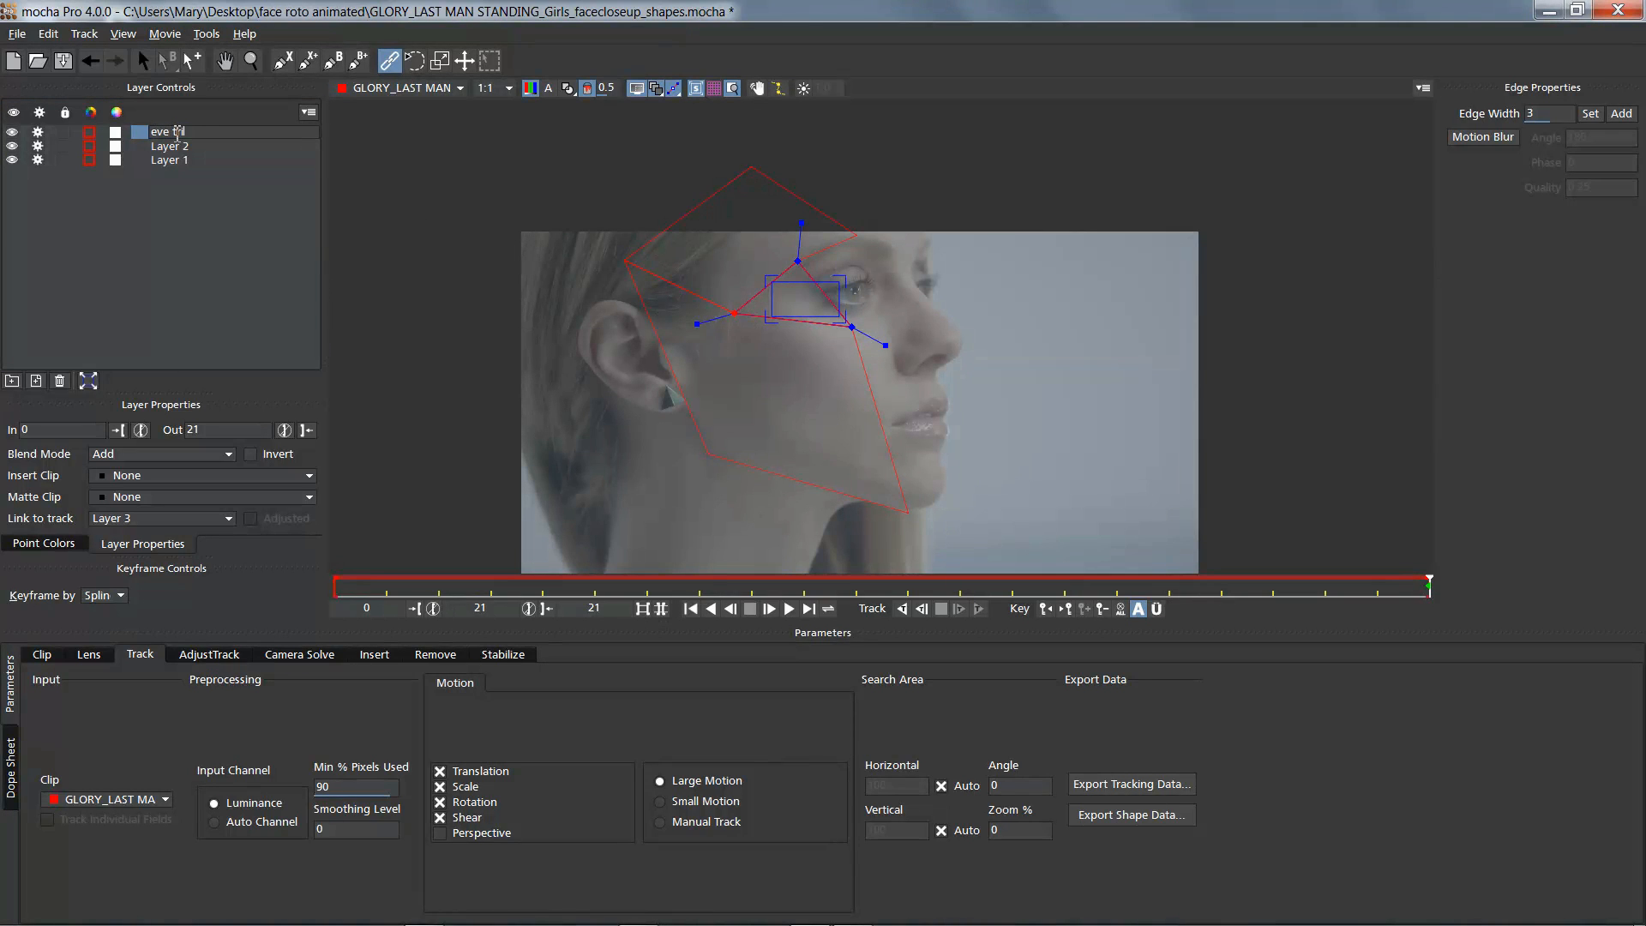
{"action": "left_click", "coordinate": [170, 146]}
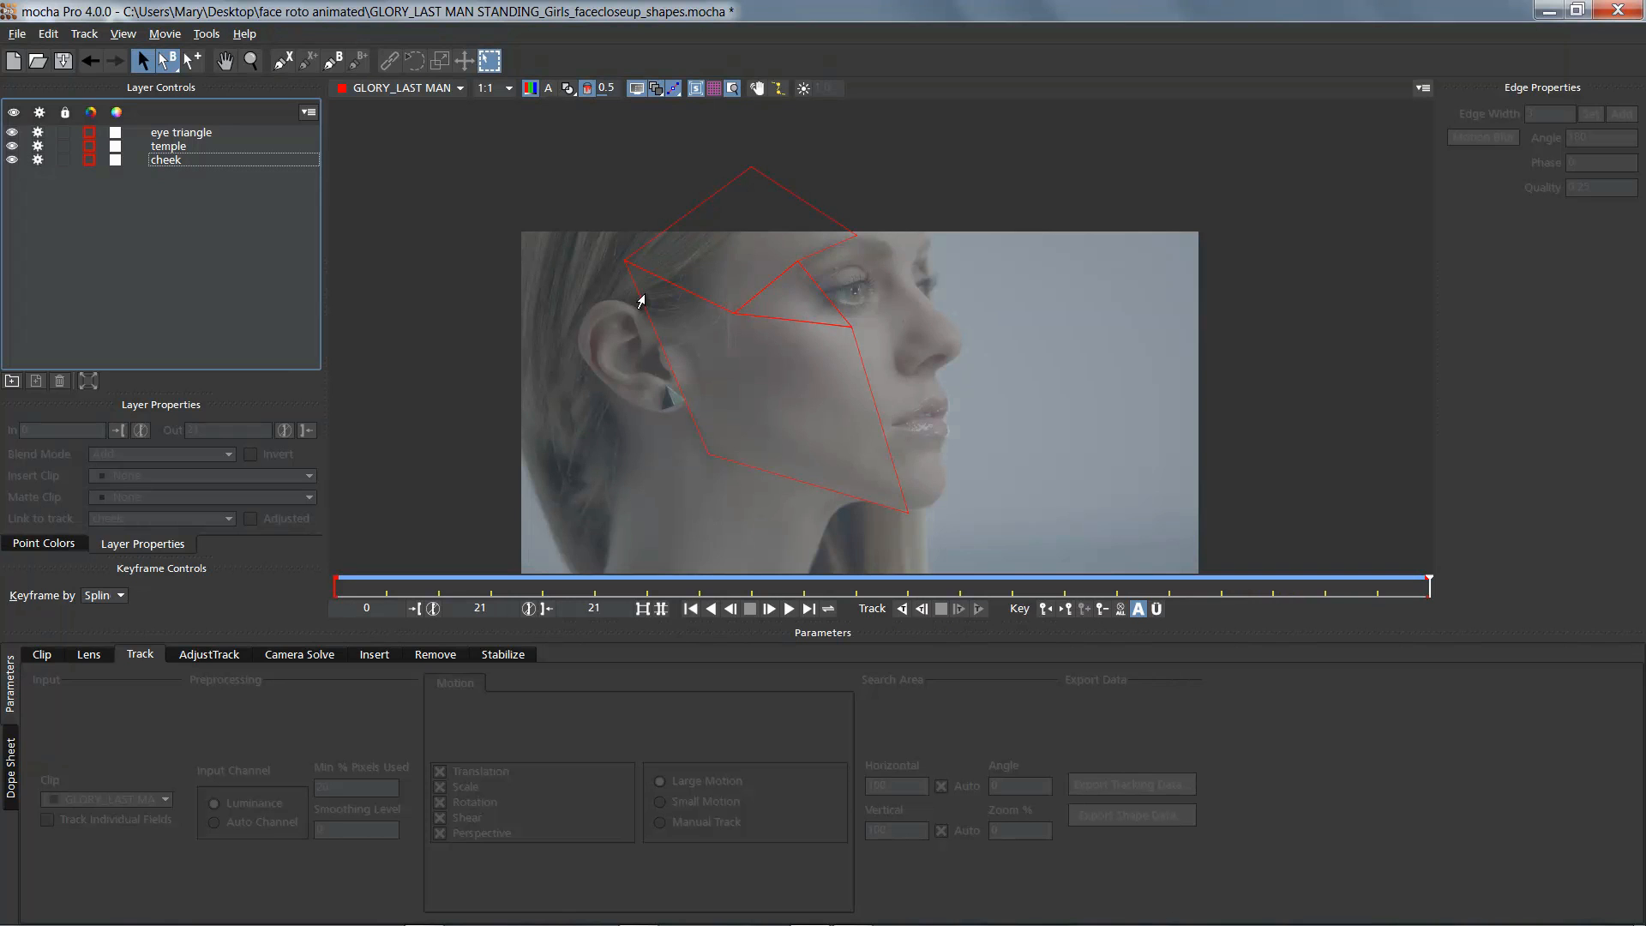
{"action": "left_click", "coordinate": [281, 60]}
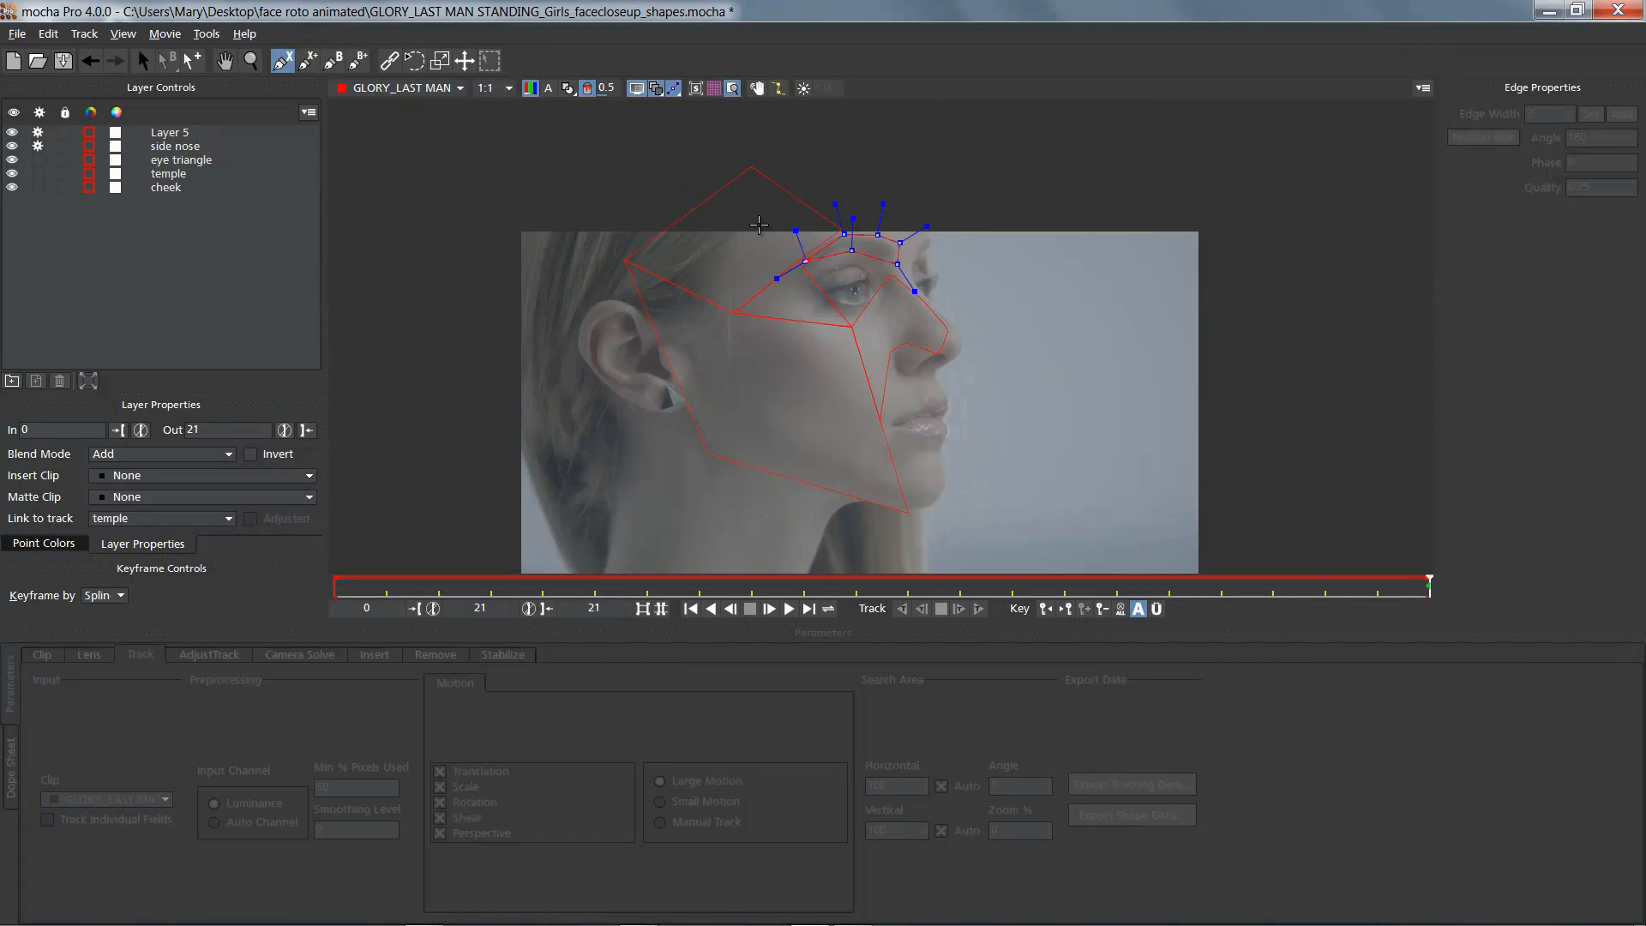
- Trace and name more feature shapes, including the hair shadow, then launch After Effects
{"action": "left_click", "coordinate": [226, 517]}
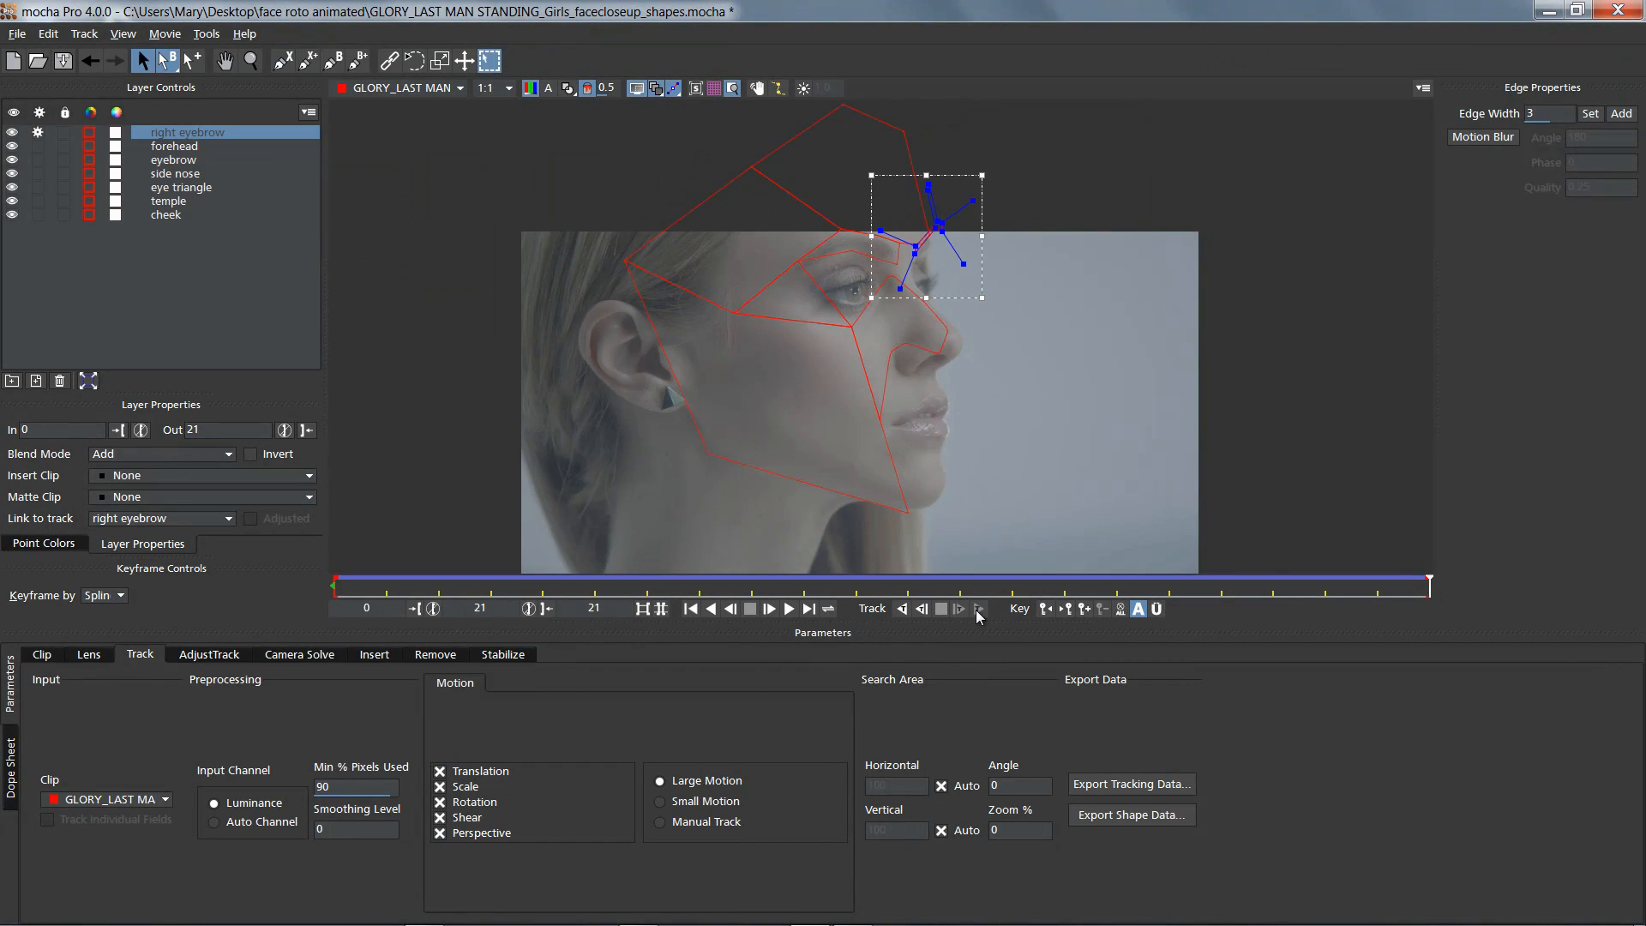
{"action": "left_click", "coordinate": [175, 173]}
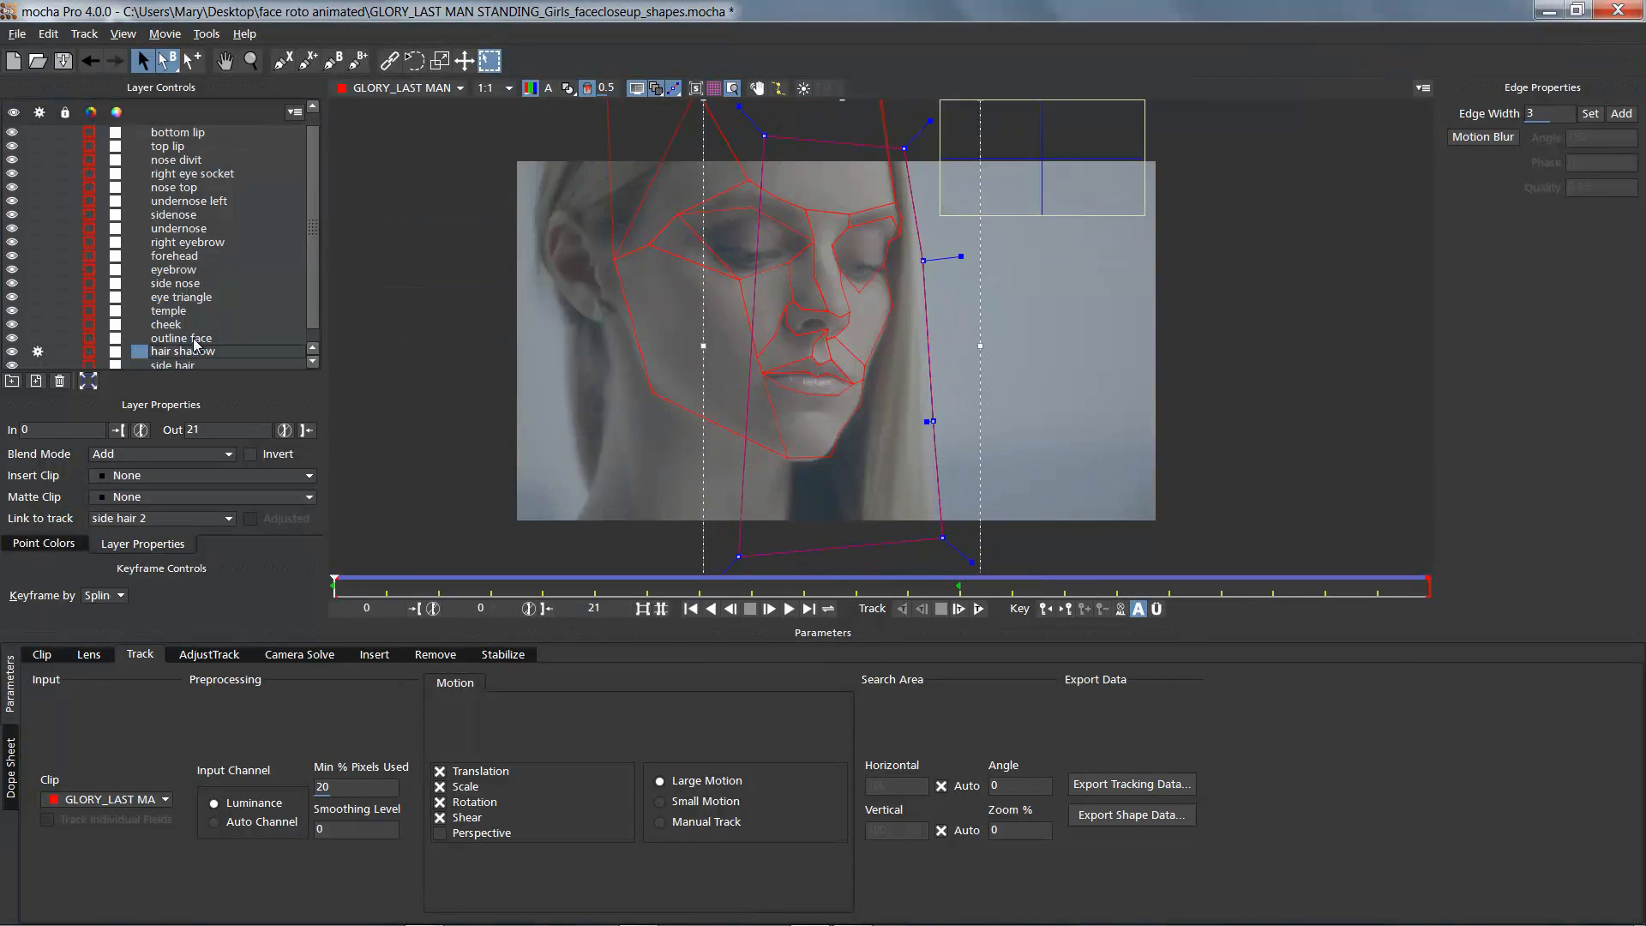
{"action": "left_click", "coordinate": [922, 609]}
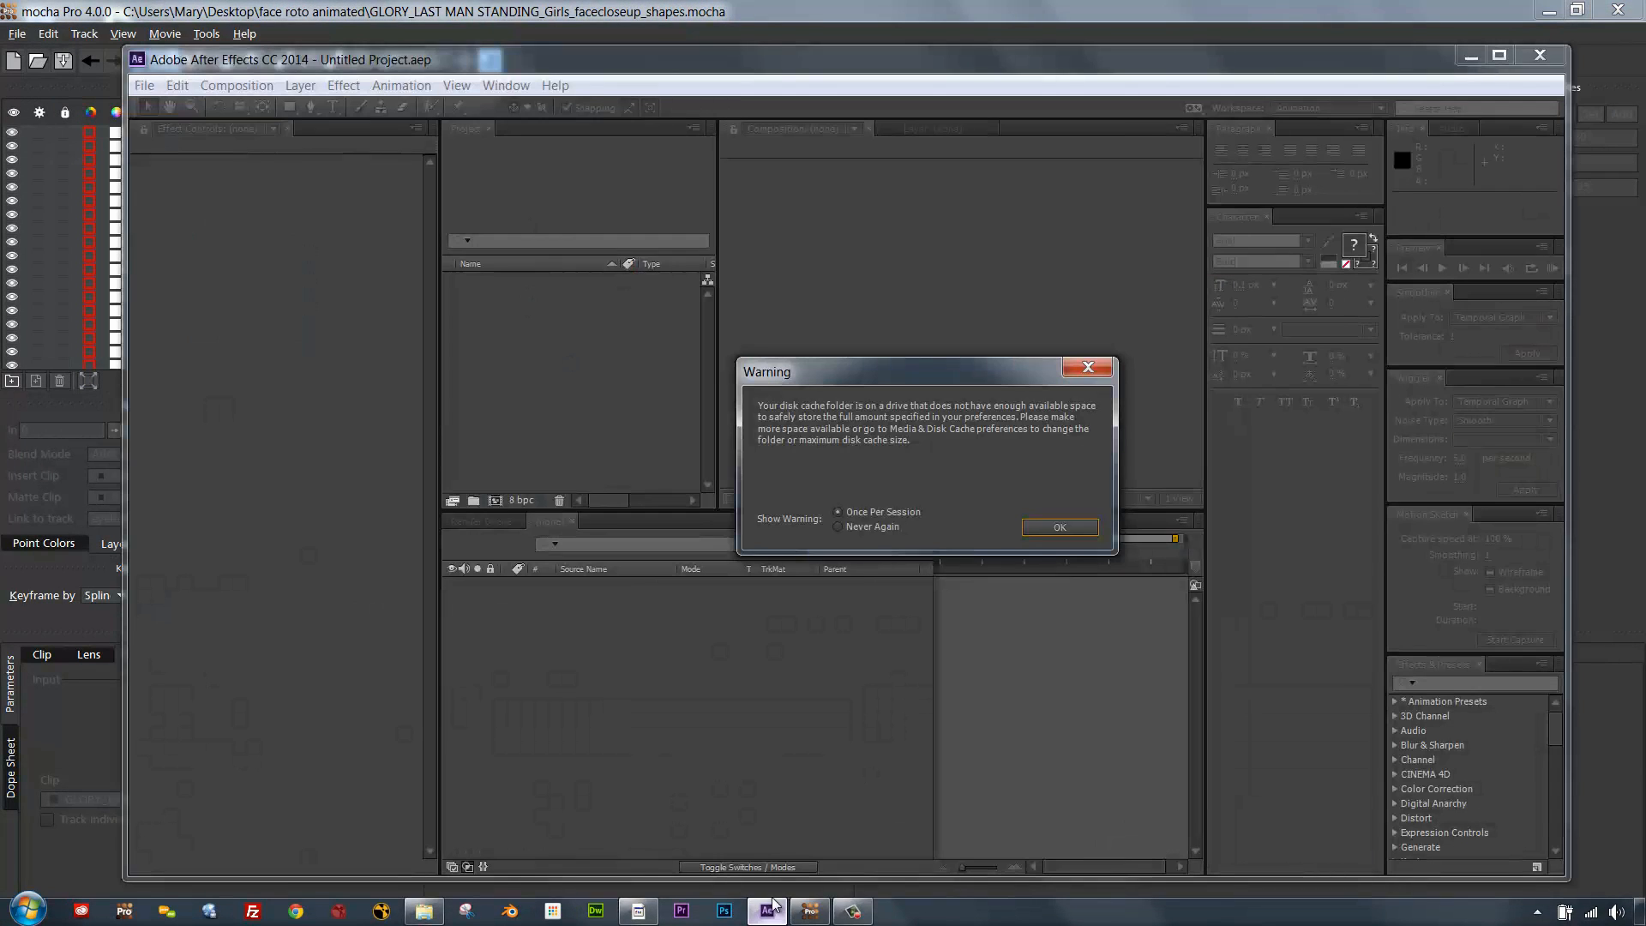
- Dismiss the disk cache warning, add a brown solid layer, and switch back to mocha Pro
{"action": "left_click", "coordinate": [1060, 527]}
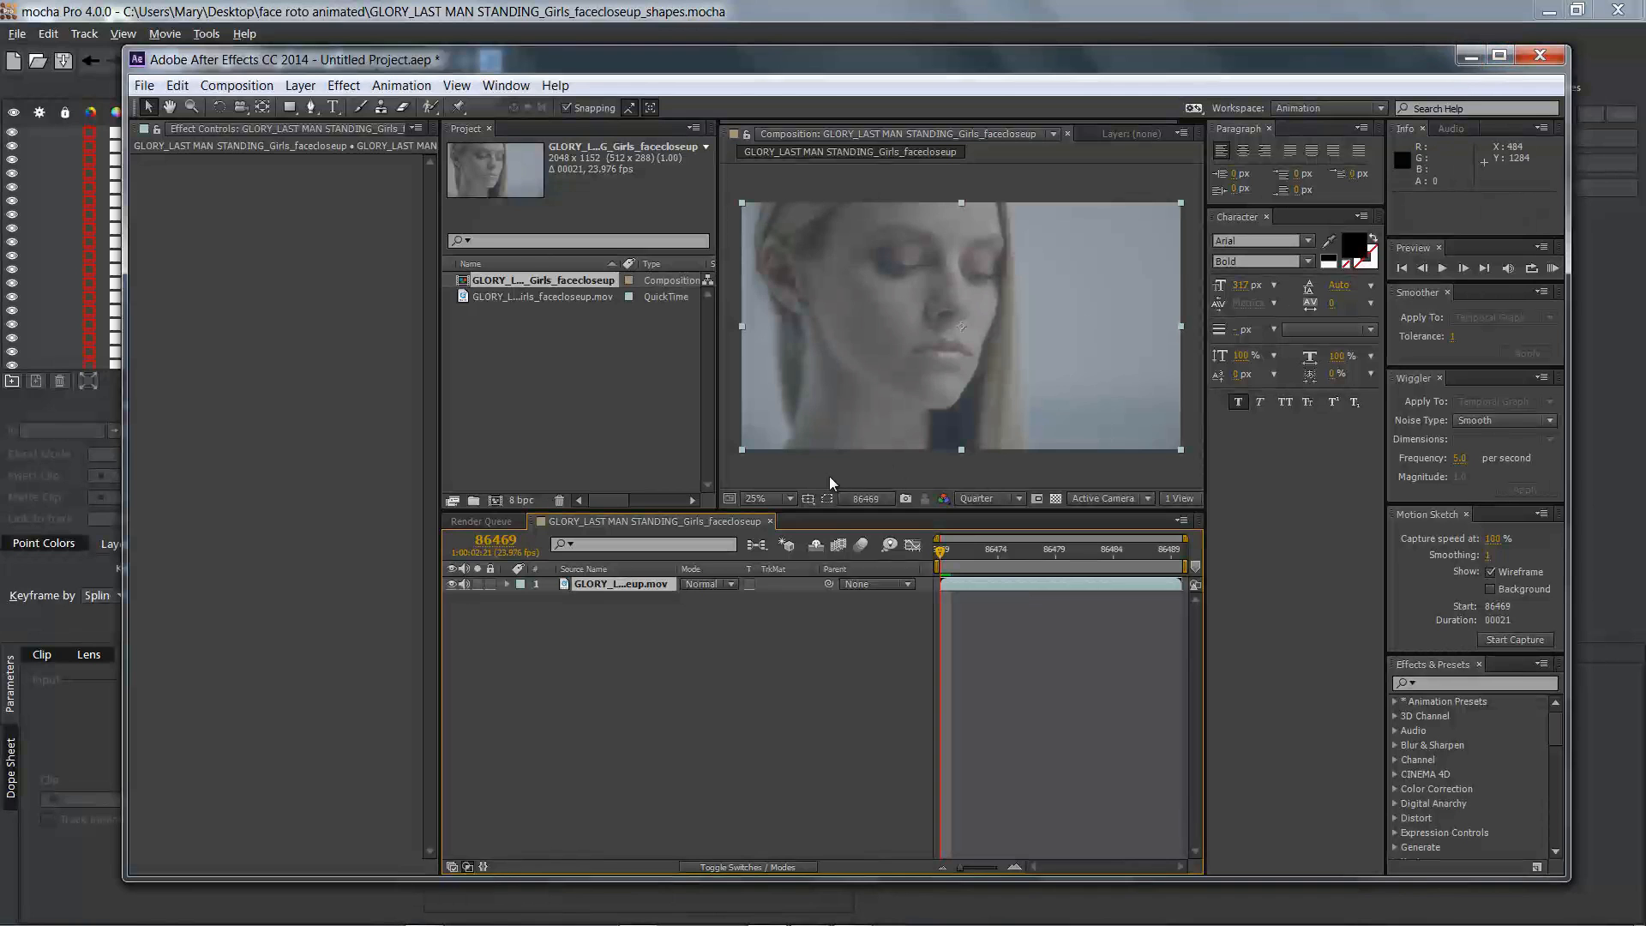
{"action": "left_click", "coordinate": [300, 85]}
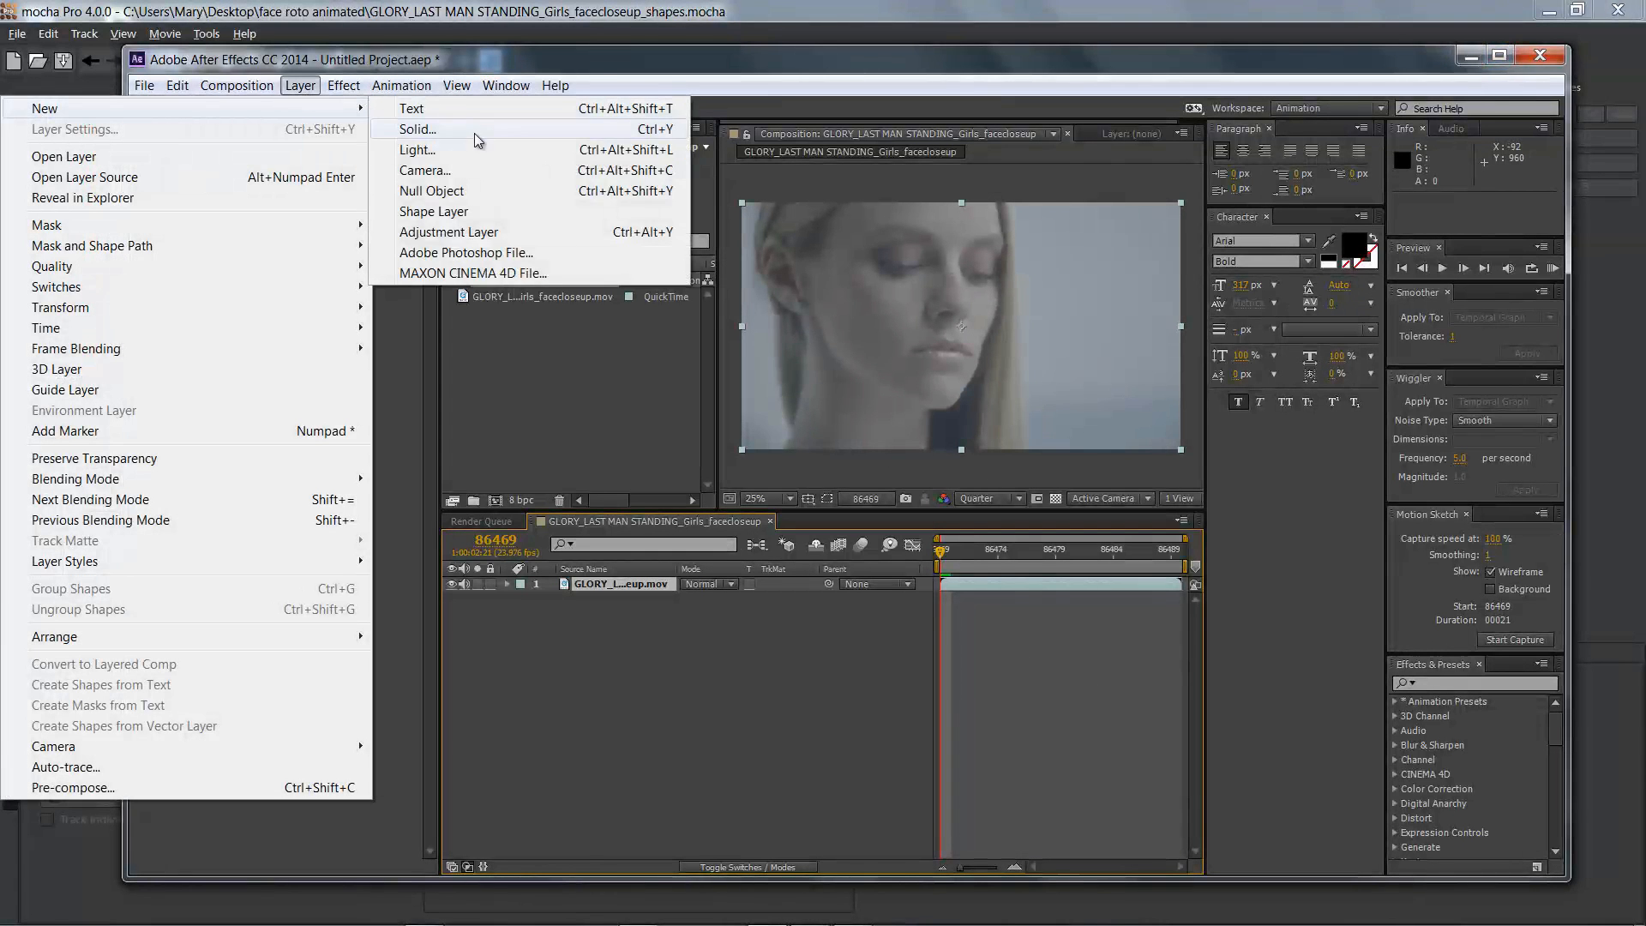
{"action": "left_click", "coordinate": [416, 128]}
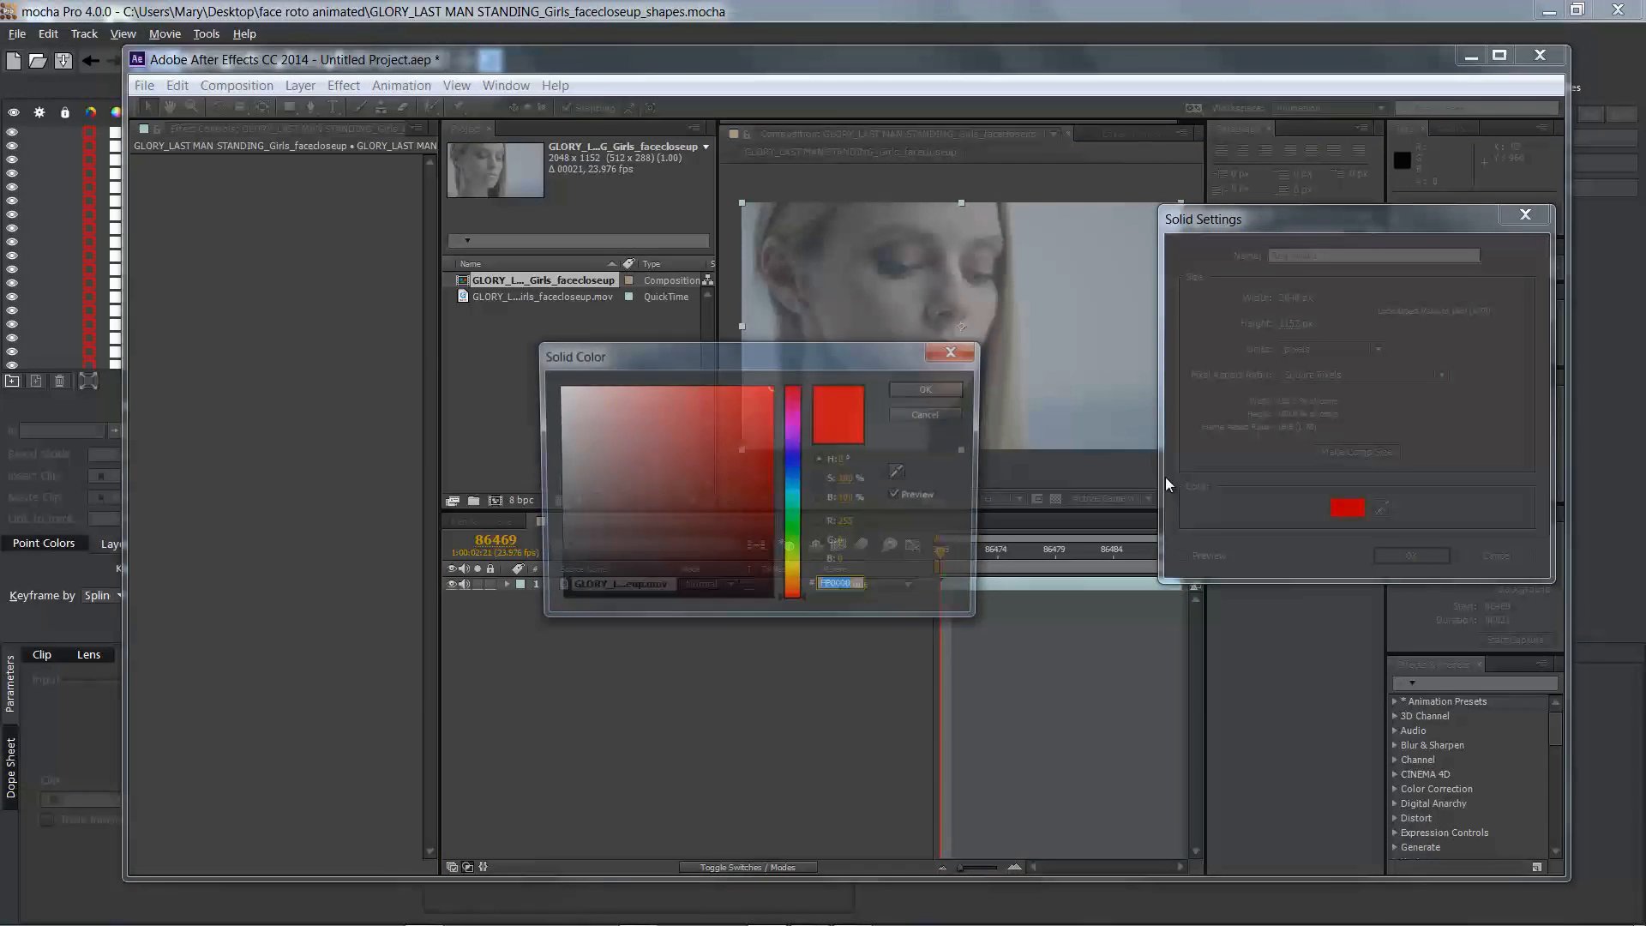
{"action": "left_click", "coordinate": [686, 524]}
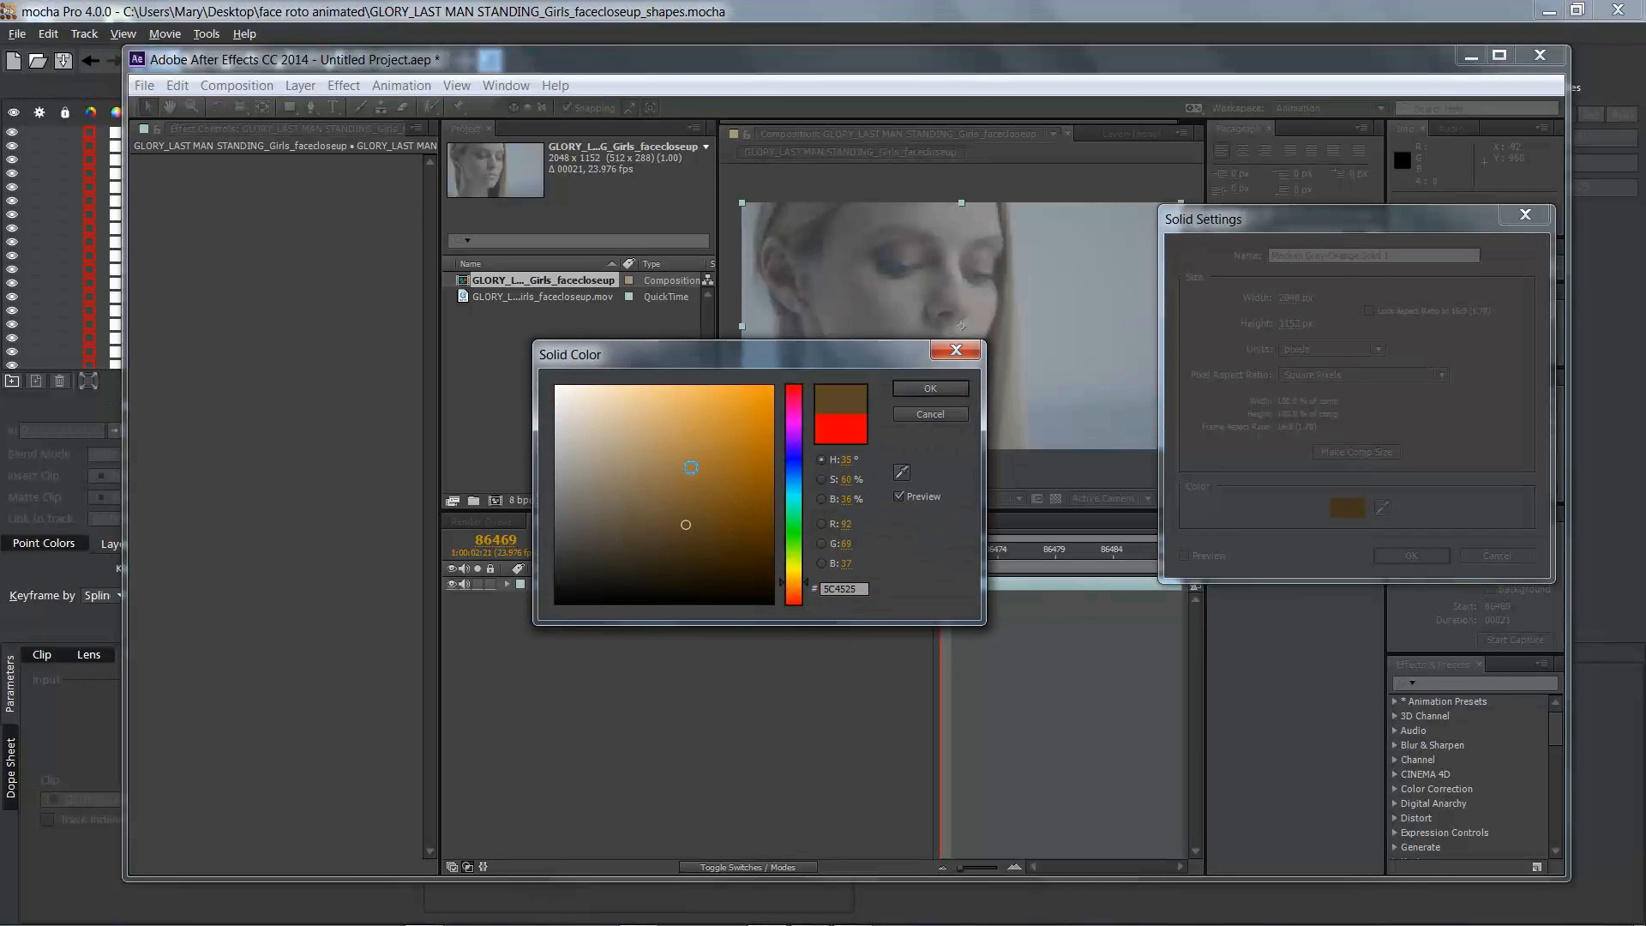
{"action": "left_click", "coordinate": [679, 465]}
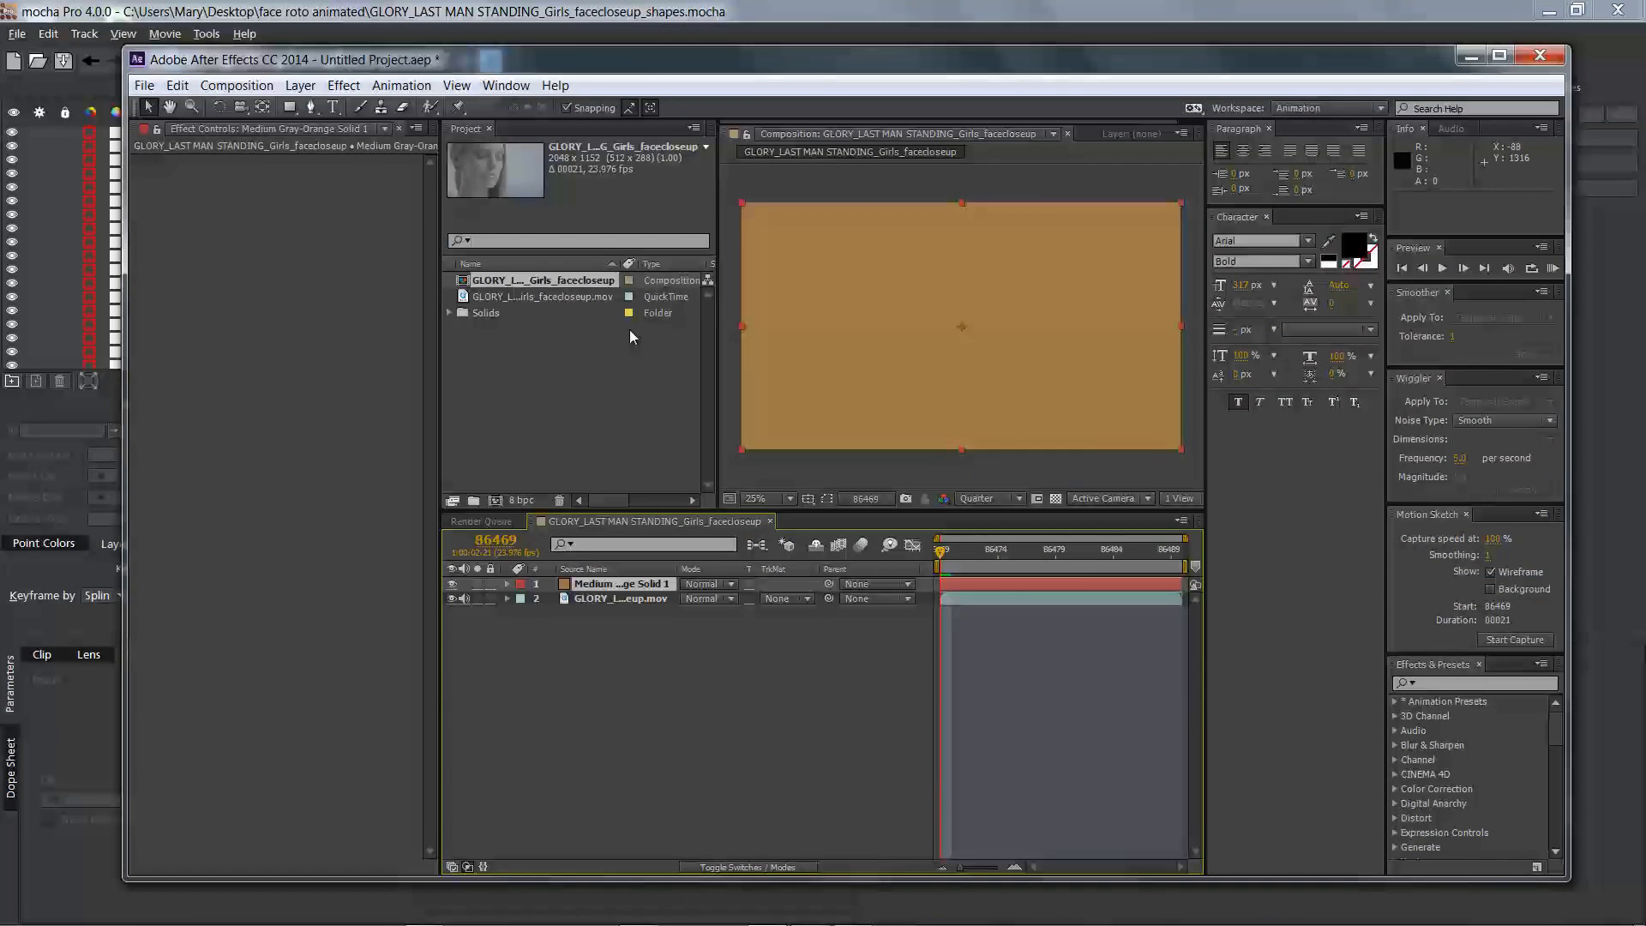
{"action": "left_click", "coordinate": [1518, 59]}
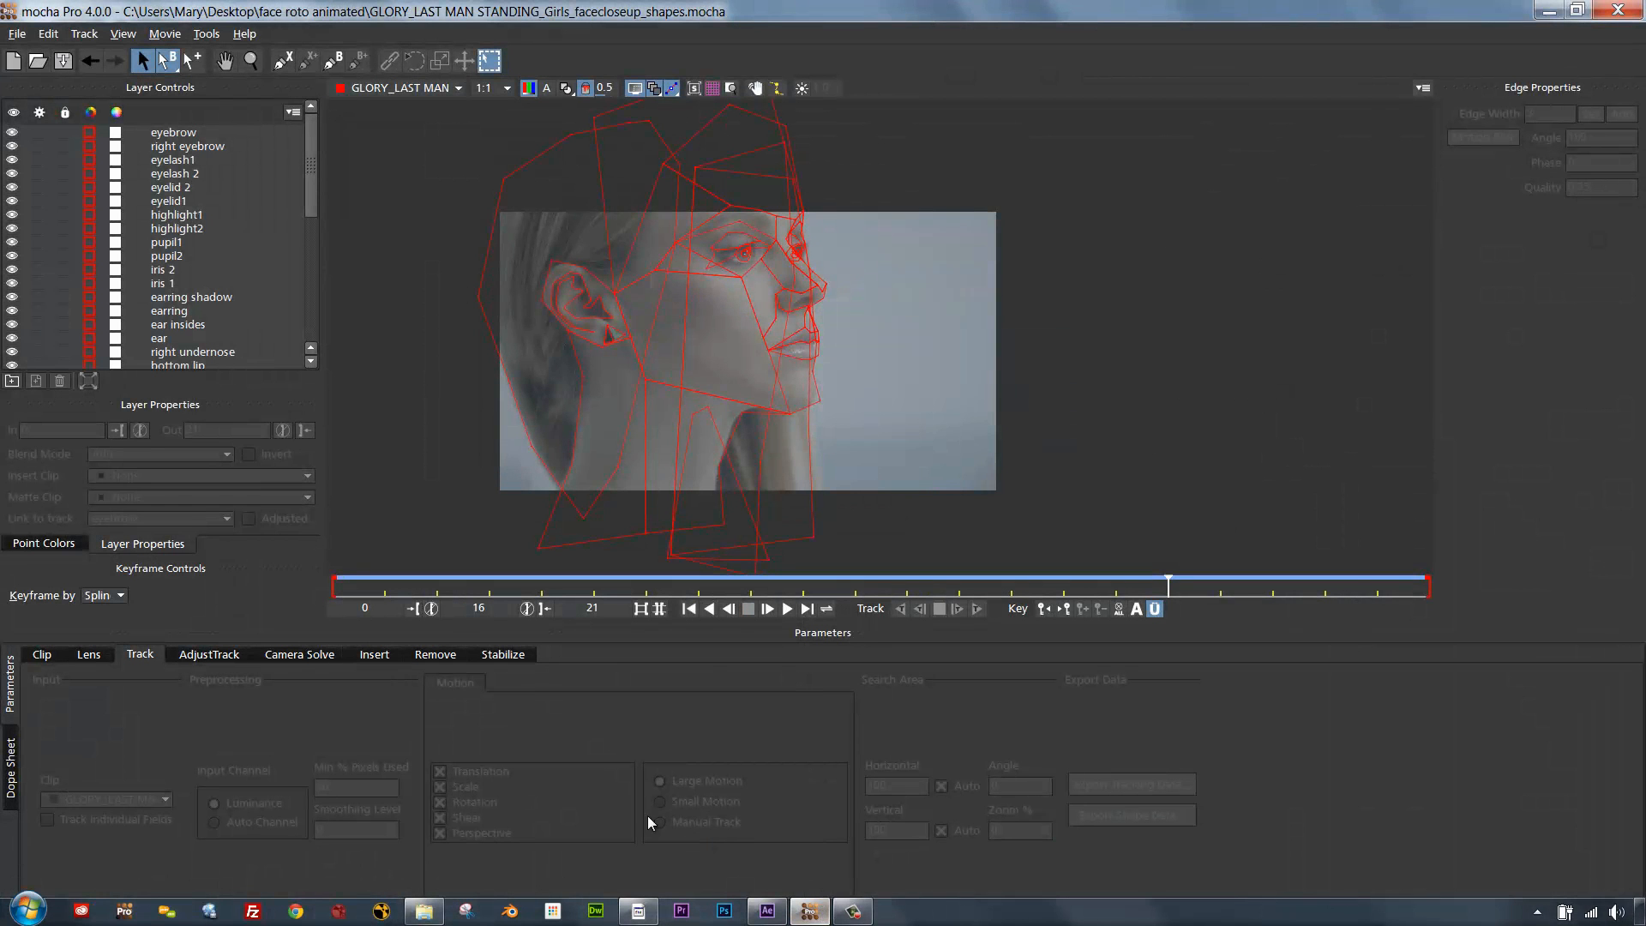
- Copy the eyebrow layer to the clipboard as mocha shape data for AE
{"action": "left_click", "coordinate": [172, 131]}
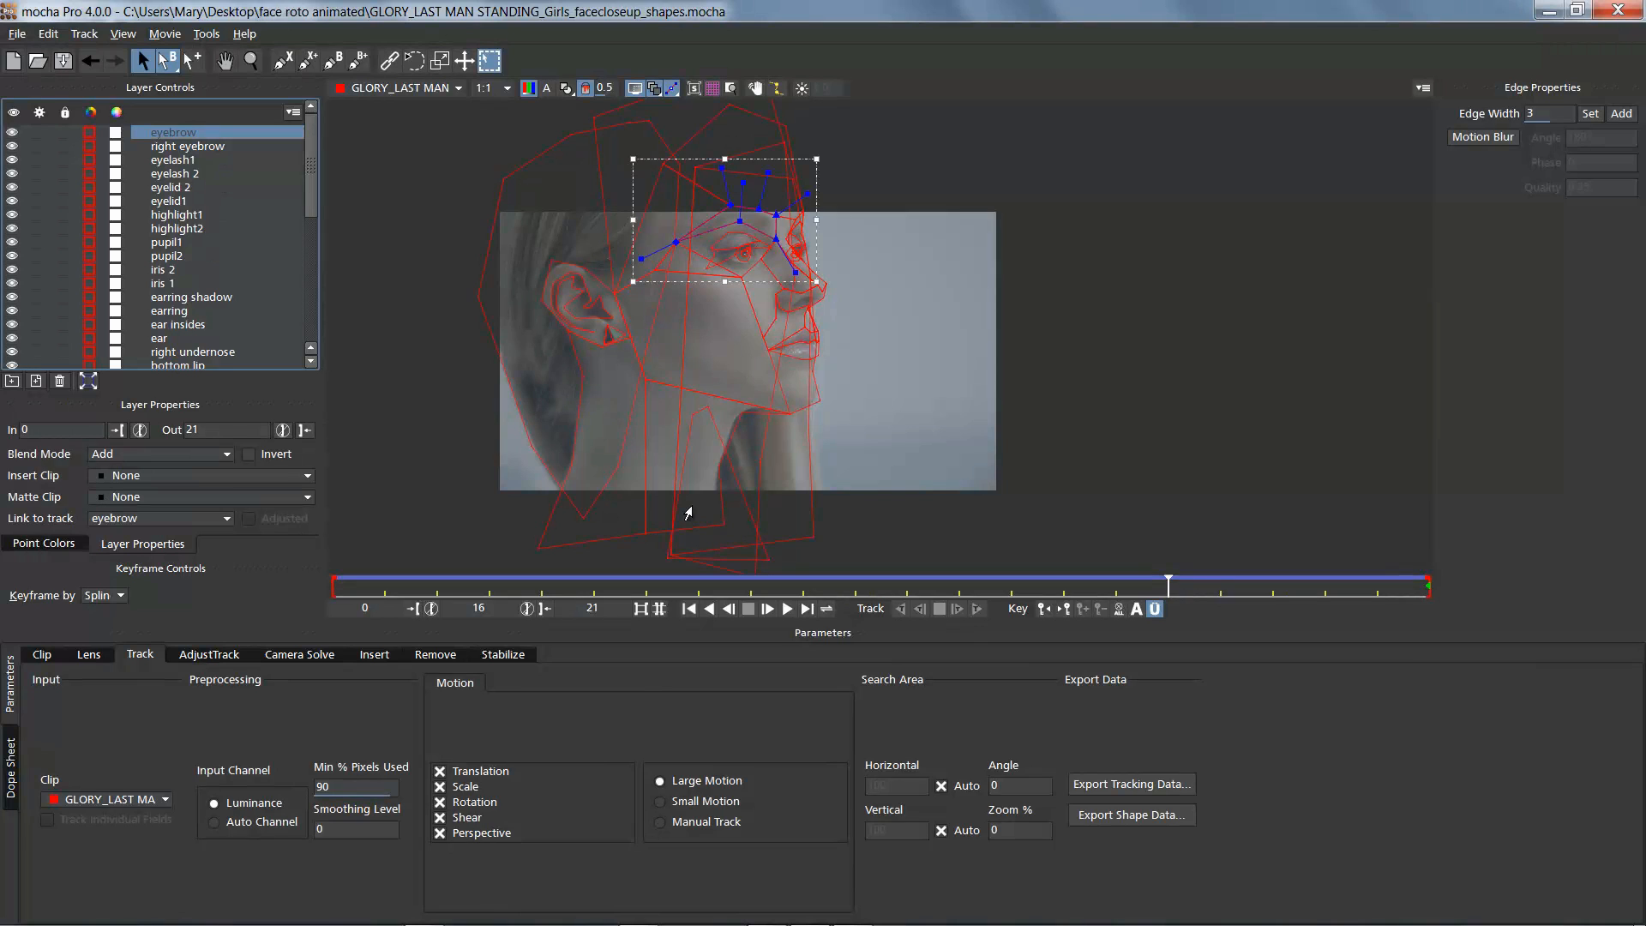
{"action": "left_click", "coordinate": [1131, 813]}
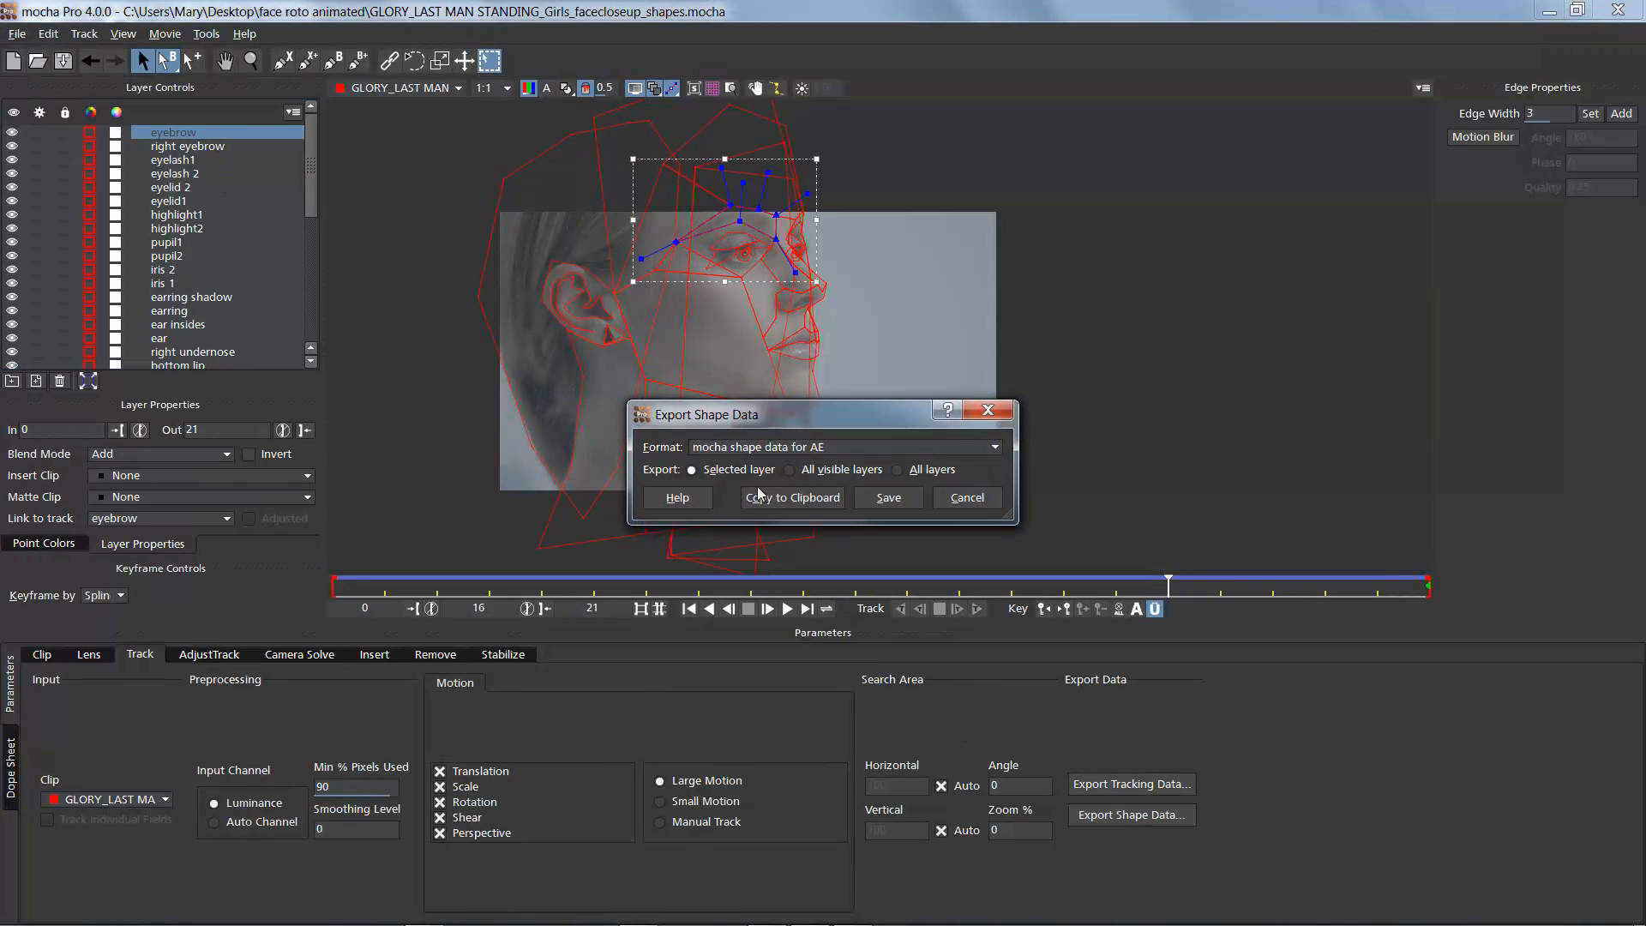
{"action": "left_click", "coordinate": [964, 496]}
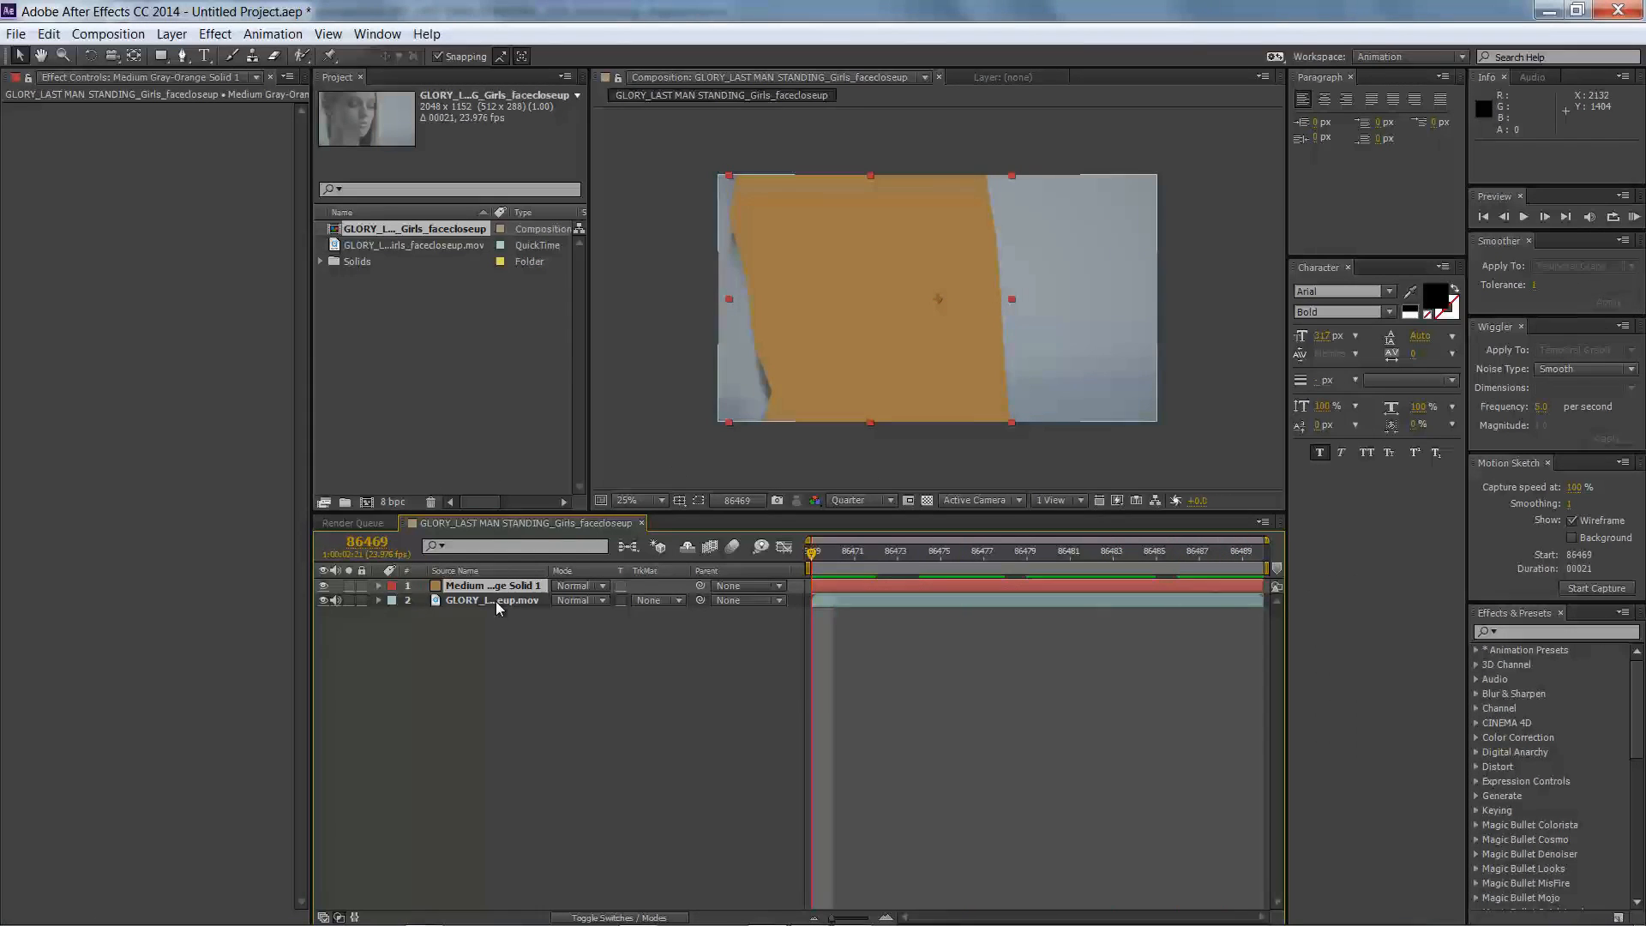
- Import the JPEG images and place the Ultra_thin thin-section photo as the bottom layer
{"action": "left_click", "coordinate": [491, 599]}
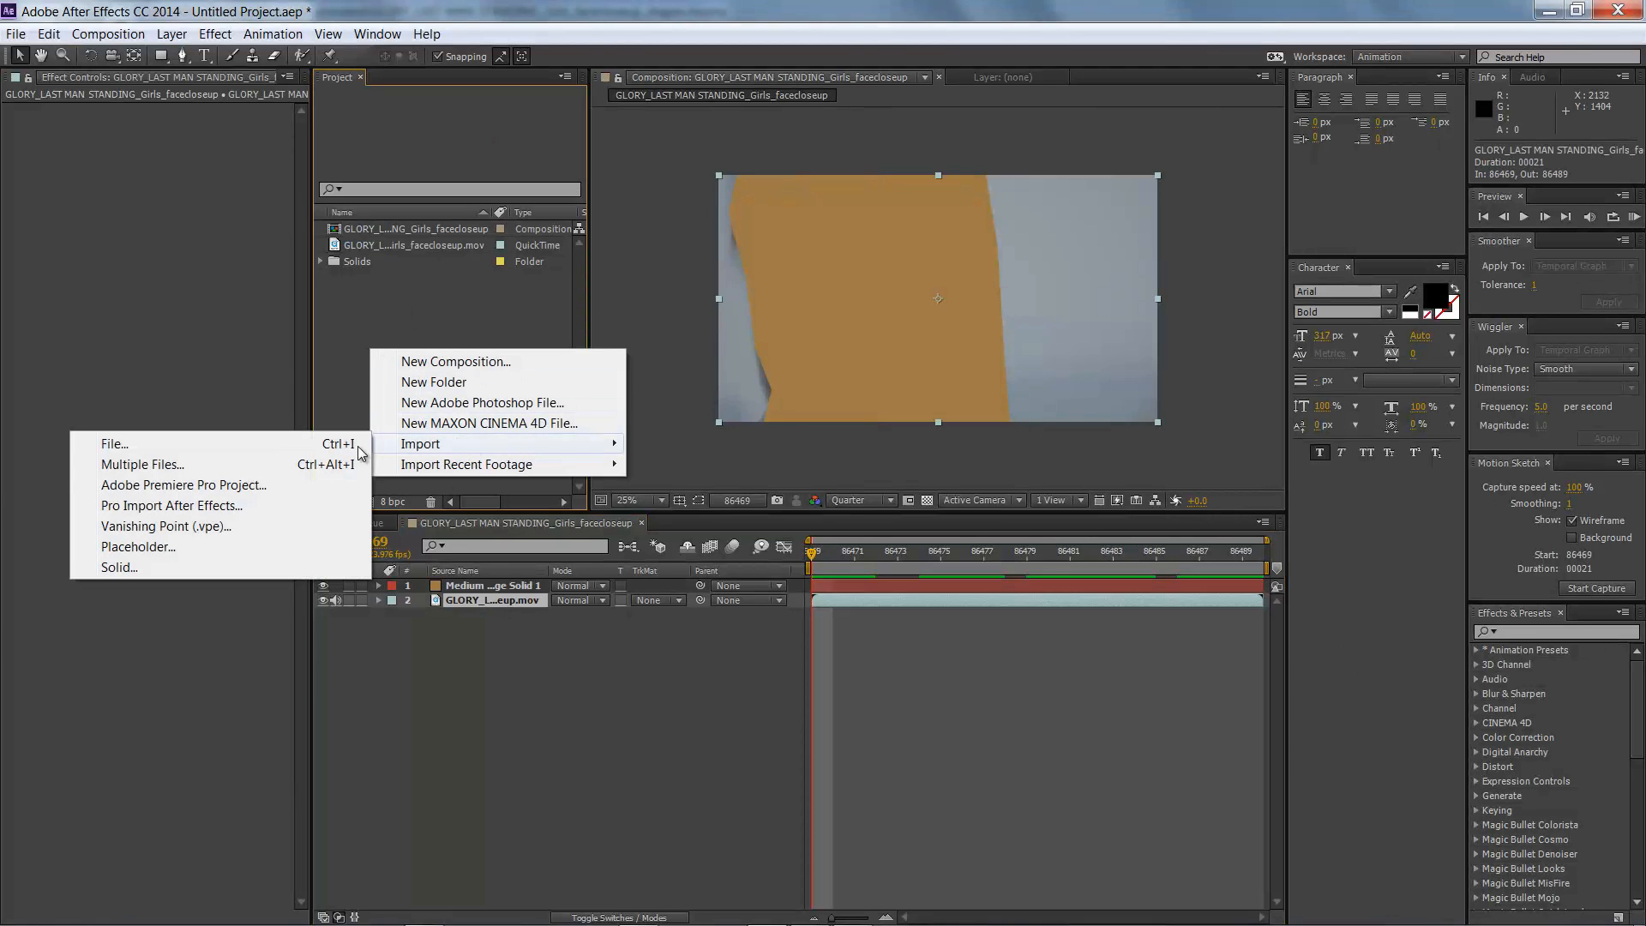
{"action": "left_click", "coordinate": [114, 443]}
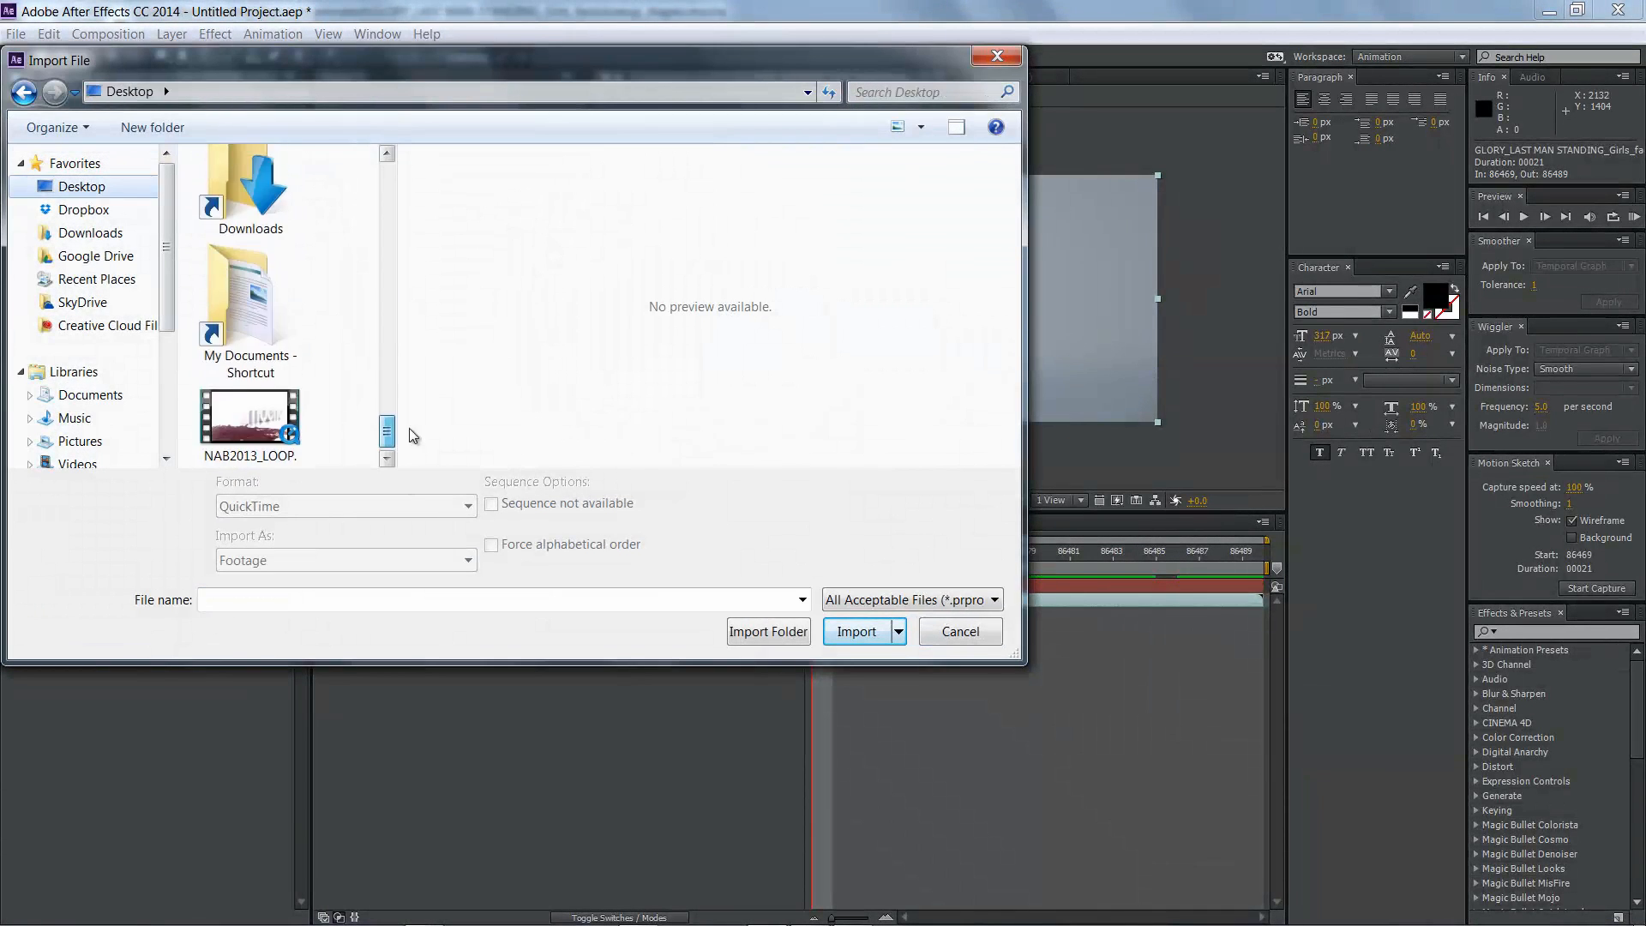
{"action": "left_click", "coordinate": [959, 631]}
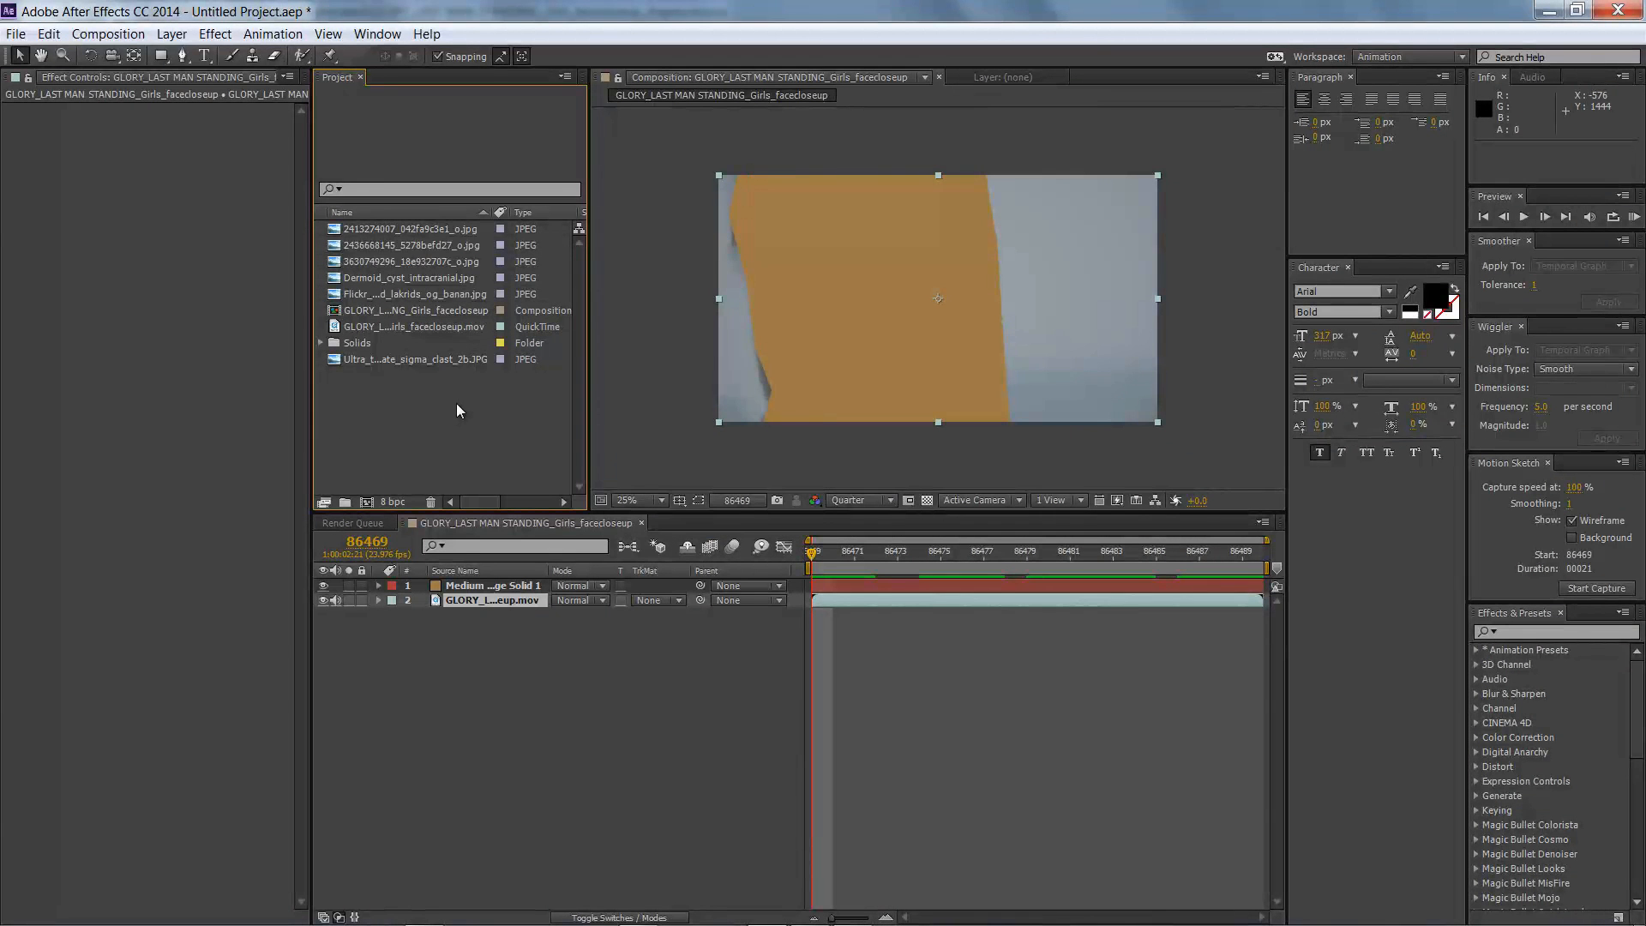
{"action": "left_click", "coordinate": [415, 360]}
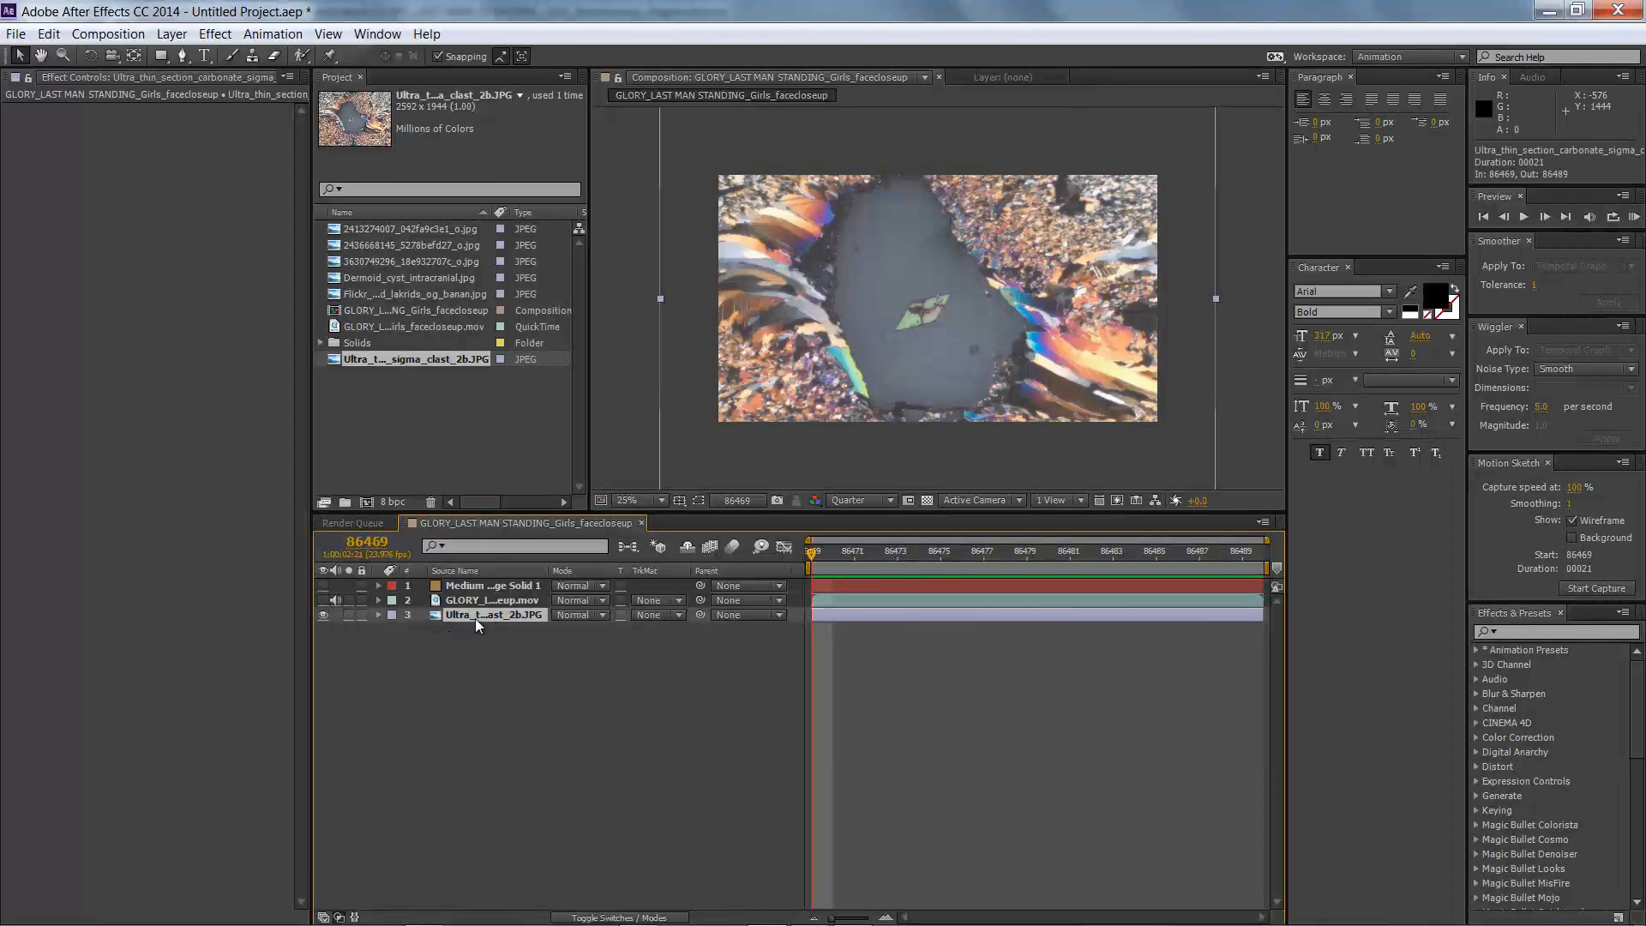
- Search Effects & Presets for 'cart' and apply Stylize > Cartoon to the mineral photo
{"action": "type", "text": "a"}
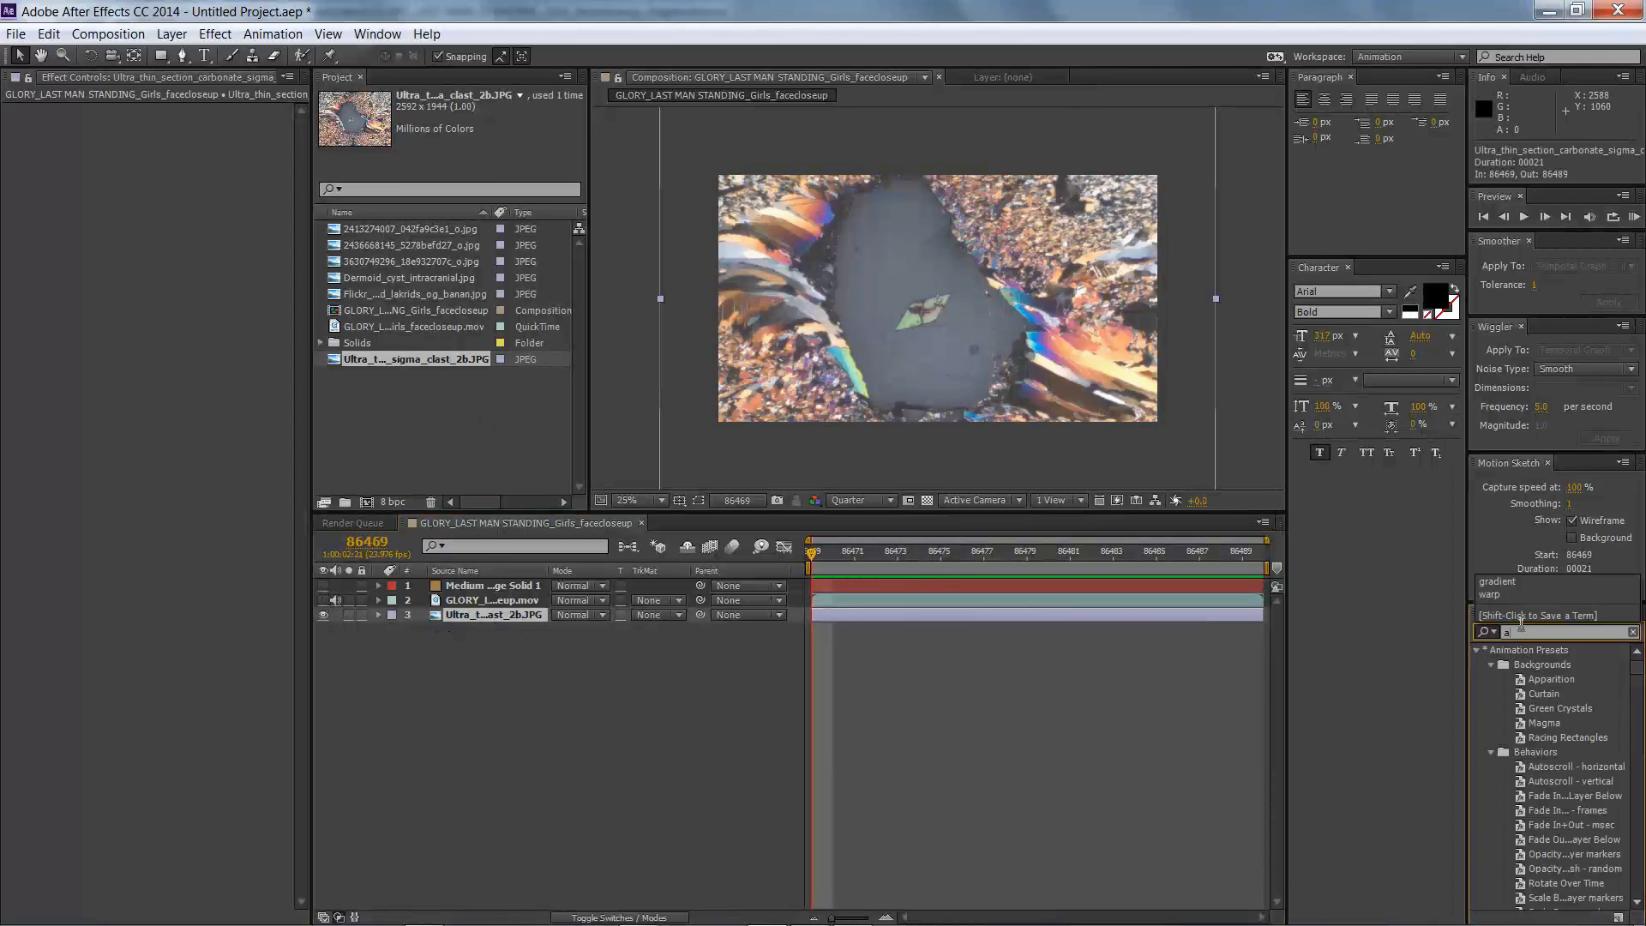
{"action": "type", "text": "animati"}
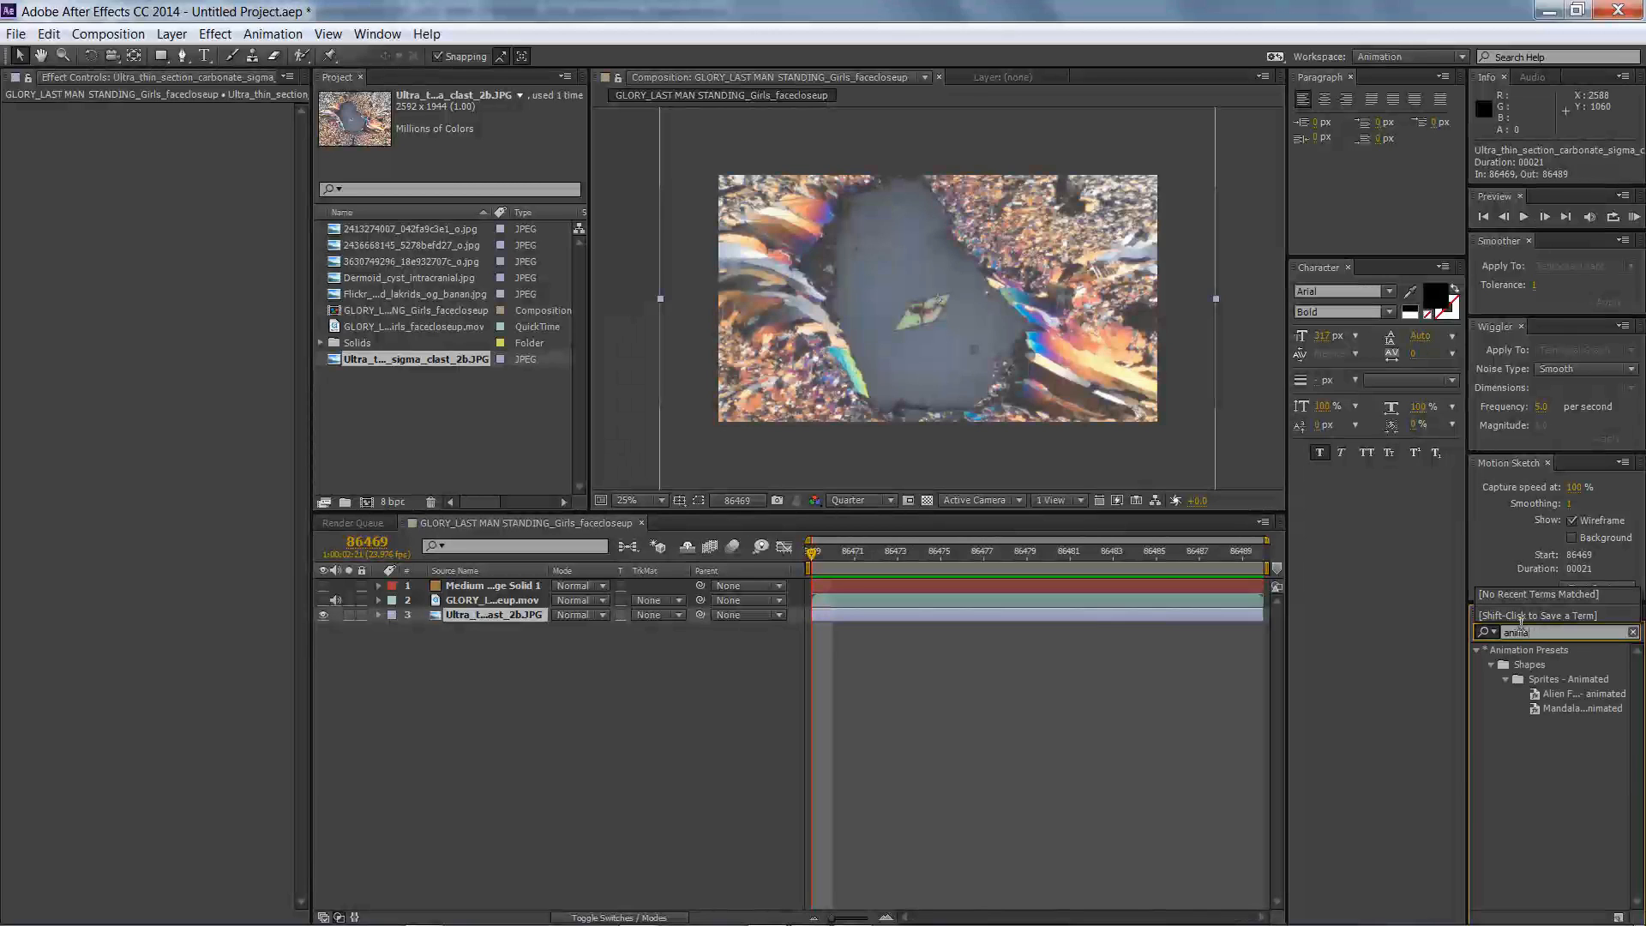
{"action": "type", "text": "cart"}
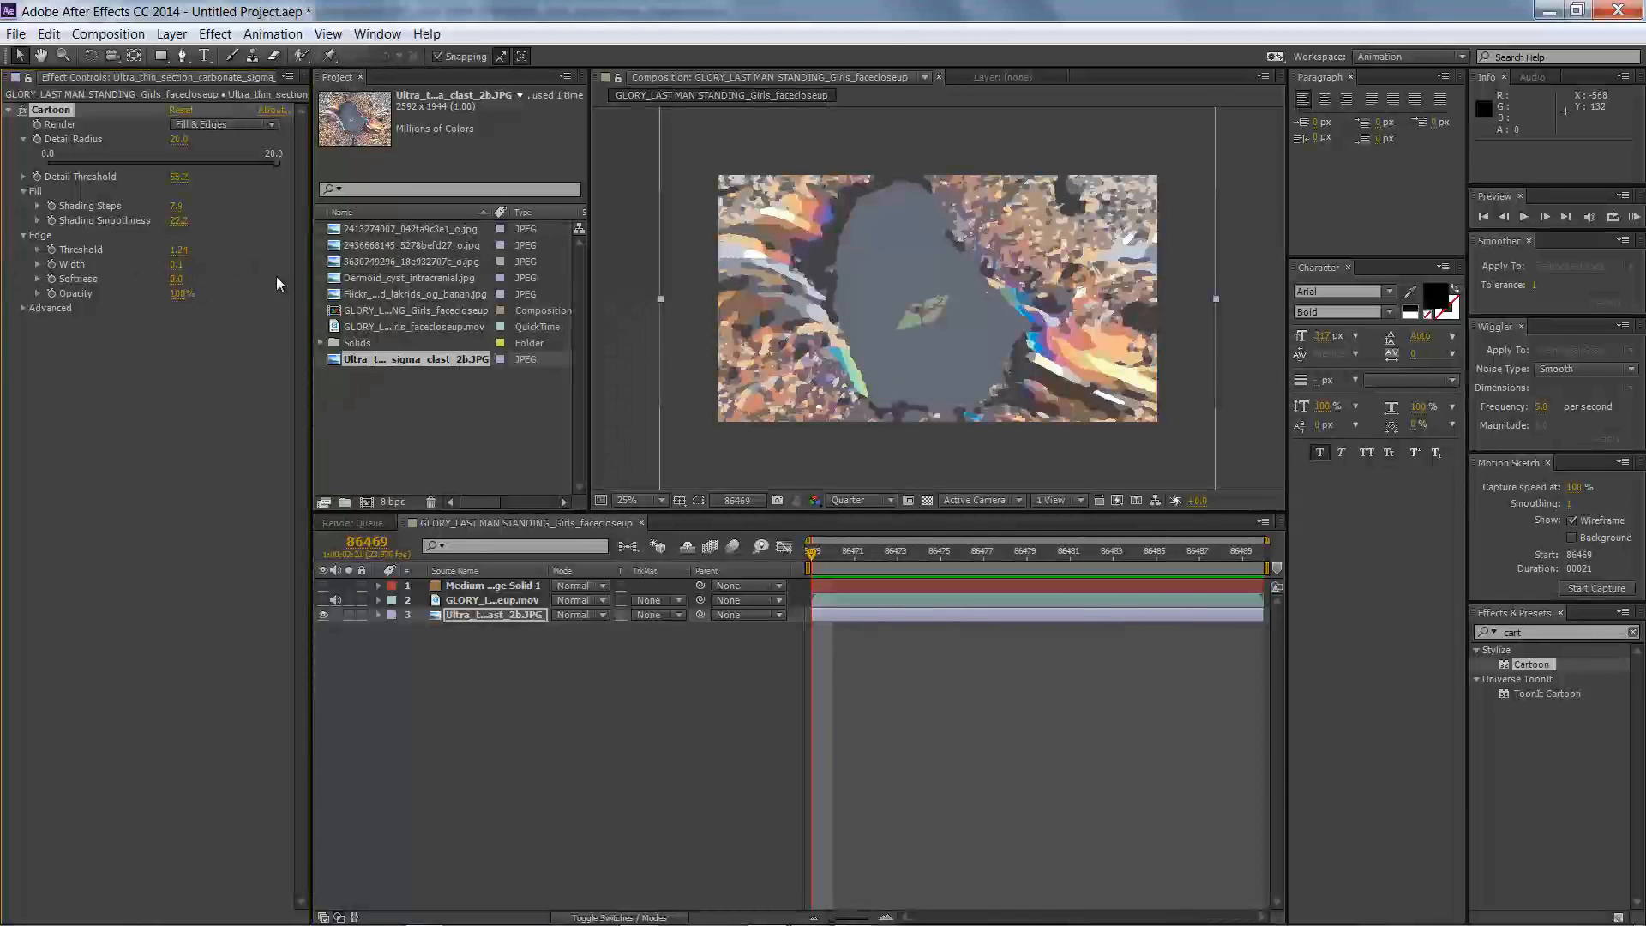
- Expand Cartoon's Advanced settings and add Hue/Saturation with Master Saturation 50
{"action": "left_click", "coordinate": [51, 308]}
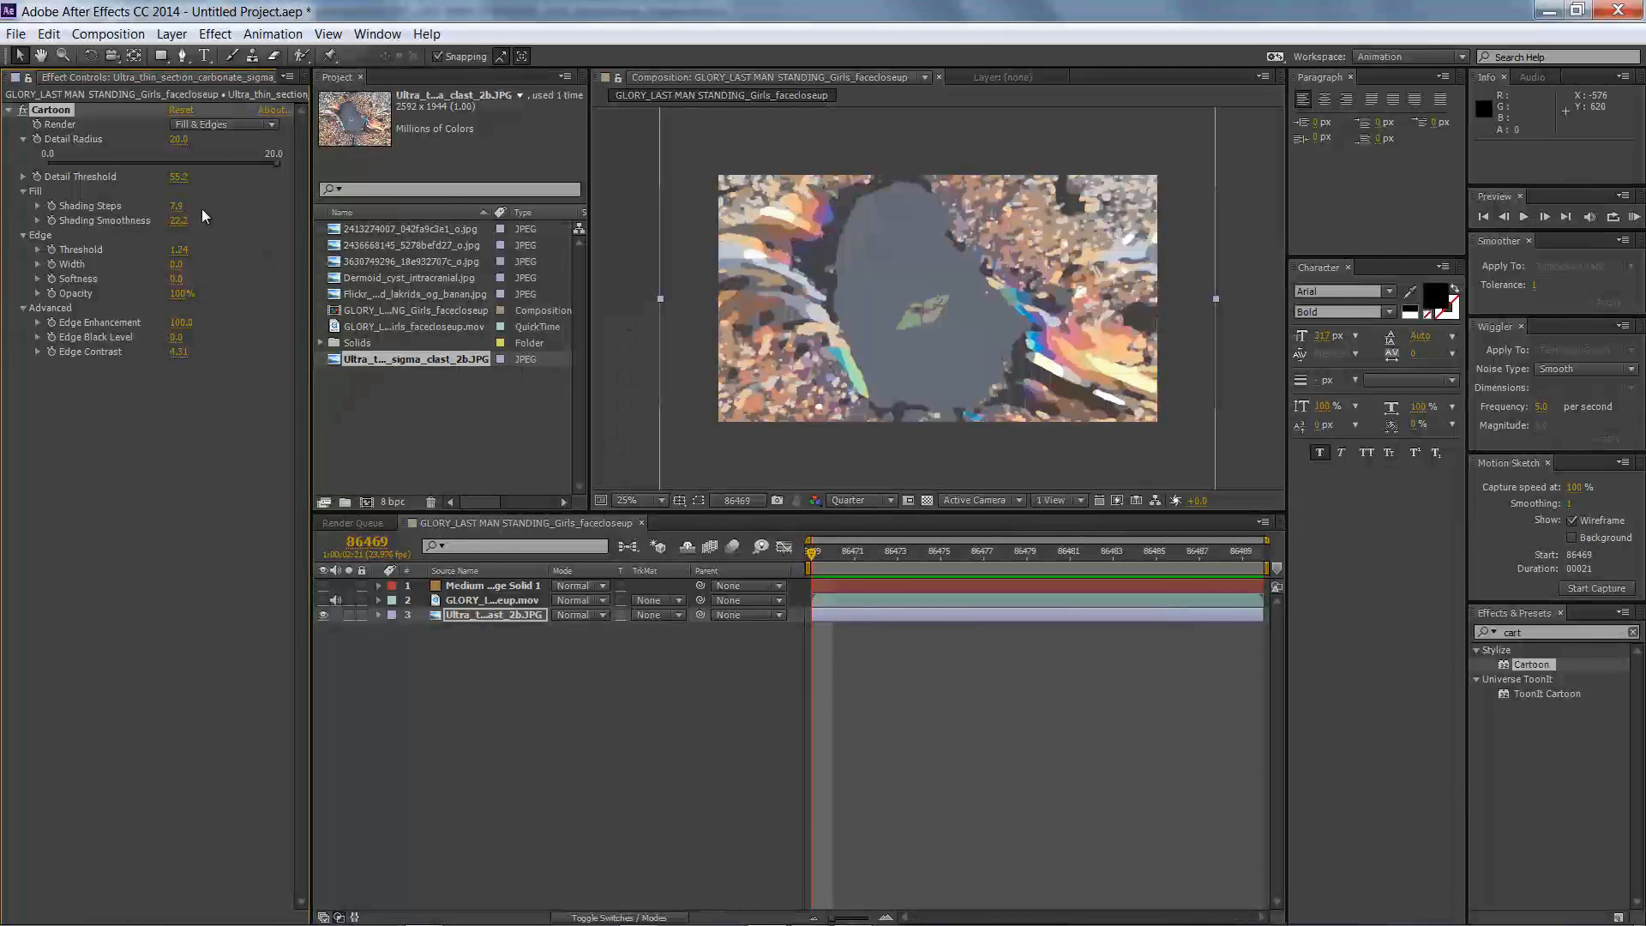
{"action": "left_click", "coordinate": [214, 34]}
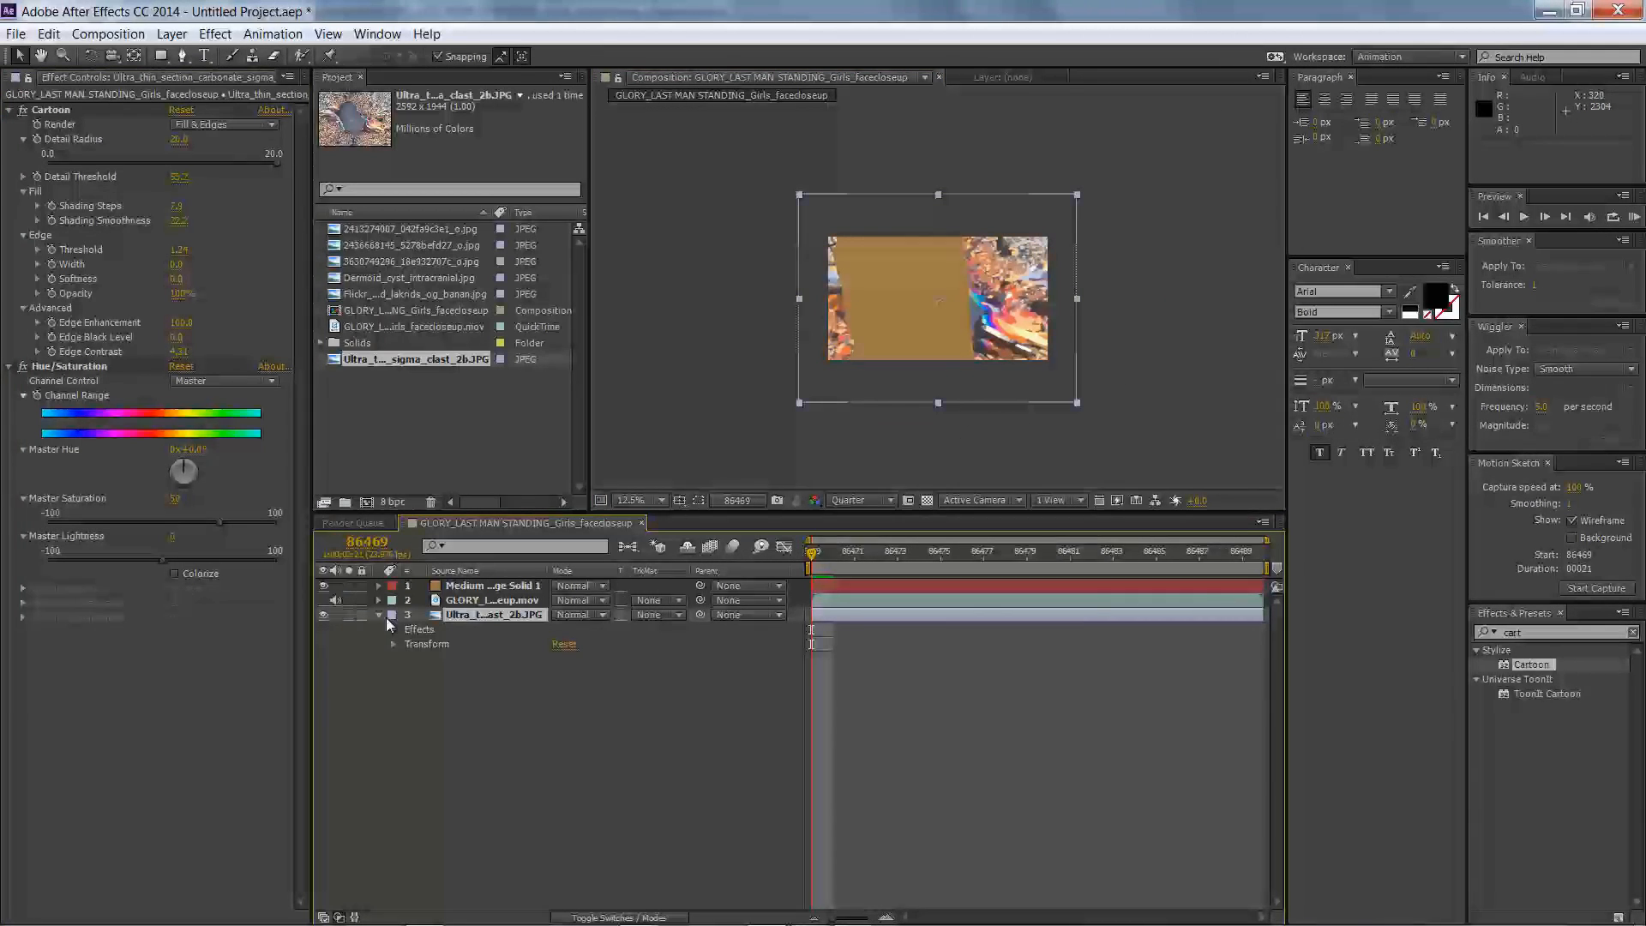
- Scale the photo layer up to about 150% and rename it BG
{"action": "left_click", "coordinate": [394, 644]}
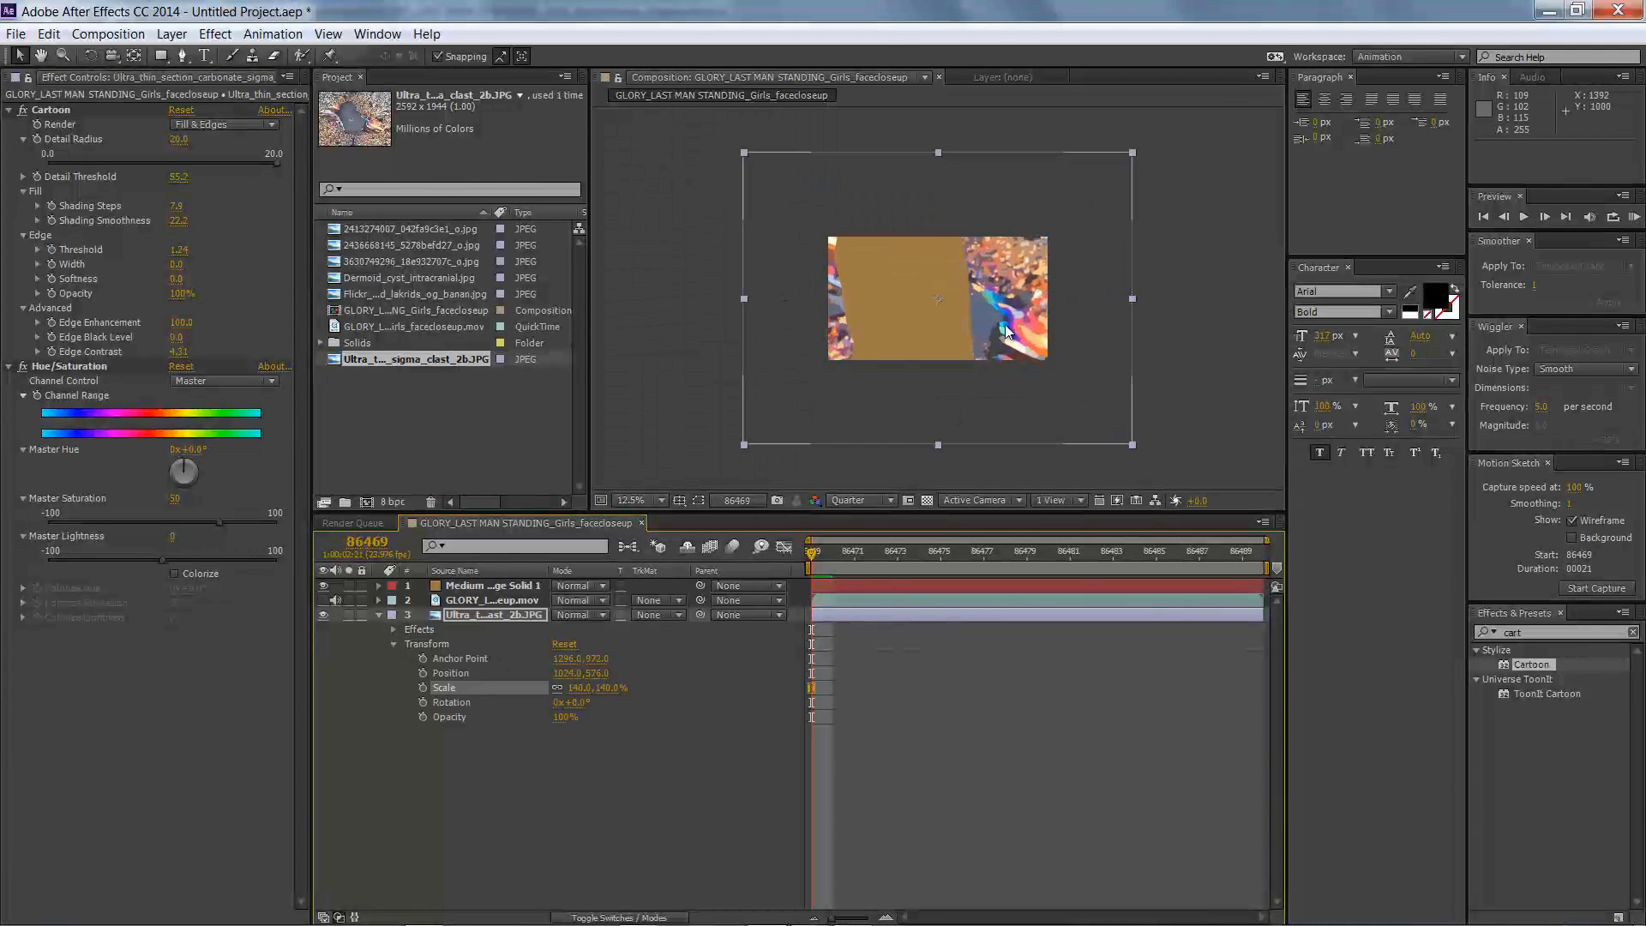
{"action": "left_click_drag", "start_coordinate": [935, 299], "coordinate": [898, 267]}
{"action": "type", "text": "BG"}
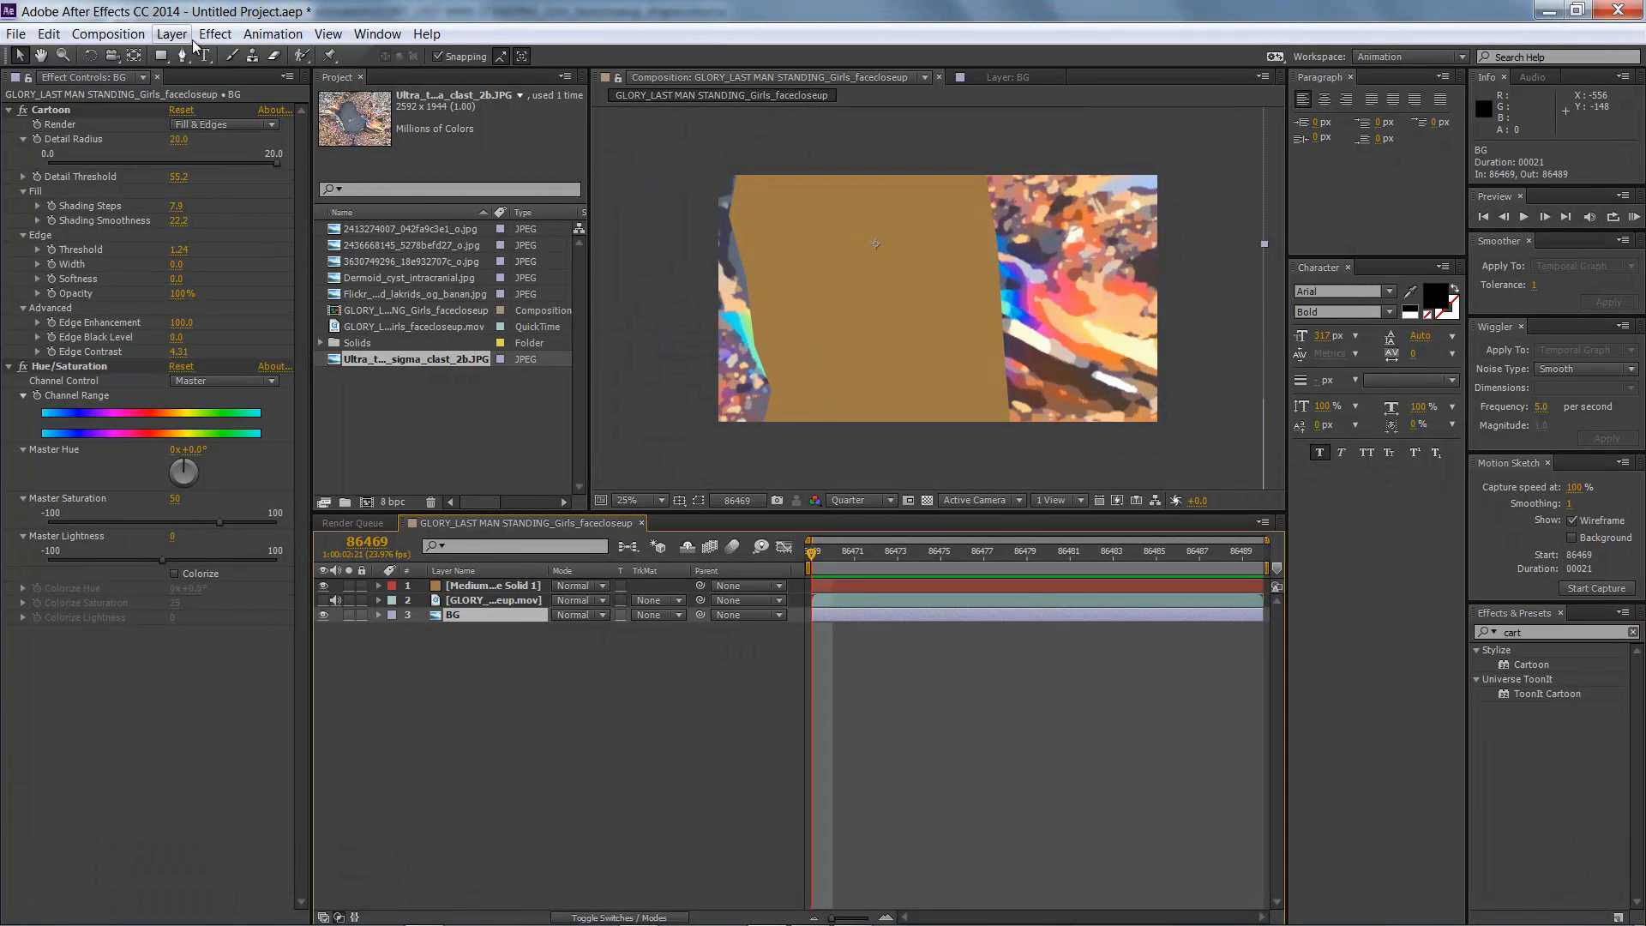
- Apply Mosaic to BG and move the face footage to the top of the stack
{"action": "left_click", "coordinate": [215, 33]}
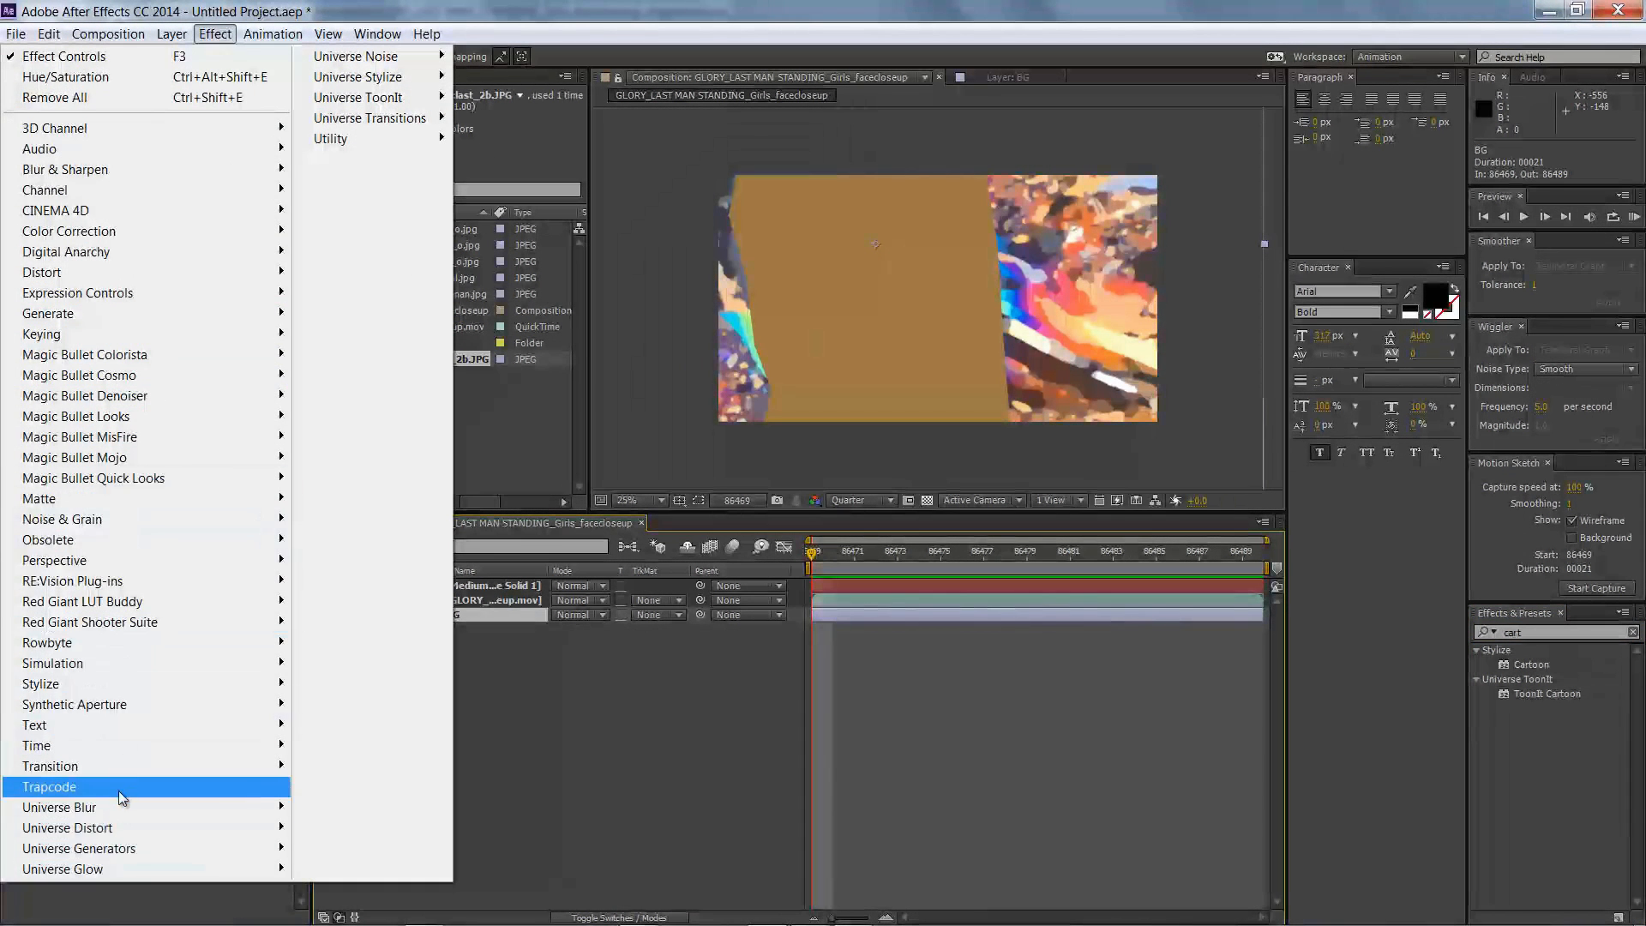
{"action": "mouse_move", "coordinate": [41, 683]}
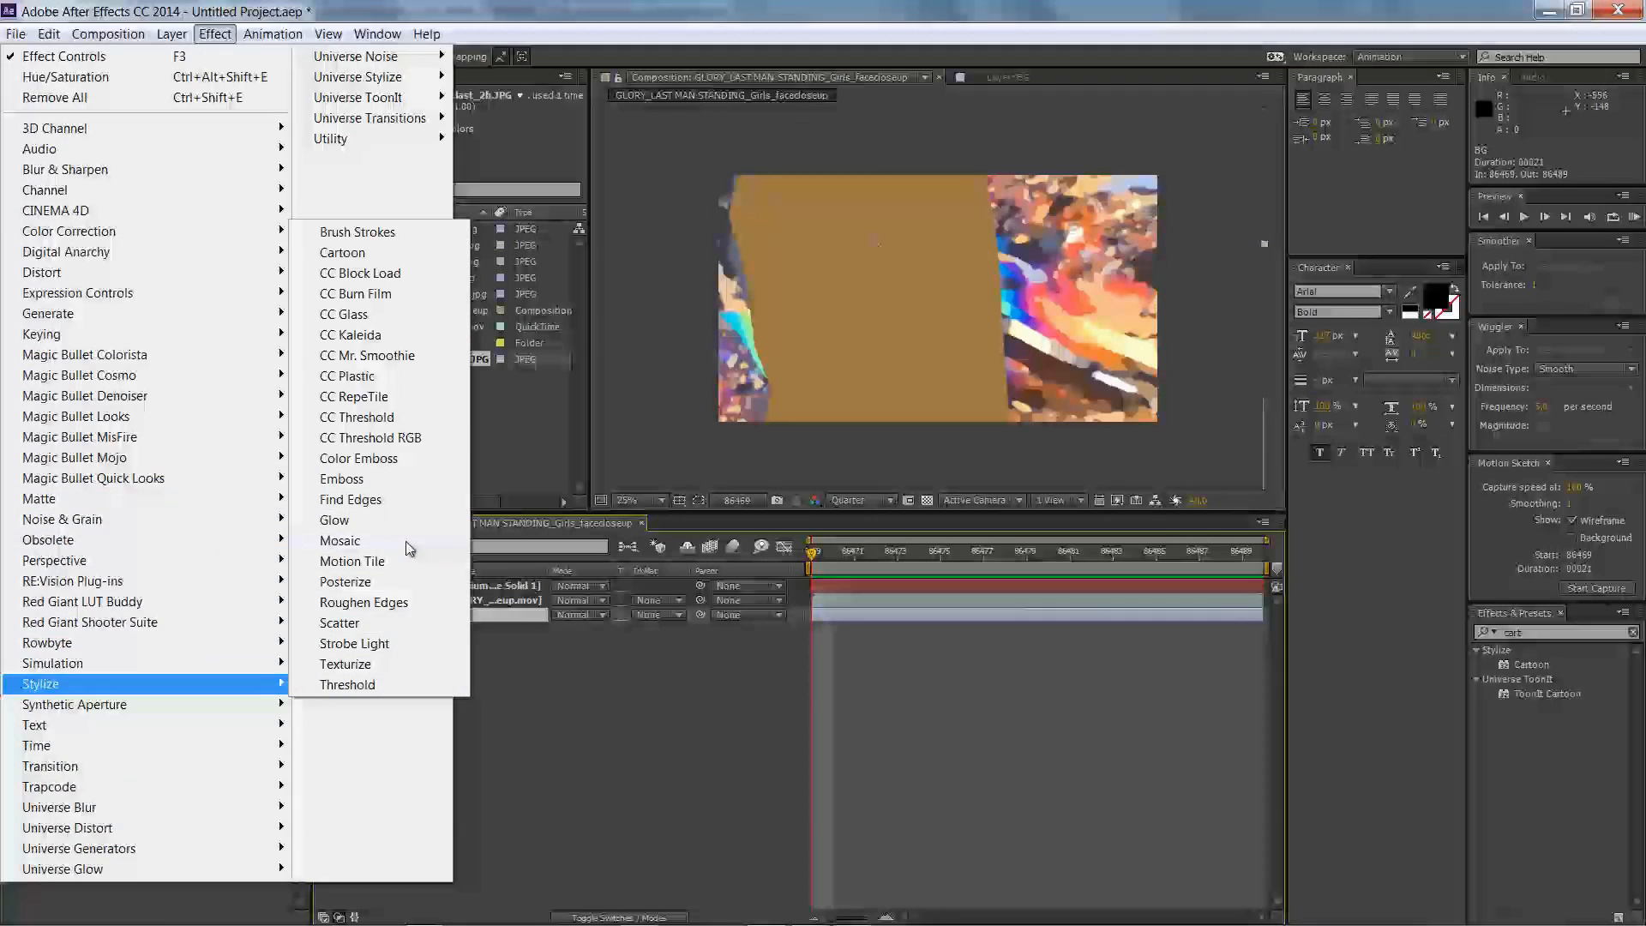
{"action": "left_click", "coordinate": [340, 540]}
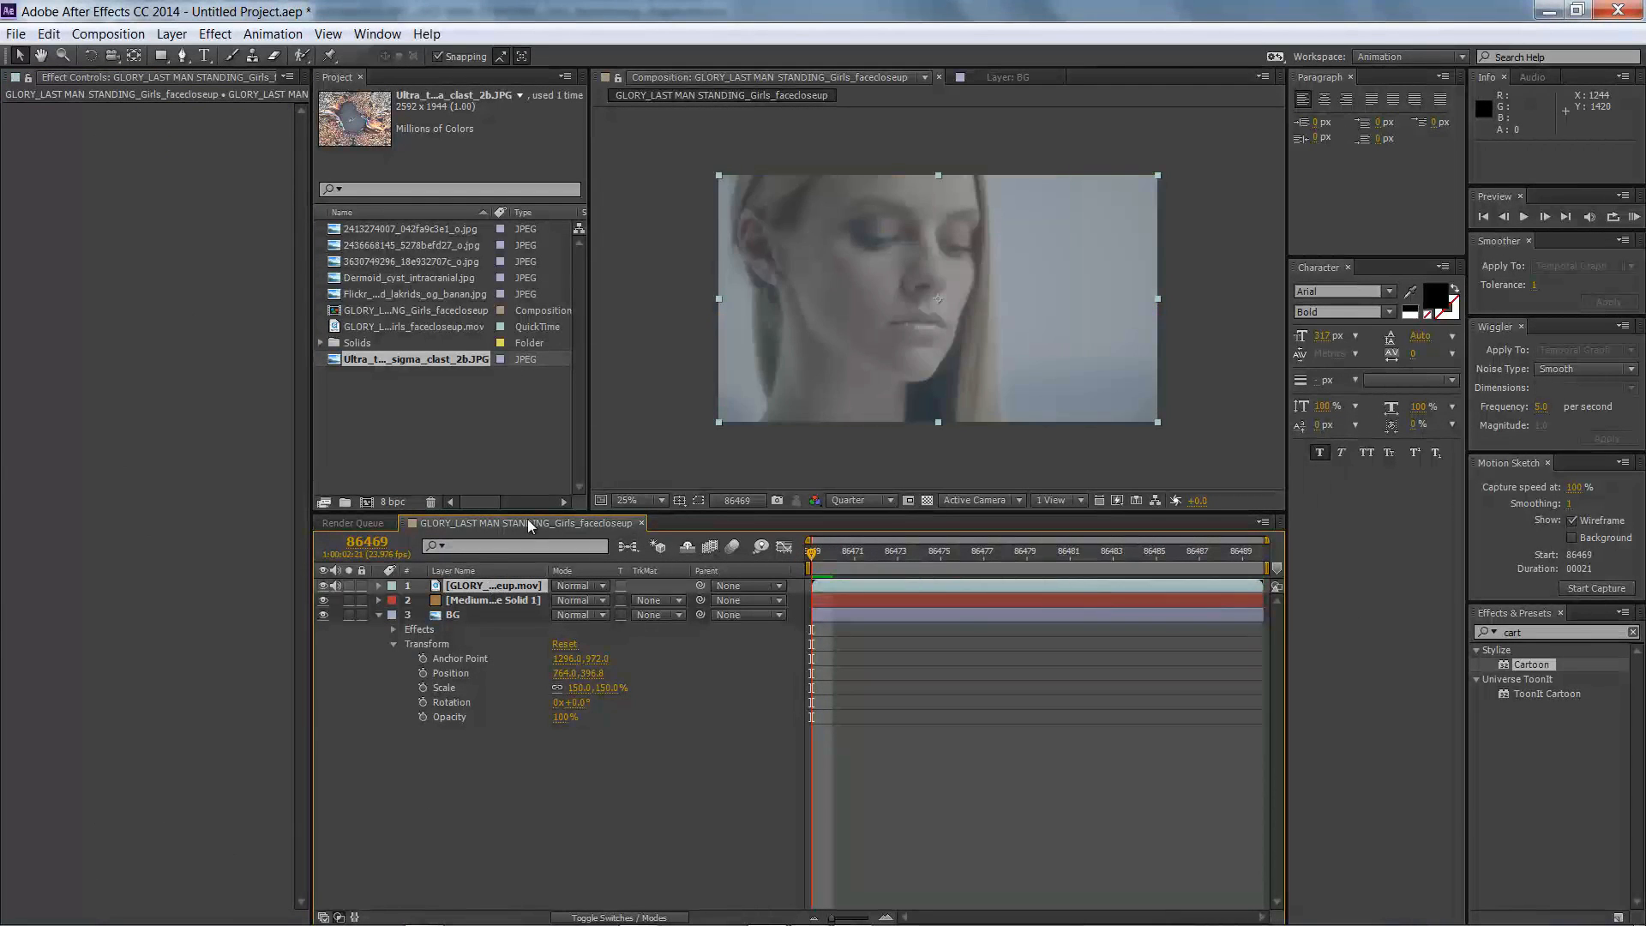
- Apply Cartoon and Hue/Saturation effects to the face footage layer
{"action": "left_click", "coordinate": [214, 34]}
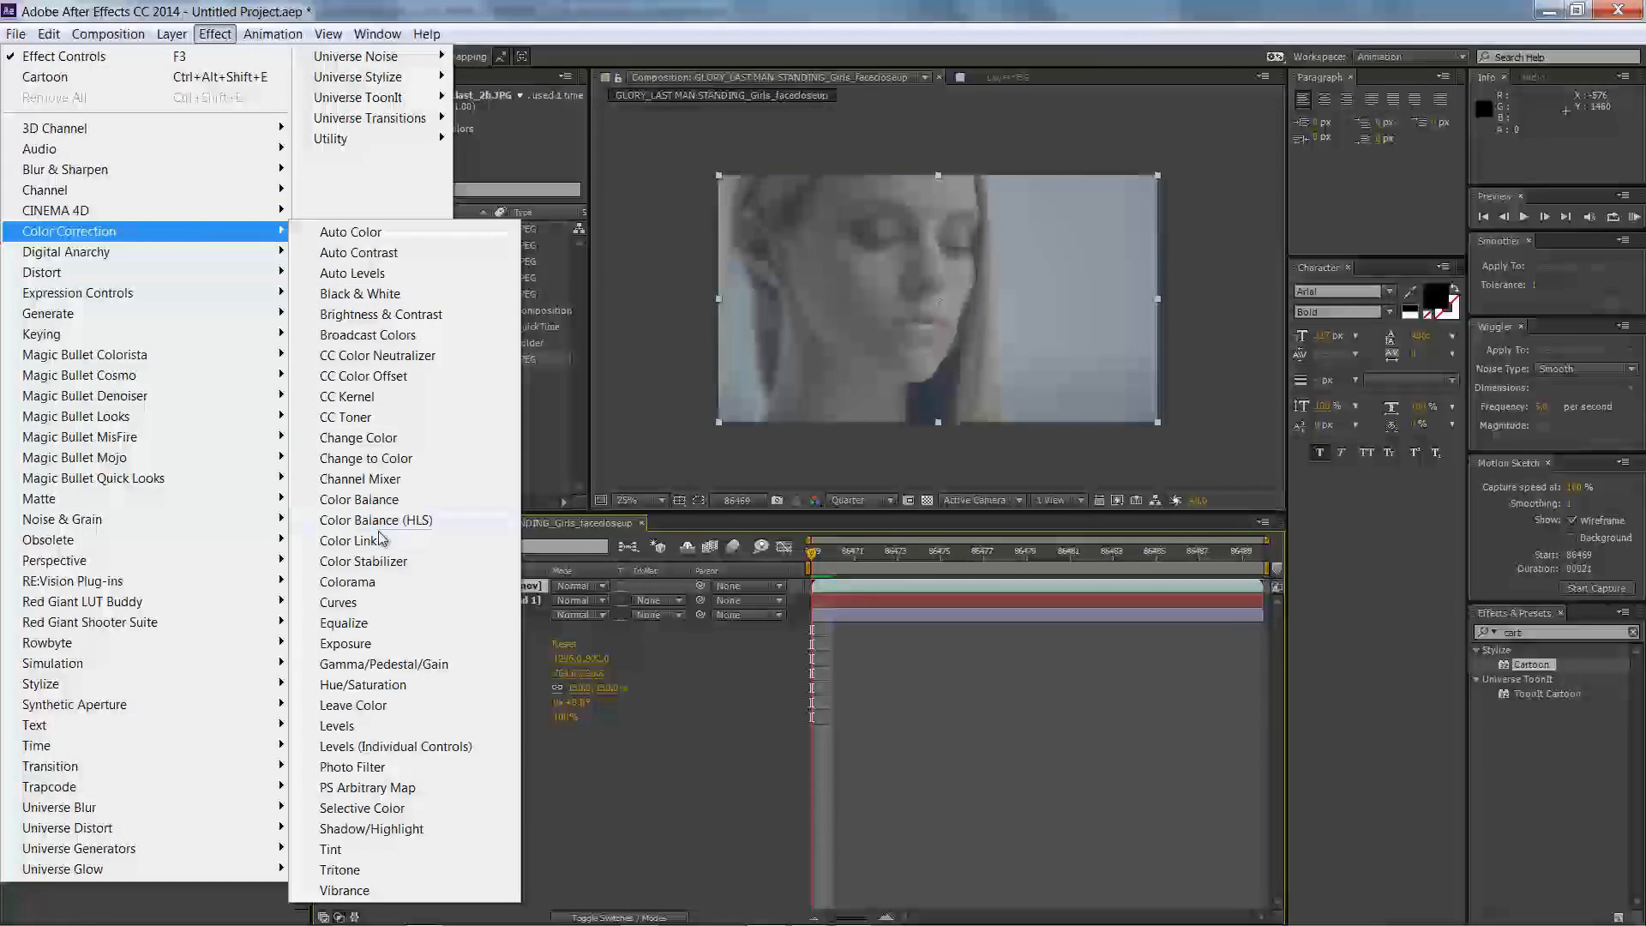
{"action": "left_click", "coordinate": [366, 684]}
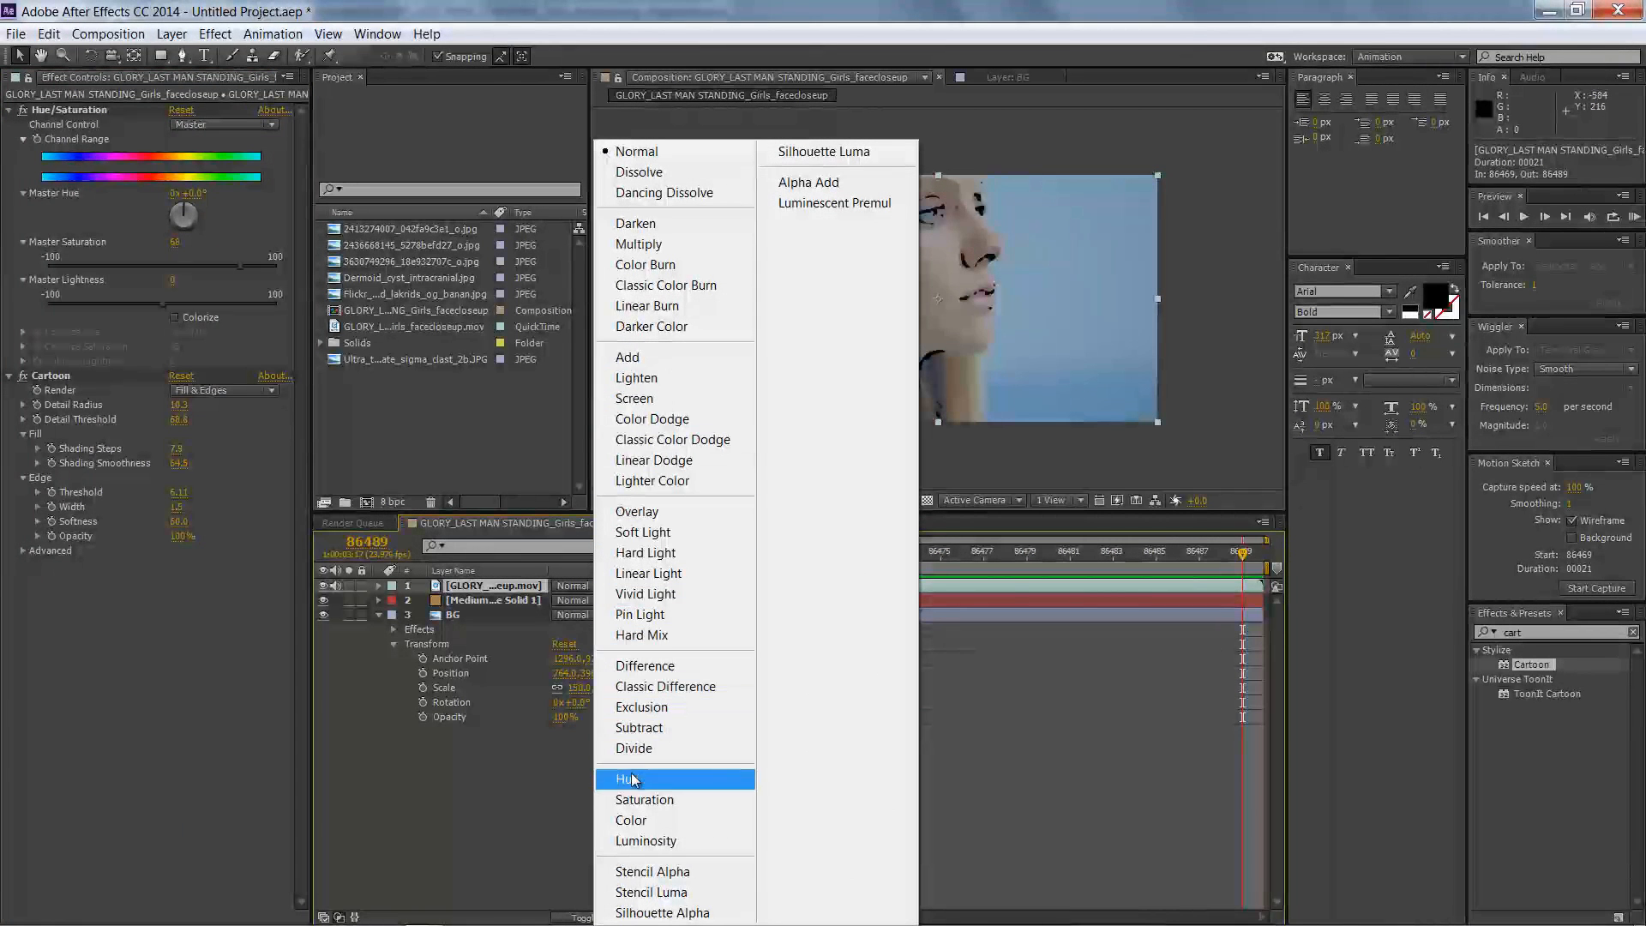
{"action": "mouse_move", "coordinate": [644, 532]}
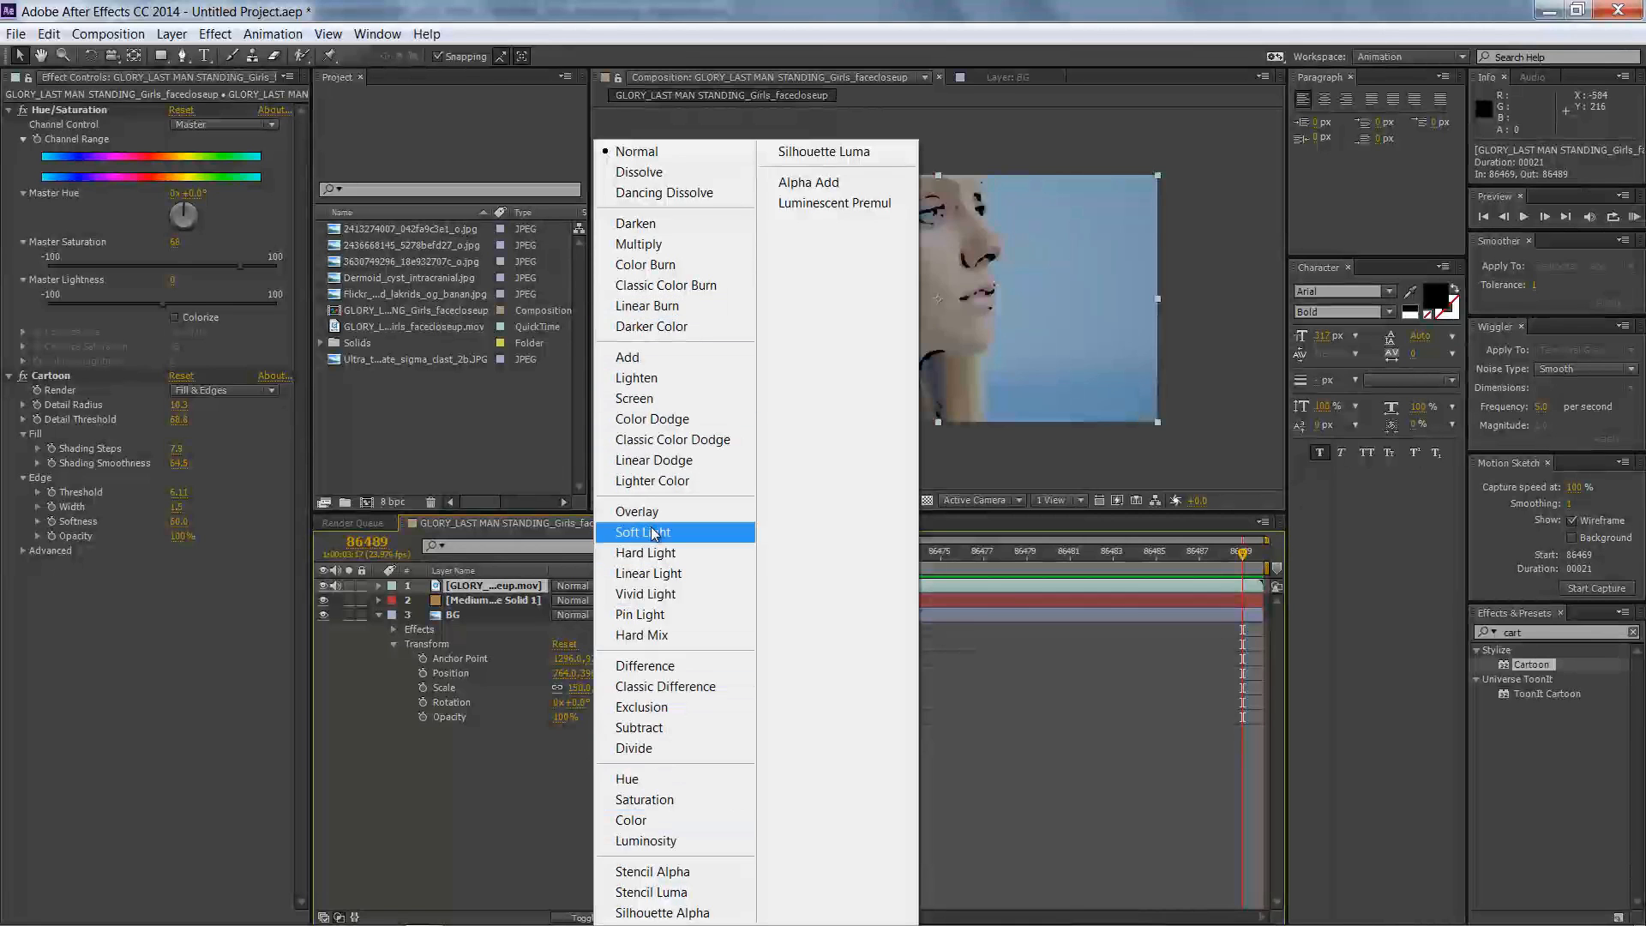
- Set the face footage to Soft Light, duplicate it, and return the top copy to Normal
{"action": "left_click", "coordinate": [642, 532]}
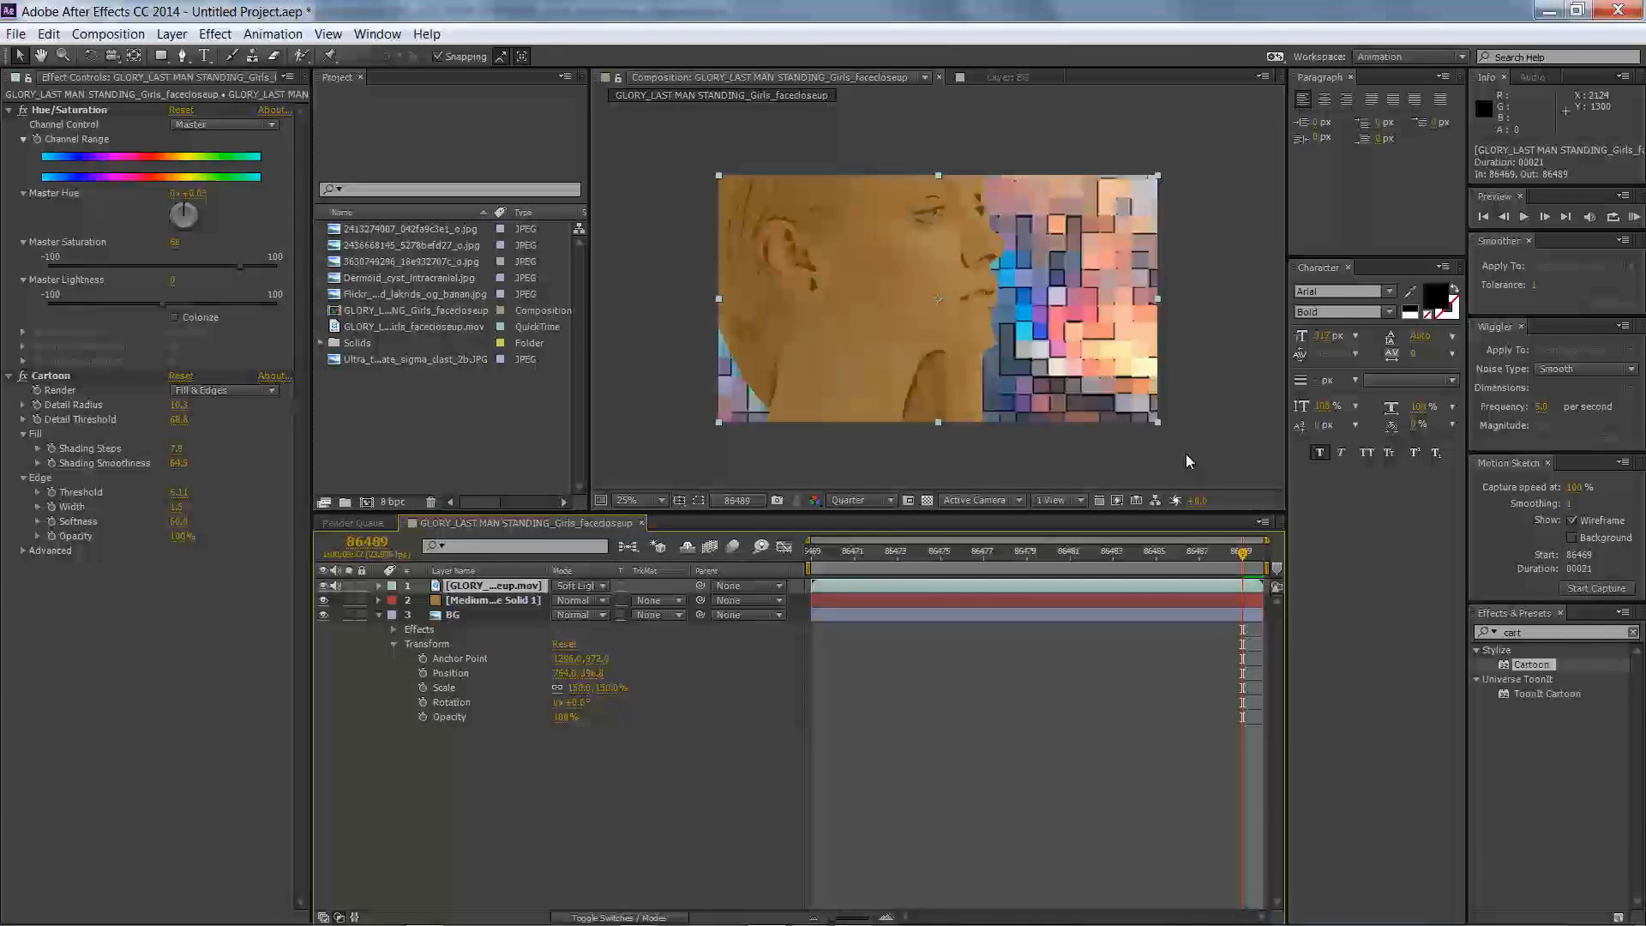
{"action": "left_click", "coordinate": [1152, 550]}
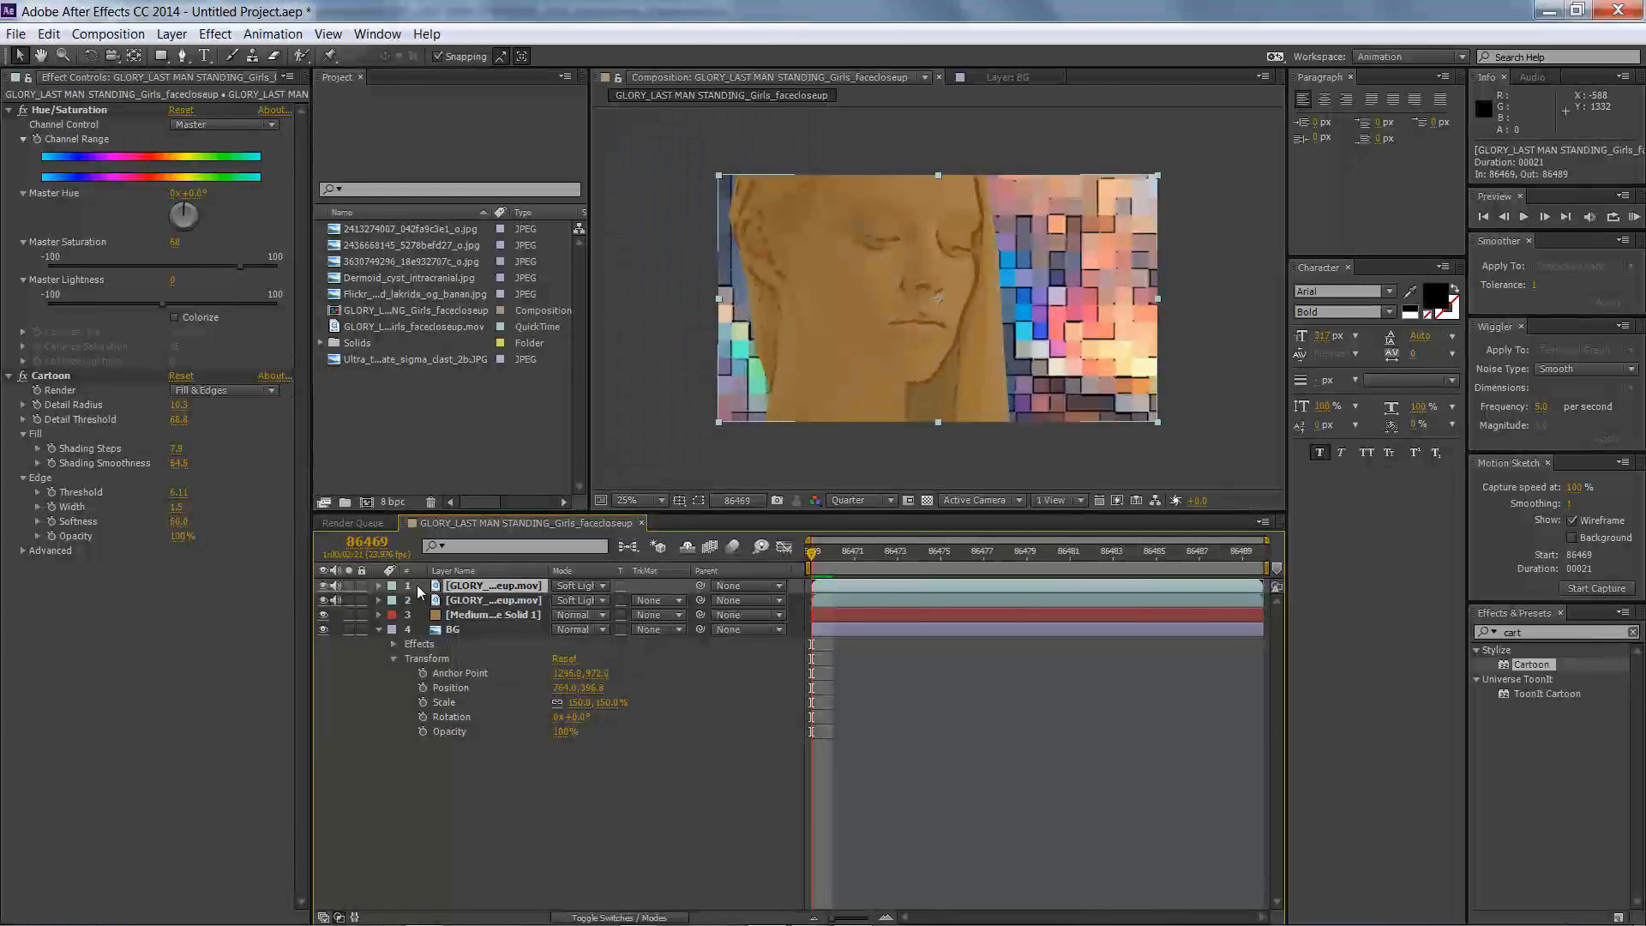
{"action": "left_click", "coordinate": [578, 585]}
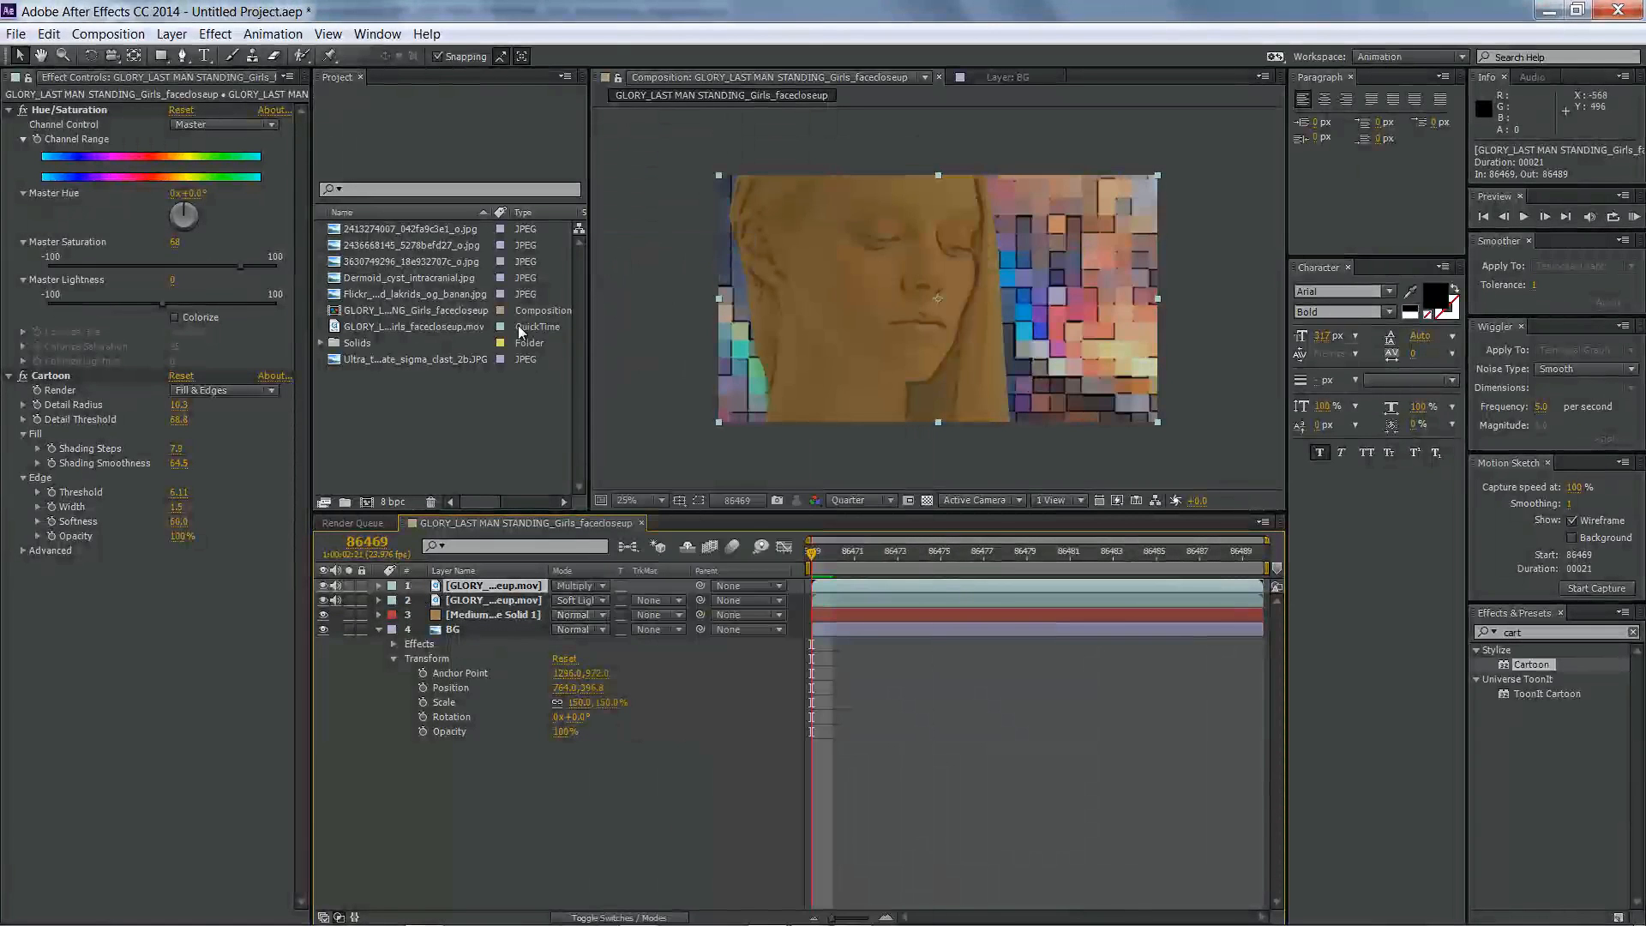
{"action": "left_click", "coordinate": [215, 34]}
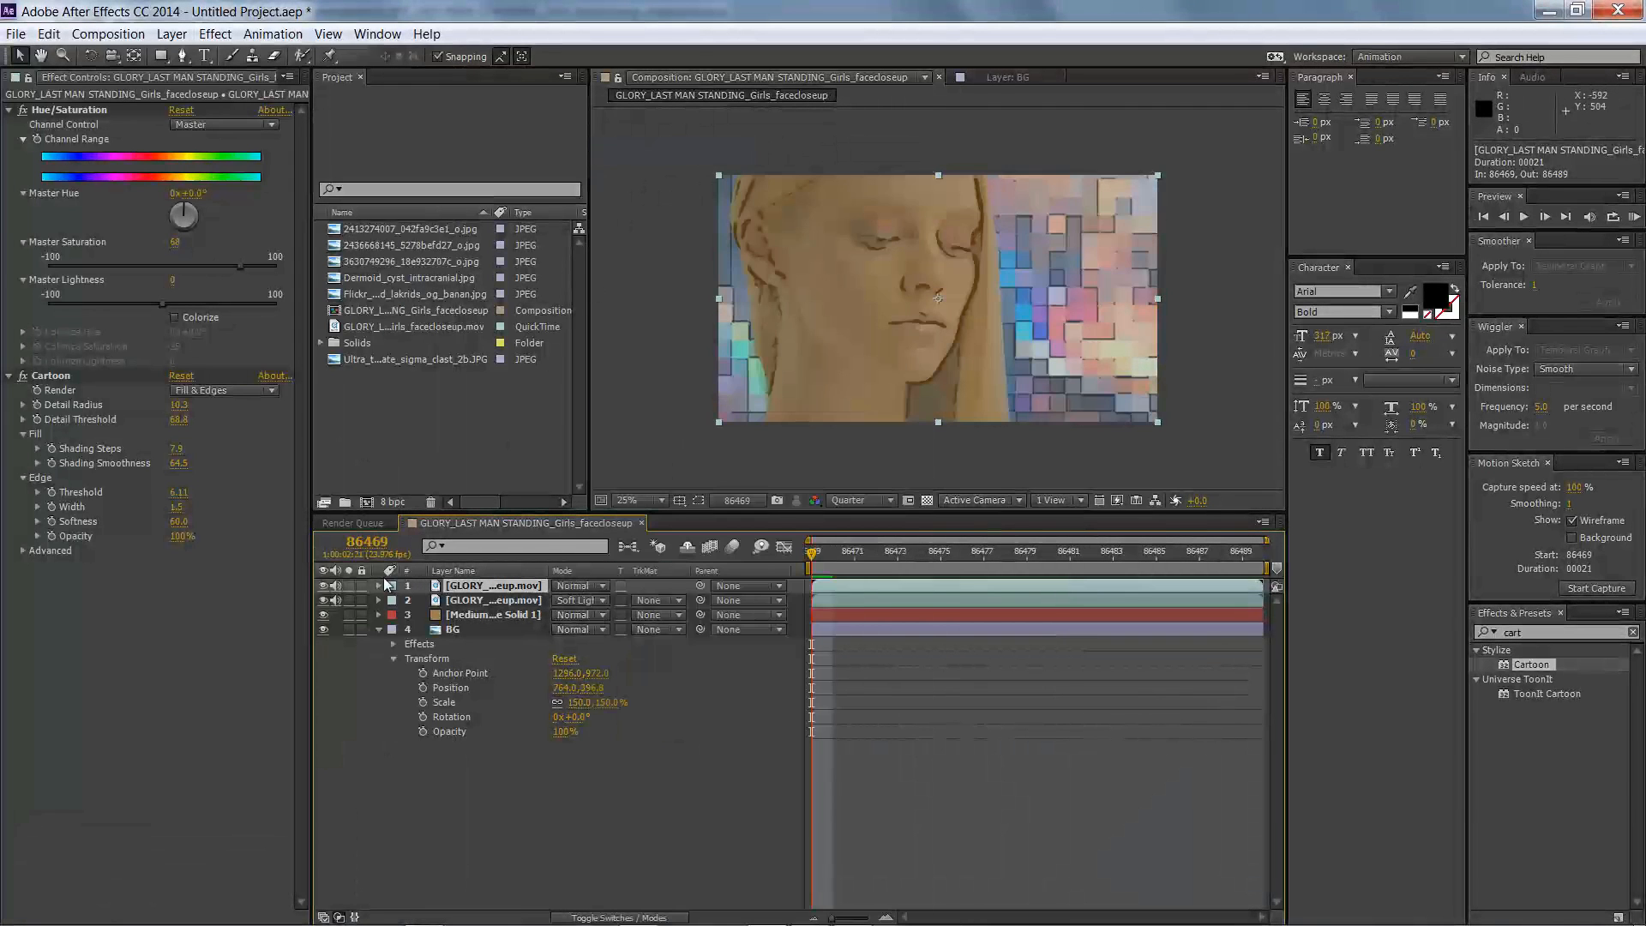
{"action": "left_click", "coordinate": [378, 585]}
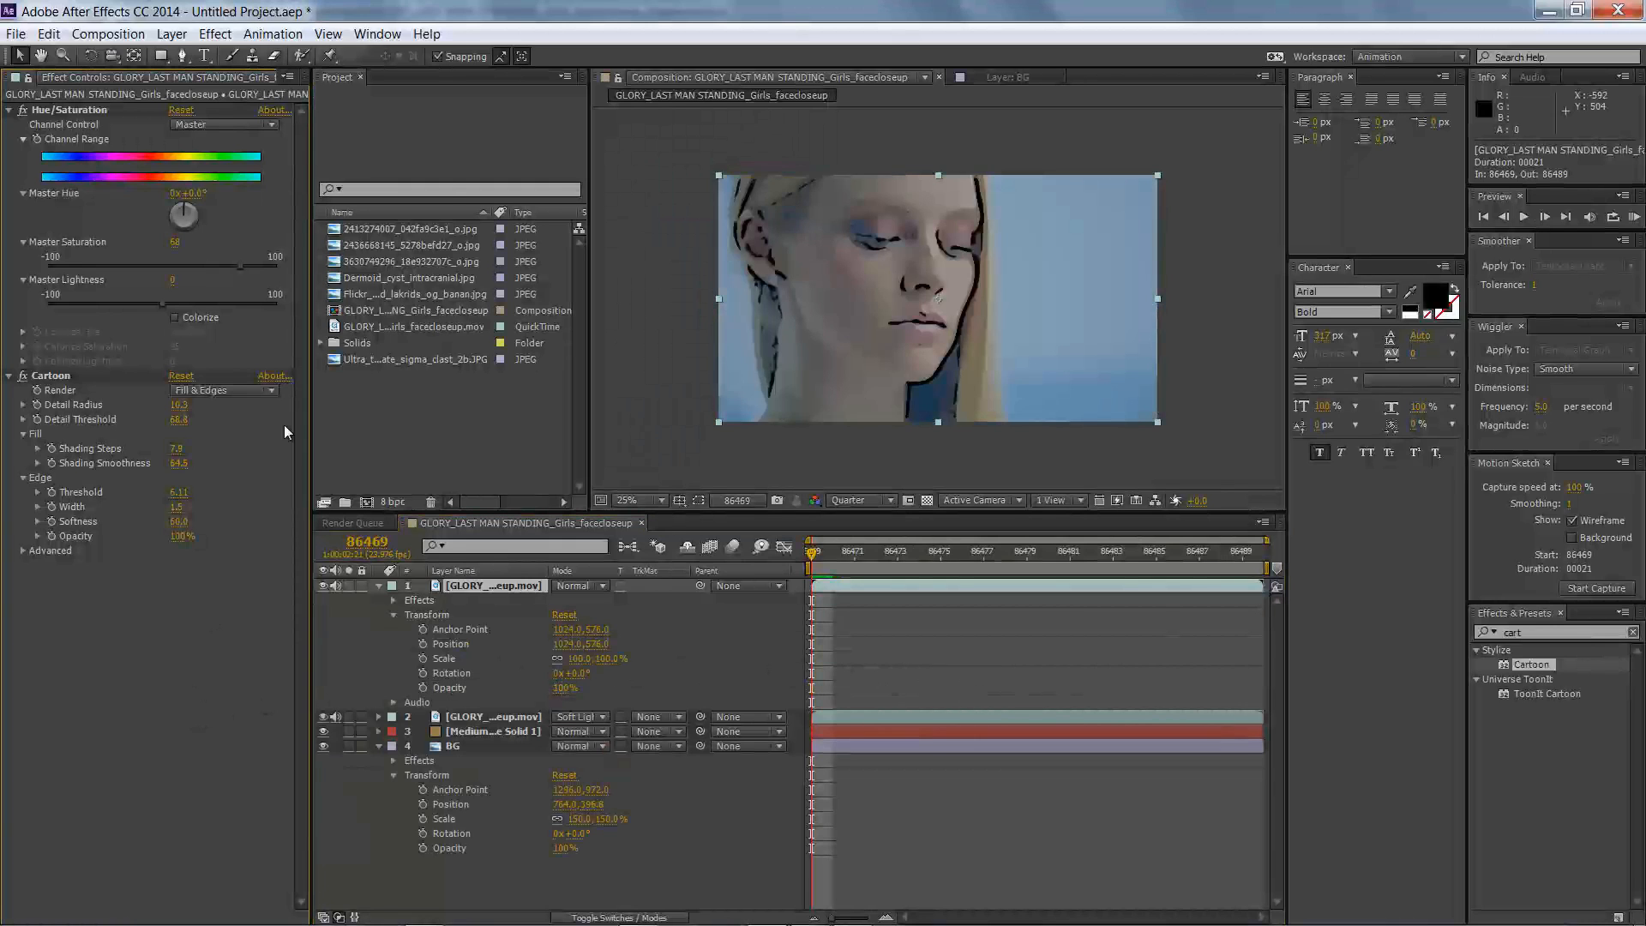
{"action": "left_click", "coordinate": [215, 33]}
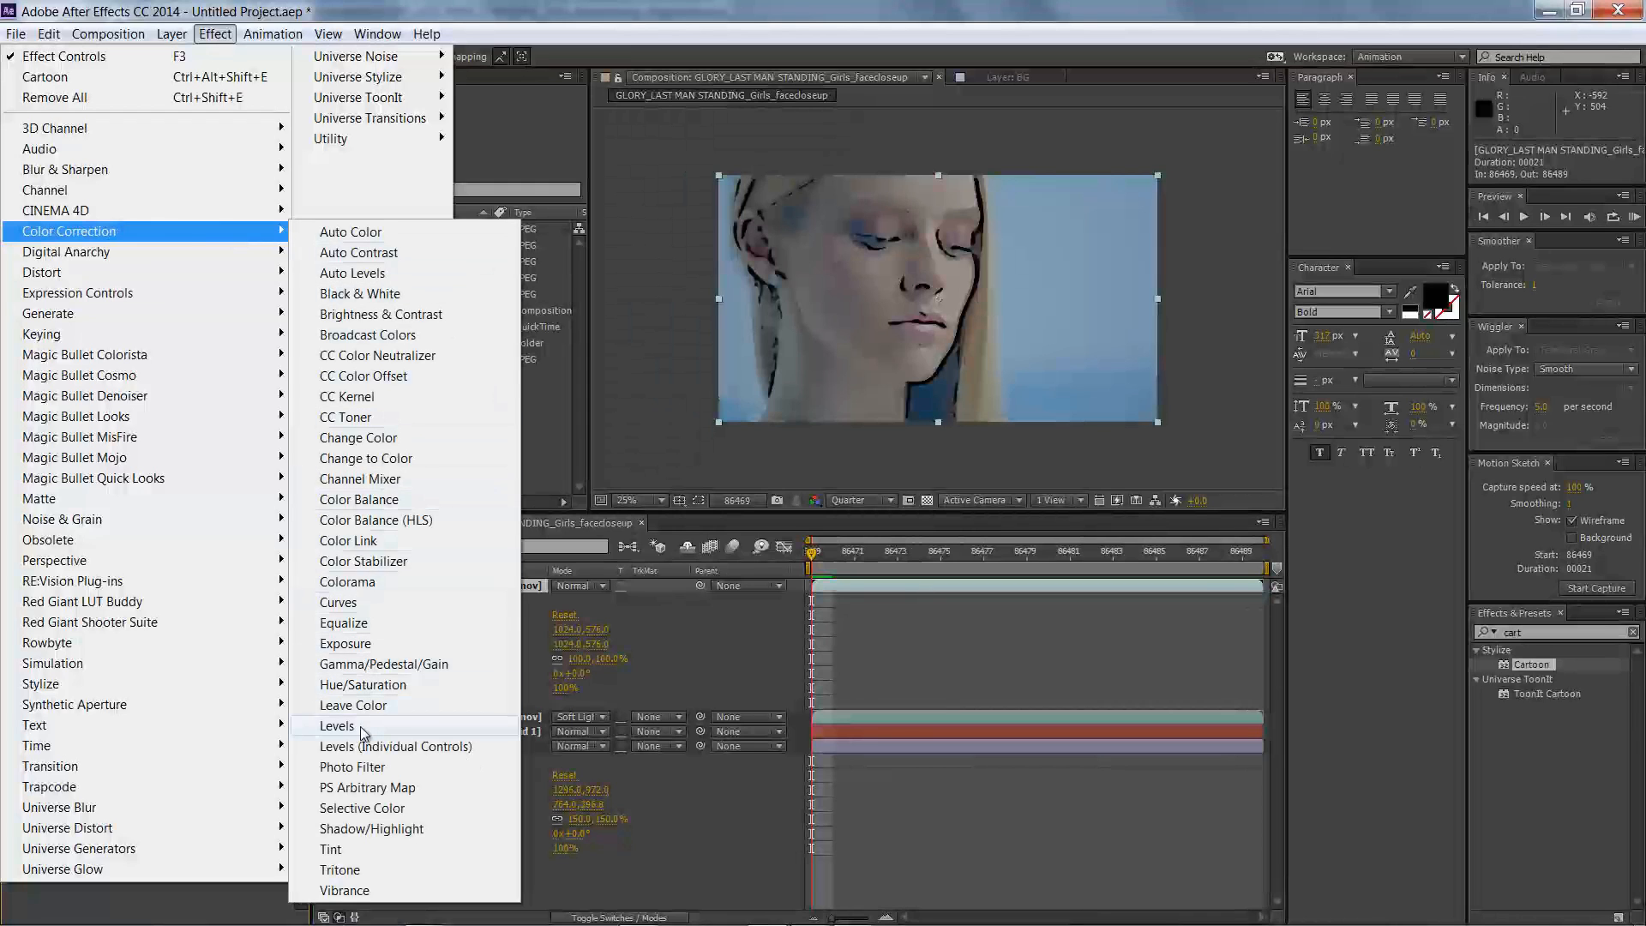
- Drag the Levels input black and white on the top face copy into stark black-and-white line art
{"action": "left_click", "coordinate": [337, 726]}
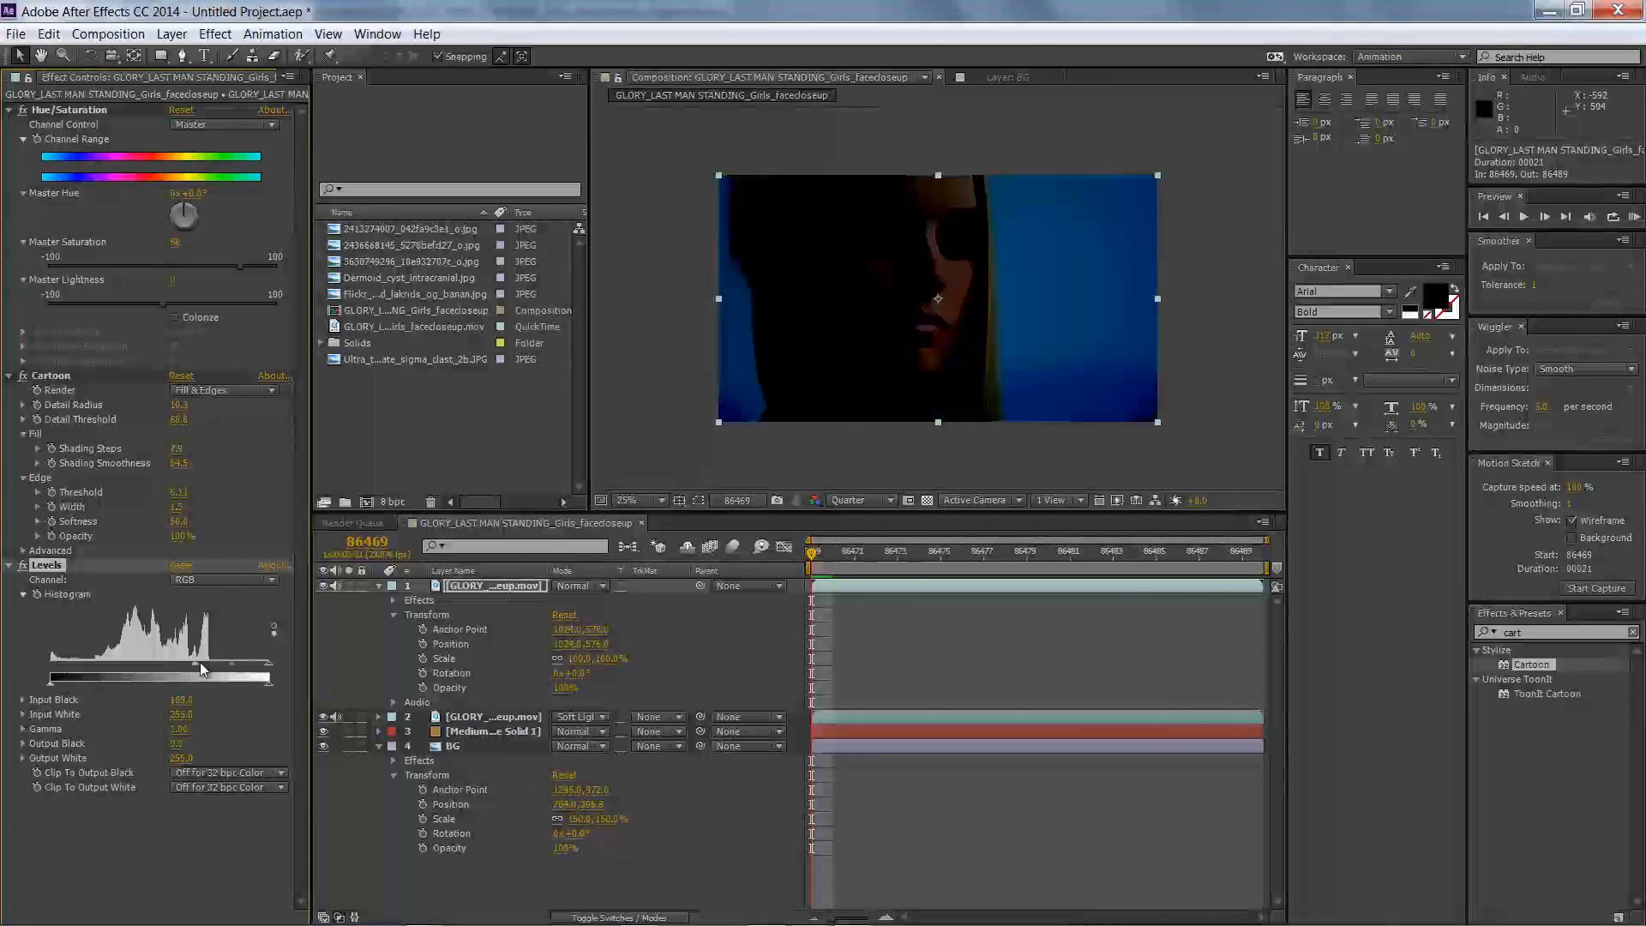
{"action": "left_click_drag", "start_coordinate": [205, 668], "coordinate": [82, 690]}
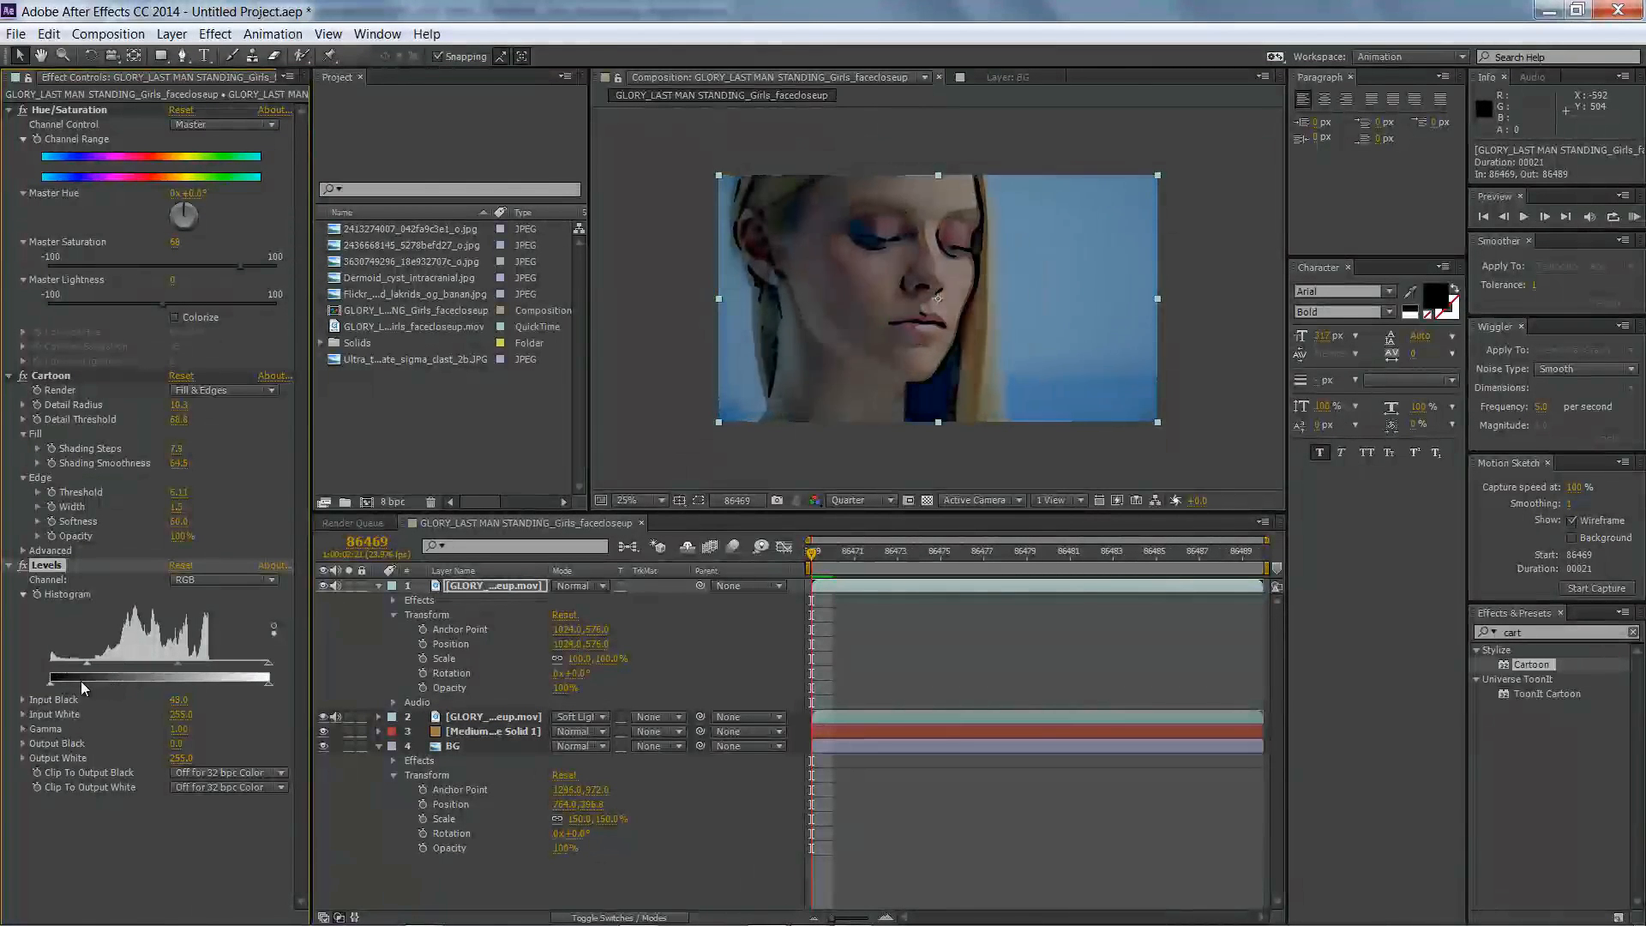
{"action": "left_click_drag", "start_coordinate": [82, 677], "coordinate": [121, 677]}
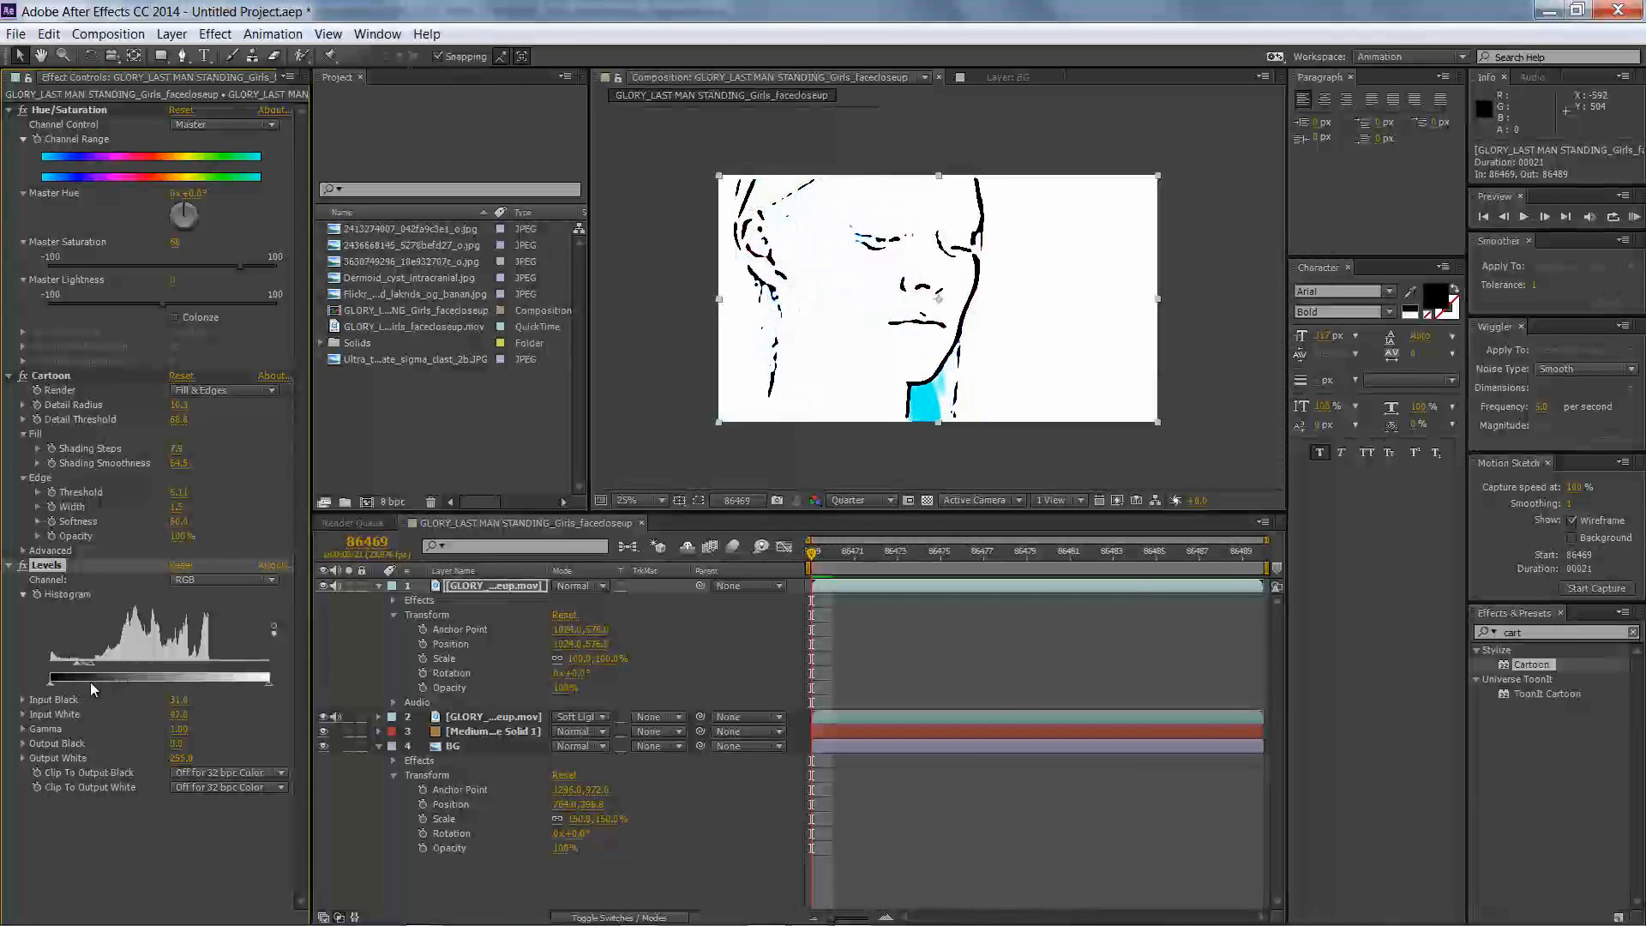
{"action": "left_click_drag", "start_coordinate": [94, 677], "coordinate": [84, 672]}
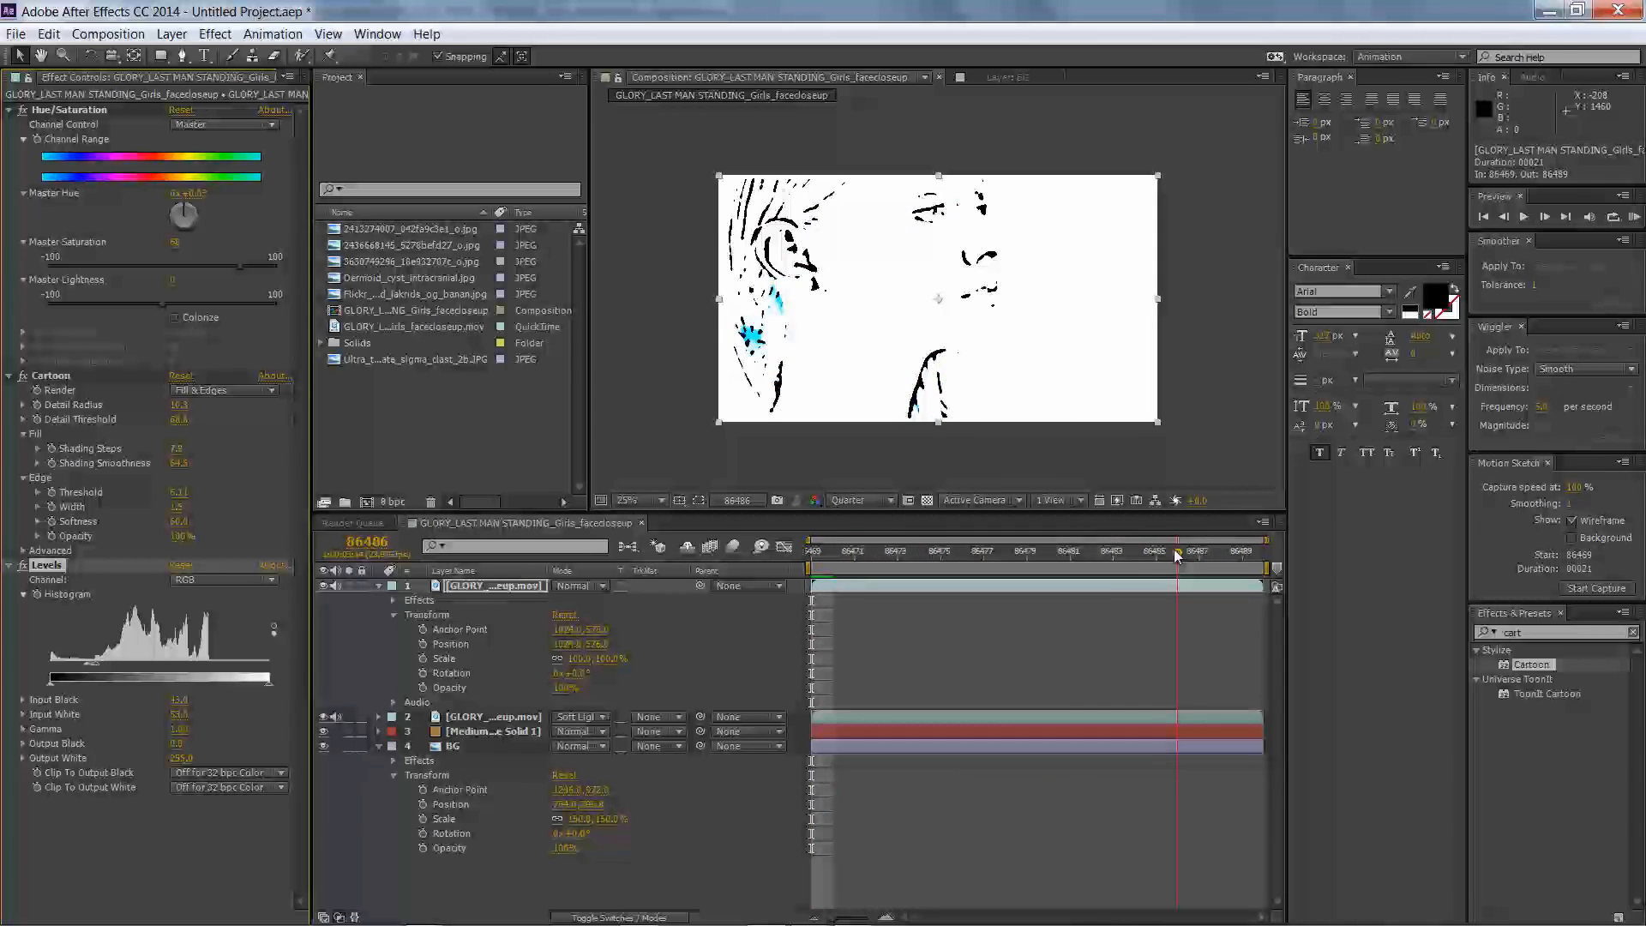
{"action": "left_click", "coordinate": [1095, 549]}
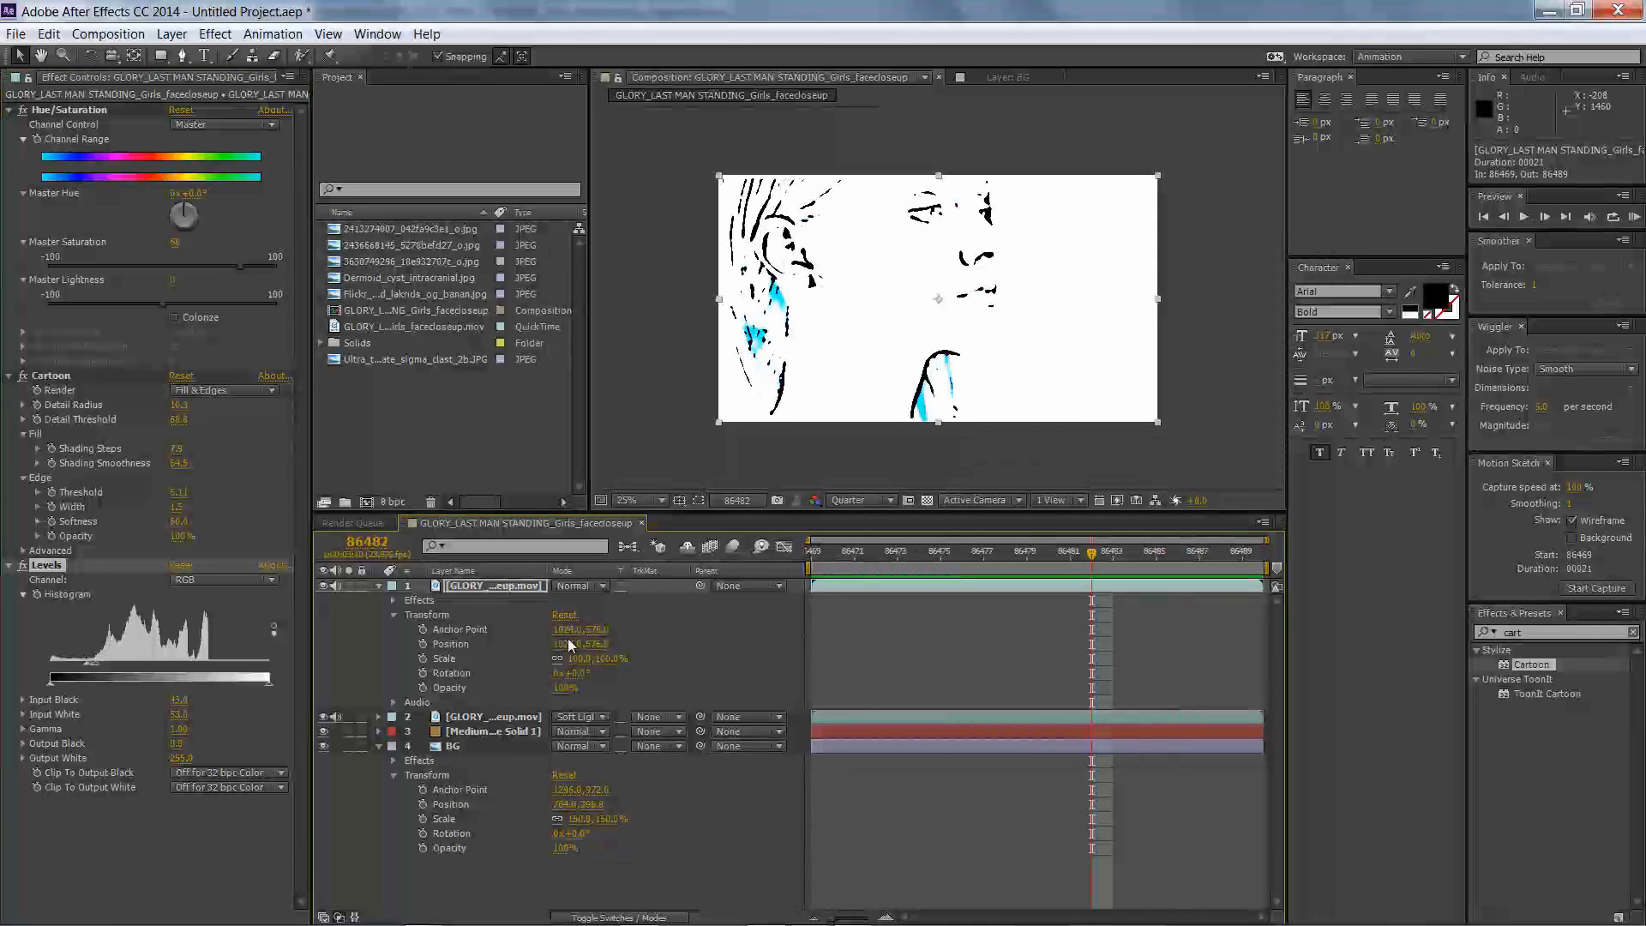
{"action": "left_click", "coordinate": [171, 33]}
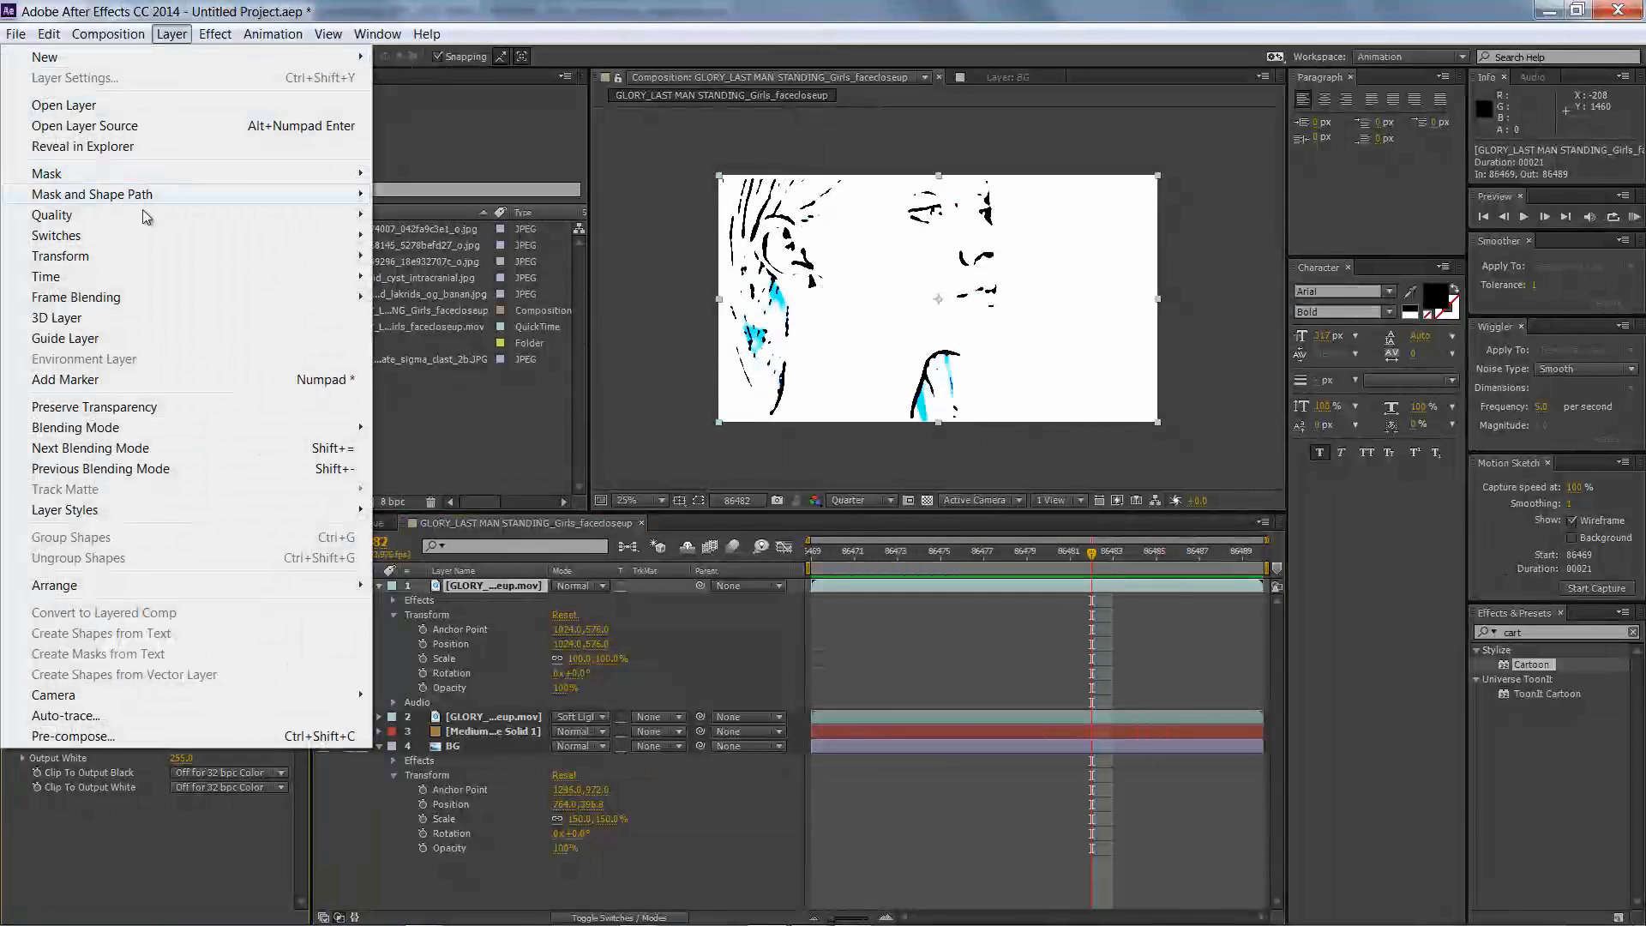
- Apply a Color Range key to the line-art face copy to drop out the white
{"action": "left_click", "coordinate": [214, 33]}
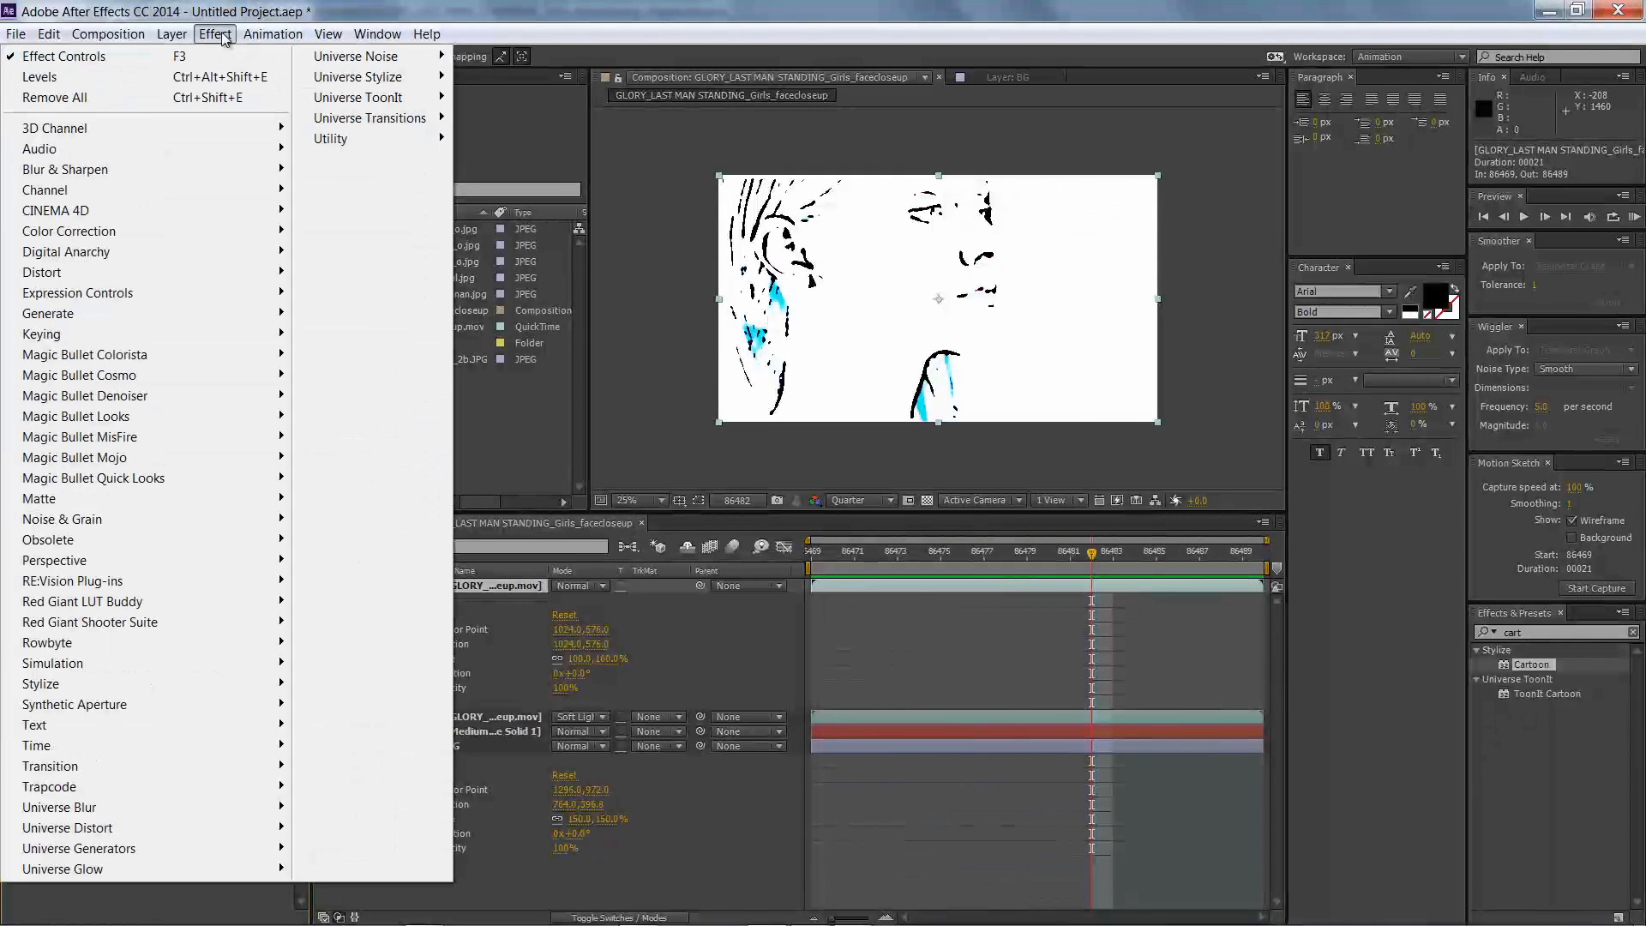
{"action": "mouse_move", "coordinate": [150, 539]}
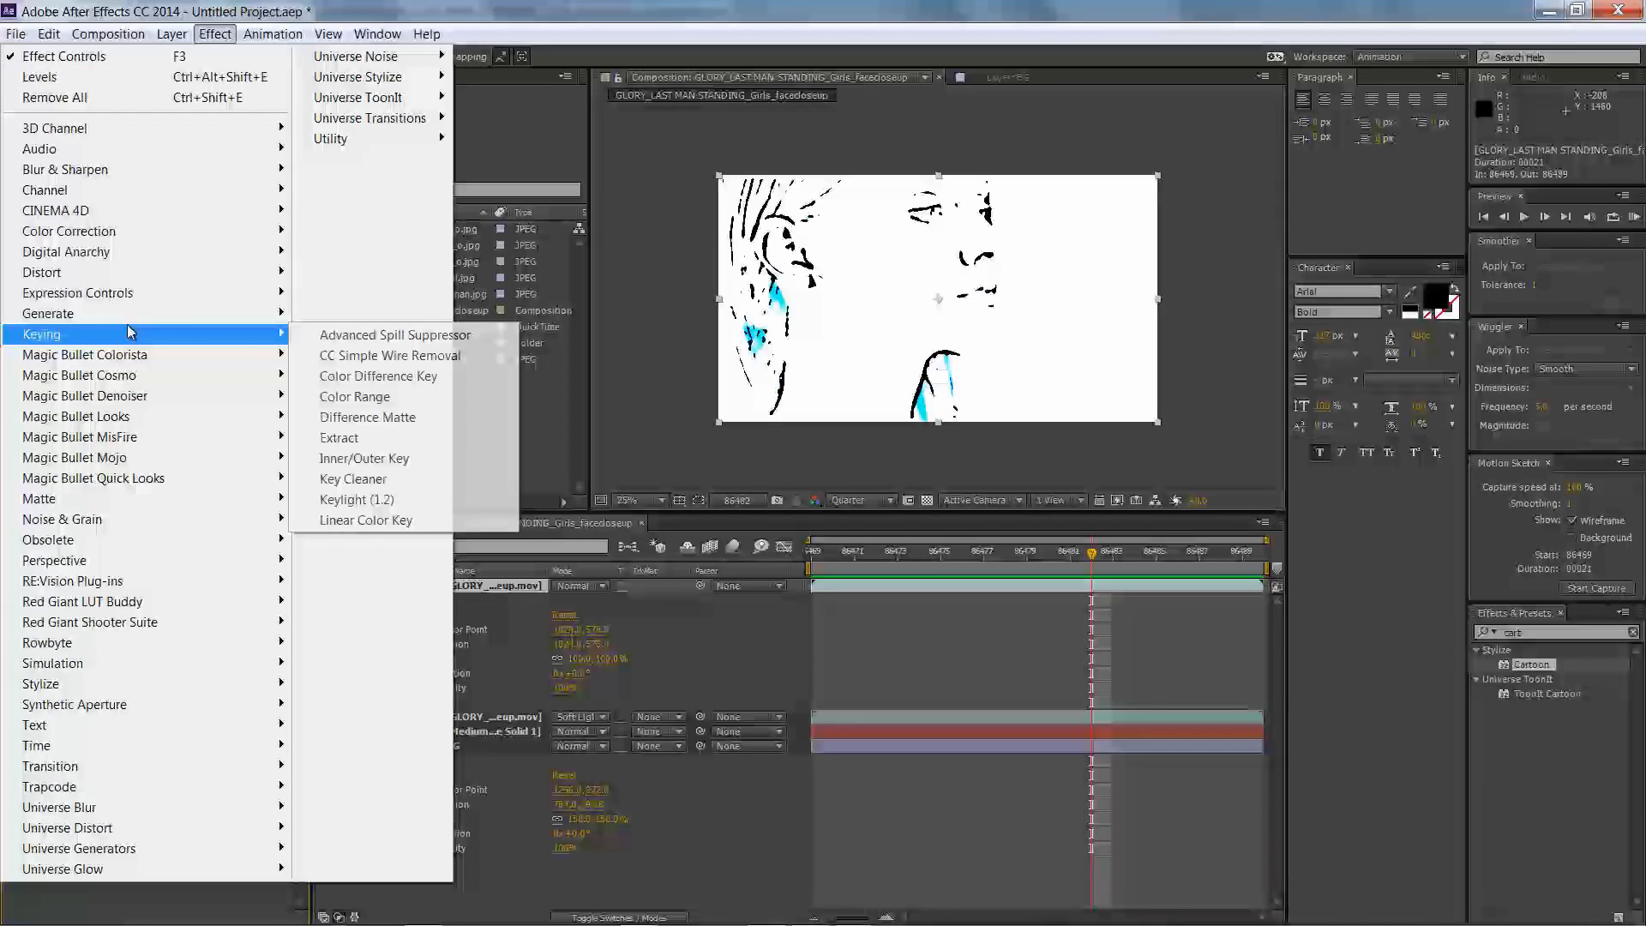
{"action": "left_click", "coordinate": [355, 396]}
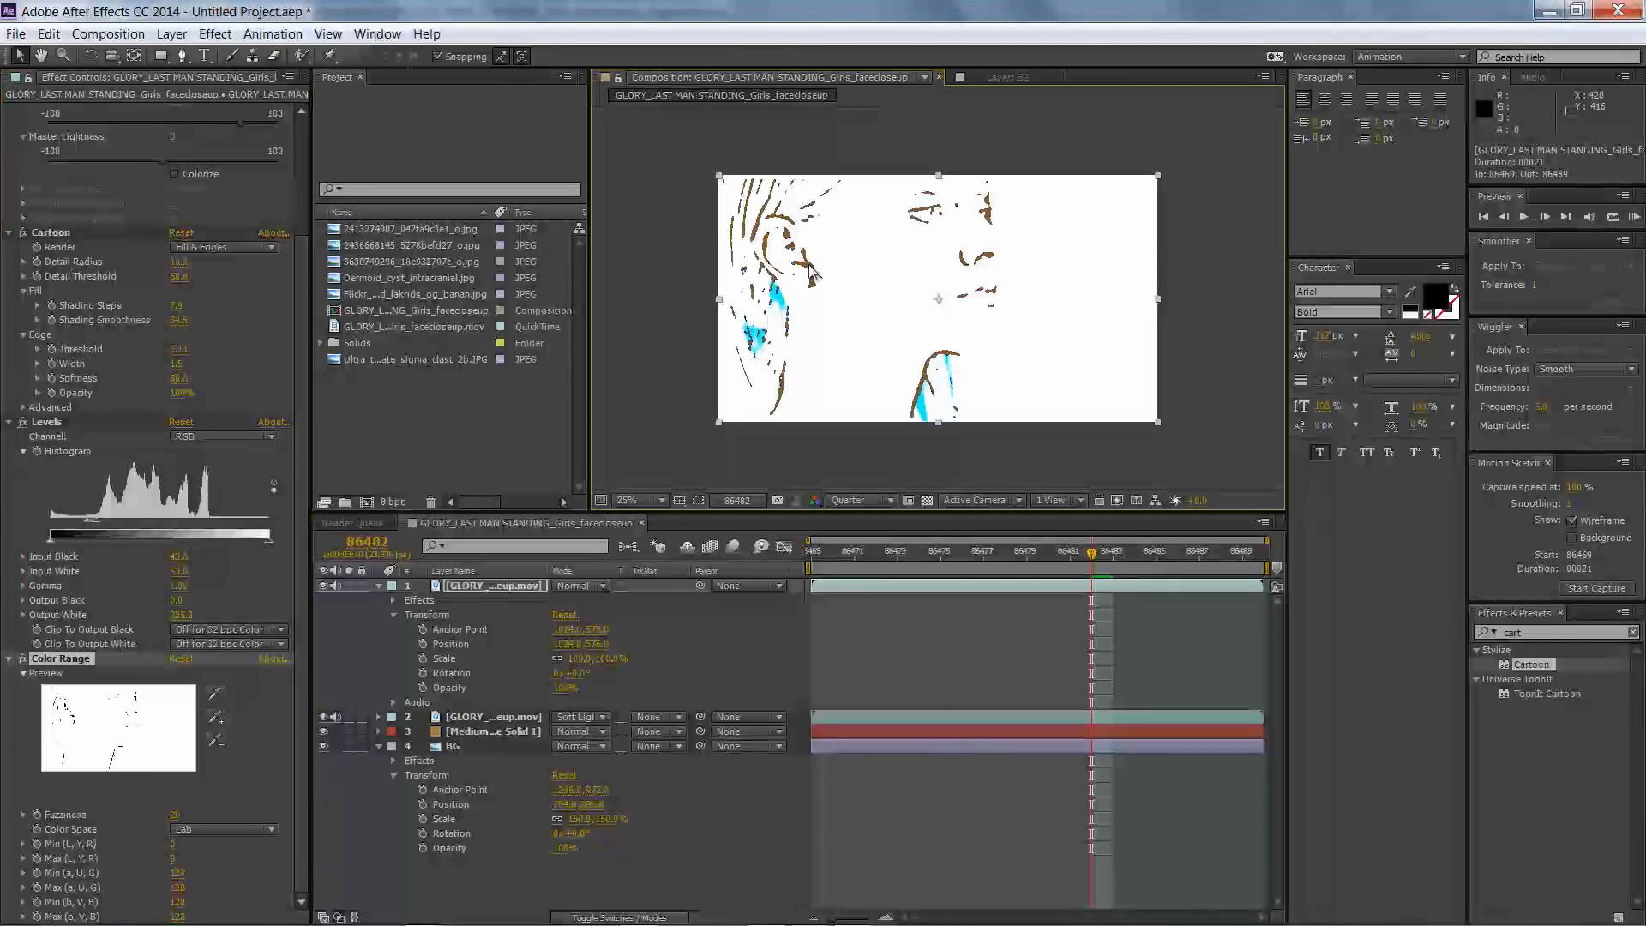
{"action": "mouse_move", "coordinate": [604, 389]}
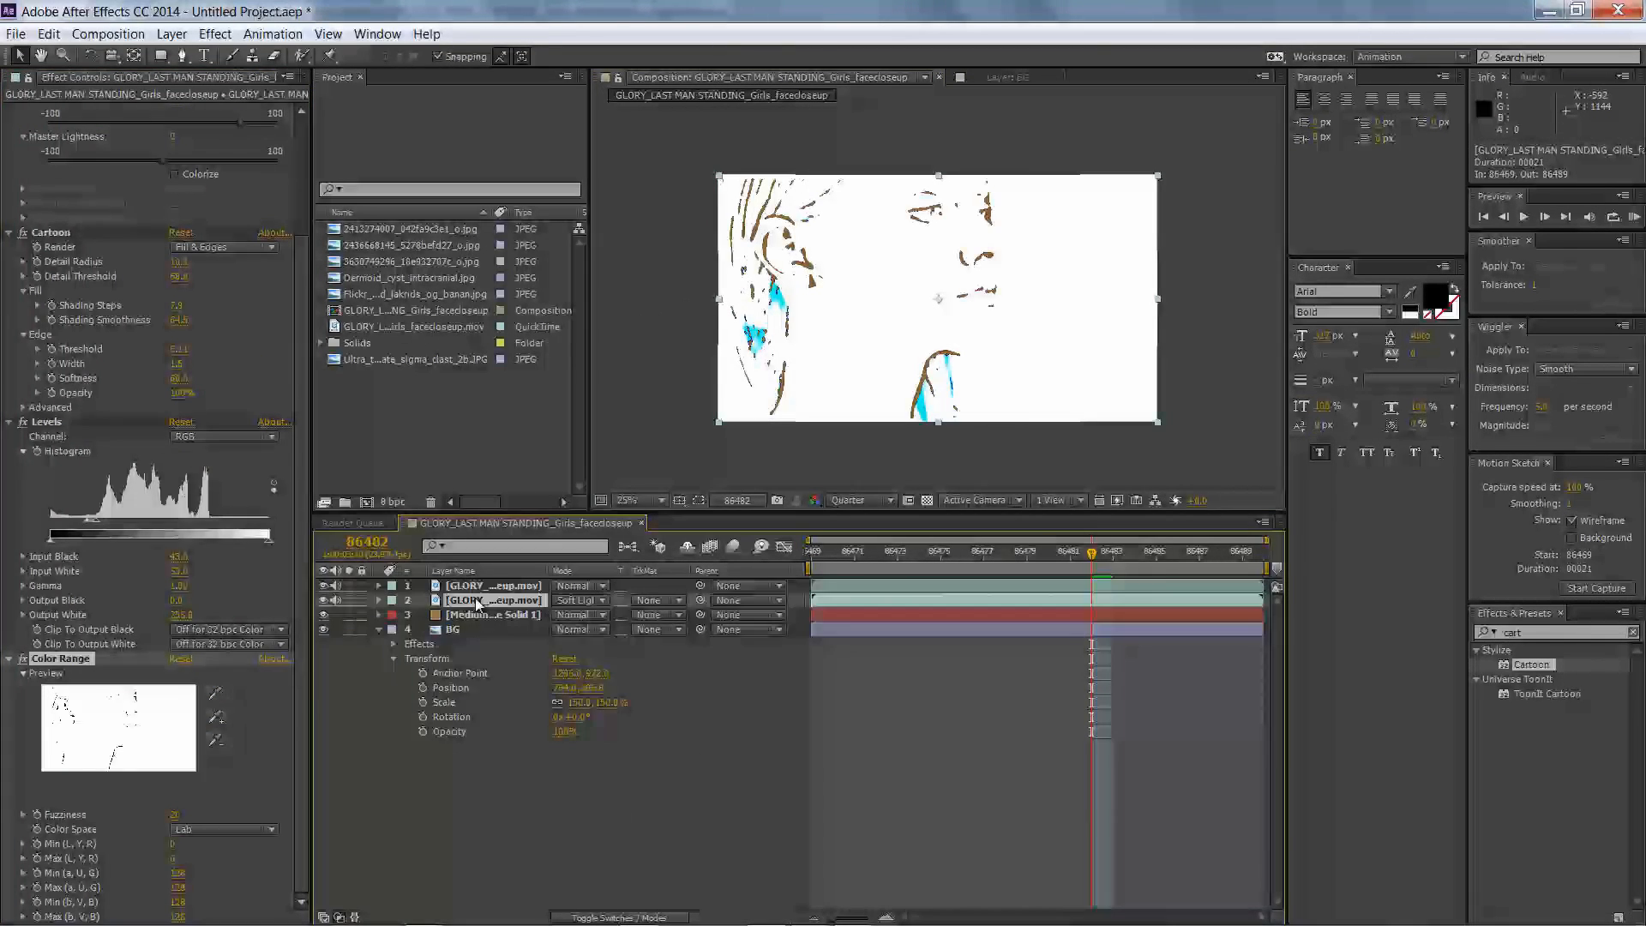
{"action": "left_click", "coordinate": [171, 34]}
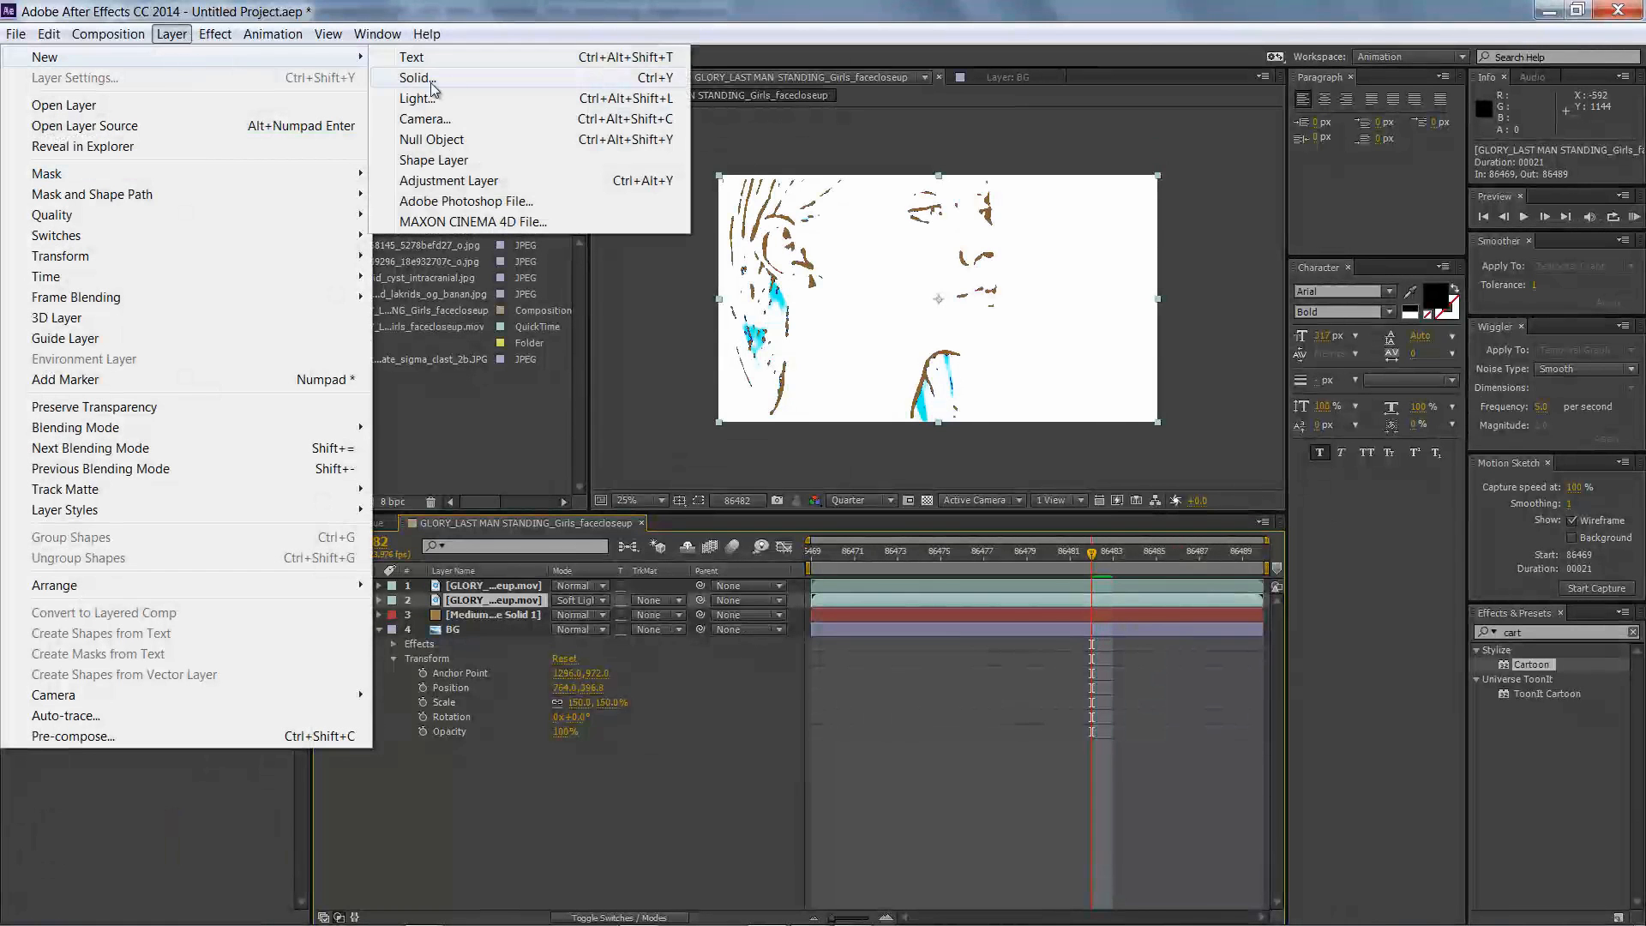
- Add a new black solid layer
{"action": "left_click", "coordinate": [415, 76]}
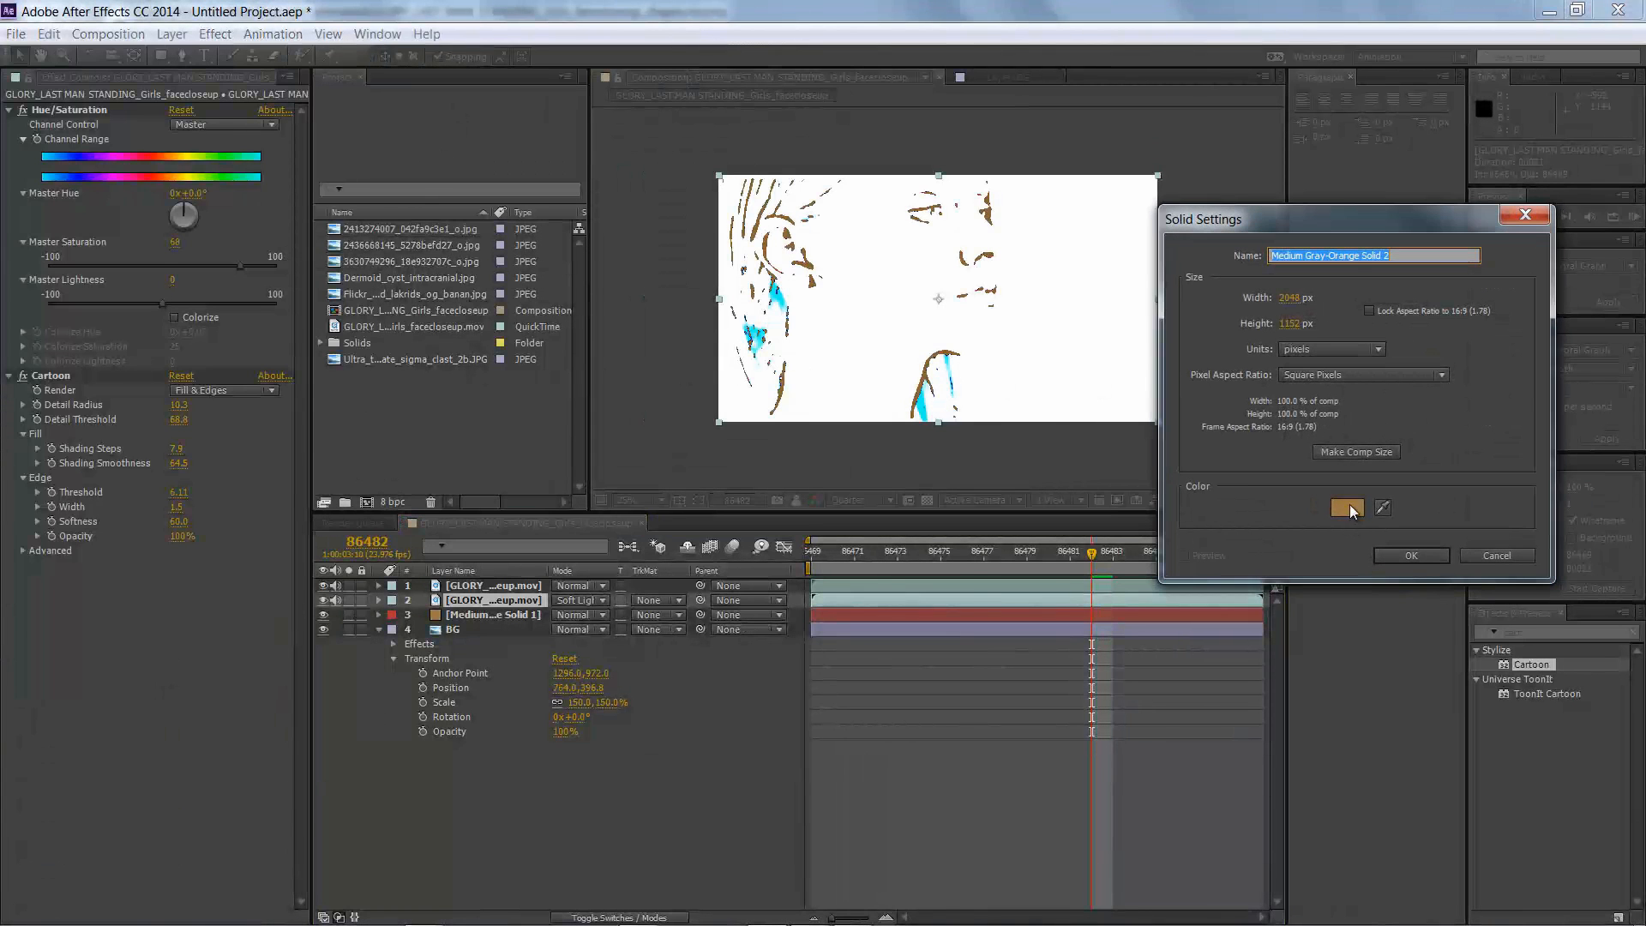
{"action": "left_click", "coordinate": [1347, 508]}
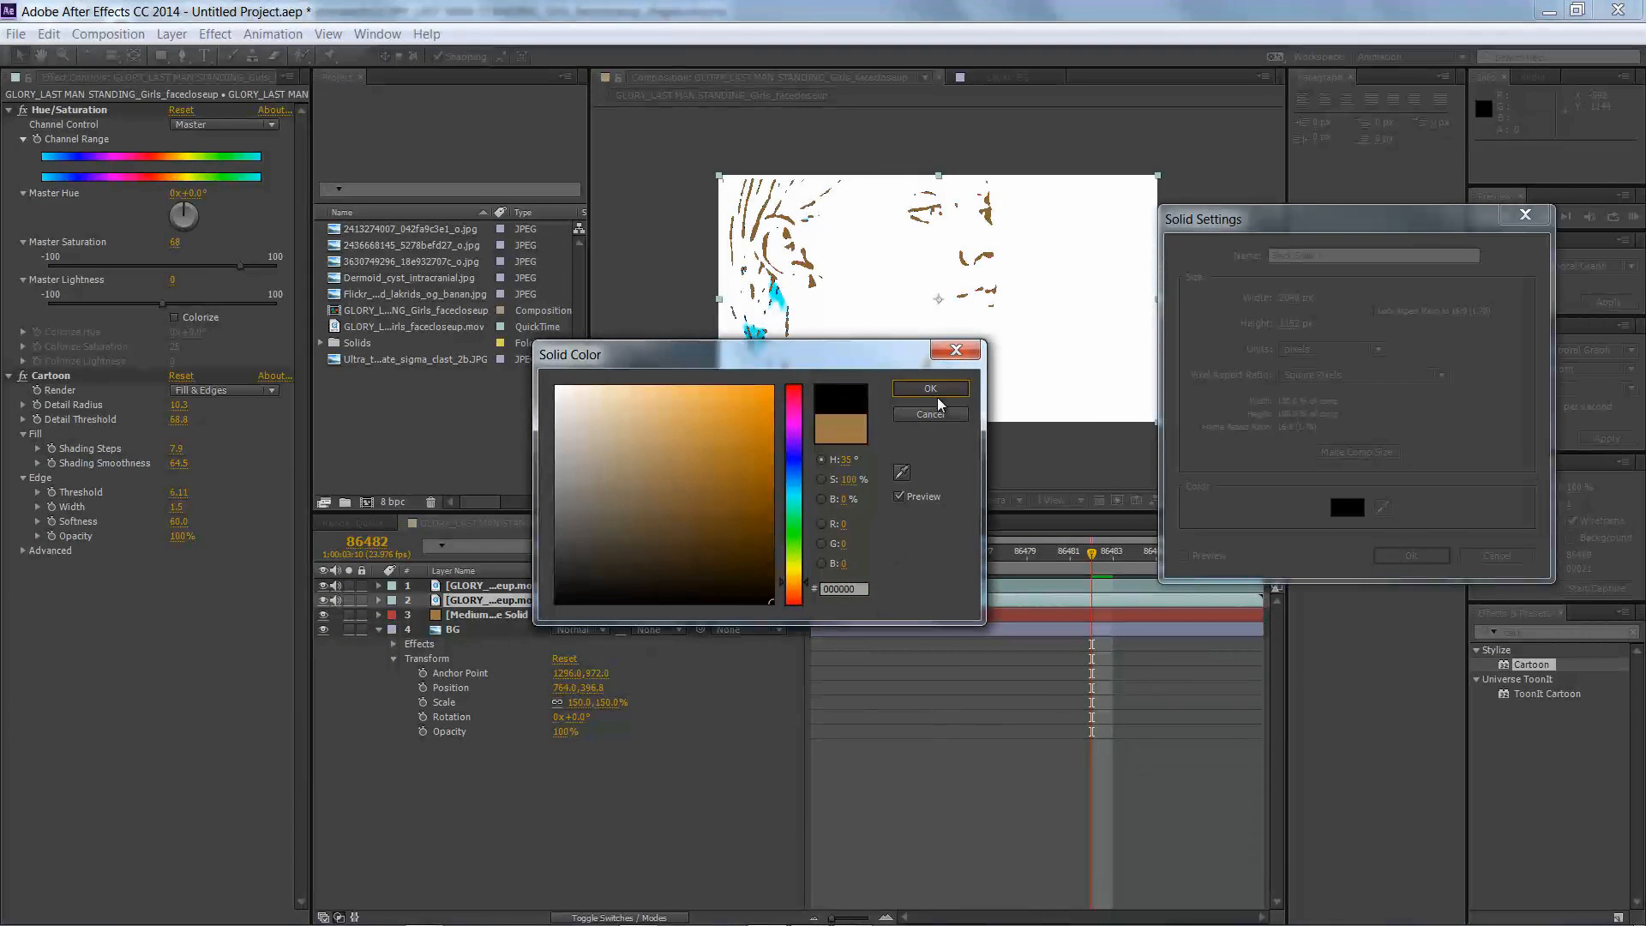
{"action": "left_click", "coordinate": [928, 388]}
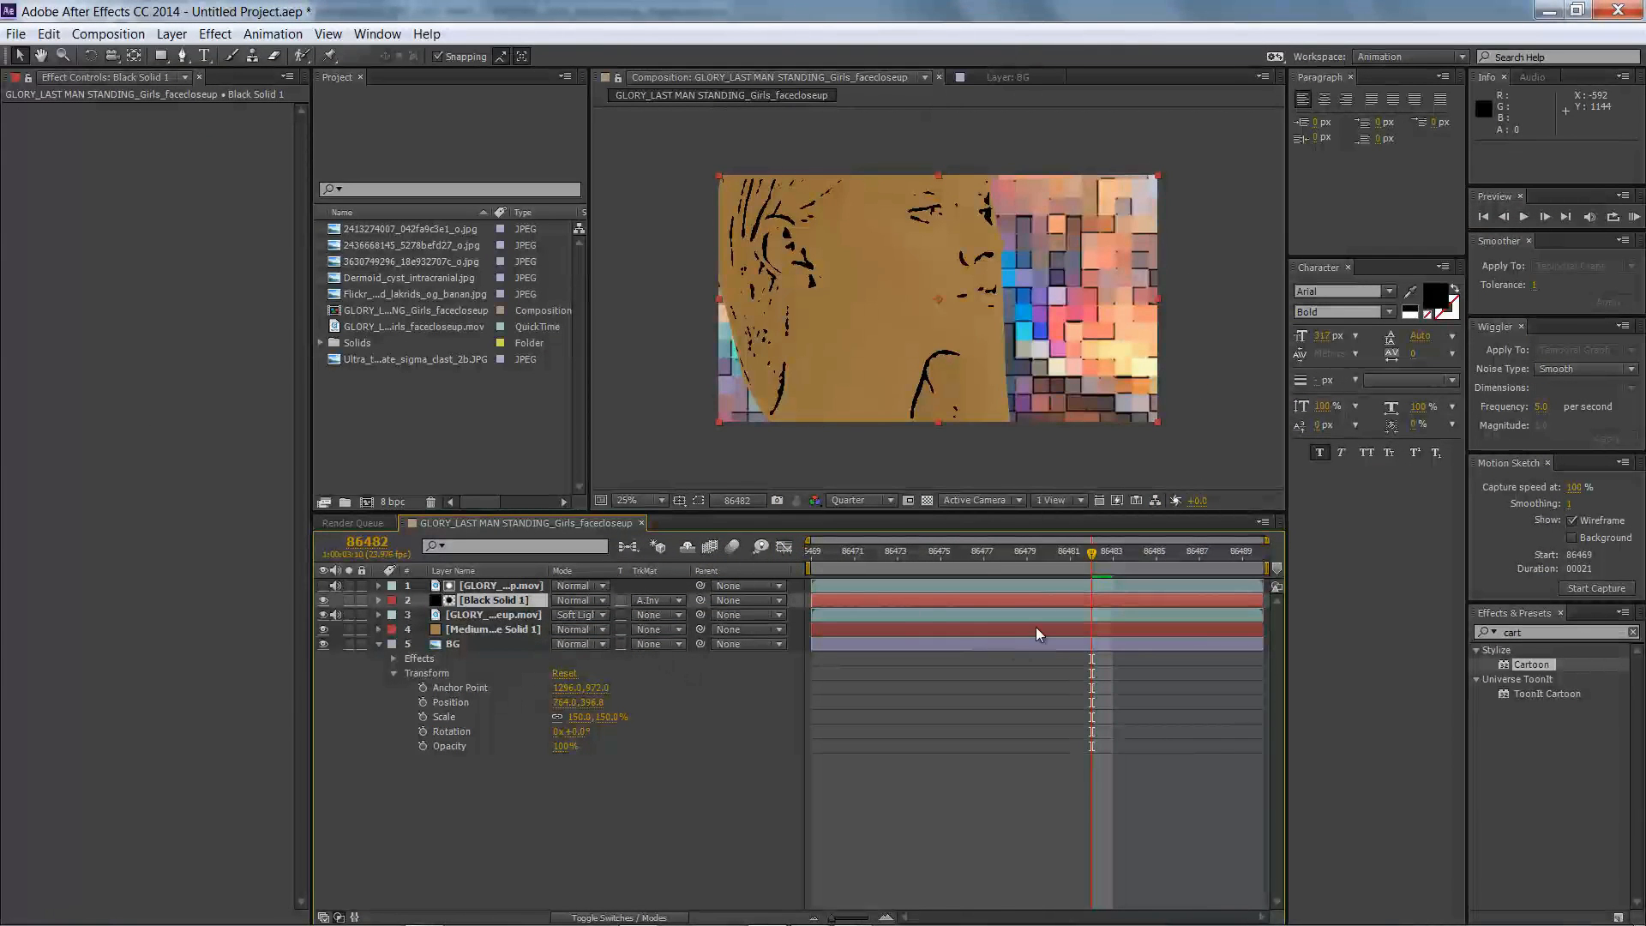
- Pre-compose the footage and black solid into a composition named 'lines'
{"action": "left_click", "coordinate": [172, 33]}
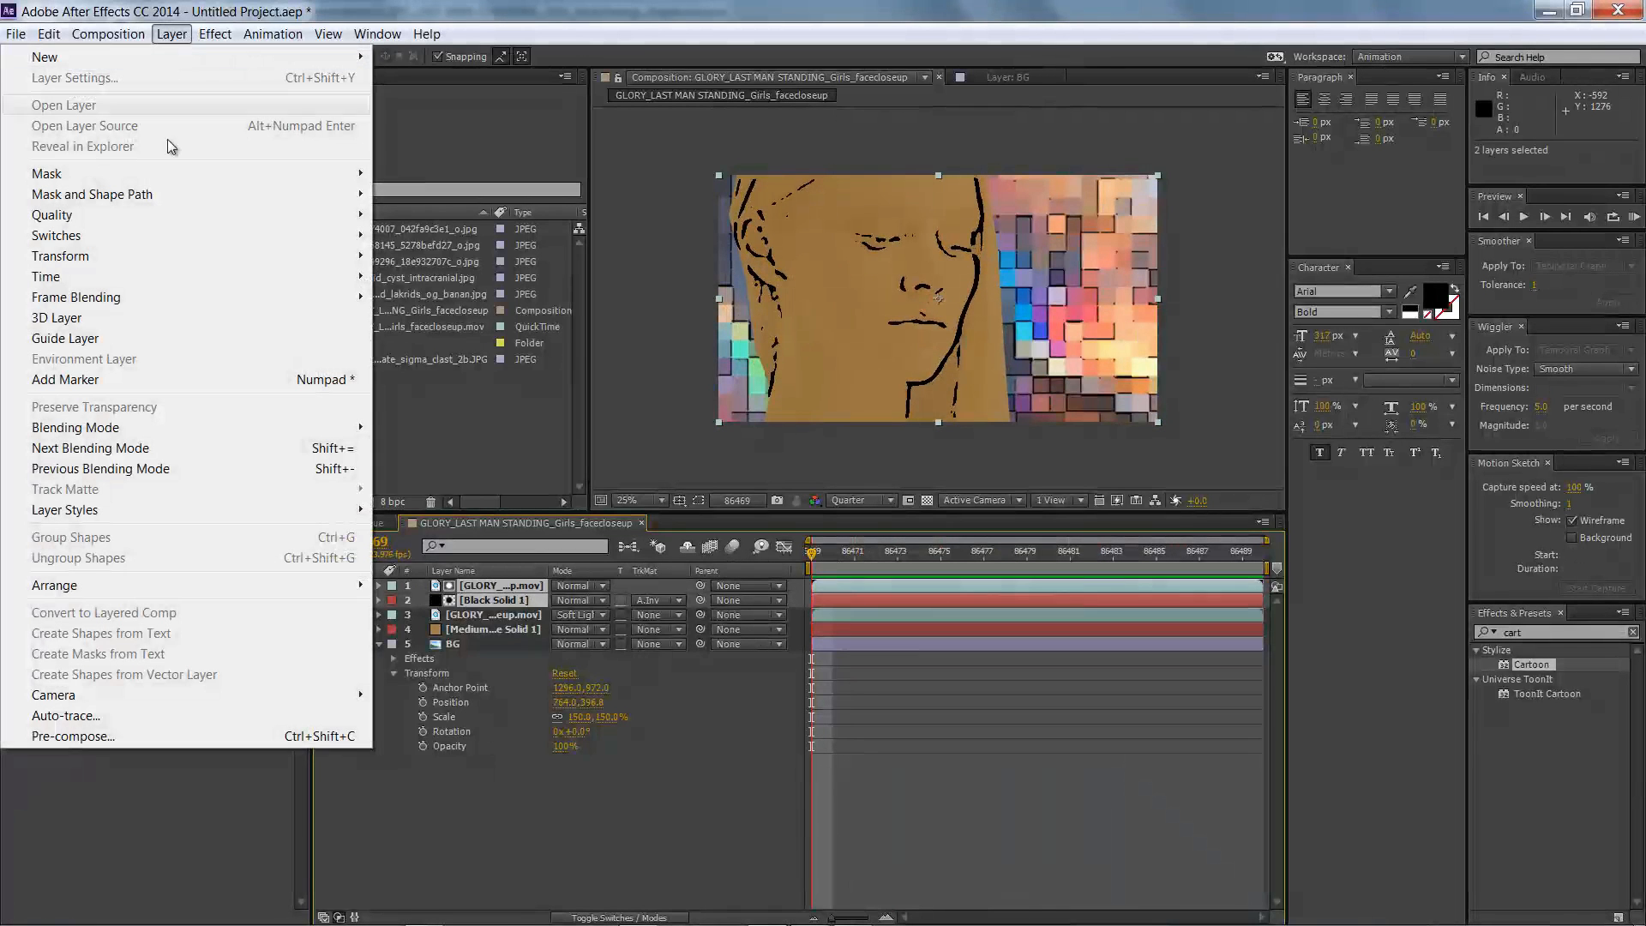
{"action": "left_click", "coordinate": [72, 736]}
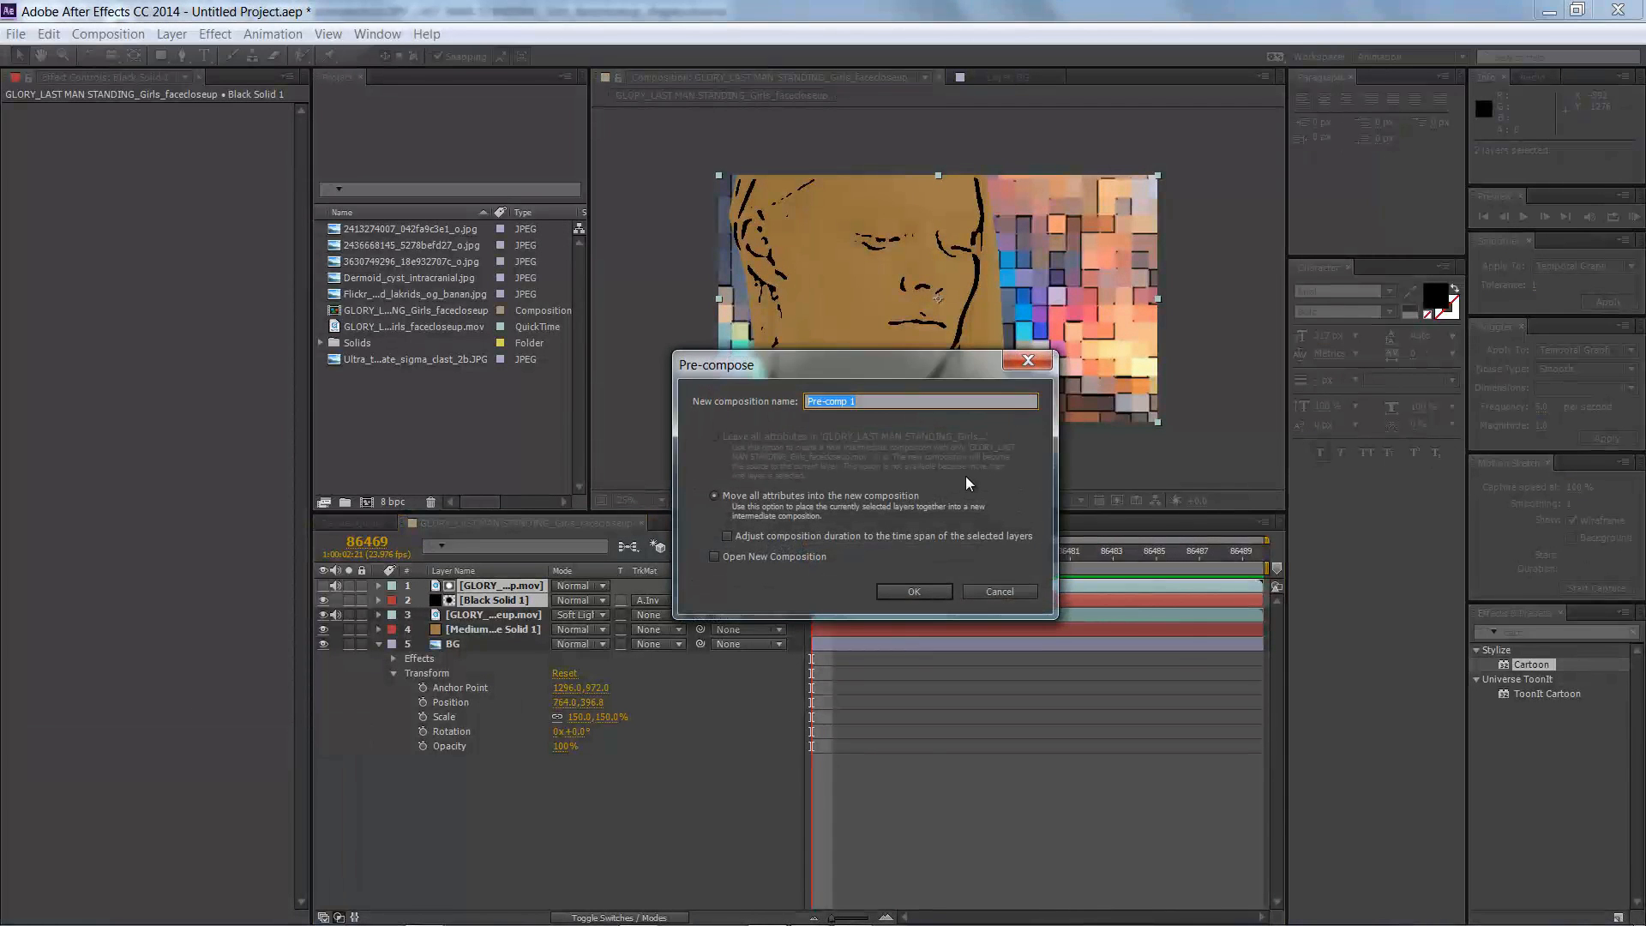
{"action": "type", "text": "lines"}
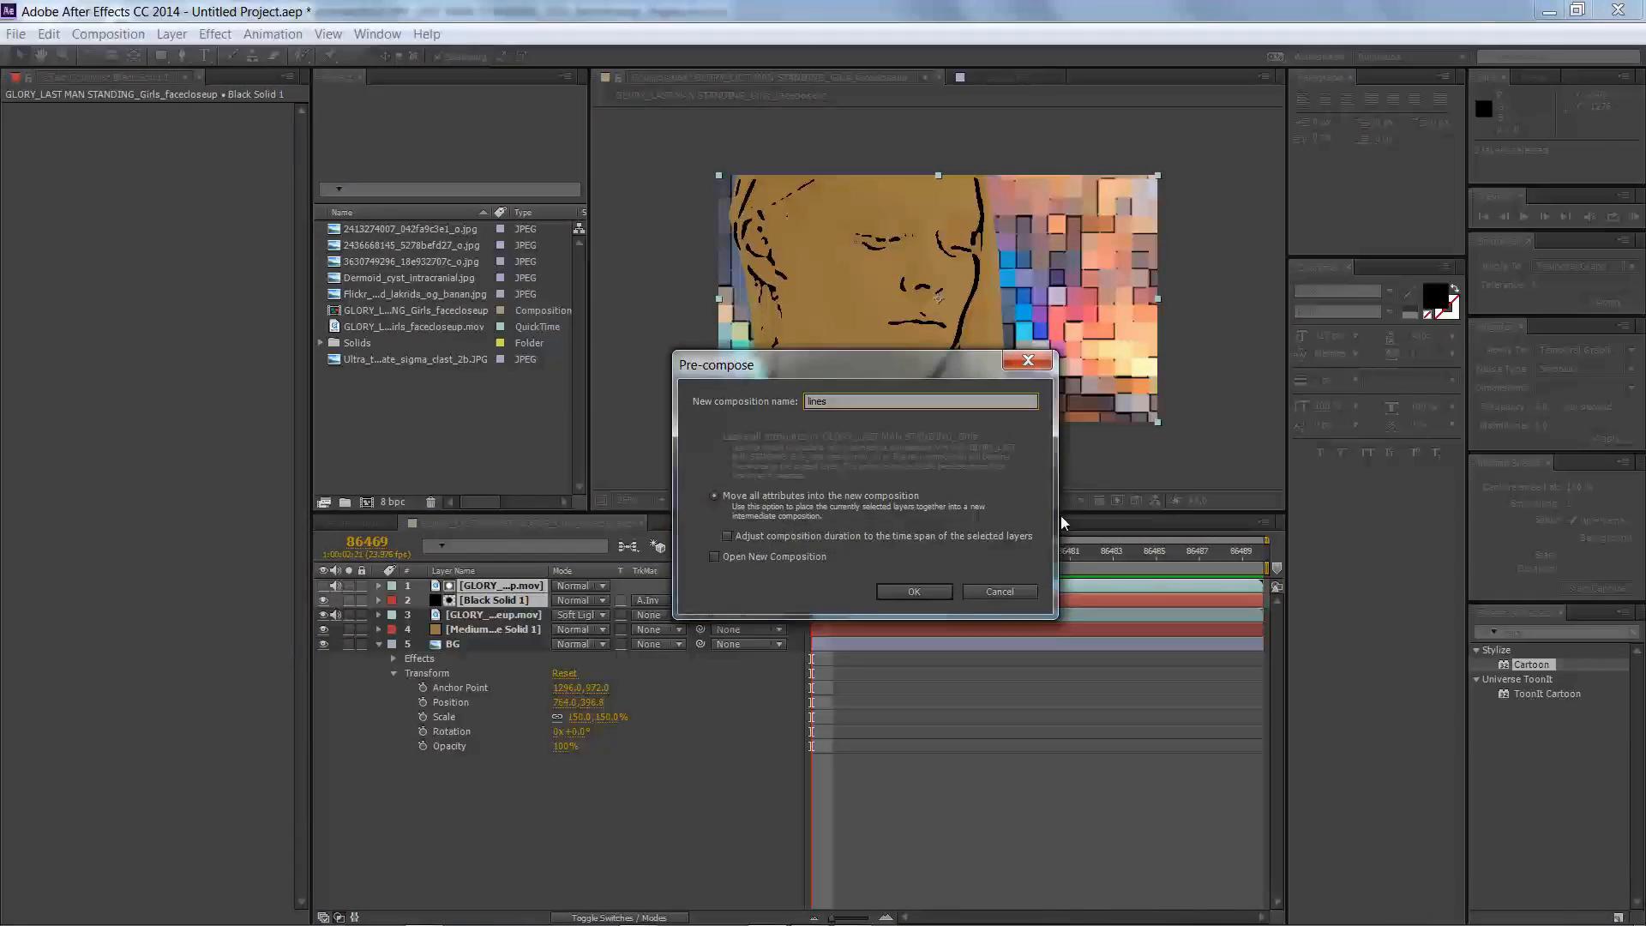
{"action": "left_click", "coordinate": [911, 591]}
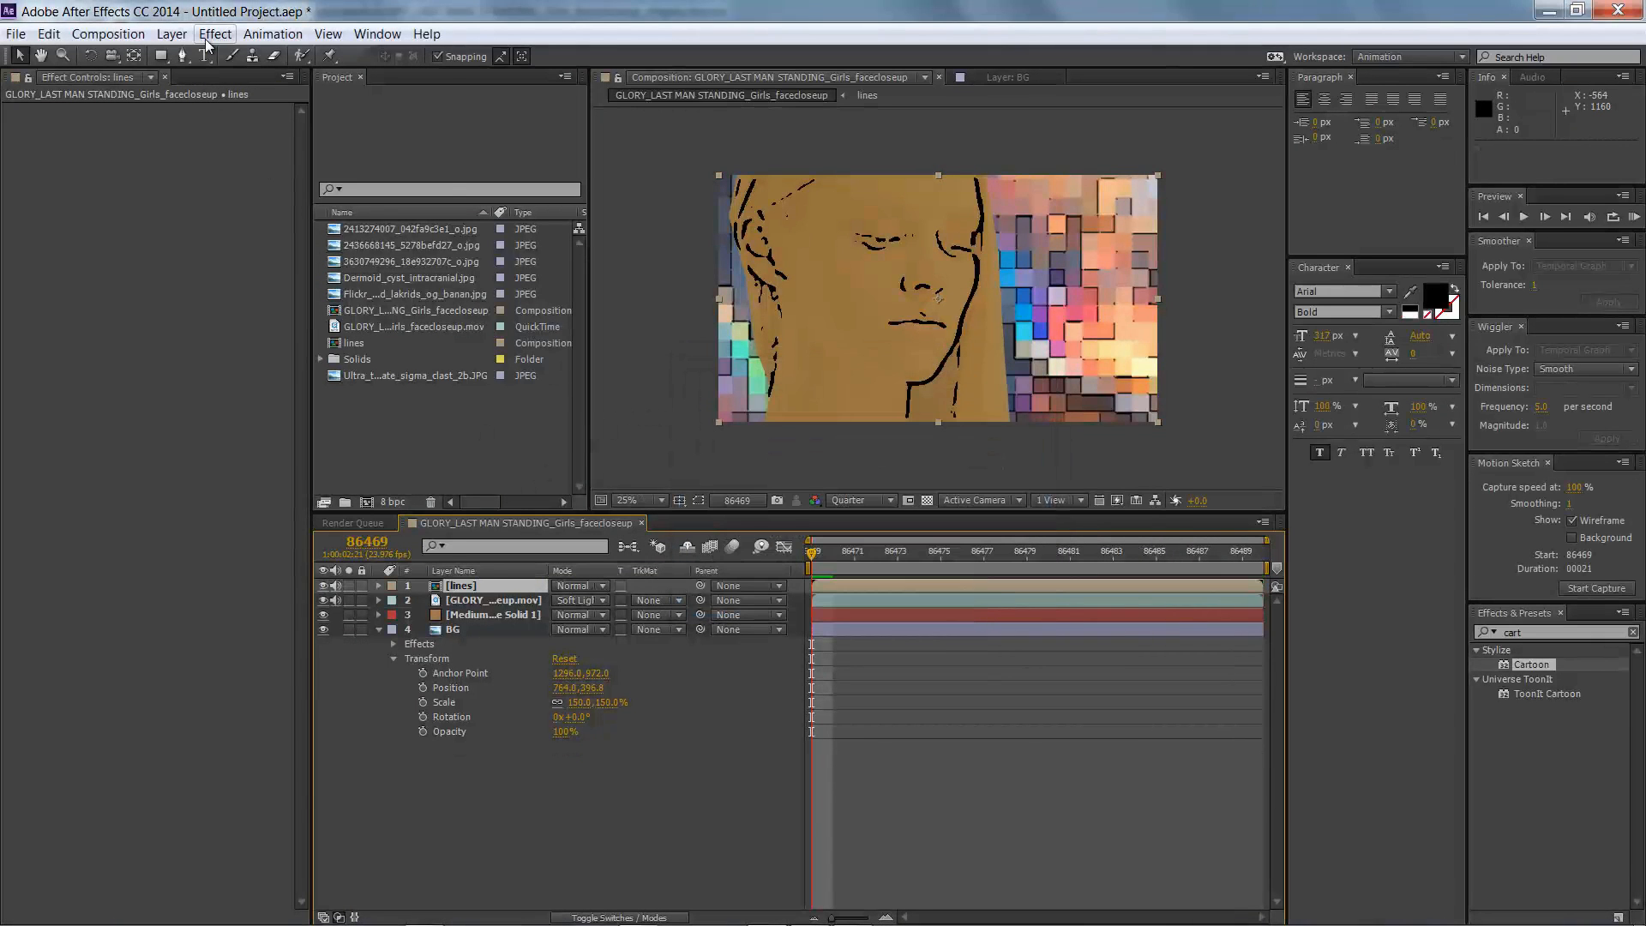
{"action": "left_click", "coordinate": [214, 33]}
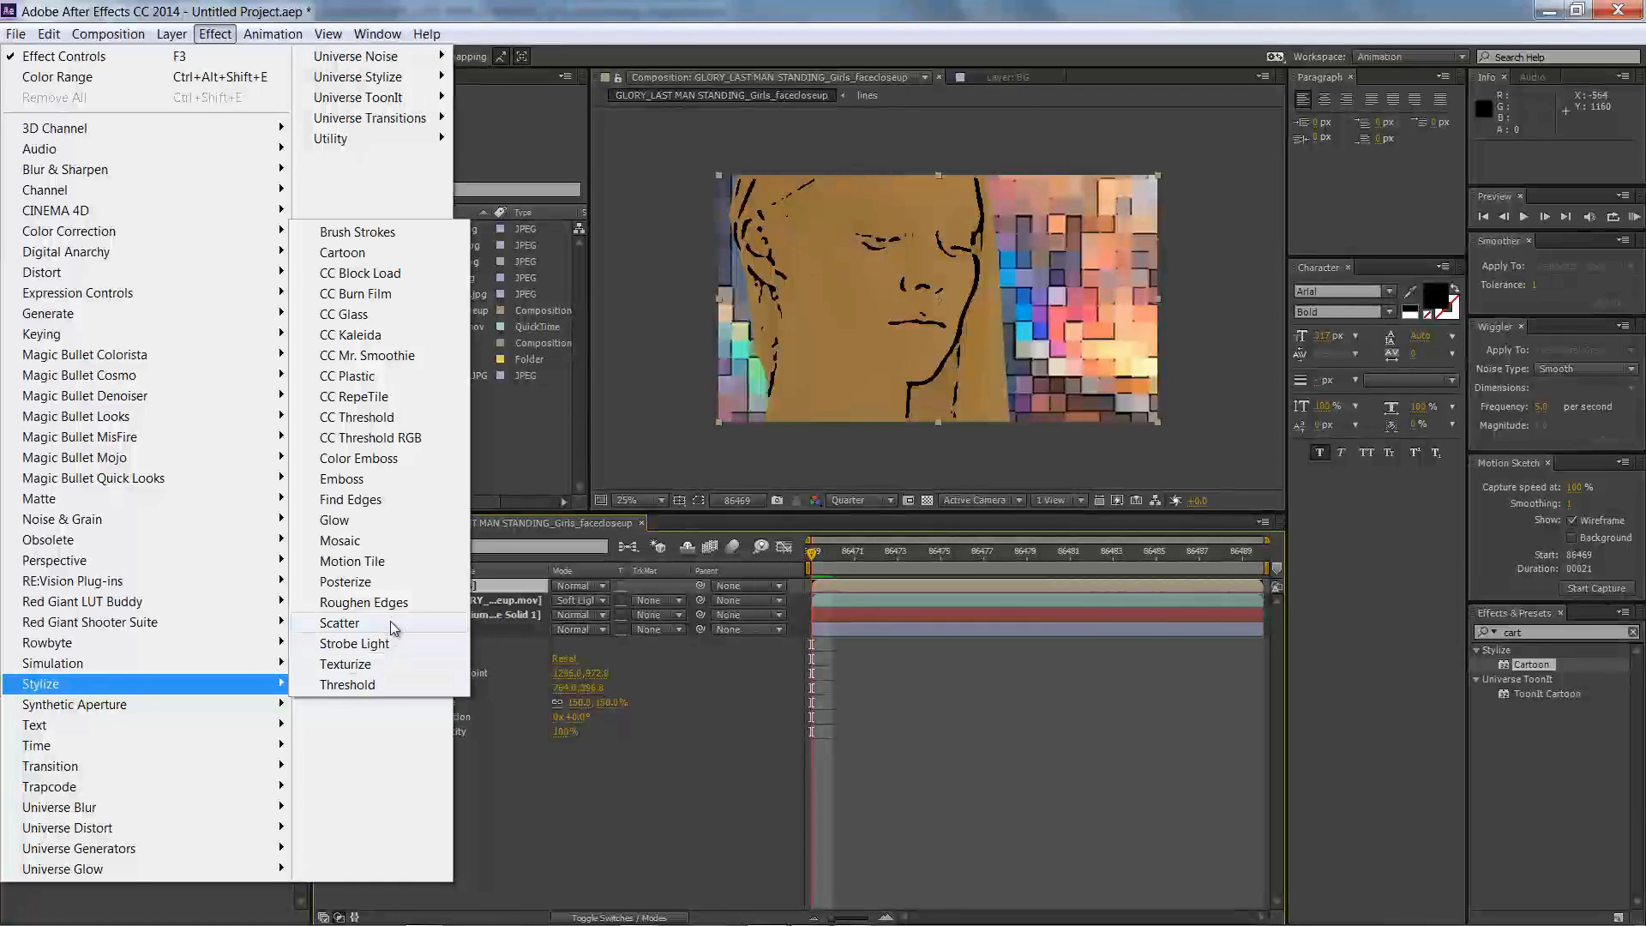
- Apply Mosaic to the lines layer and set its number of blocks
{"action": "left_click", "coordinate": [352, 561]}
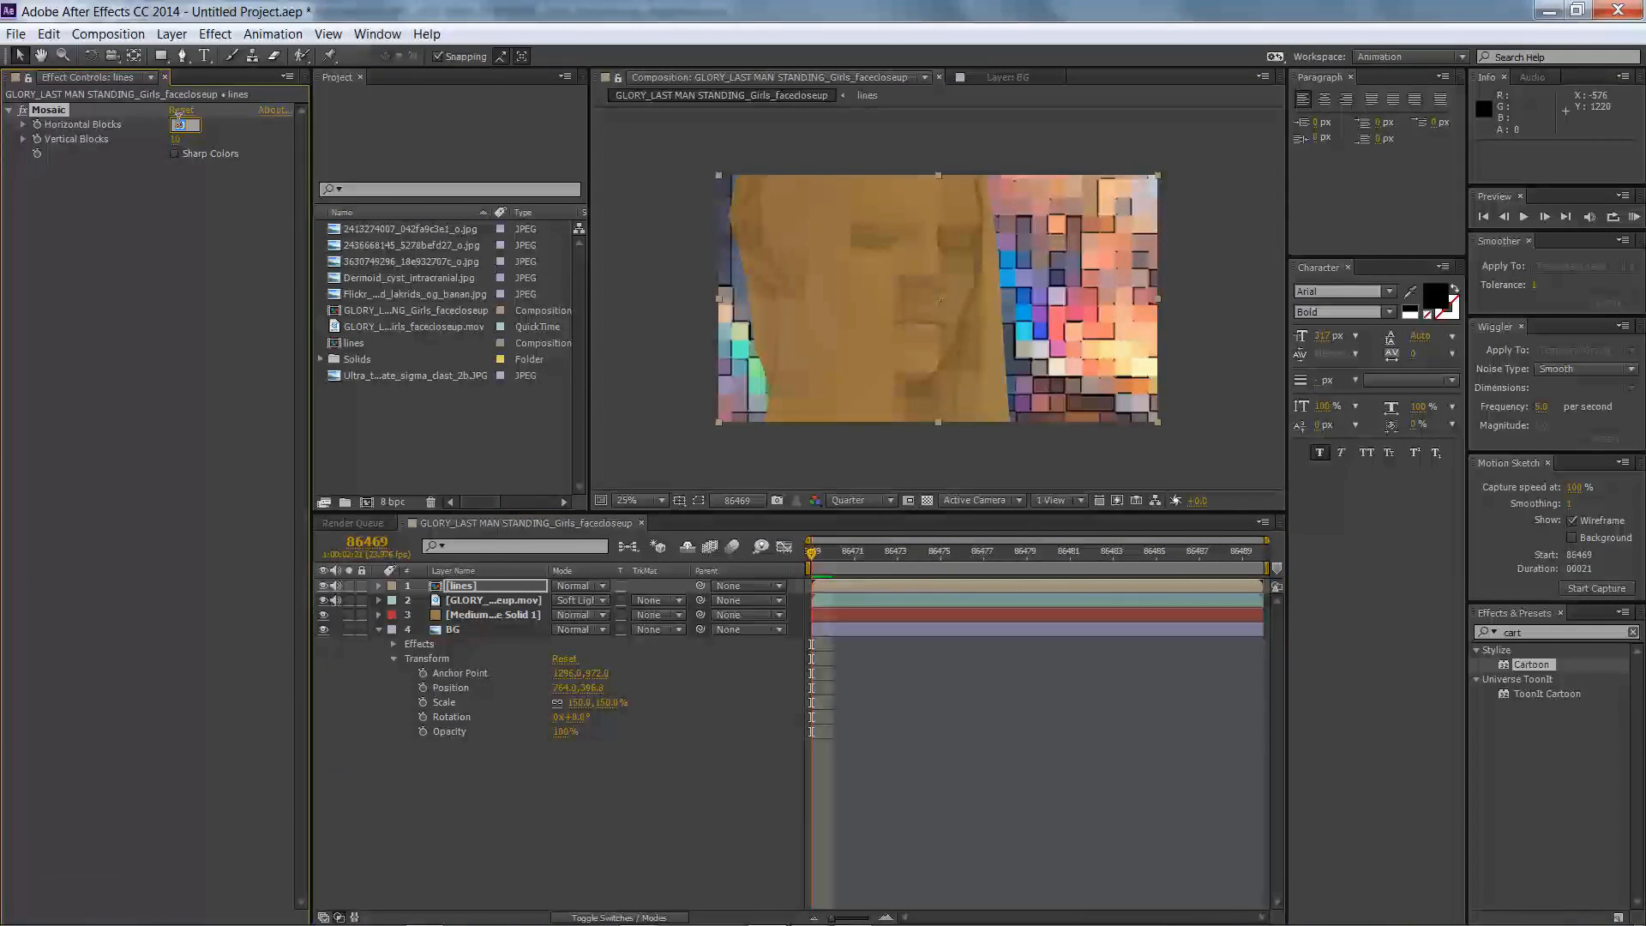
{"action": "left_click", "coordinate": [174, 153]}
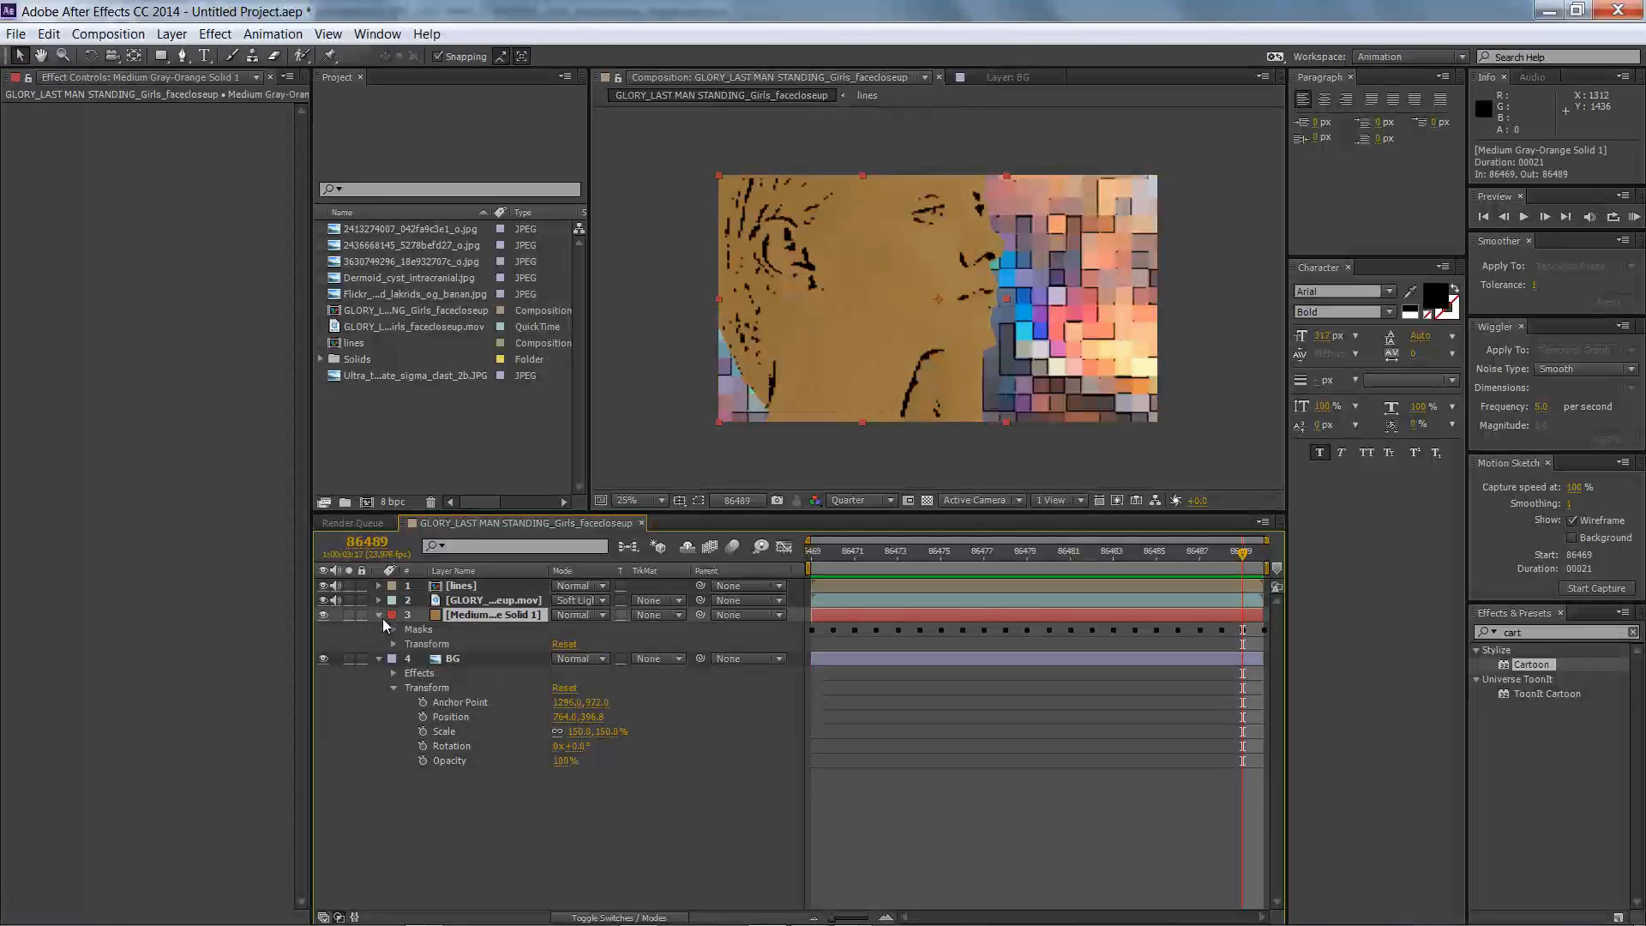
- Run Separate_Masks_in_Layers.jsx on the orange solid's masks, answering its anchor point and naming prompts
{"action": "left_click", "coordinate": [394, 628]}
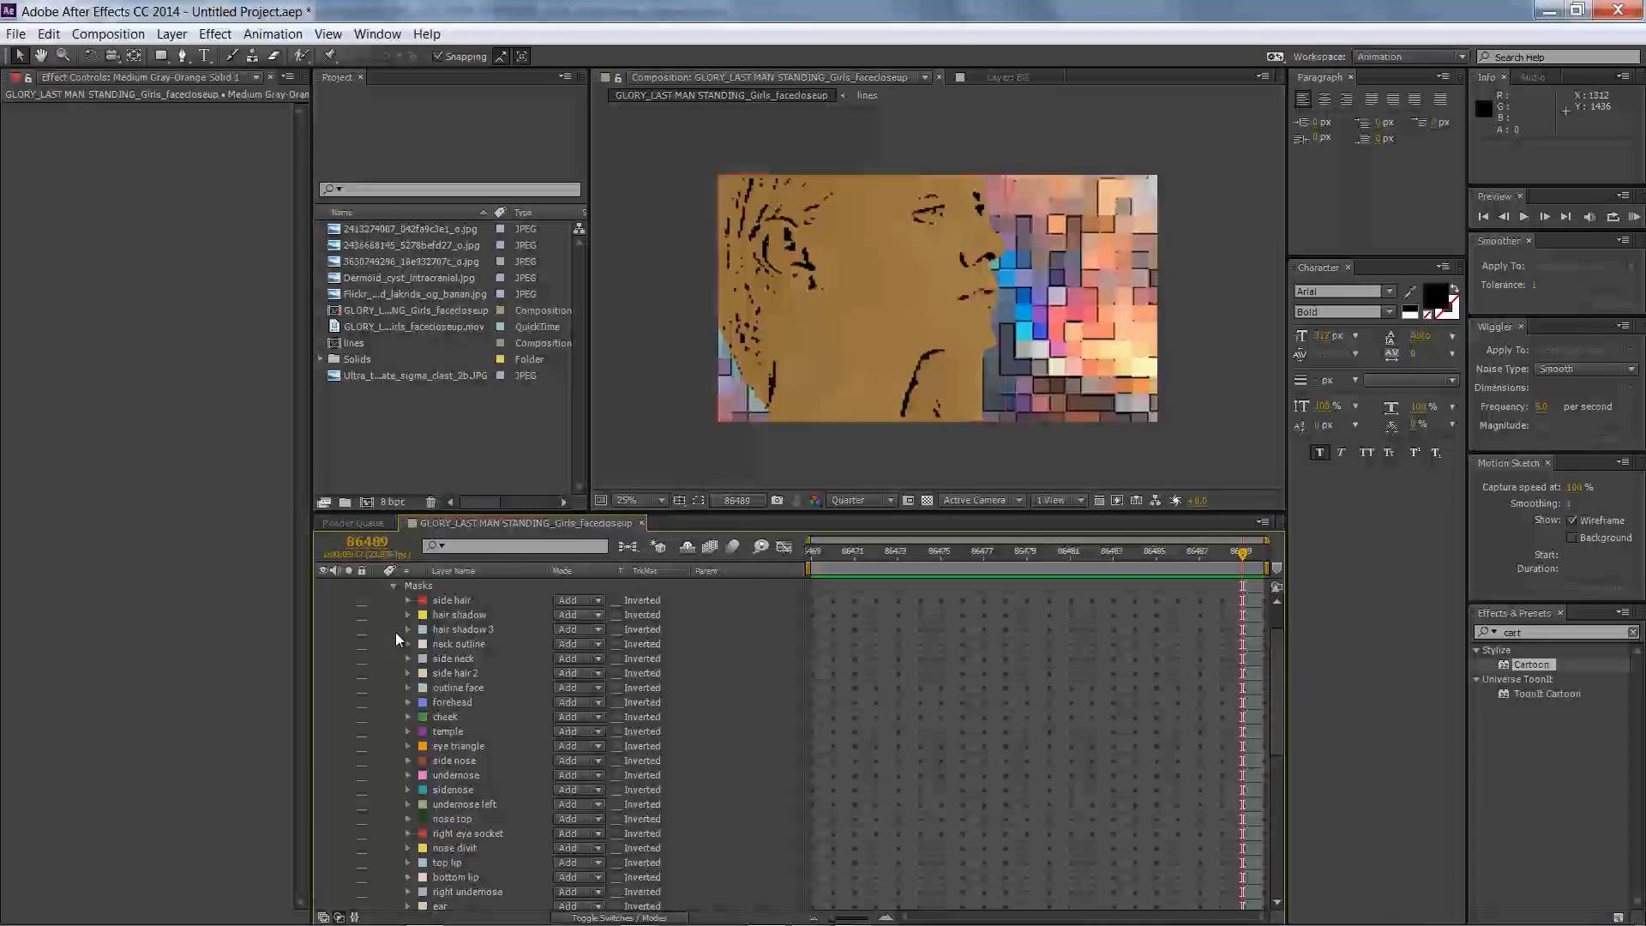
{"action": "scroll", "scroll_direction": "down", "scroll_amount": 3}
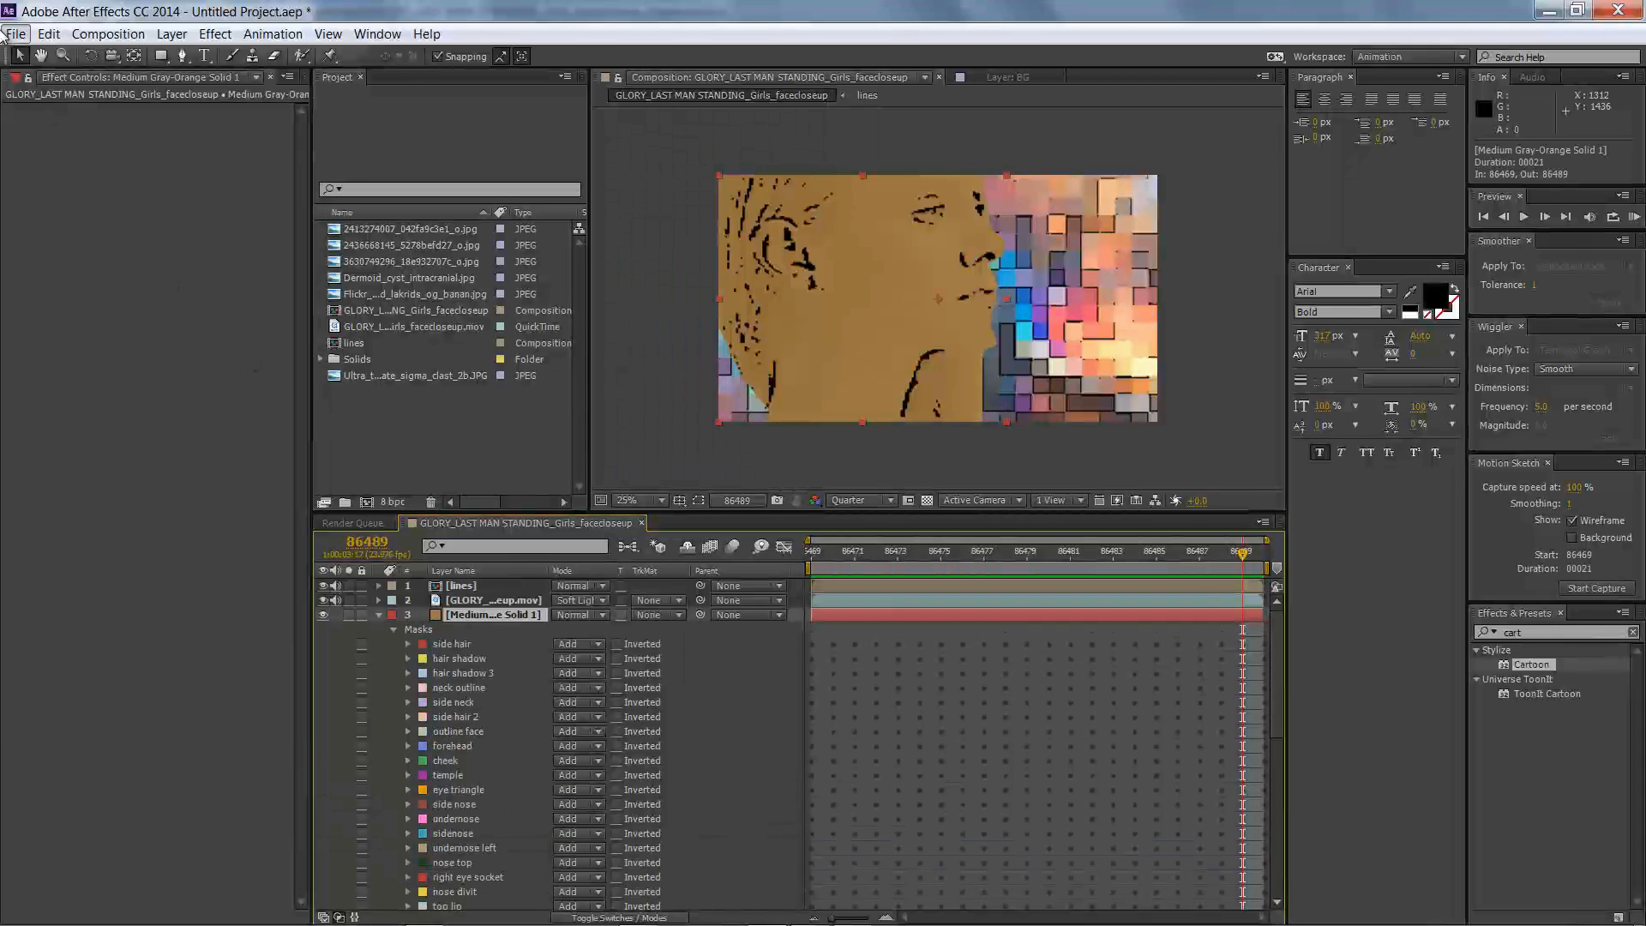
{"action": "left_click", "coordinate": [15, 33]}
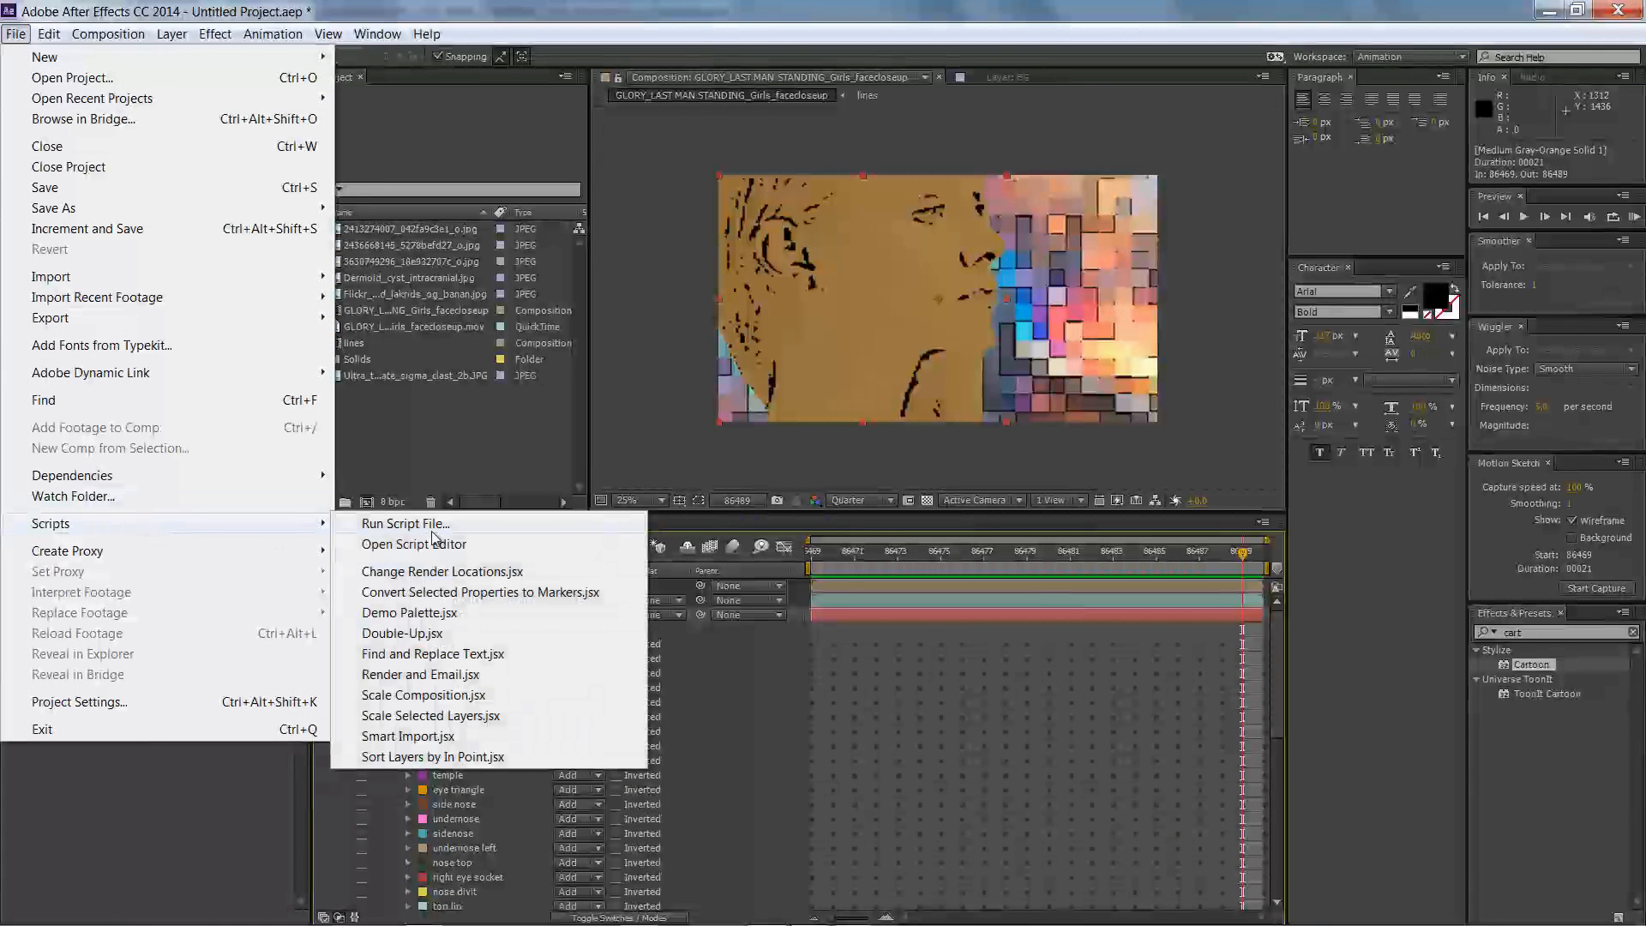
{"action": "left_click", "coordinate": [404, 524]}
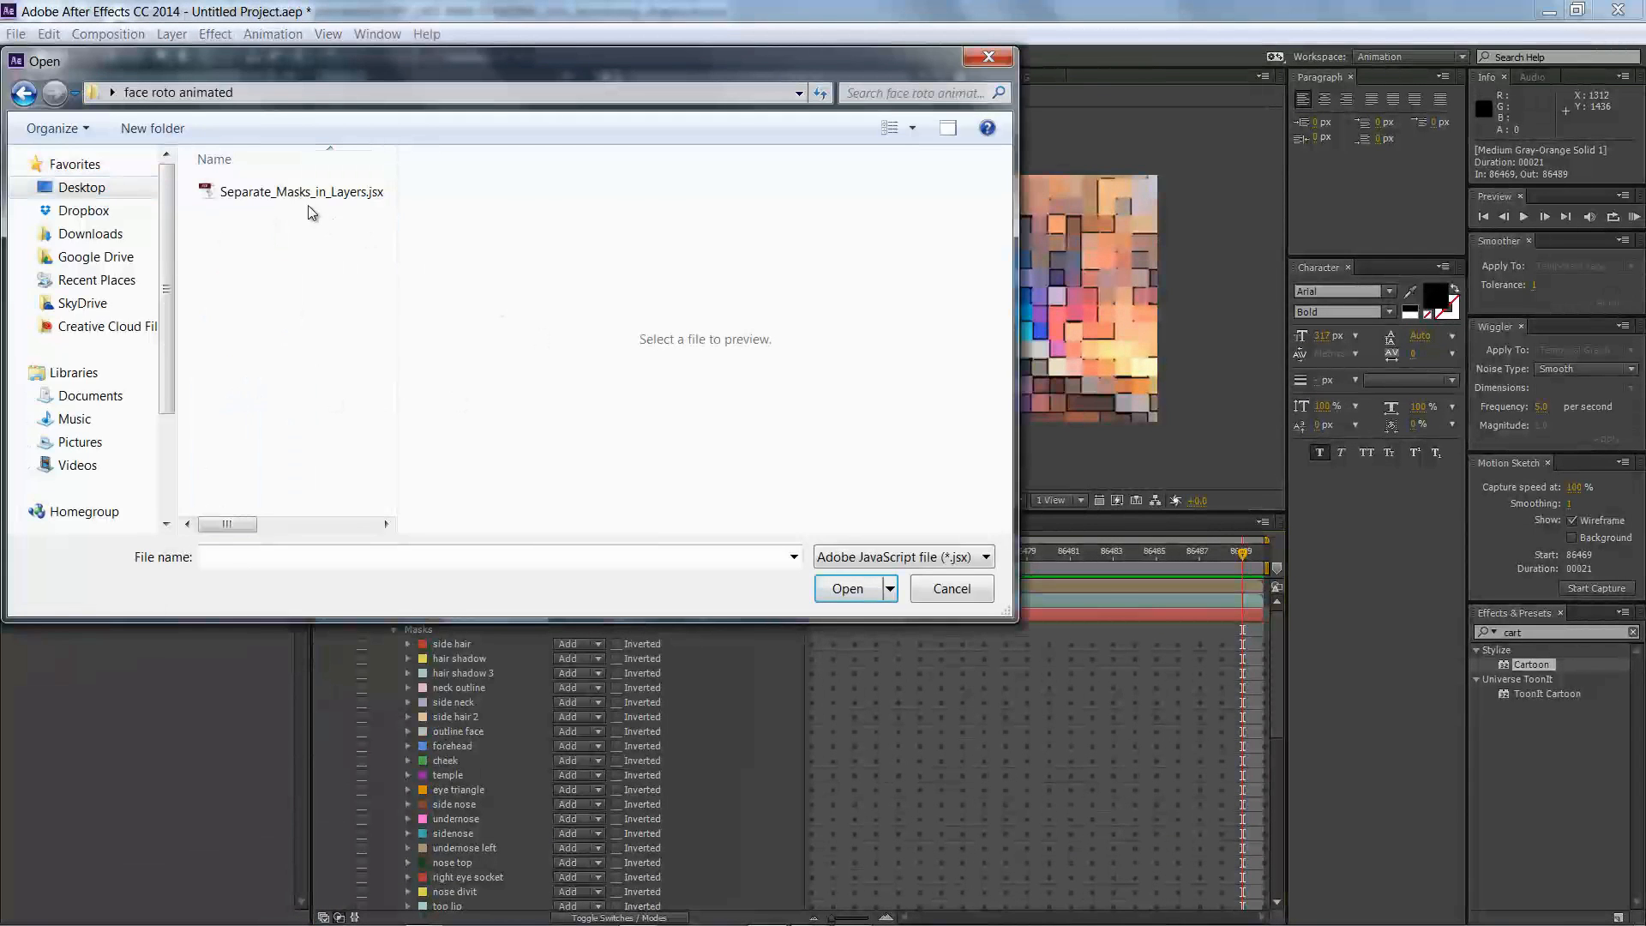
{"action": "left_click", "coordinate": [847, 588]}
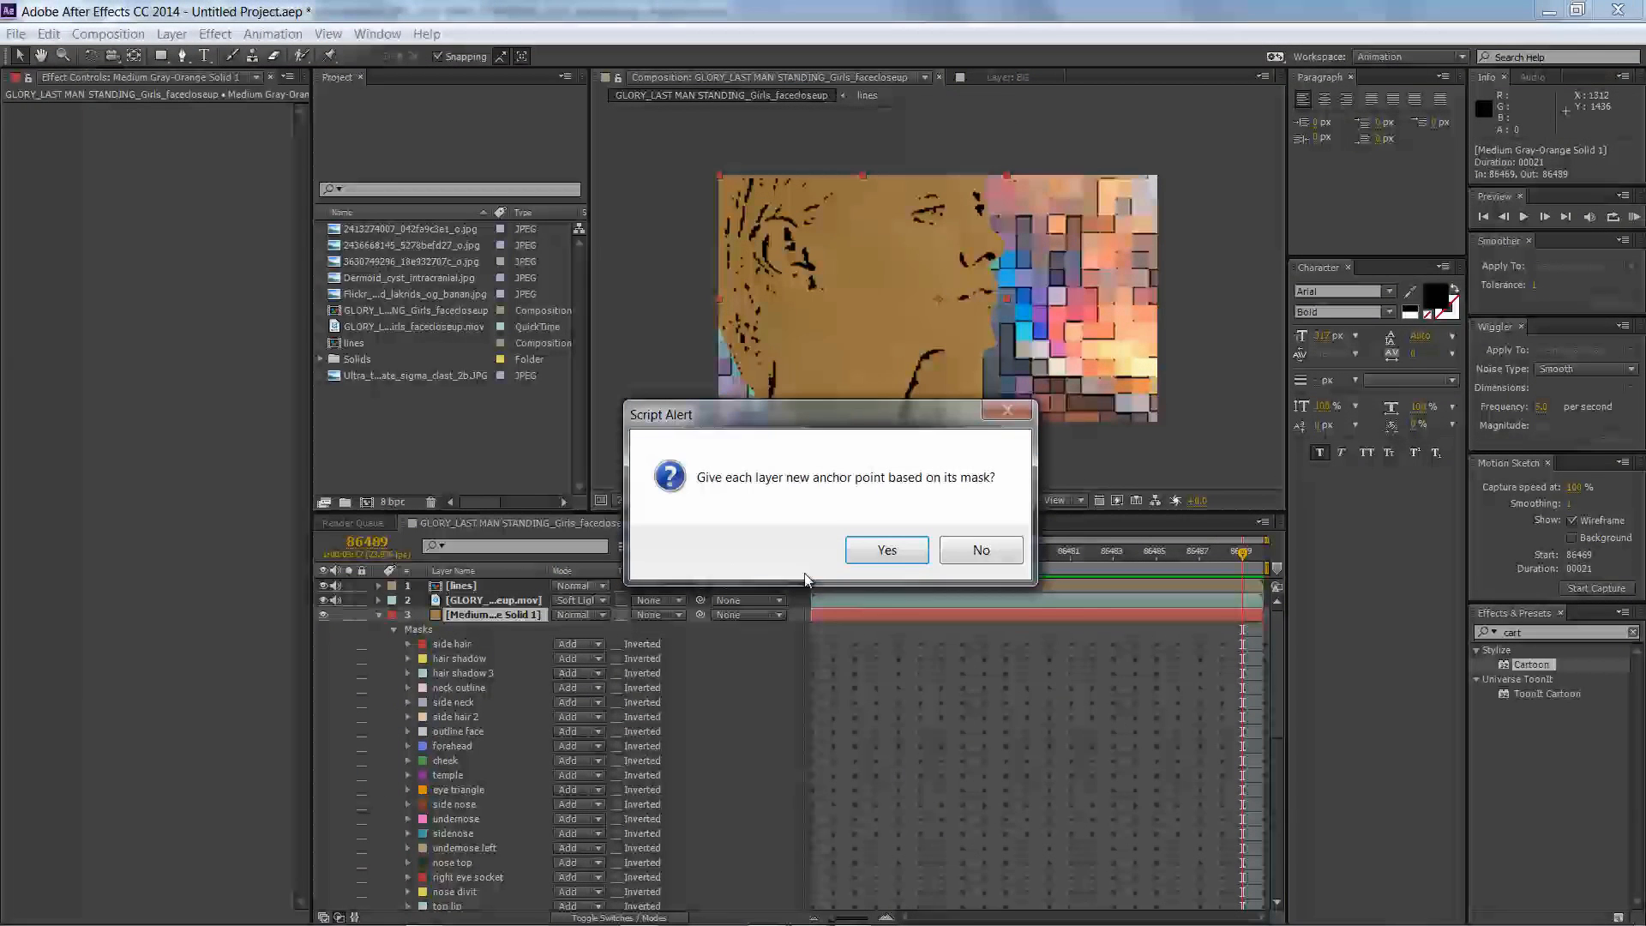
{"action": "left_click", "coordinate": [884, 549]}
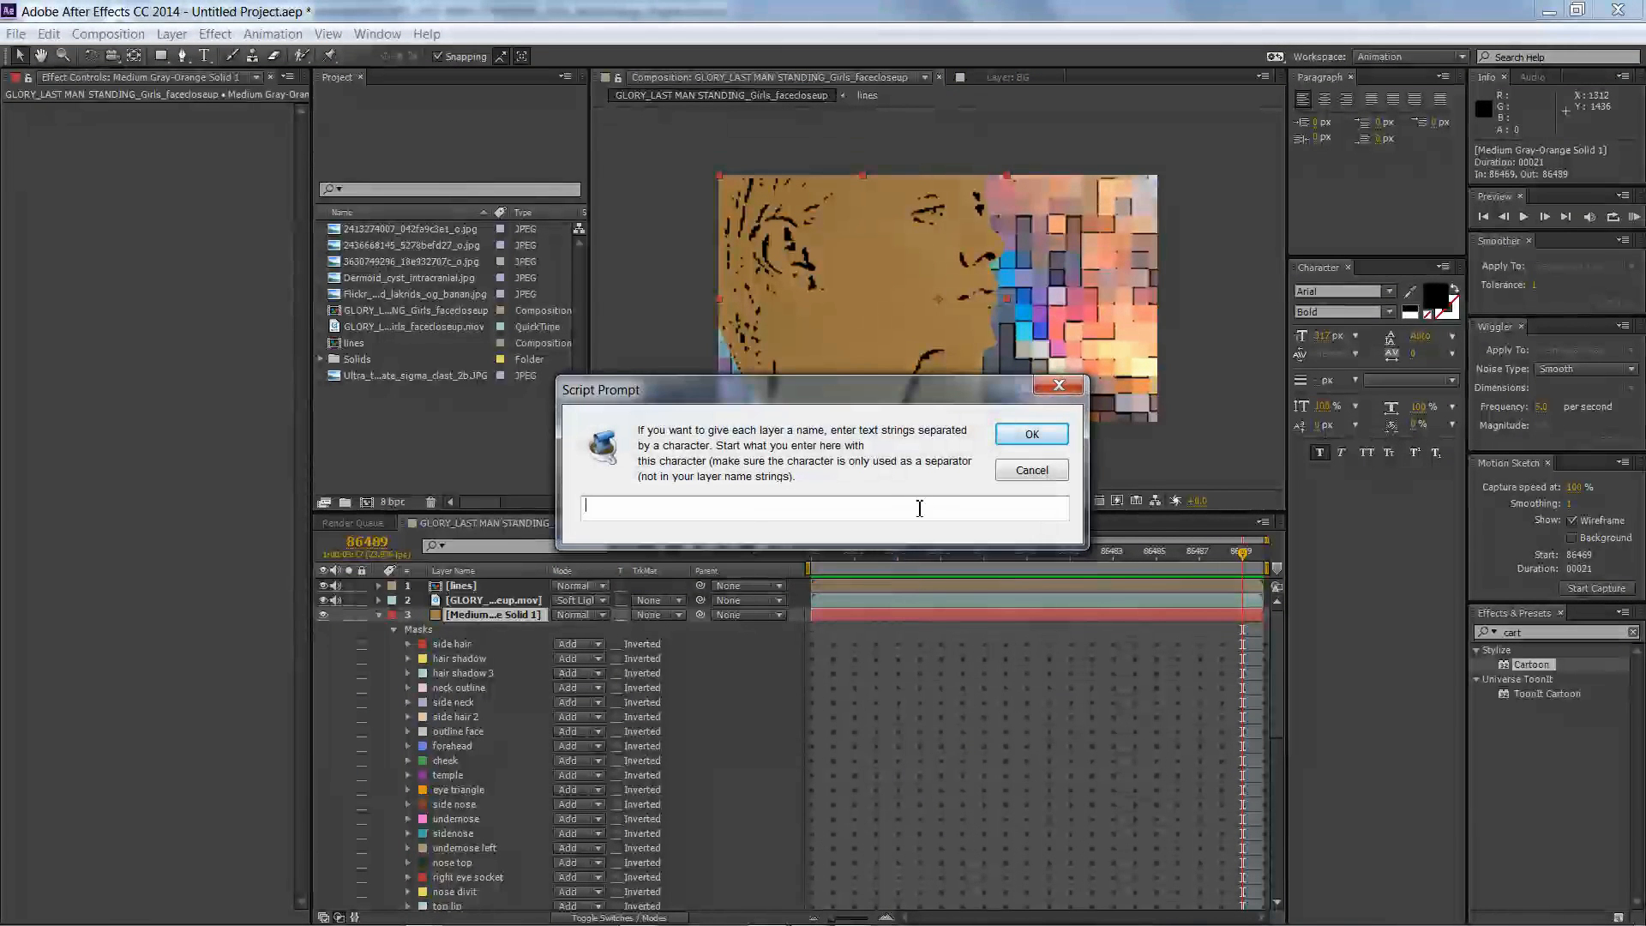
{"action": "left_click", "coordinate": [1029, 434]}
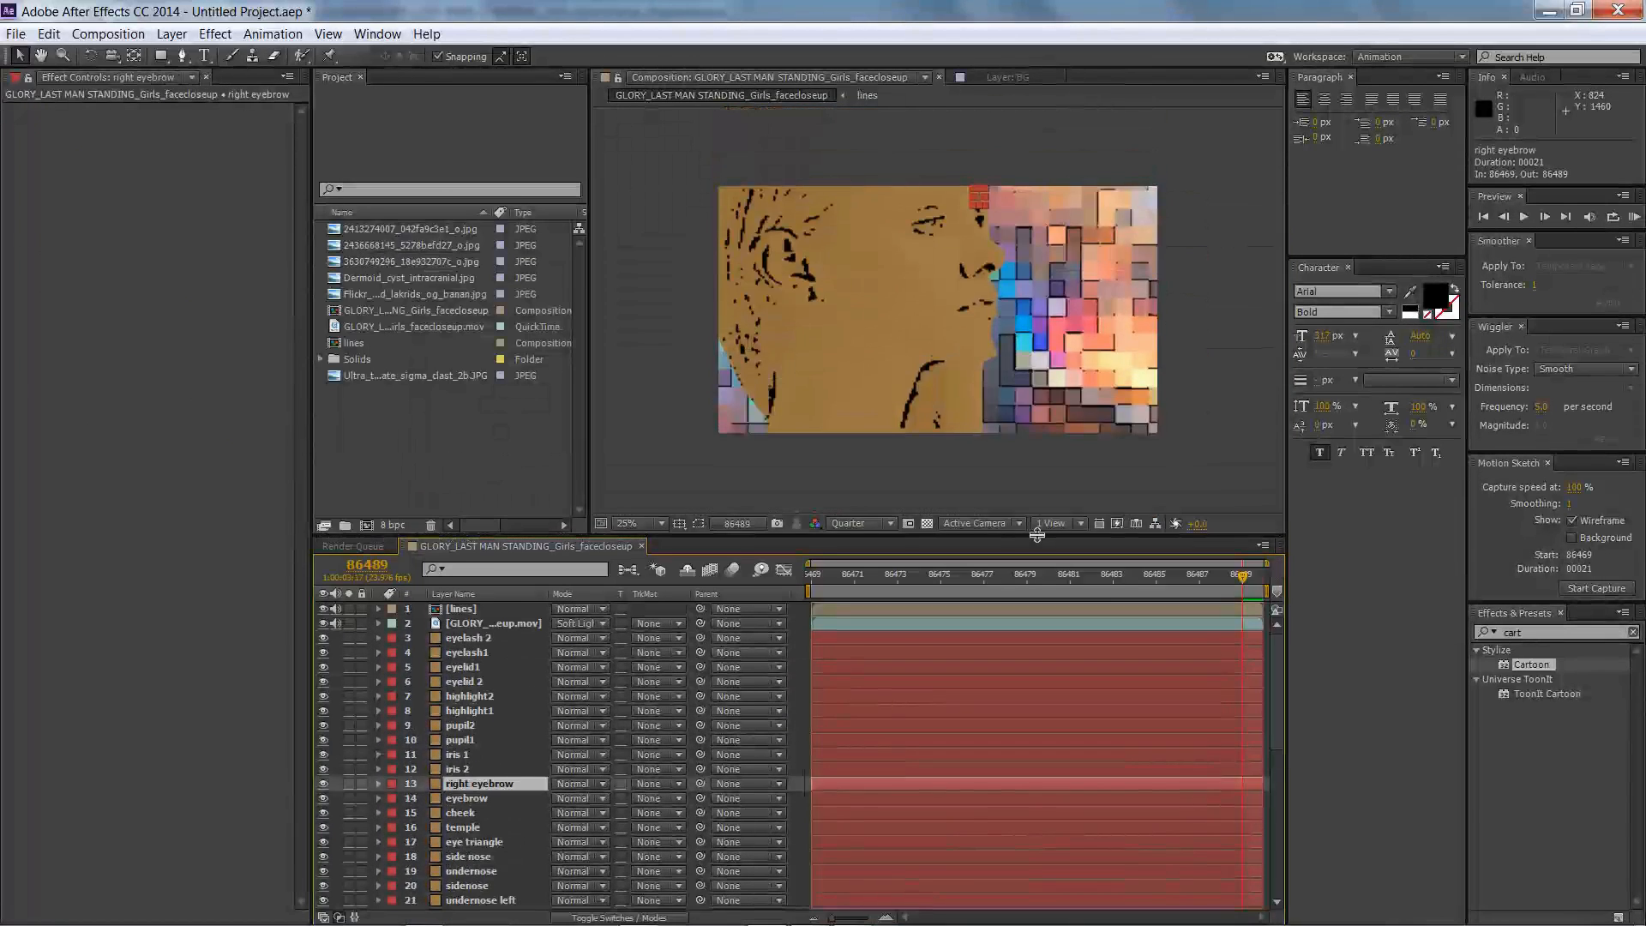
- Check the separated per-mask face layers, such as eyelash, iris, cheek and temple, in the timeline
{"action": "left_click", "coordinate": [215, 33]}
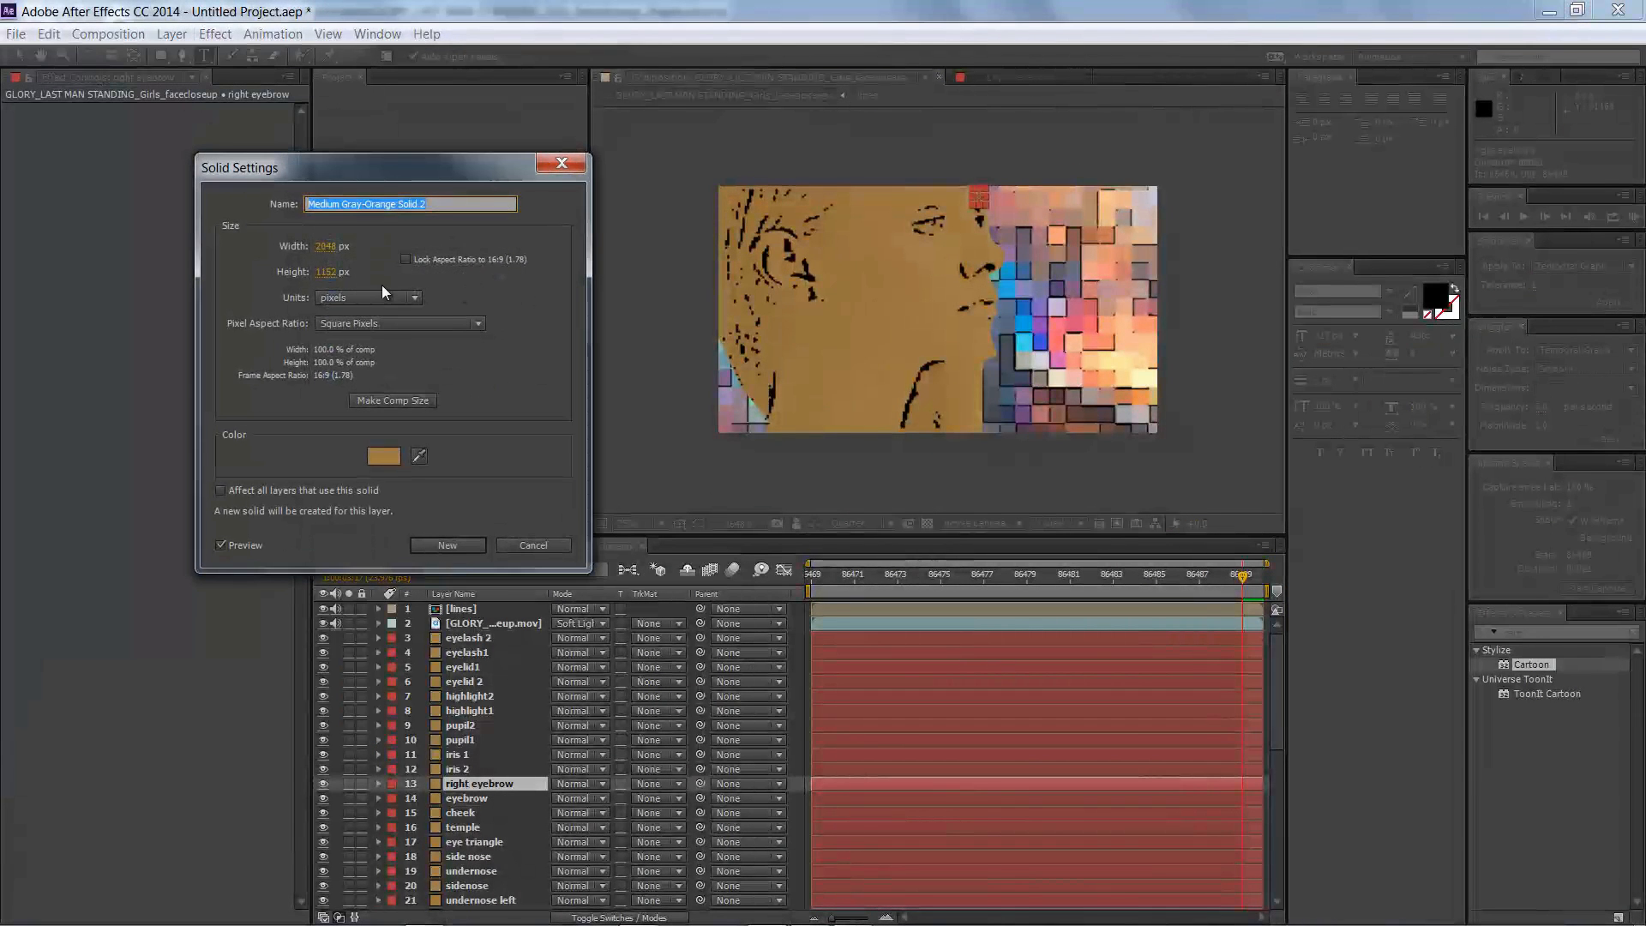
- Recolour the right eyebrow and eyebrow solids dark brown in Solid Settings
{"action": "left_click", "coordinate": [383, 455]}
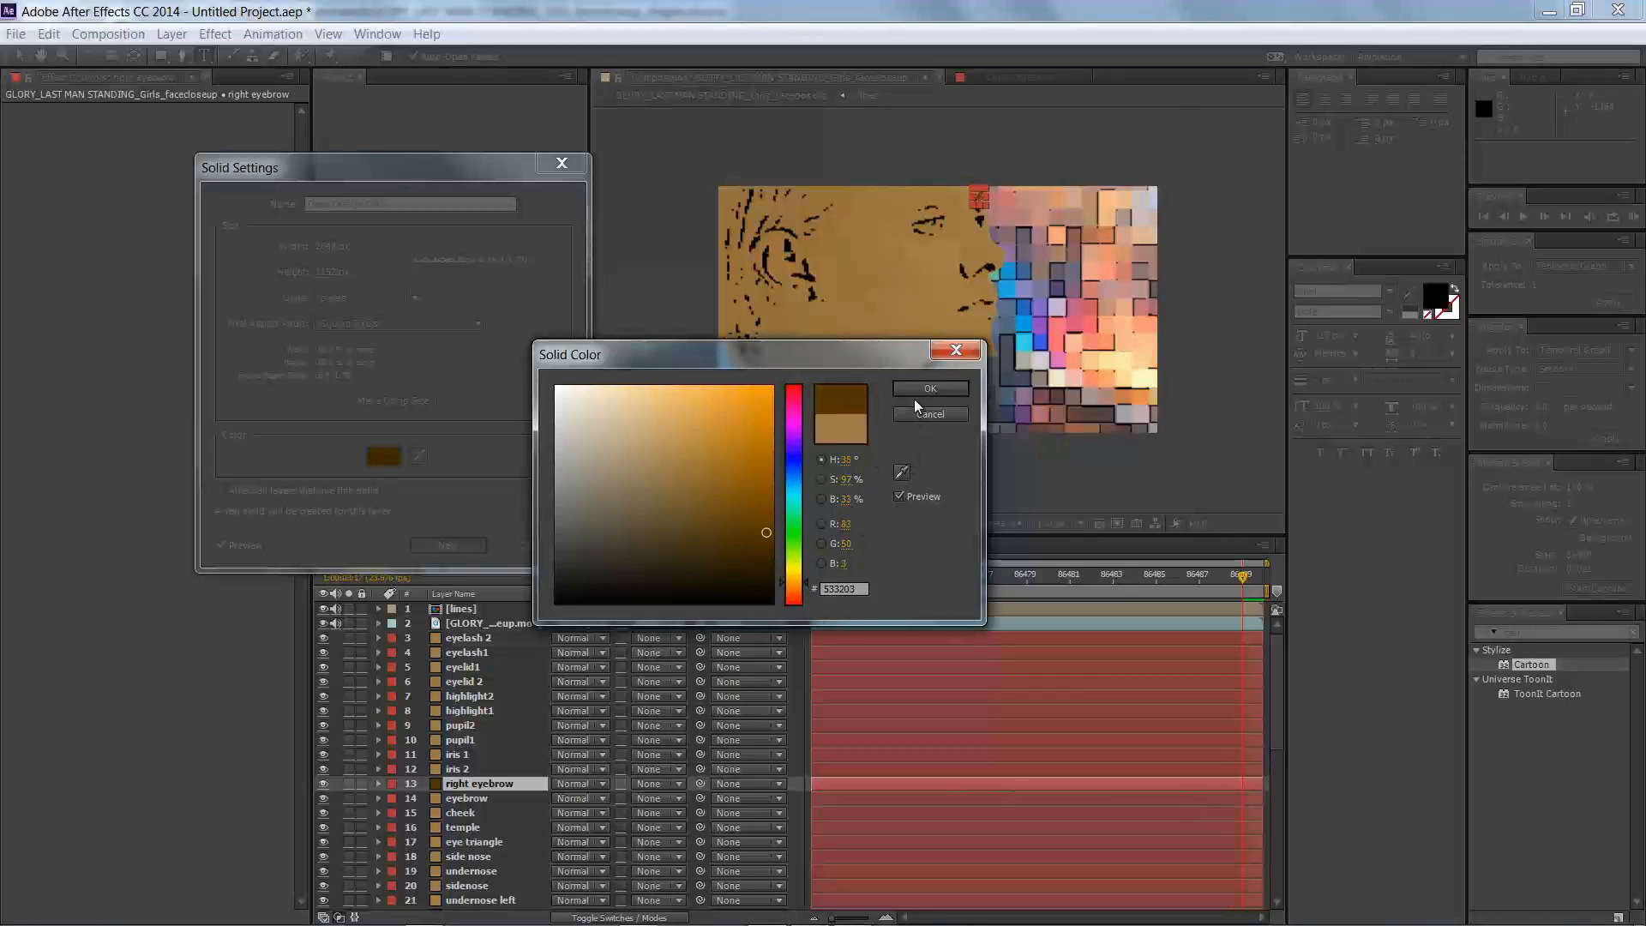
{"action": "left_click", "coordinate": [927, 388]}
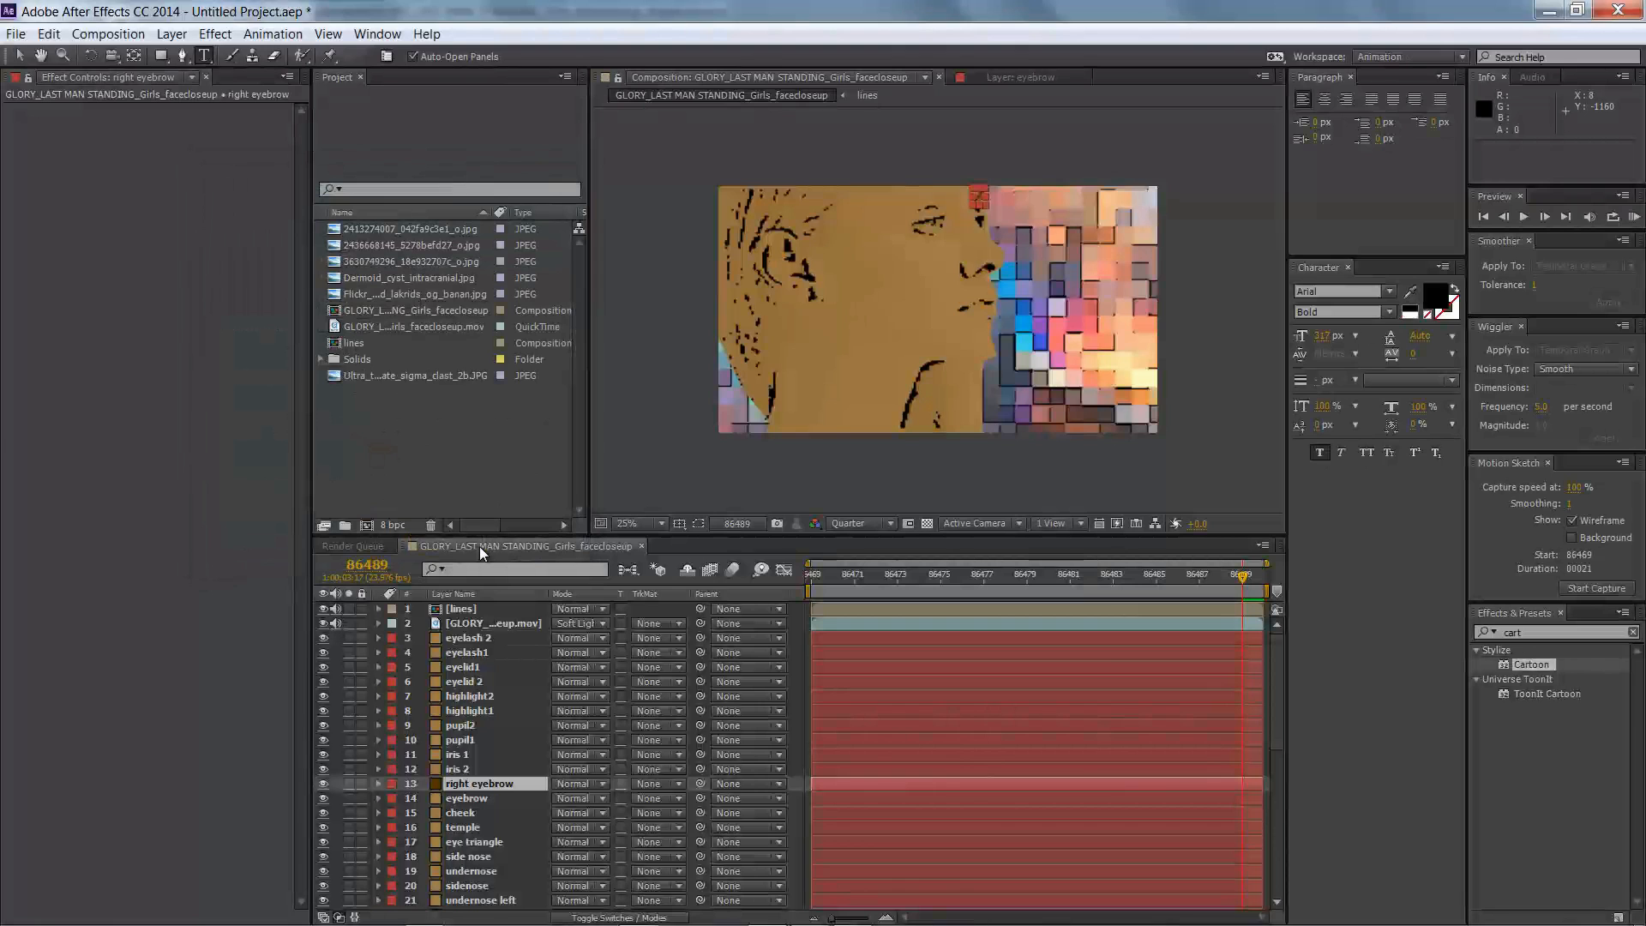
{"action": "left_click", "coordinate": [467, 798]}
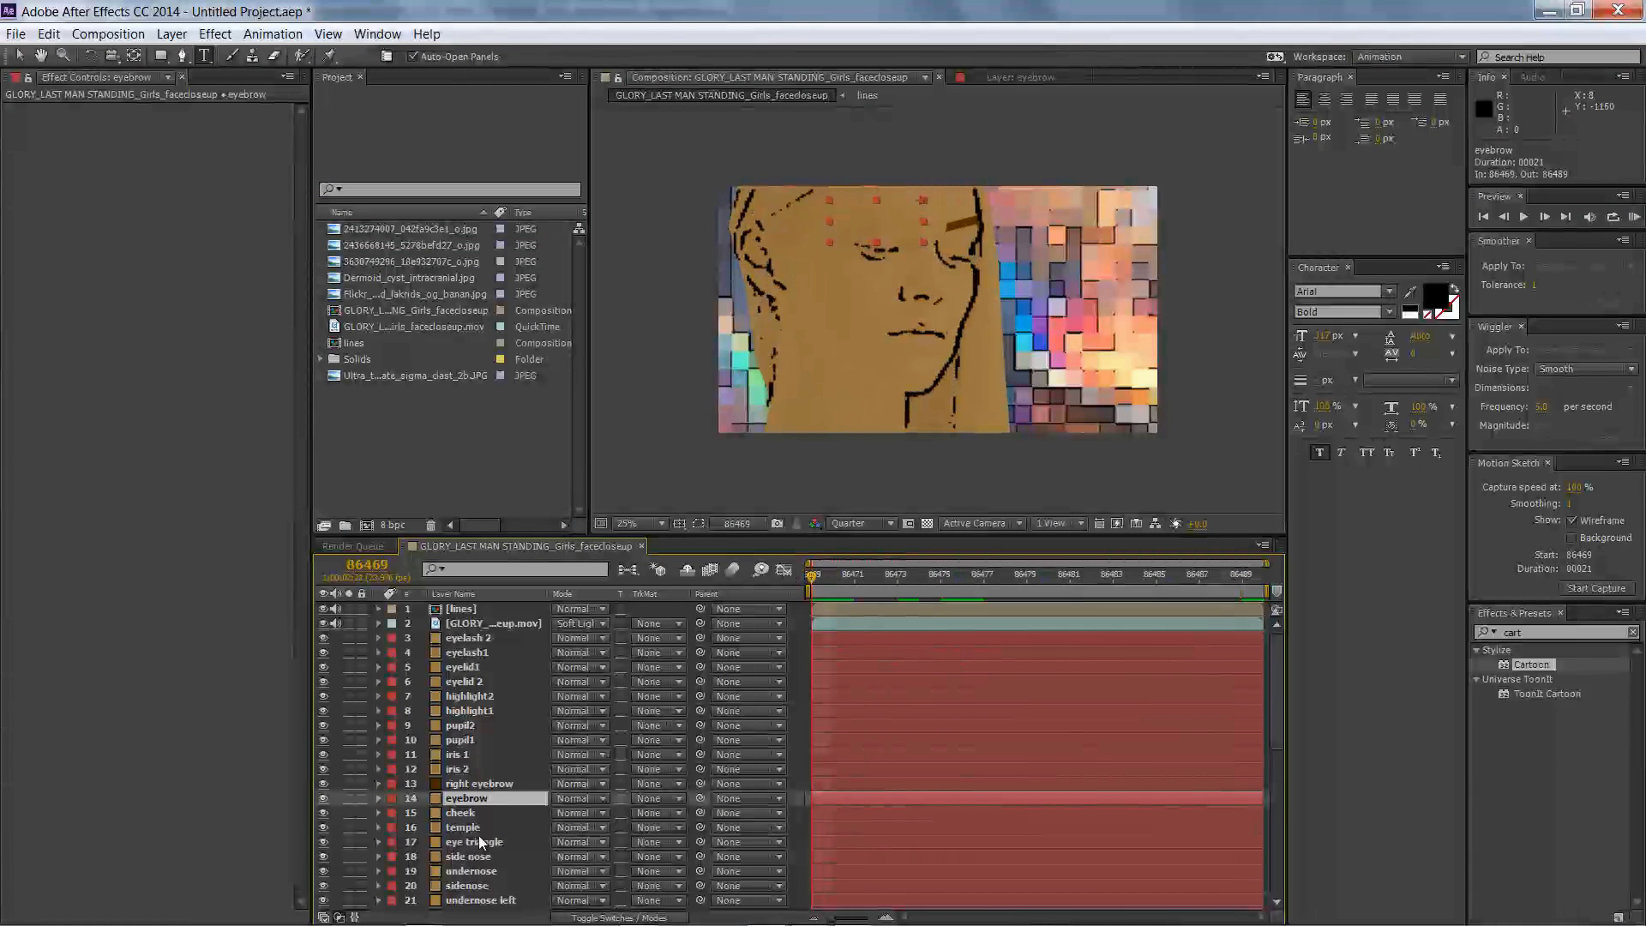
{"action": "right_click", "coordinate": [466, 798]}
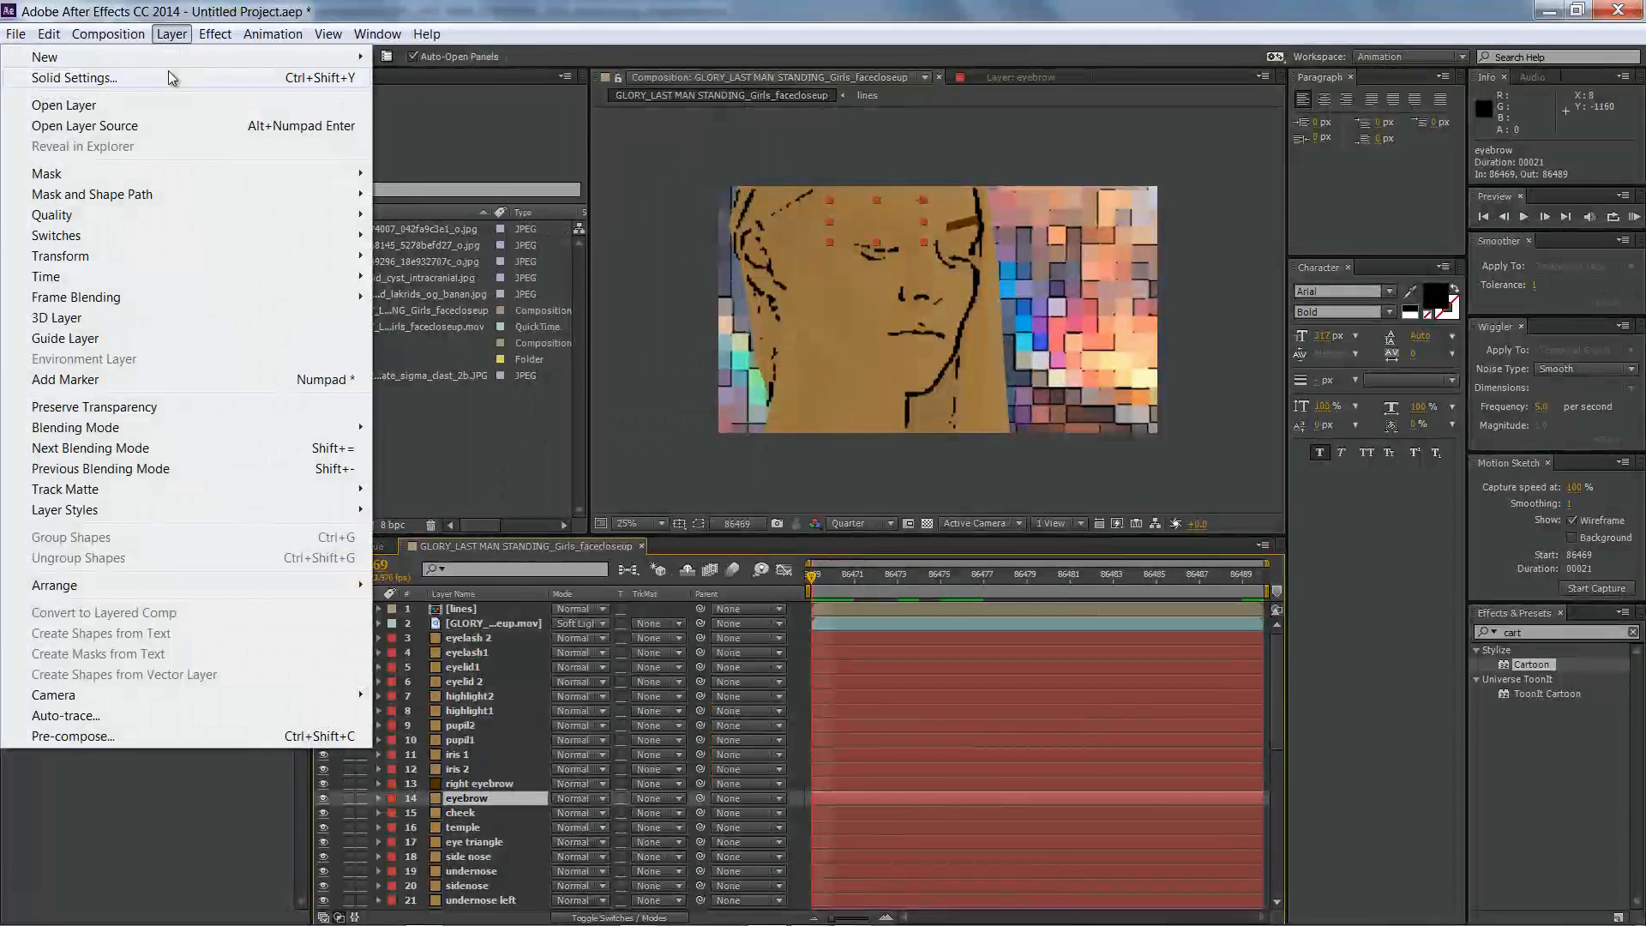
{"action": "left_click", "coordinate": [75, 78]}
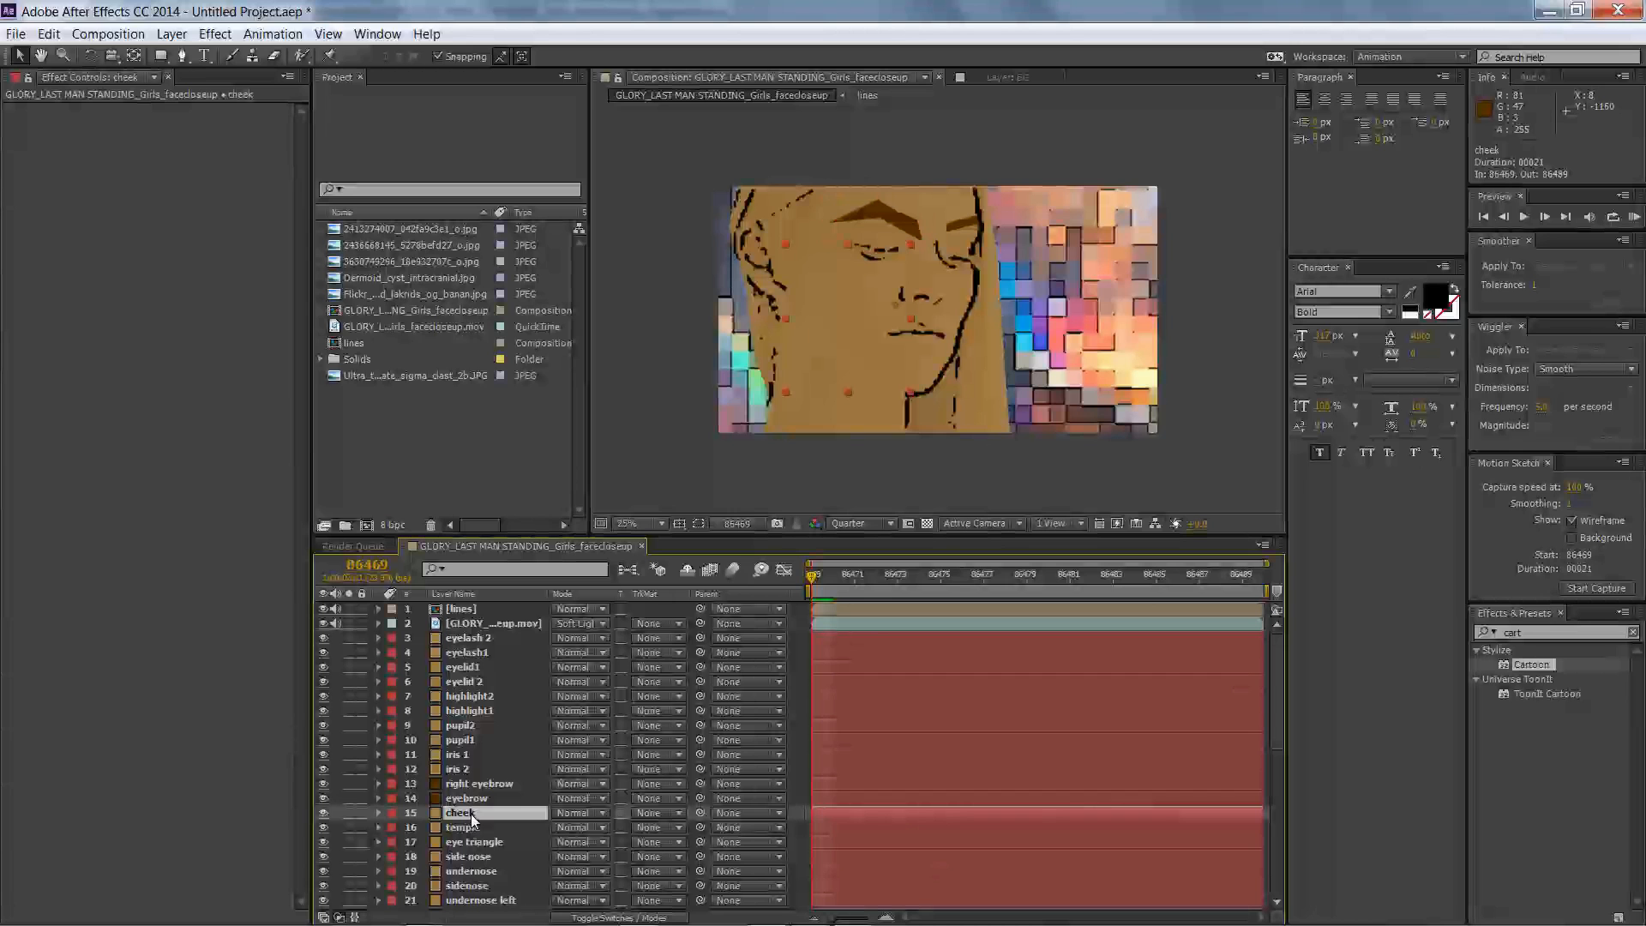
- Give the right eye socket, eye triangle and cheek solids brown skin tones
{"action": "double_click", "coordinate": [458, 812]}
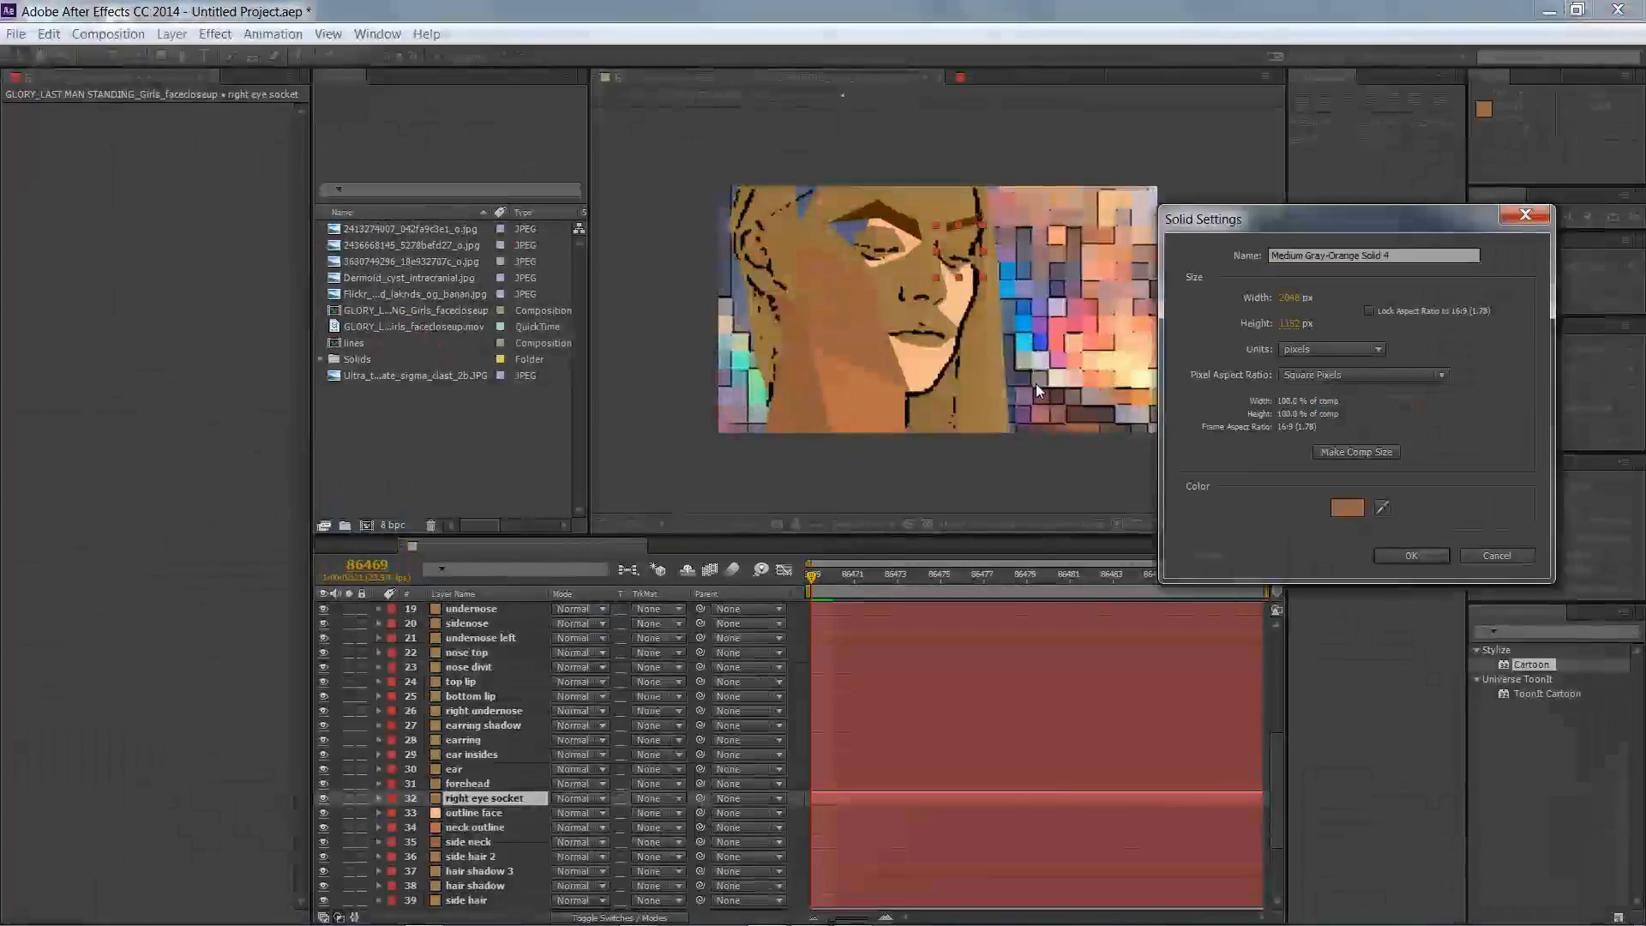
{"action": "left_click", "coordinate": [1347, 507]}
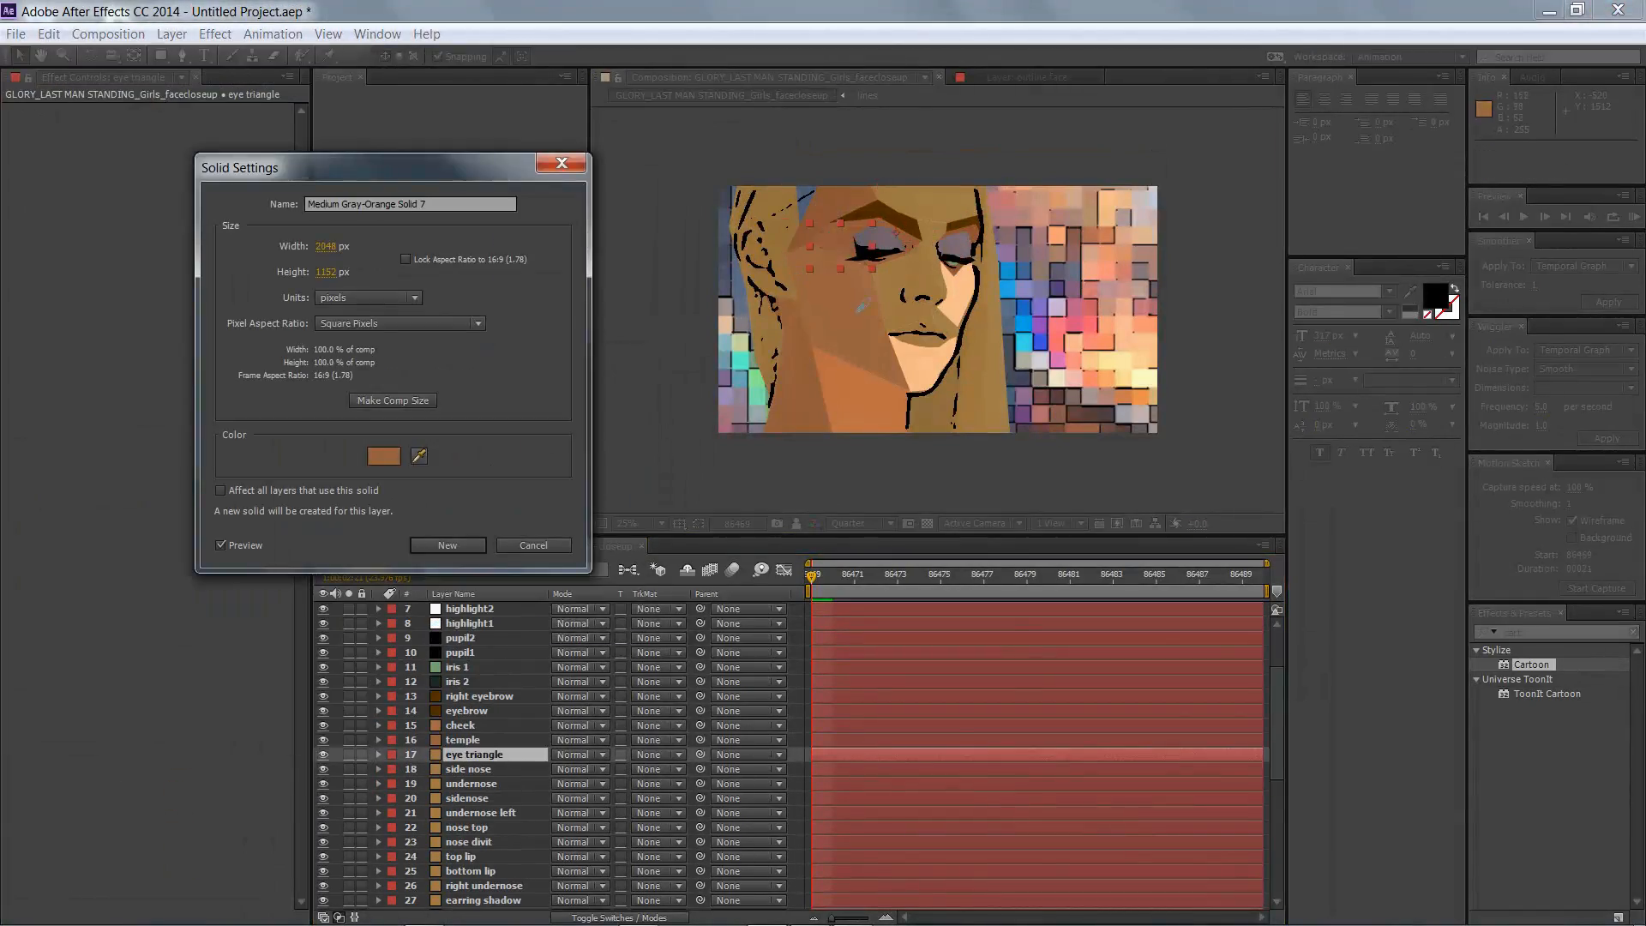
{"action": "left_click", "coordinate": [383, 455]}
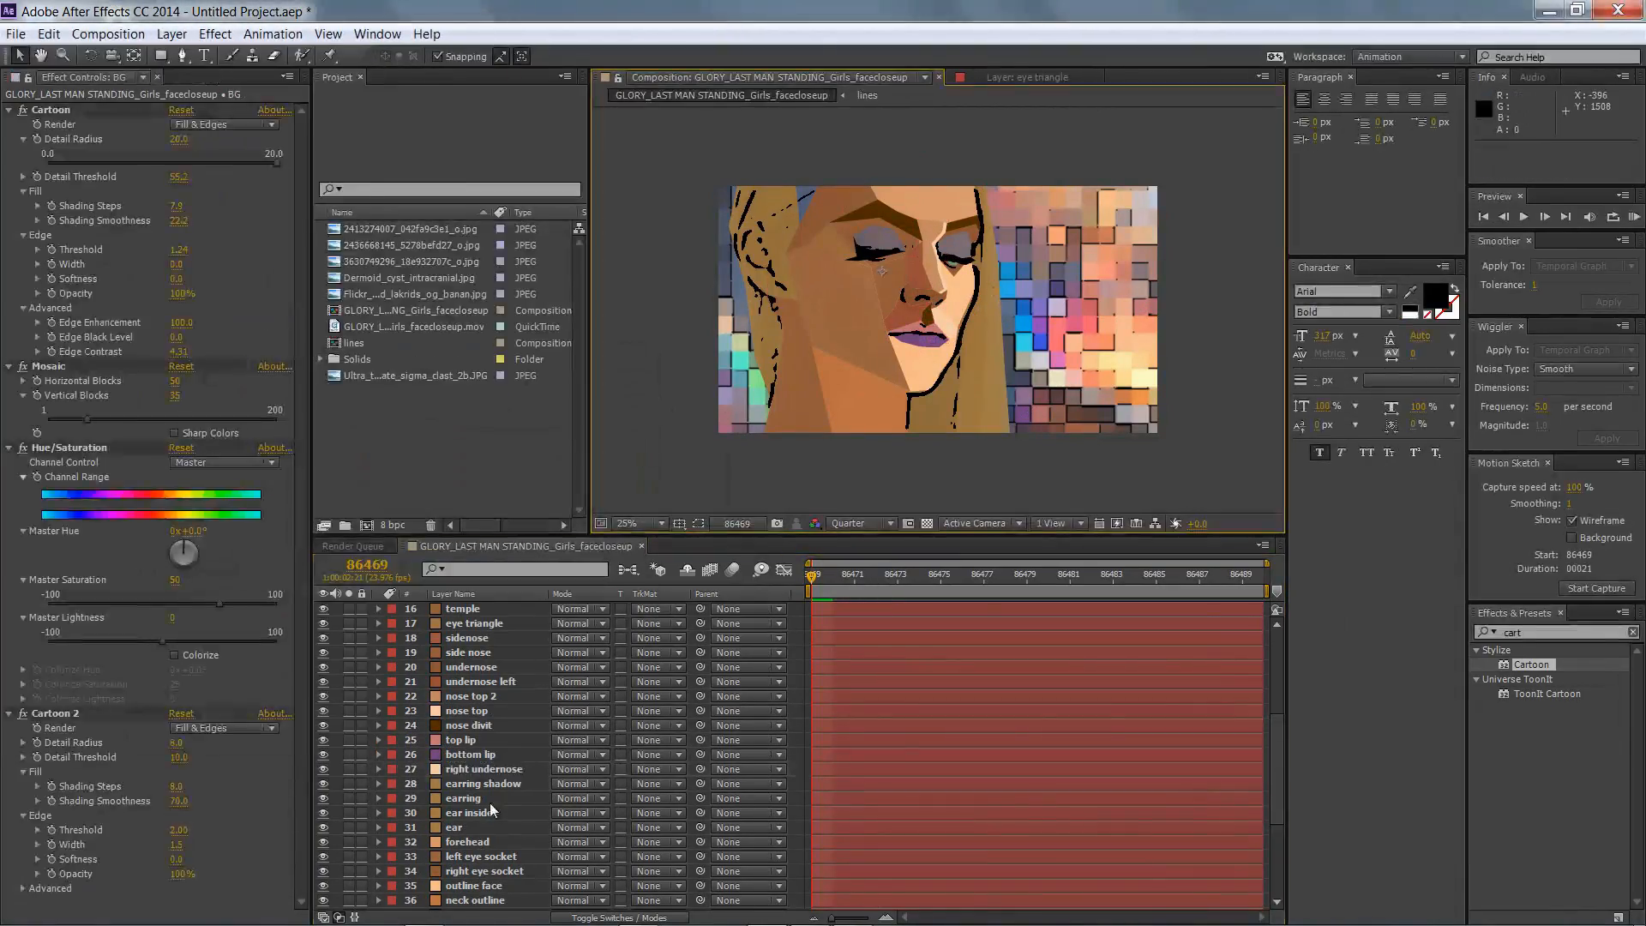
{"action": "left_click", "coordinate": [171, 34]}
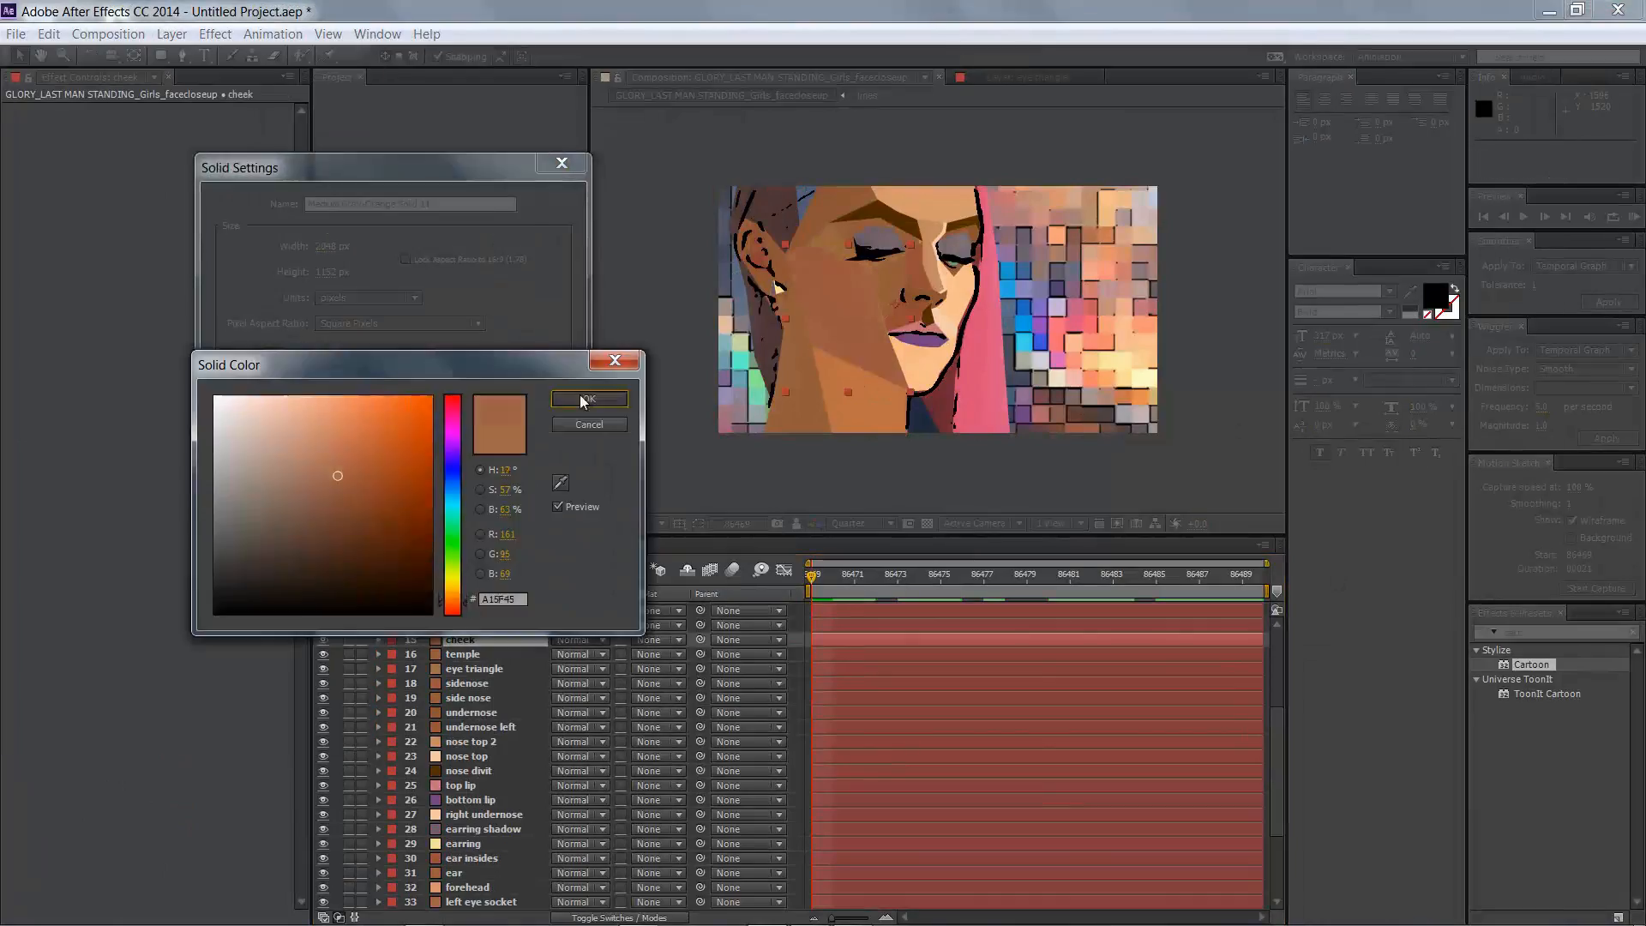
{"action": "left_click", "coordinate": [587, 399]}
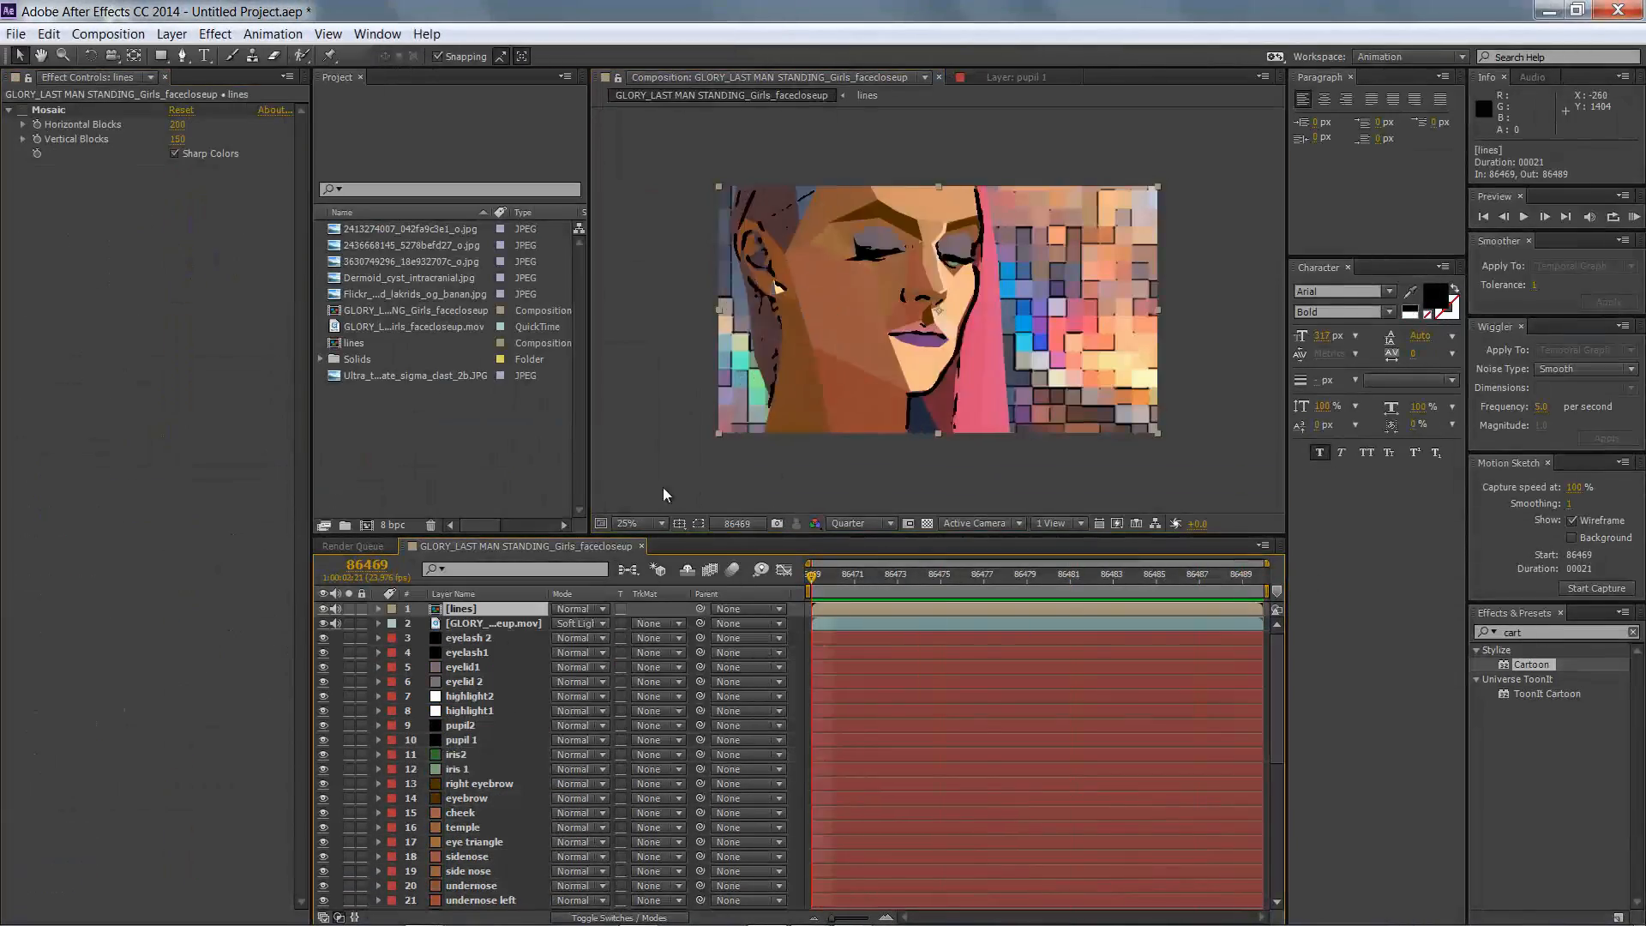
- Create a new full-frame solid named 'black'
{"action": "left_click", "coordinate": [172, 33]}
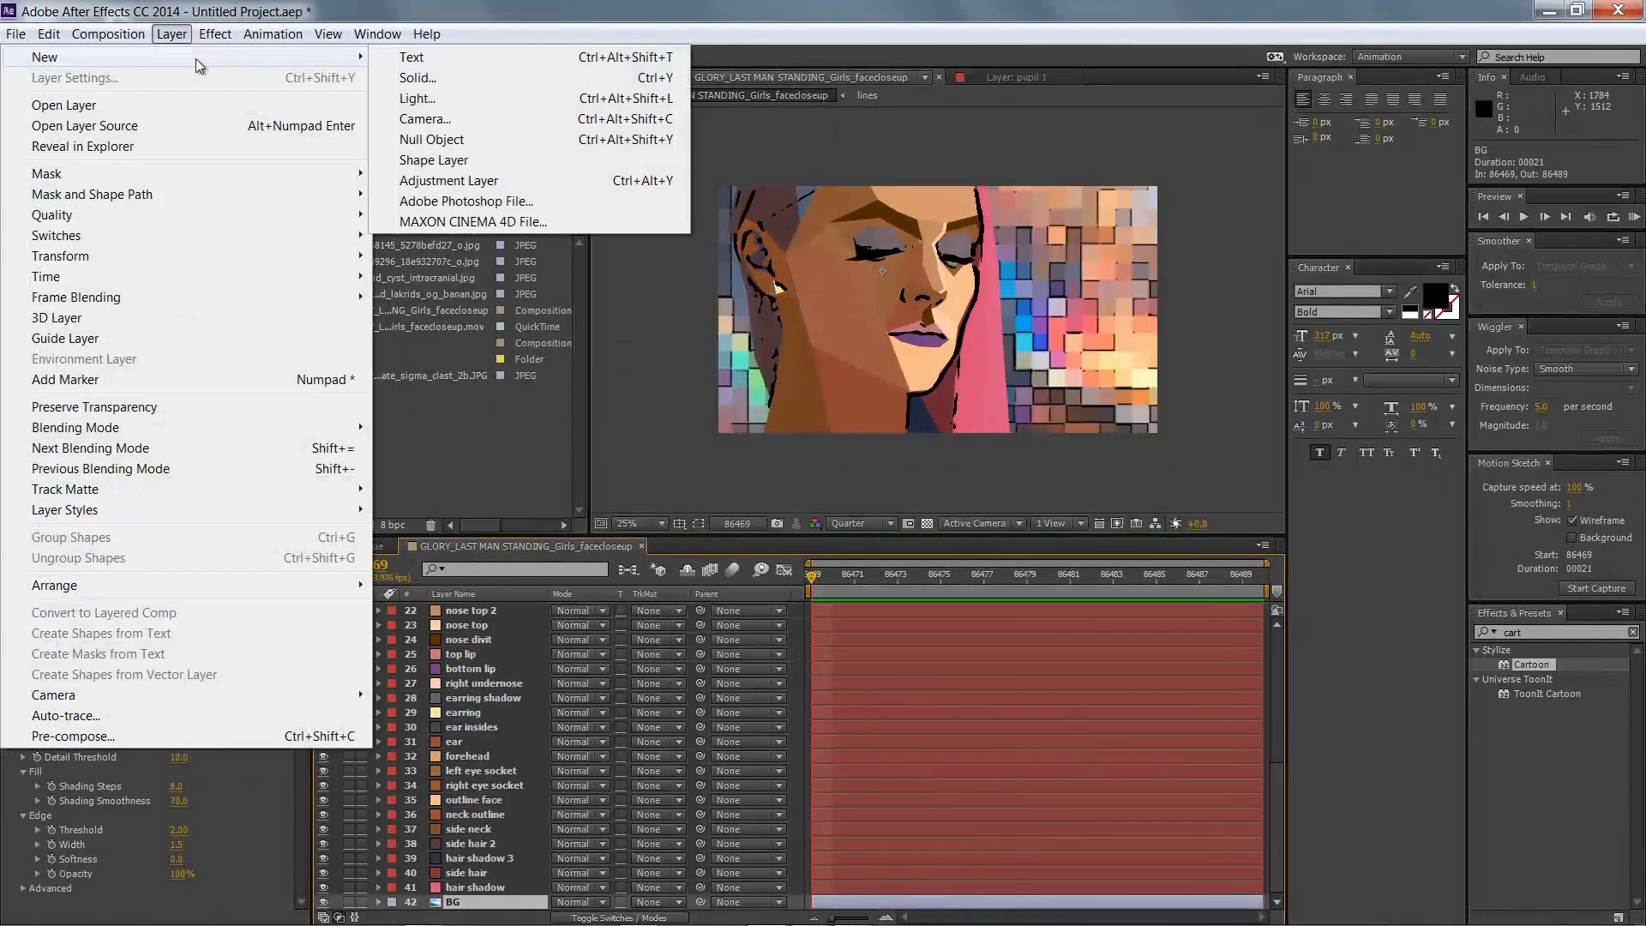
{"action": "left_click", "coordinate": [417, 78]}
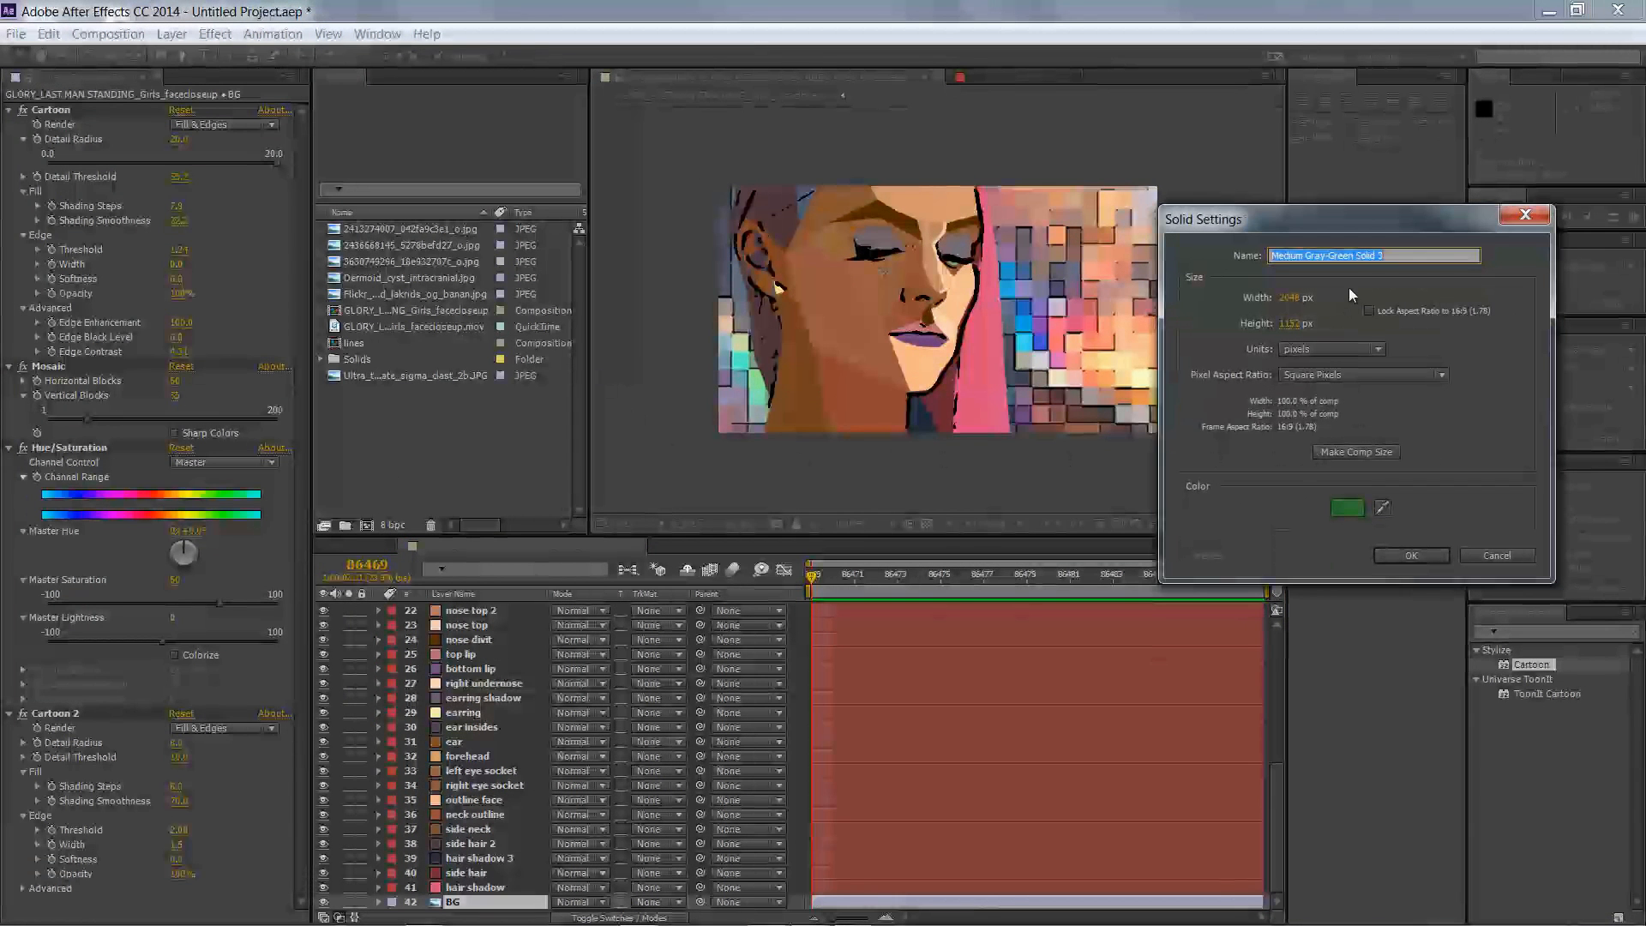
{"action": "type", "text": "black"}
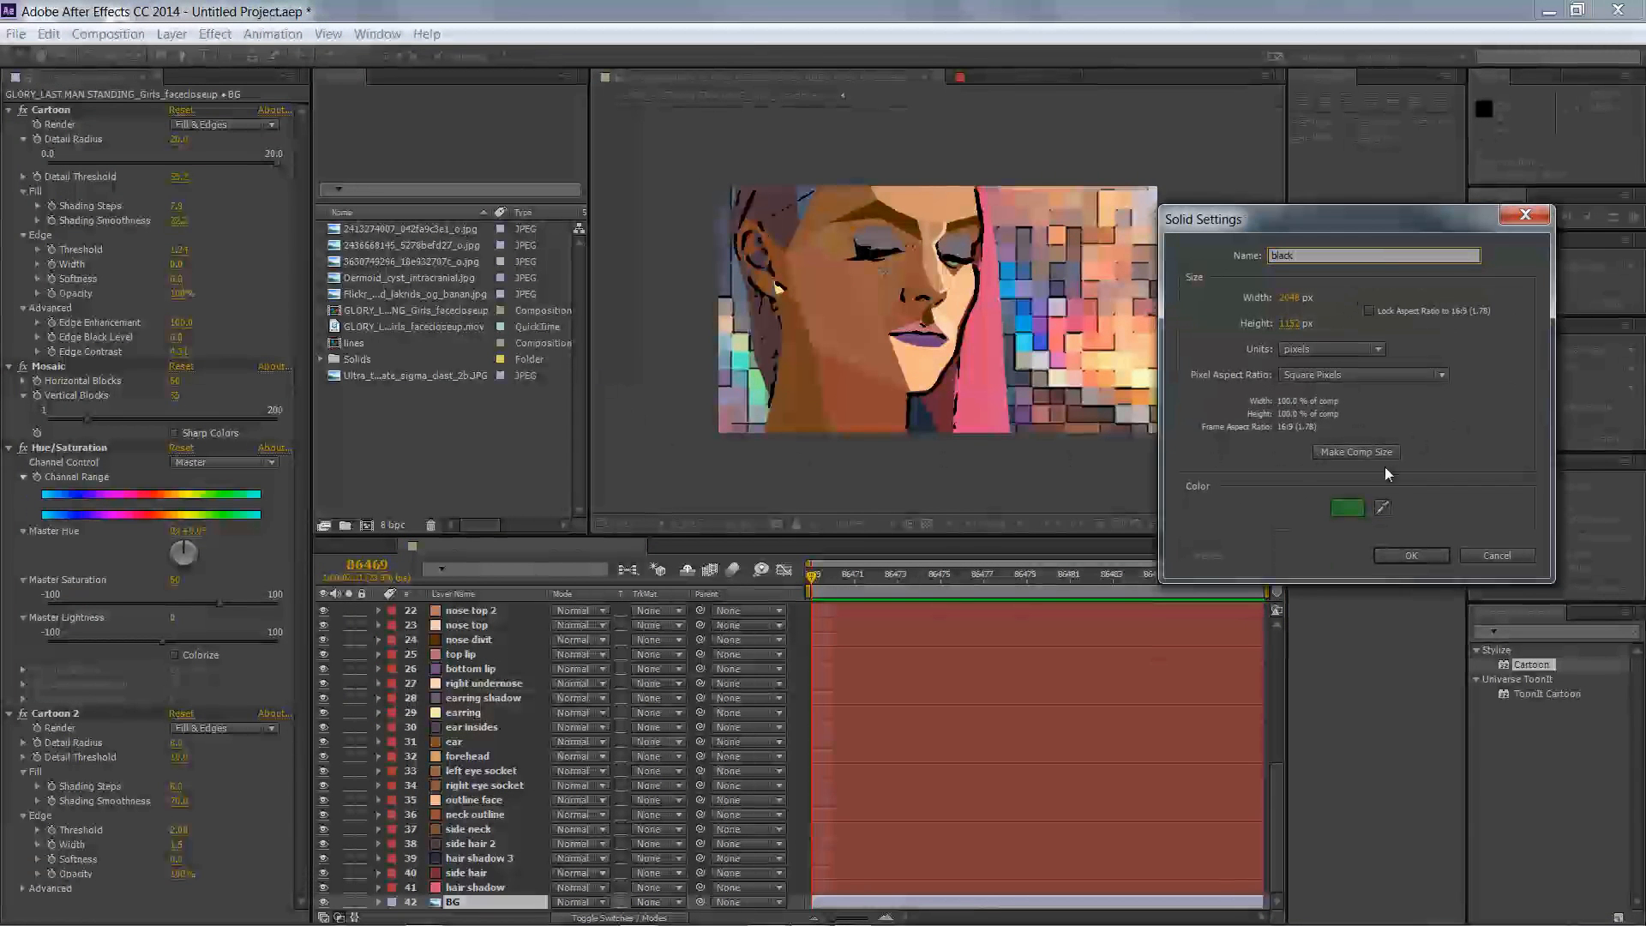
{"action": "left_click", "coordinate": [1347, 509]}
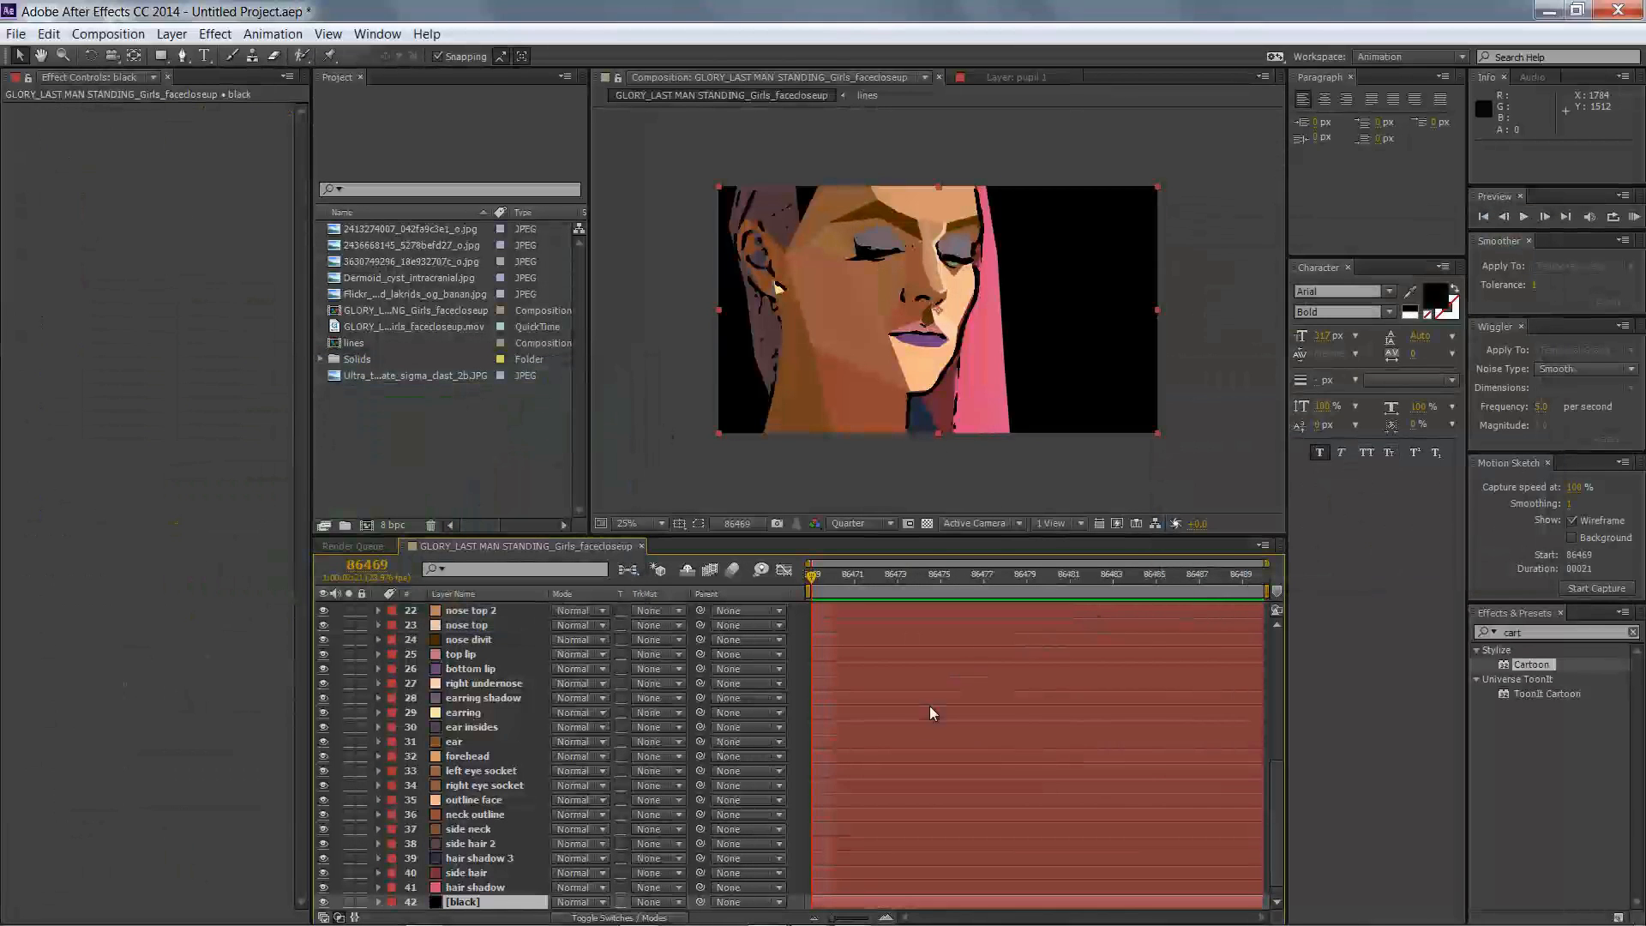
- Copy all visible mocha Pro layers' shape data to the clipboard
{"action": "scroll", "scroll_direction": "down", "scroll_amount": 3}
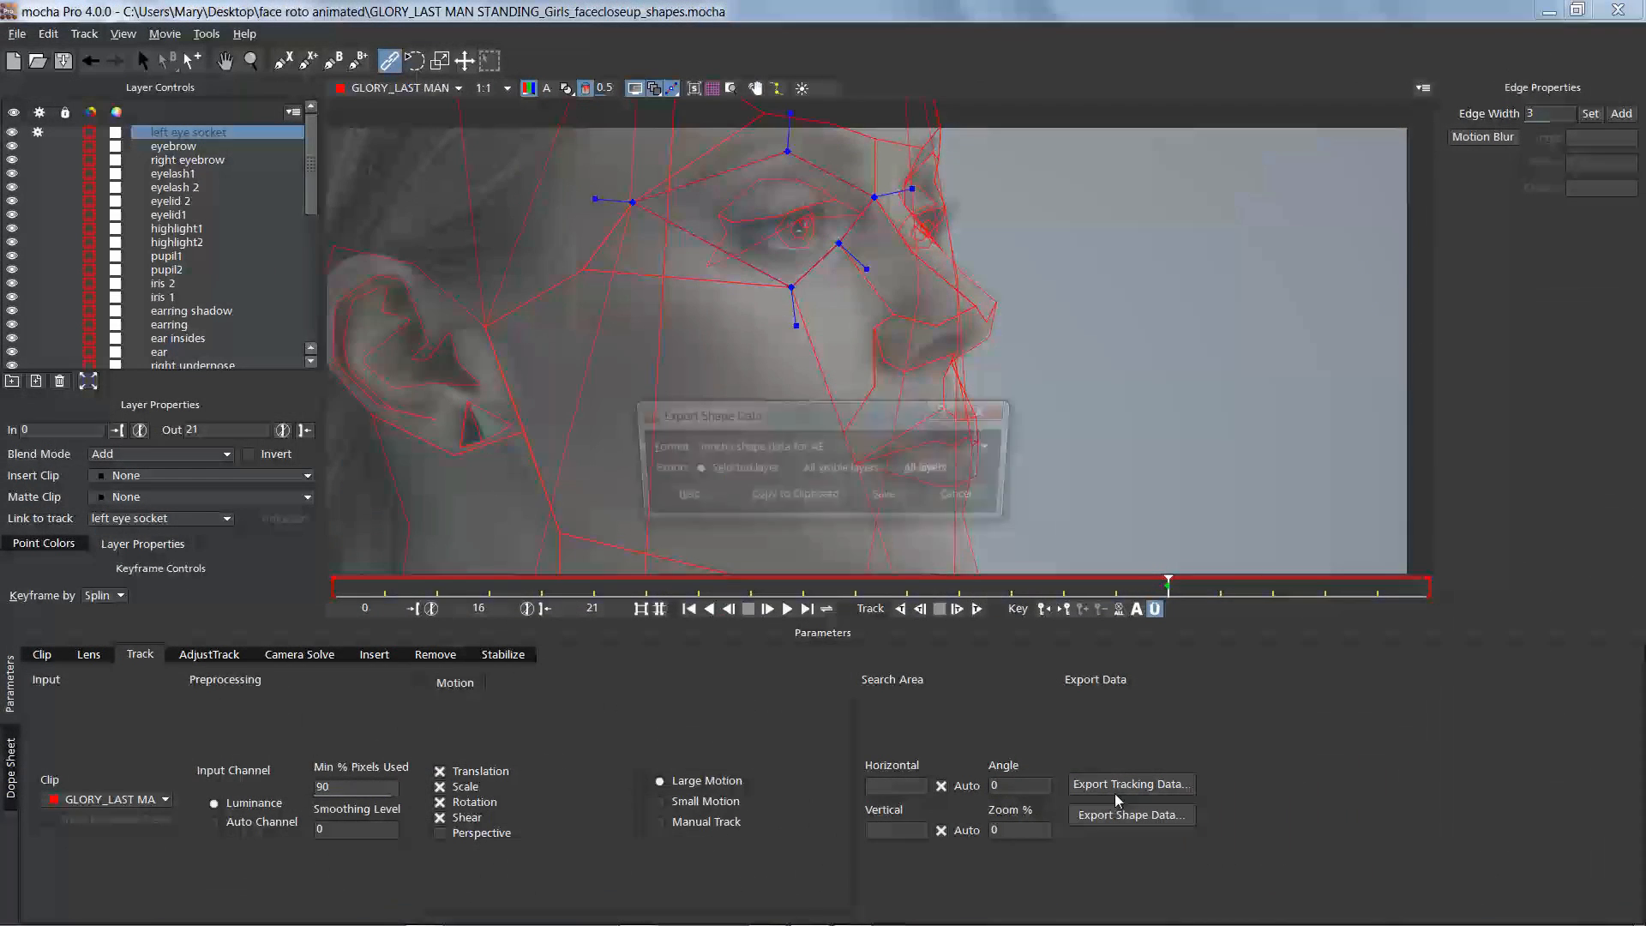
{"action": "left_click", "coordinate": [1131, 814]}
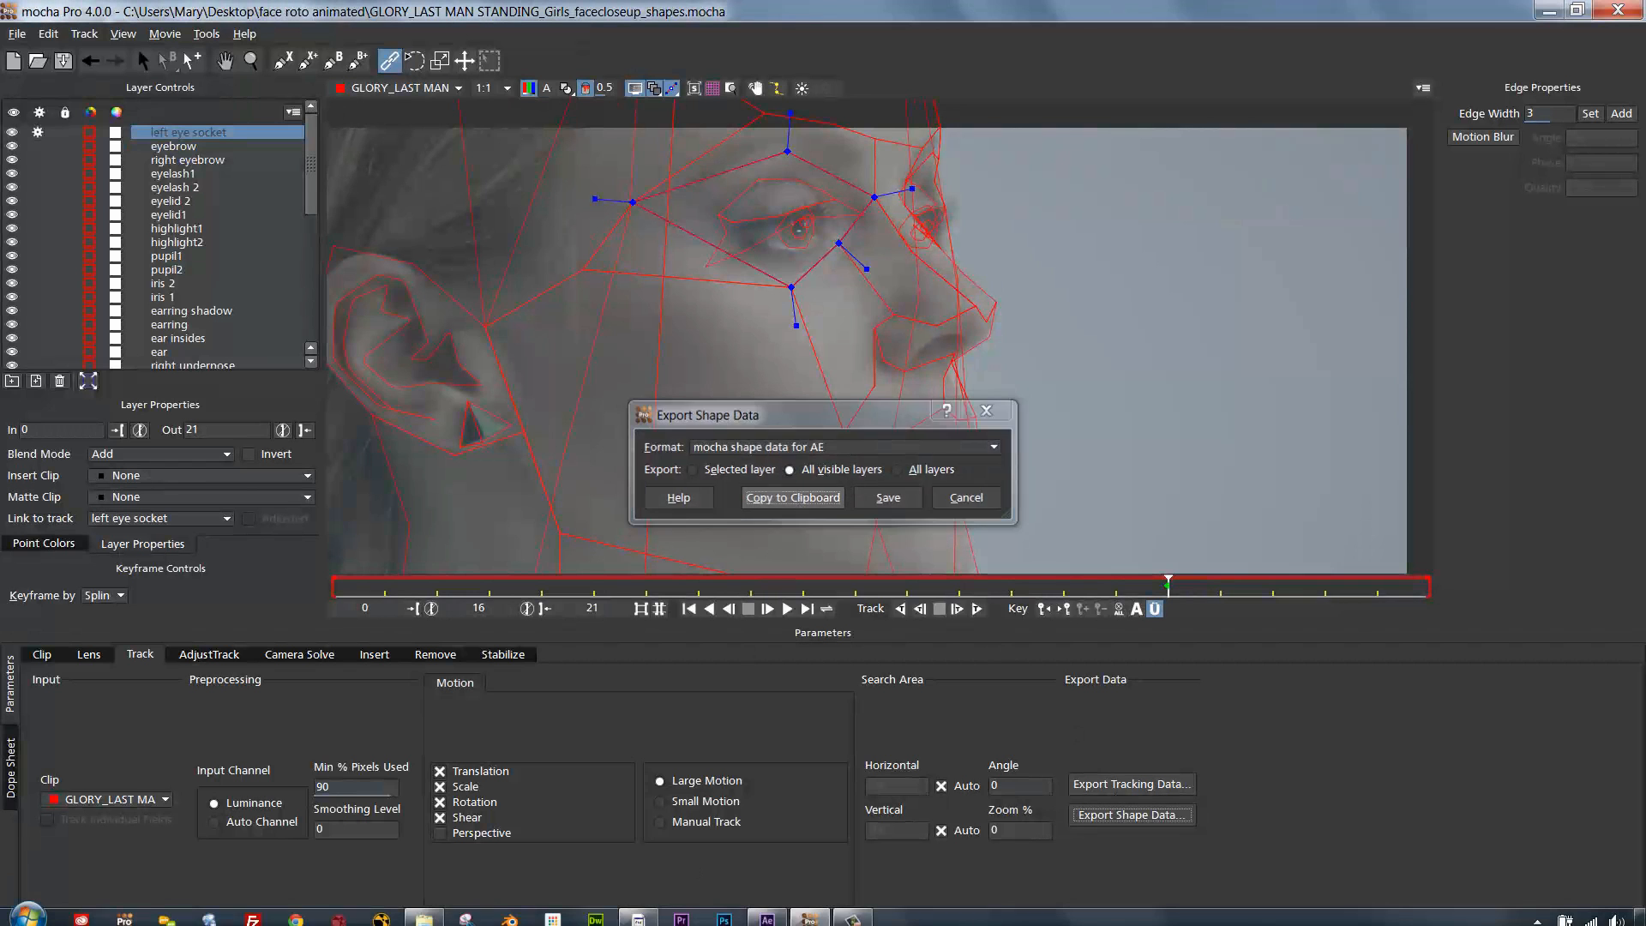
{"action": "left_click", "coordinate": [964, 496]}
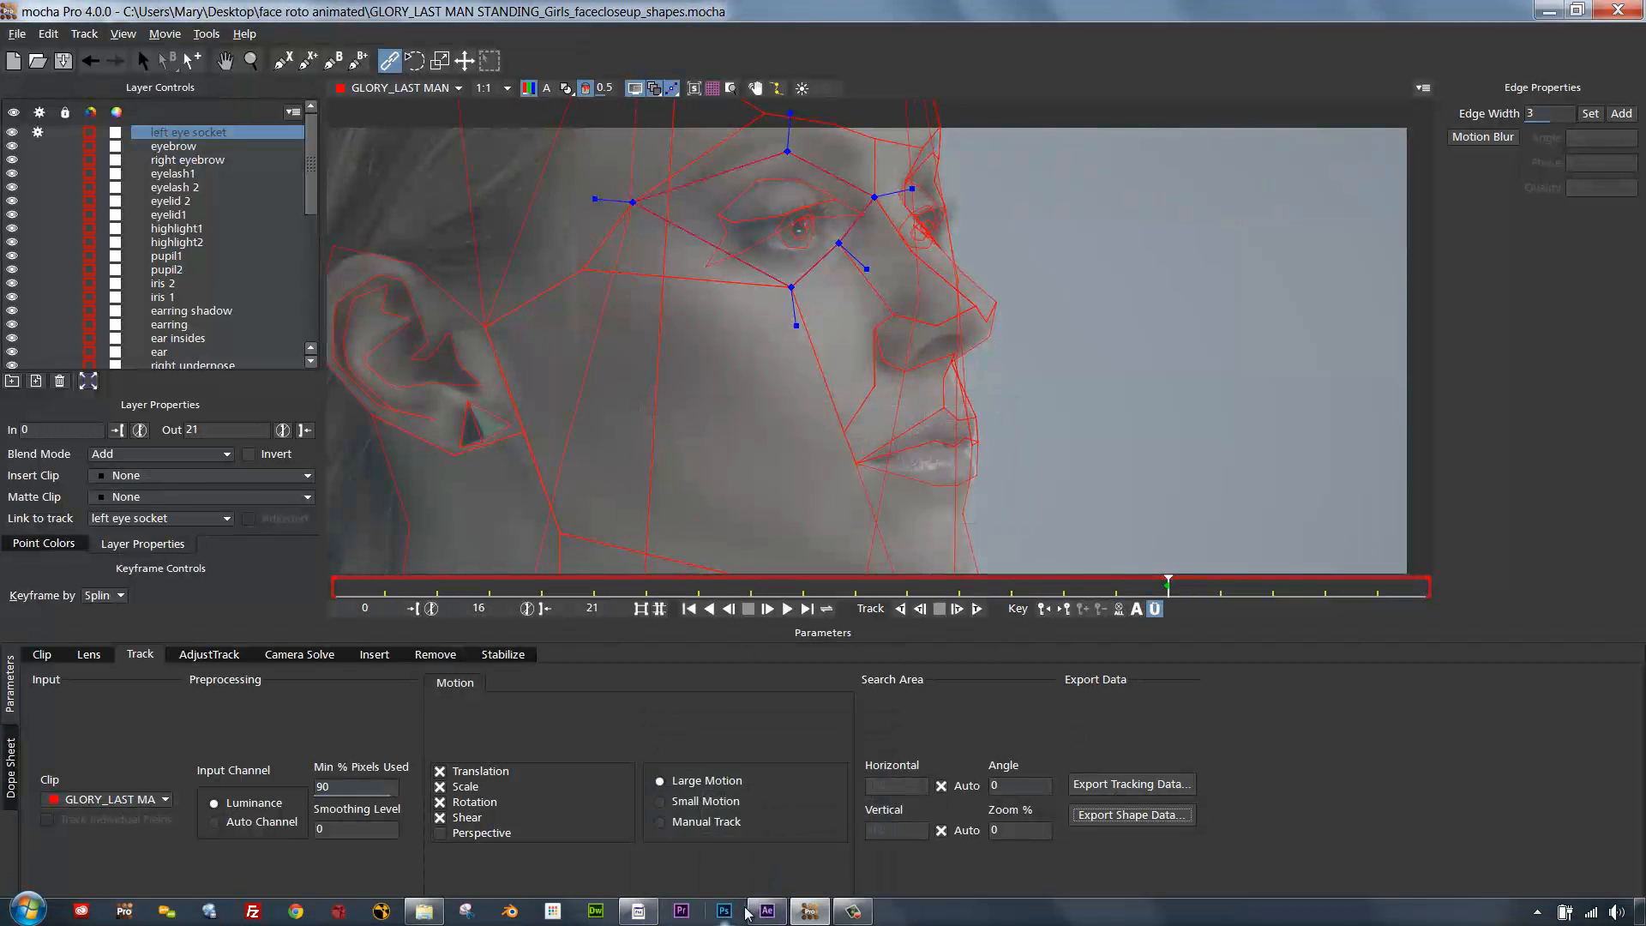
{"action": "left_click", "coordinate": [762, 910]}
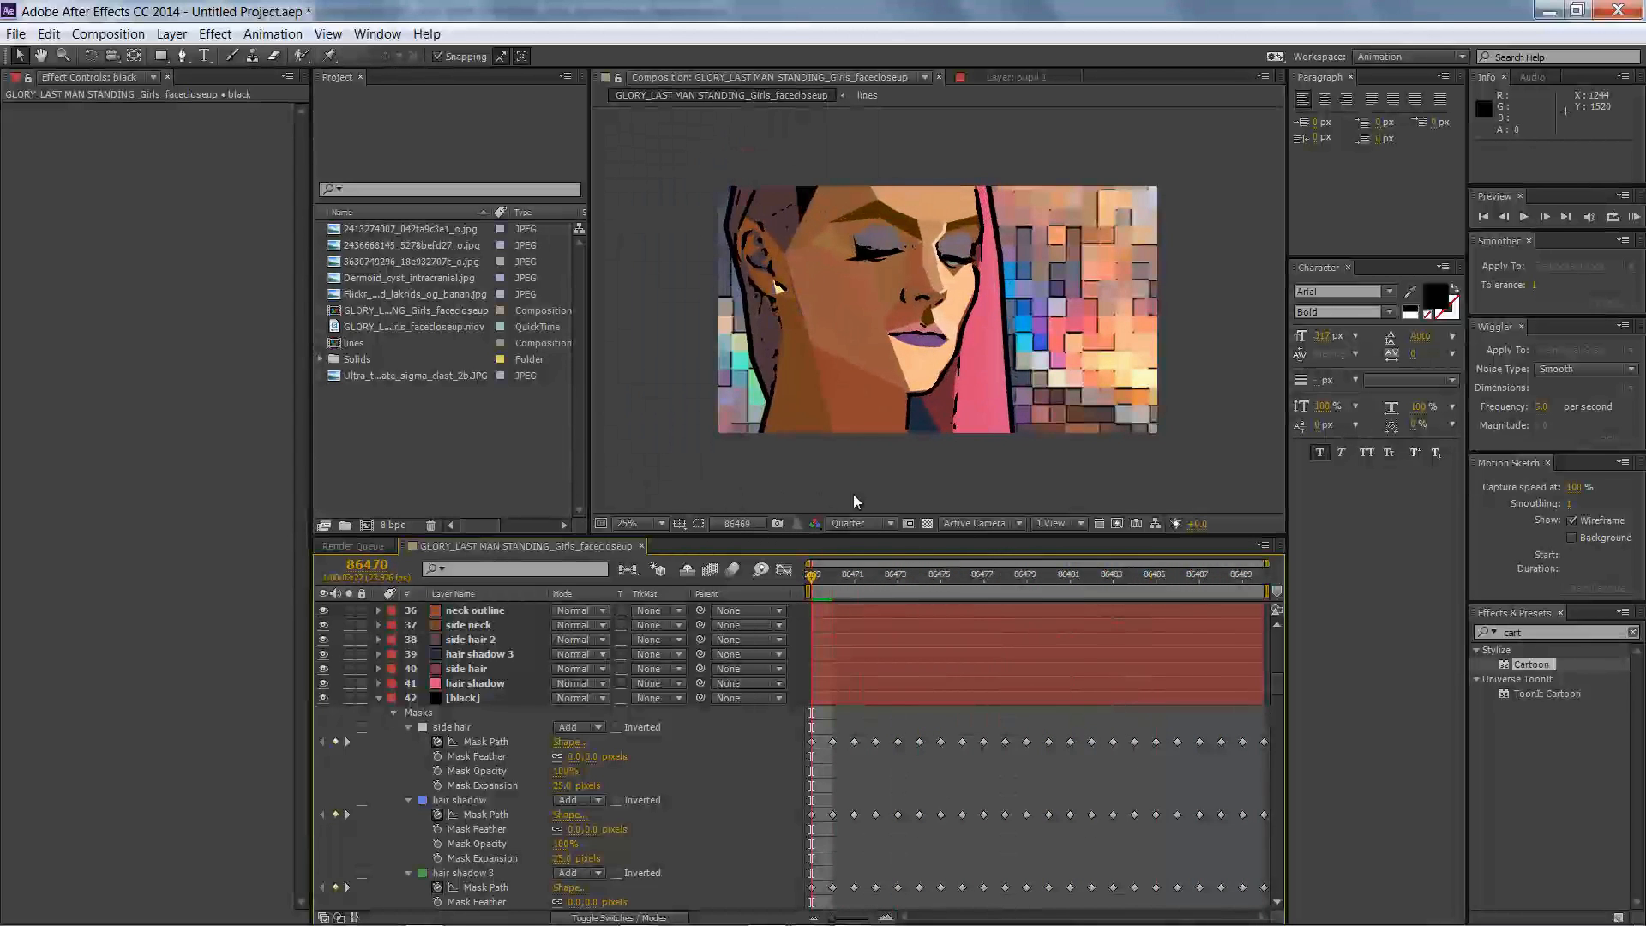
- Select the black solid layer to receive the pasted mocha masks
{"action": "left_click", "coordinate": [960, 573]}
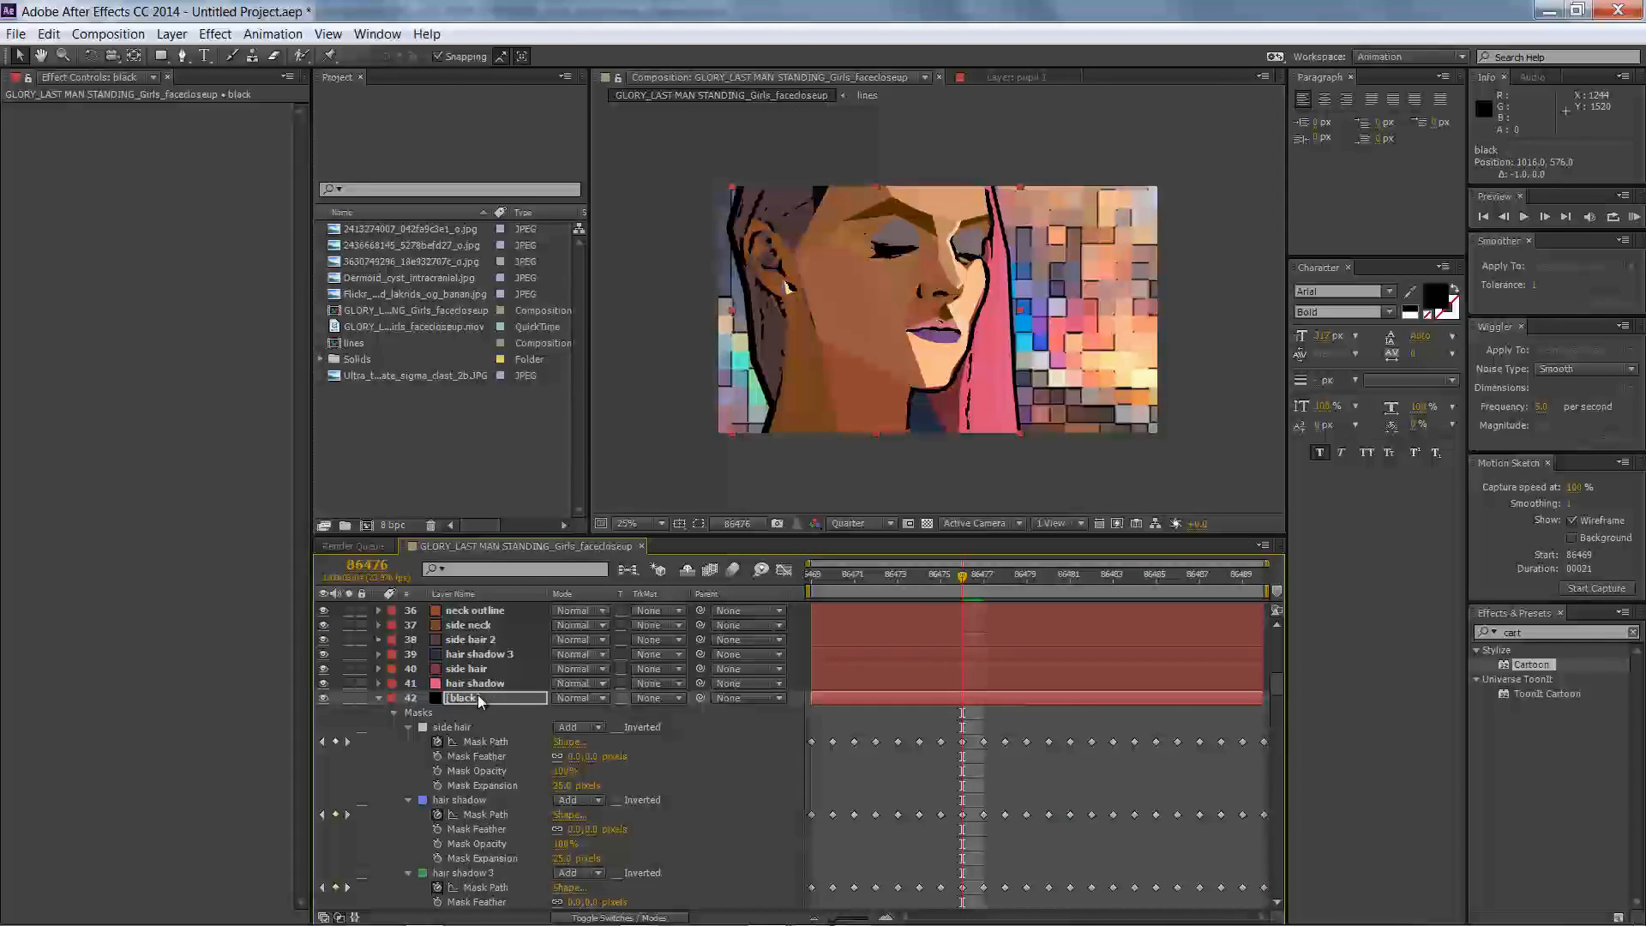
{"action": "left_click", "coordinate": [1153, 573]}
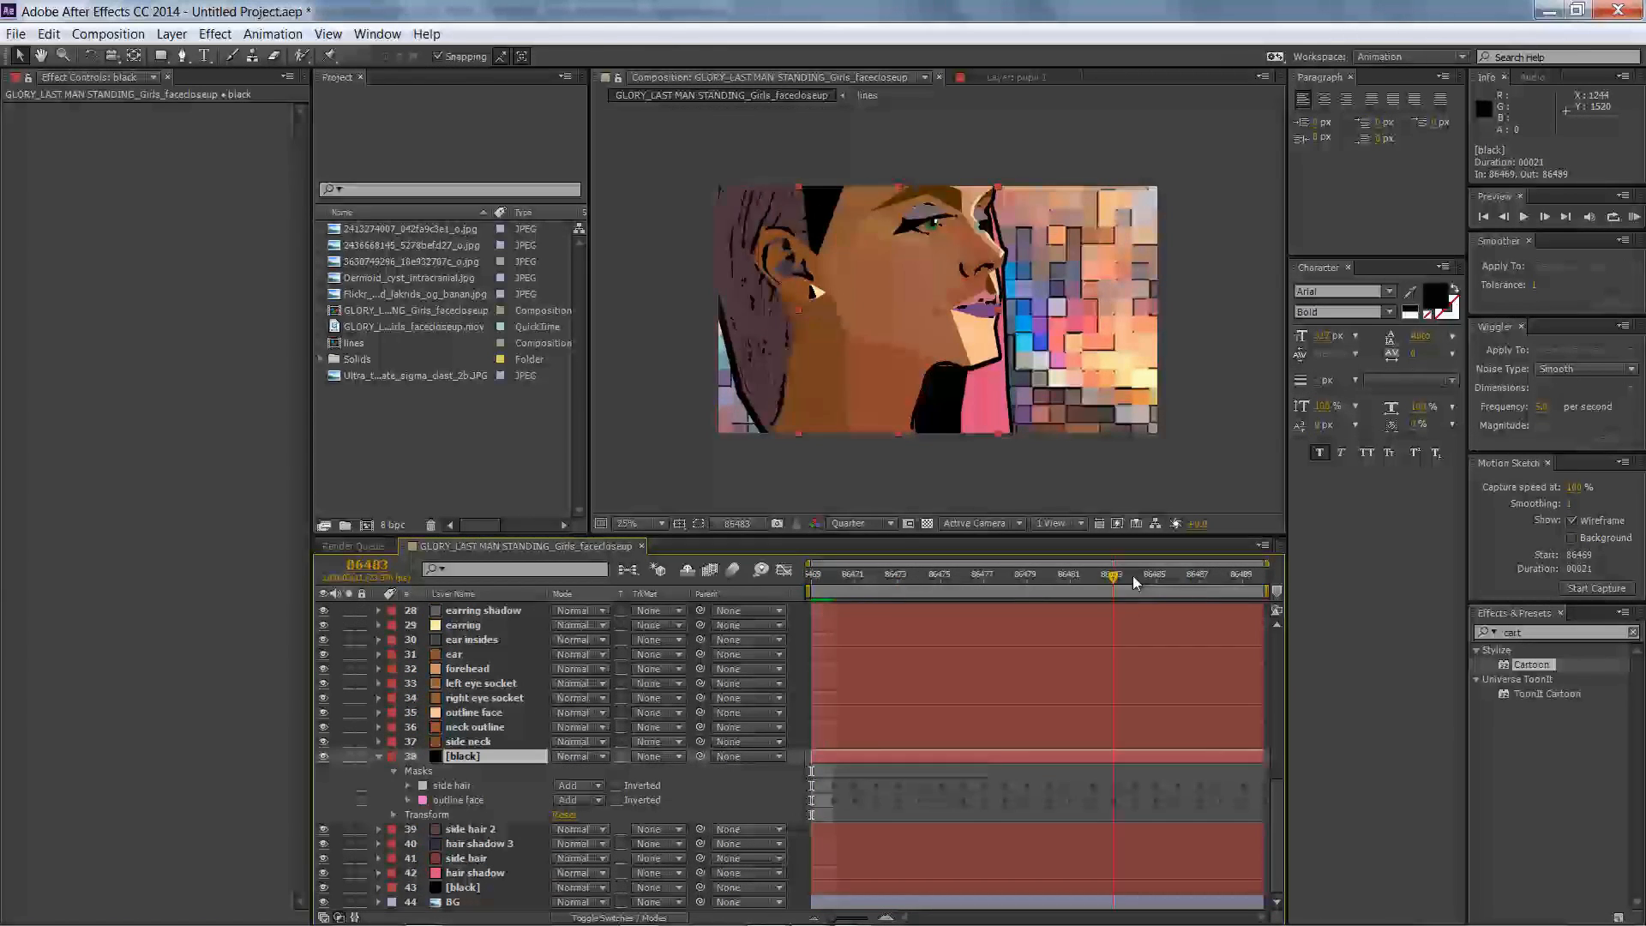
- Keep only side hair and outline face masks on the black solid, above the hair layers
{"action": "double_click", "coordinate": [462, 756]}
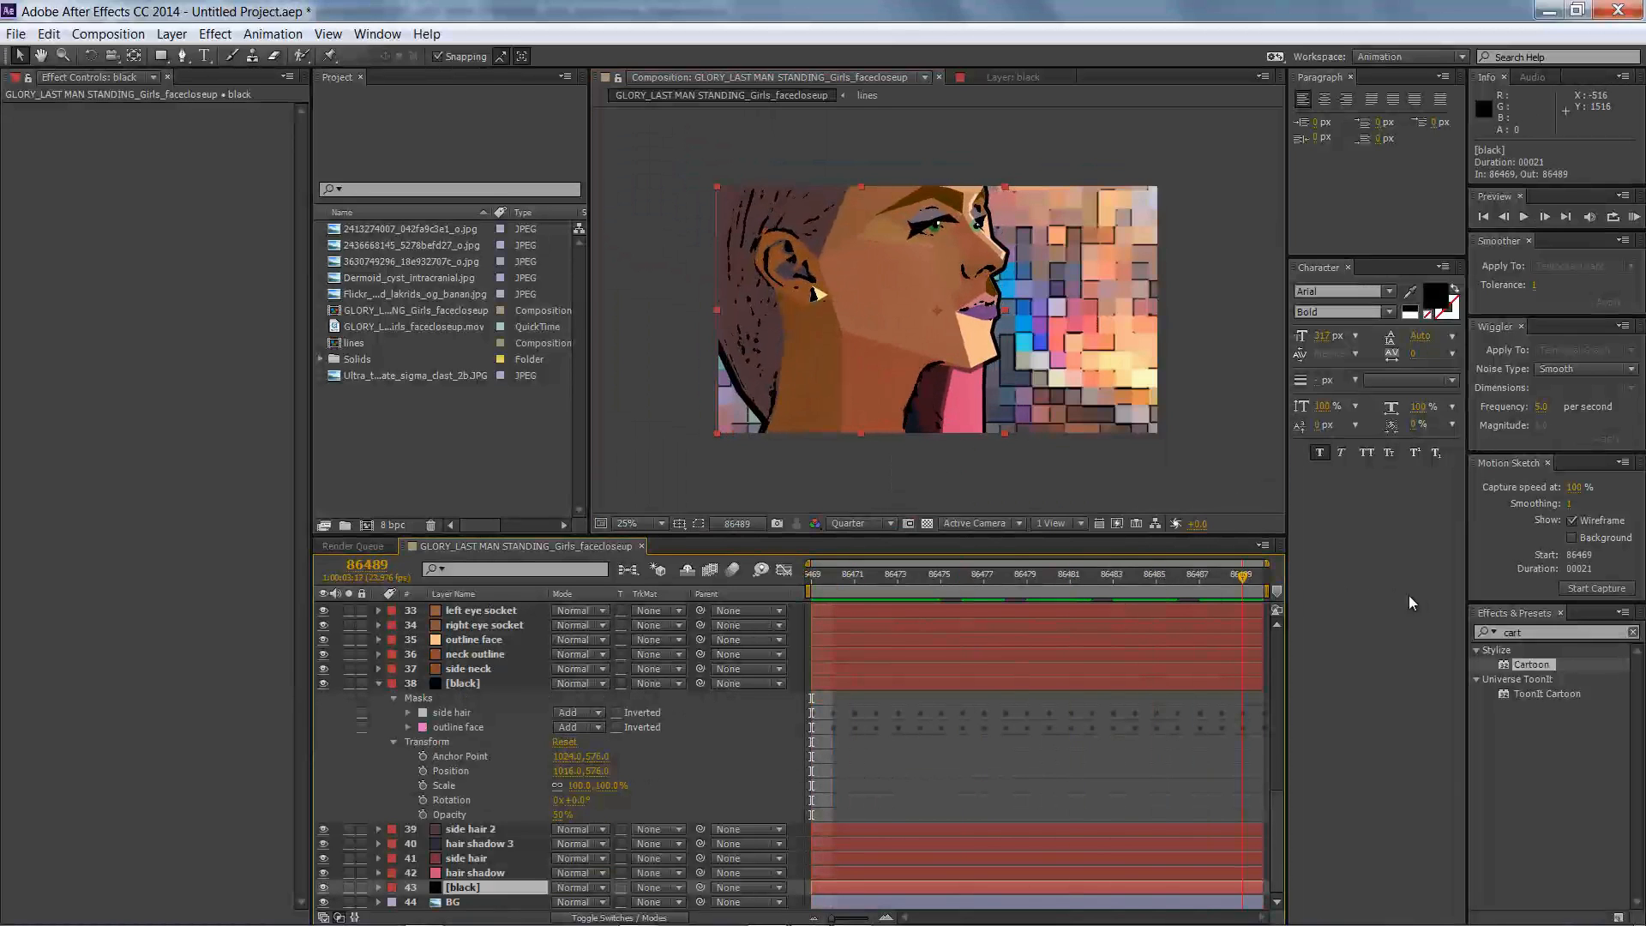
{"action": "left_click_drag", "start_coordinate": [1239, 577], "coordinate": [980, 577]}
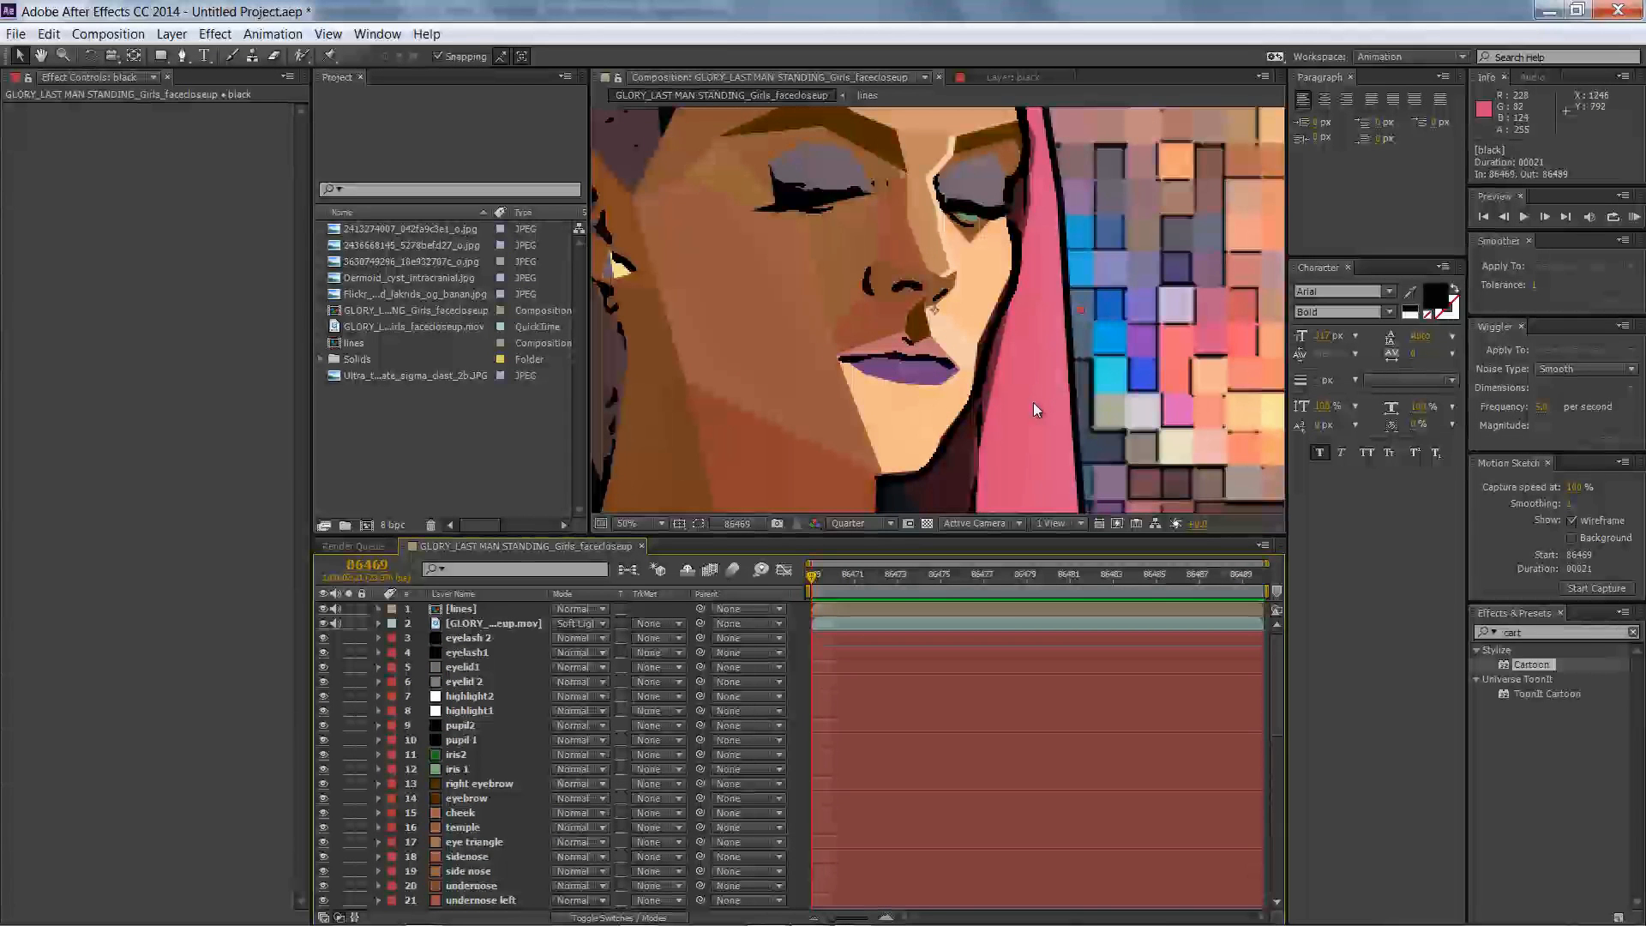
- Fit the composition in view and expand the cheek layer's mask properties
{"action": "left_click", "coordinate": [628, 524]}
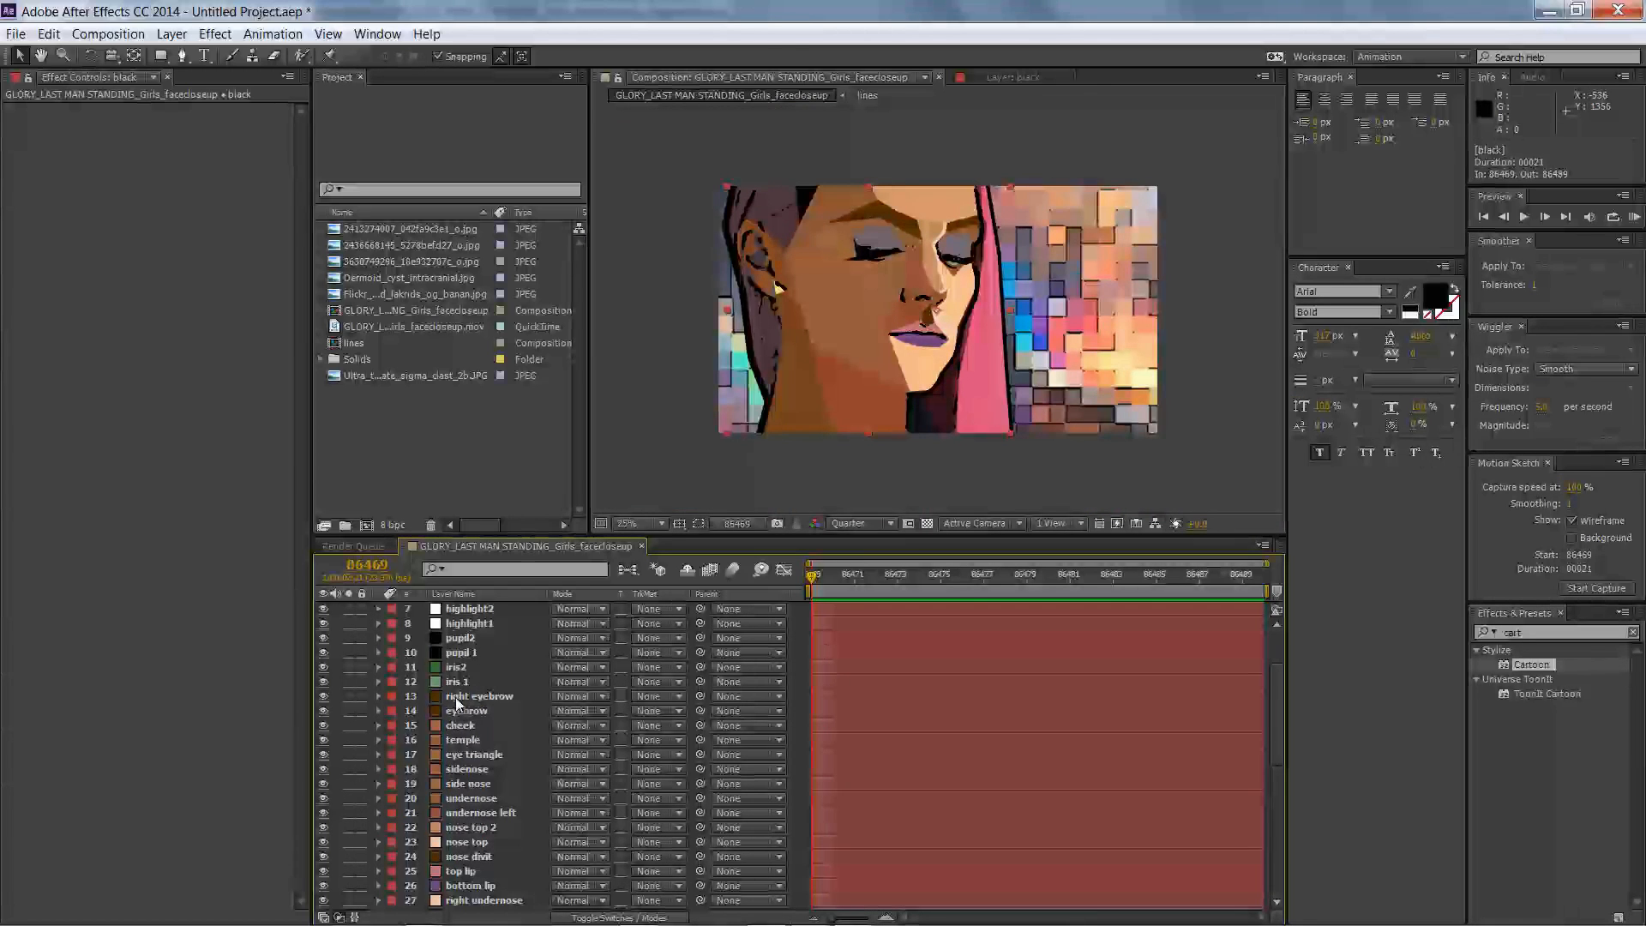
{"action": "left_click", "coordinate": [460, 680]}
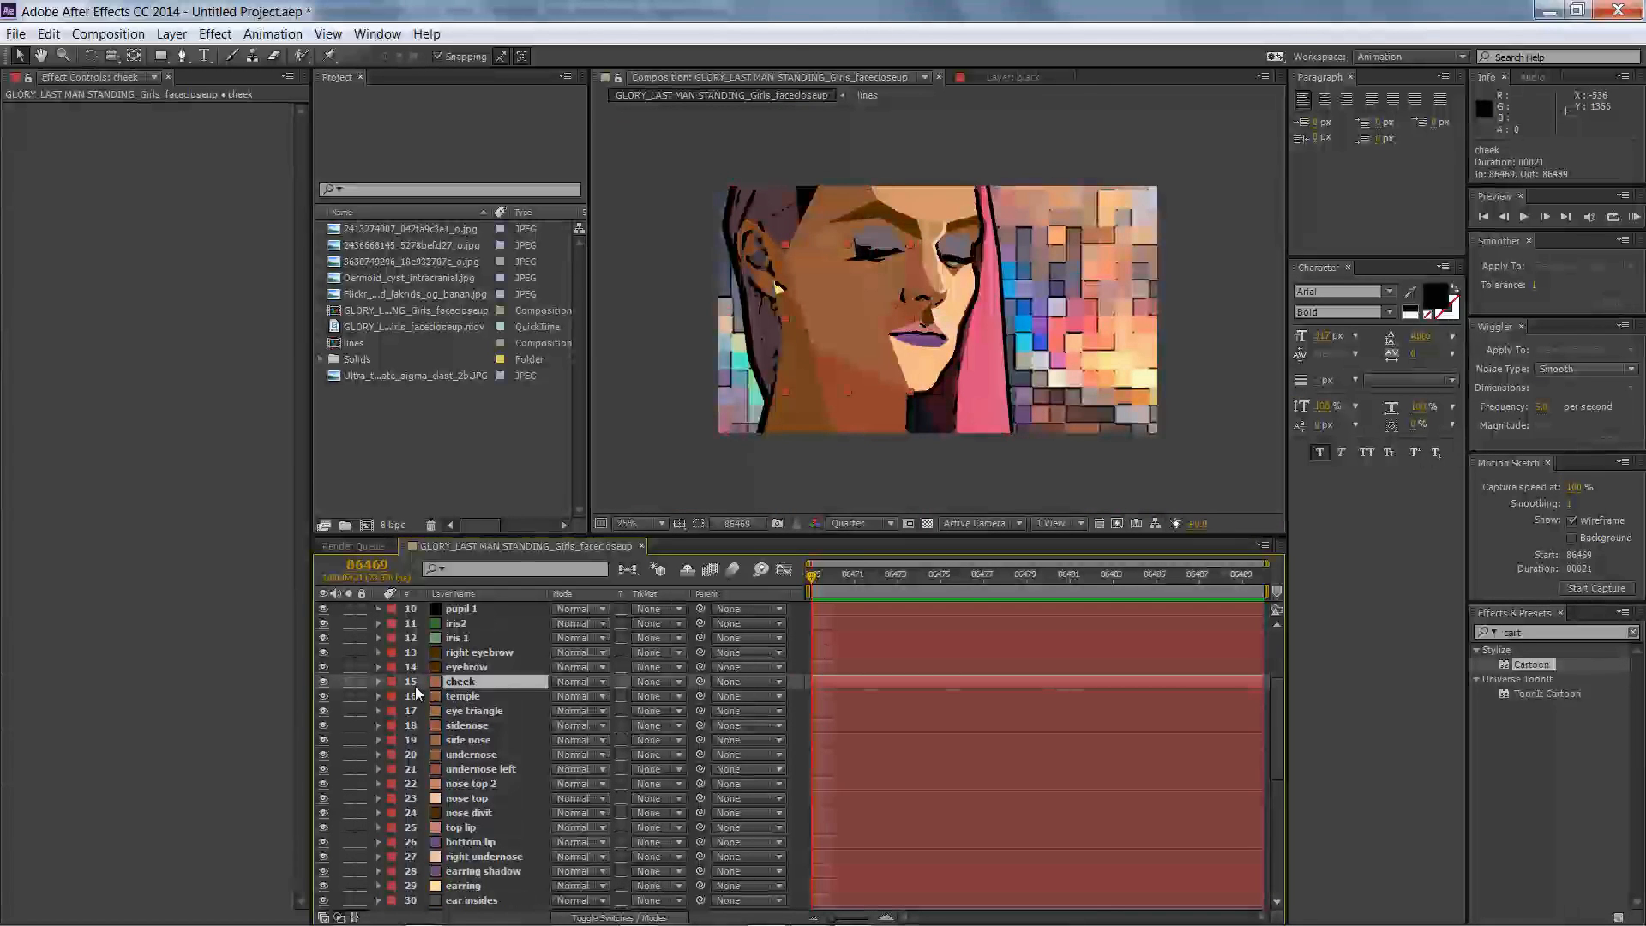
{"action": "left_click", "coordinate": [378, 681]}
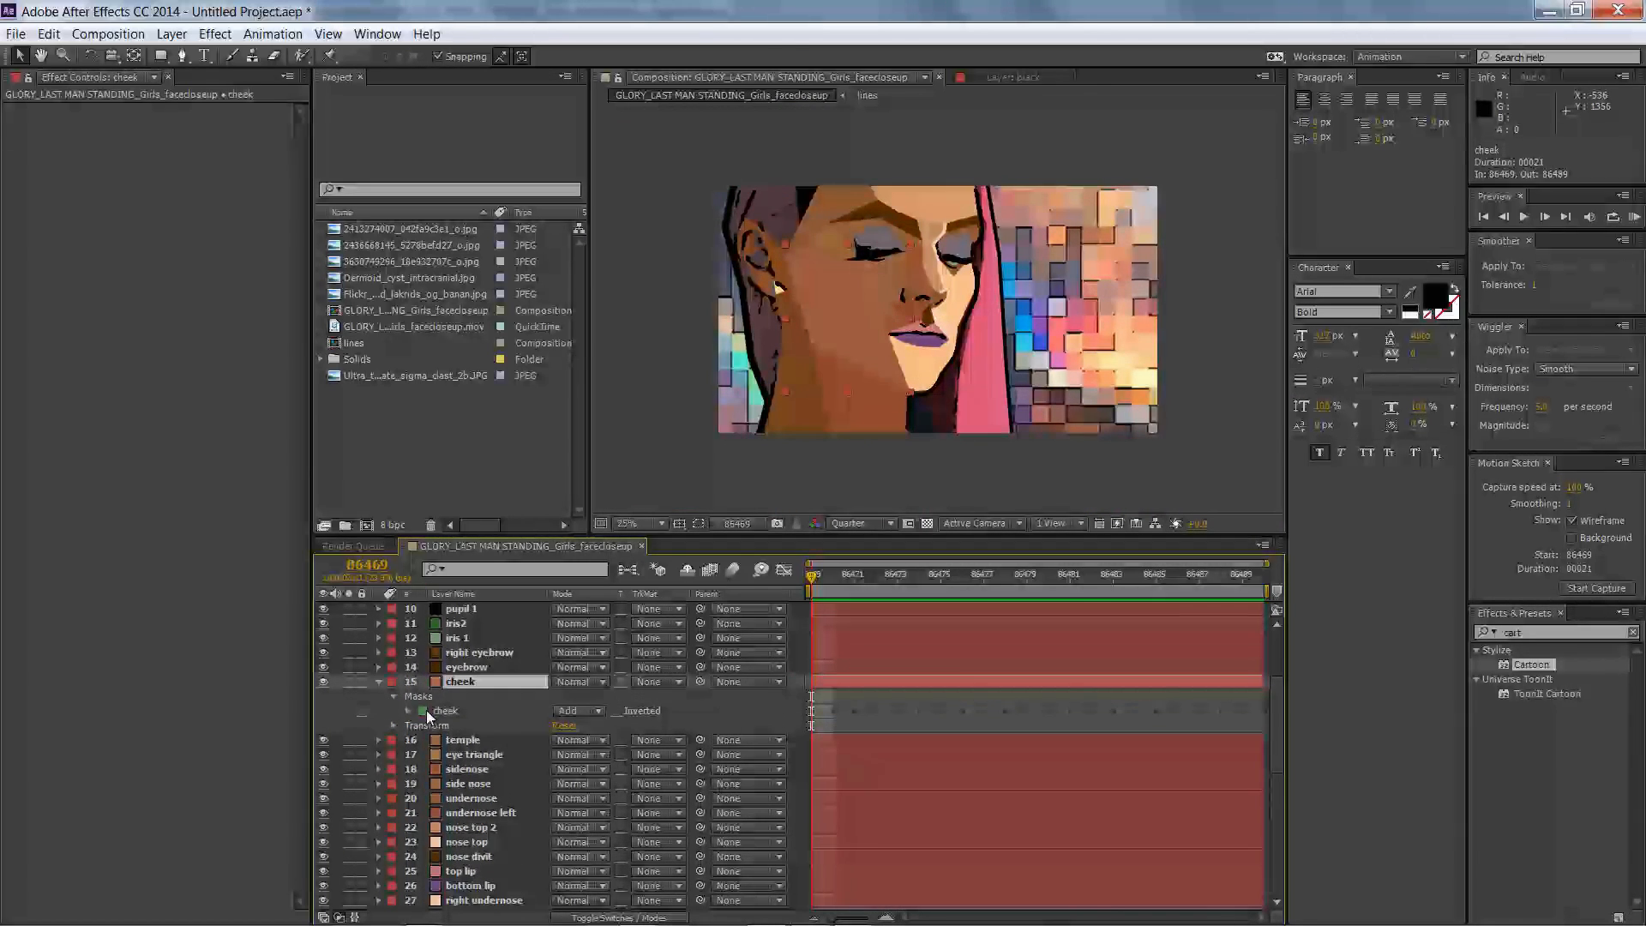
{"action": "left_click", "coordinate": [407, 711]}
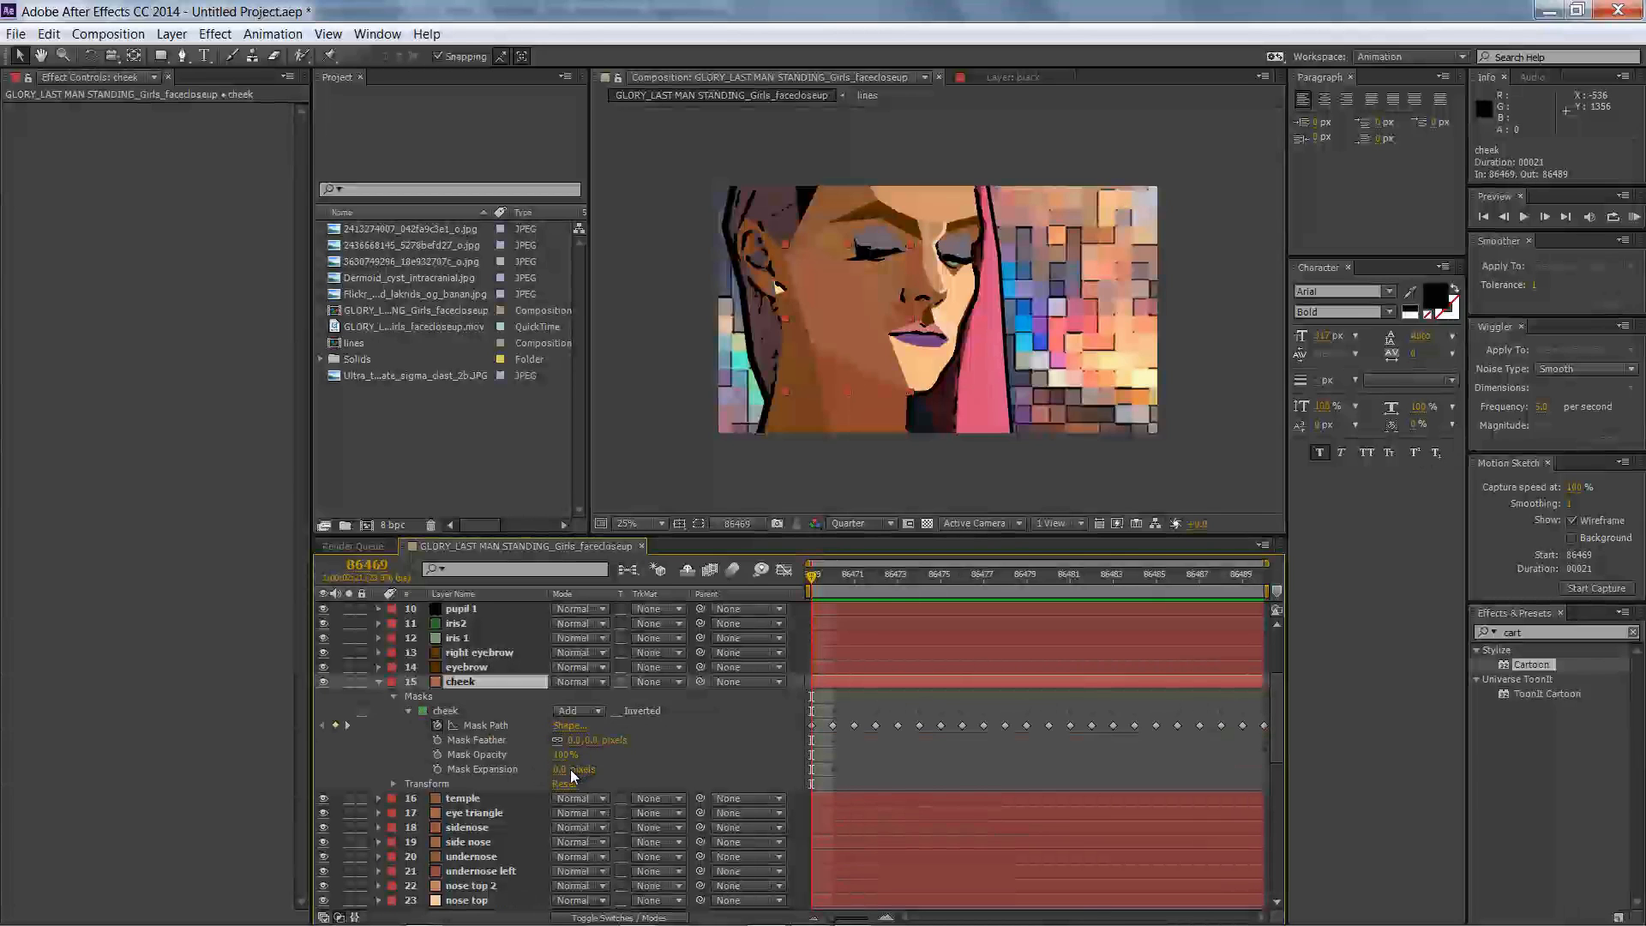